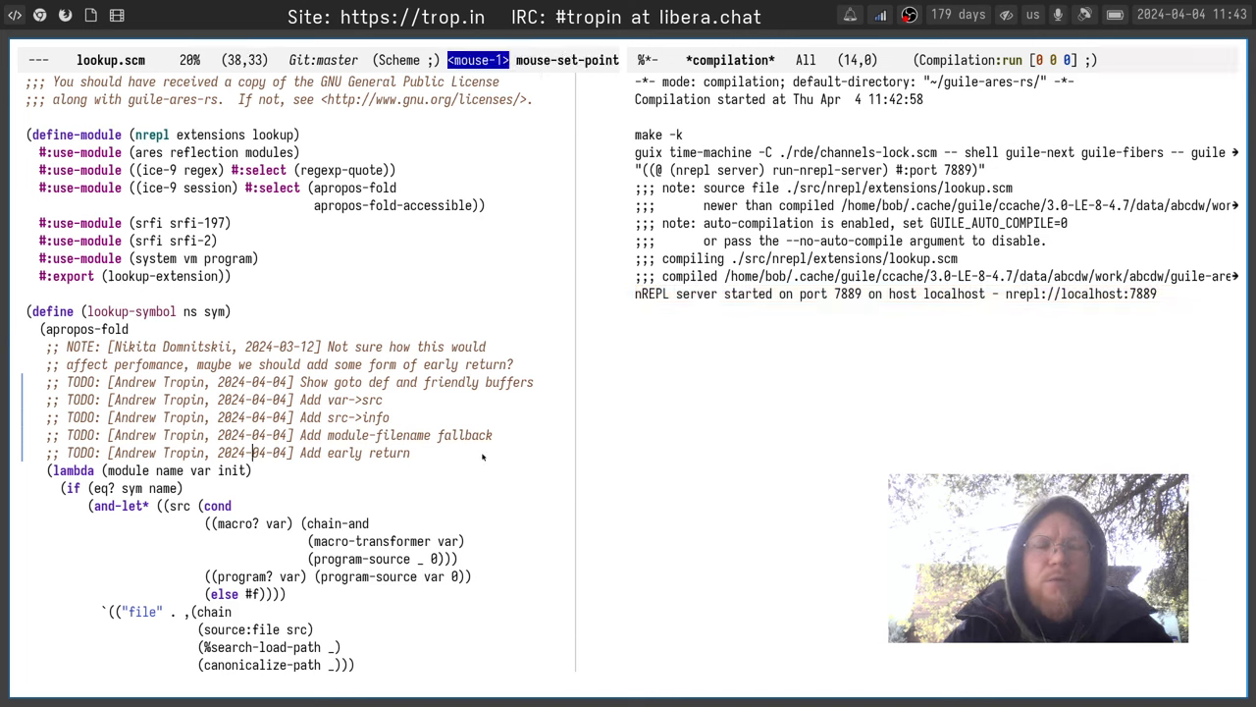
Start a sesman connection to the nREPL server on port 7889
key("C-c C-s C-s")
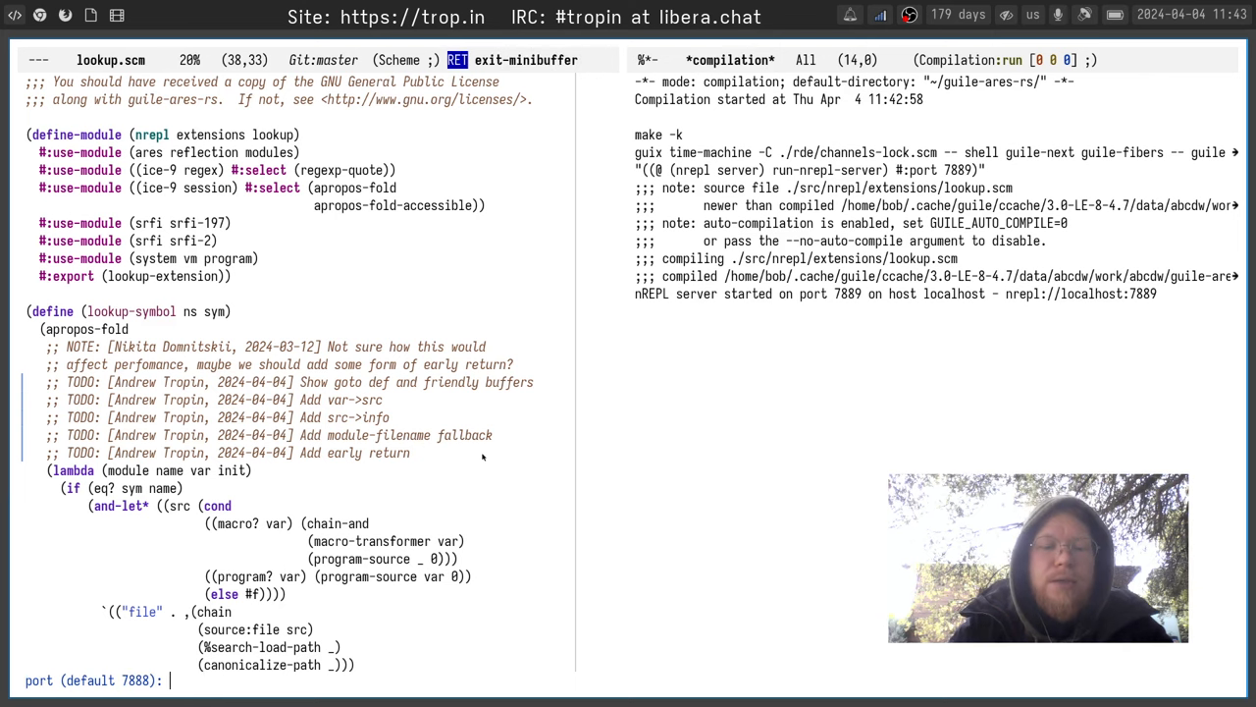
type("7889")
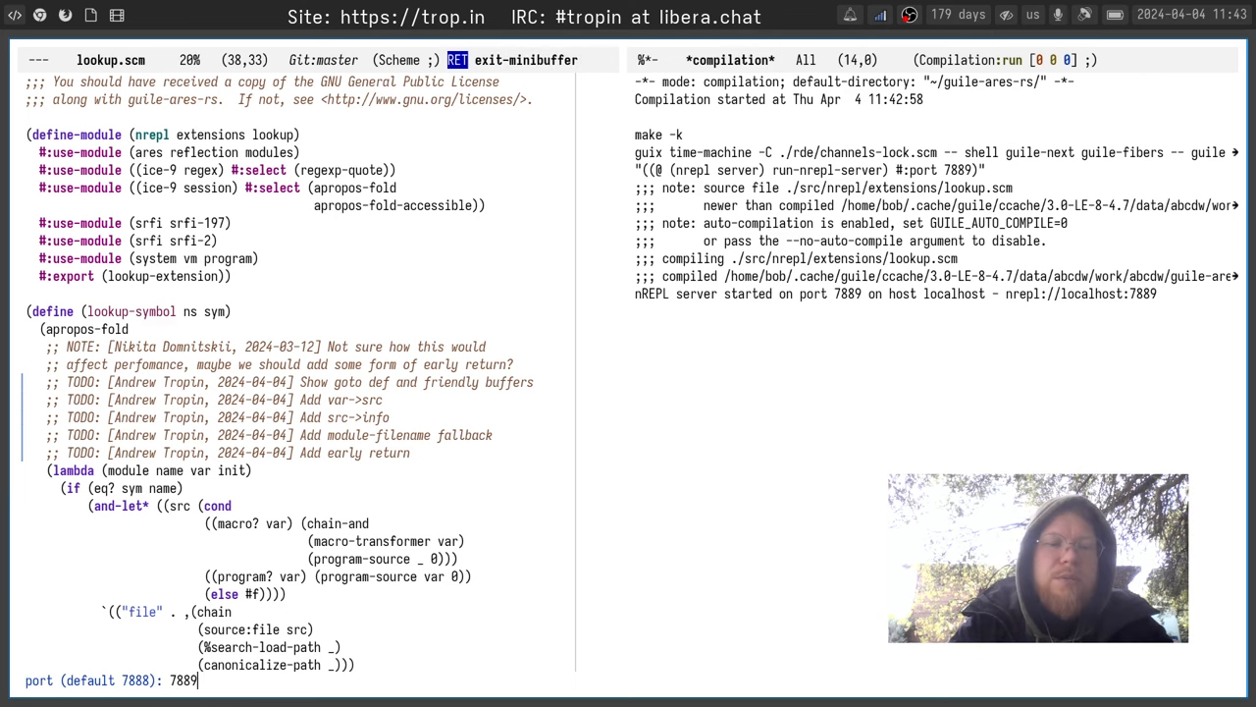
key("Return")
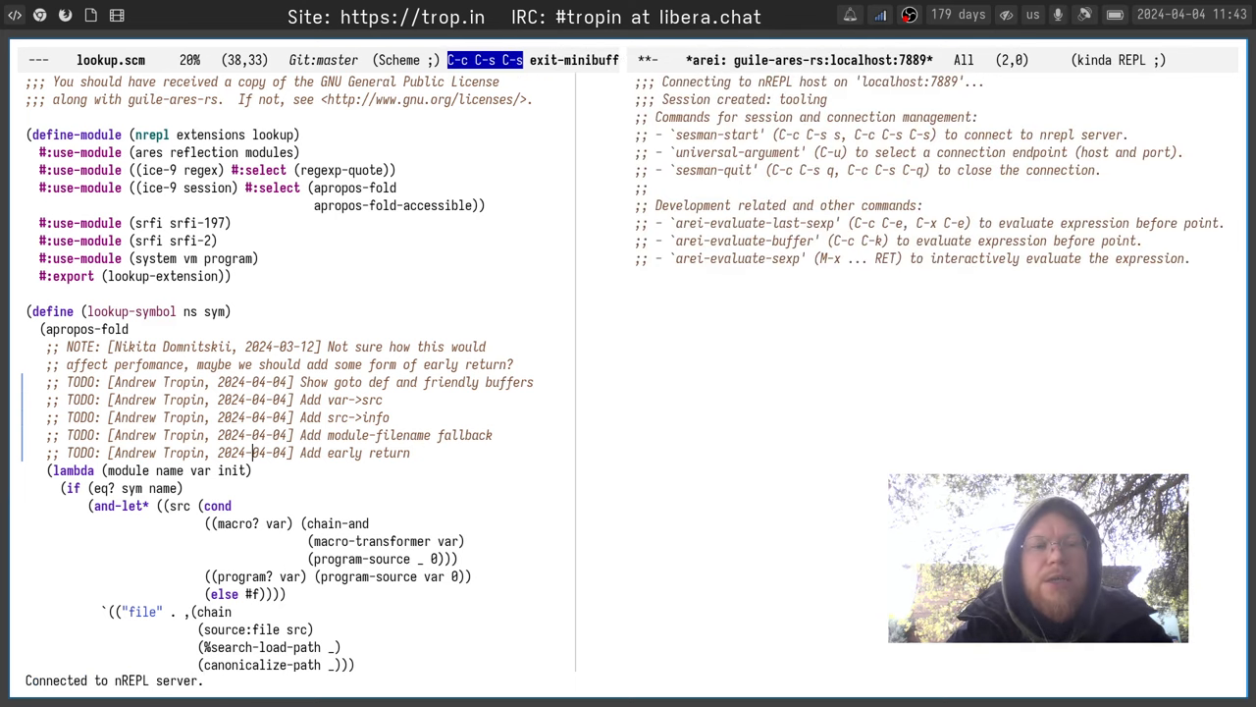
Evaluate the whole lookup.scm buffer and place point on the symbol macro?
key("s-f")
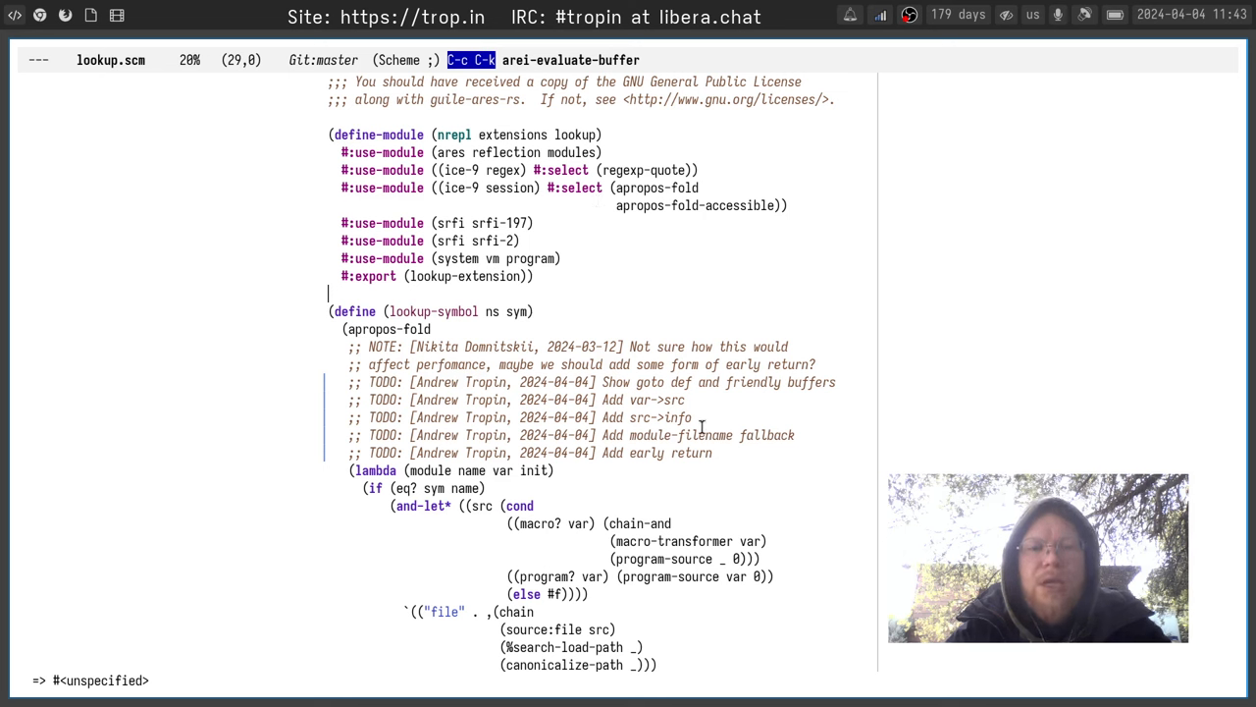
left_click(524, 522)
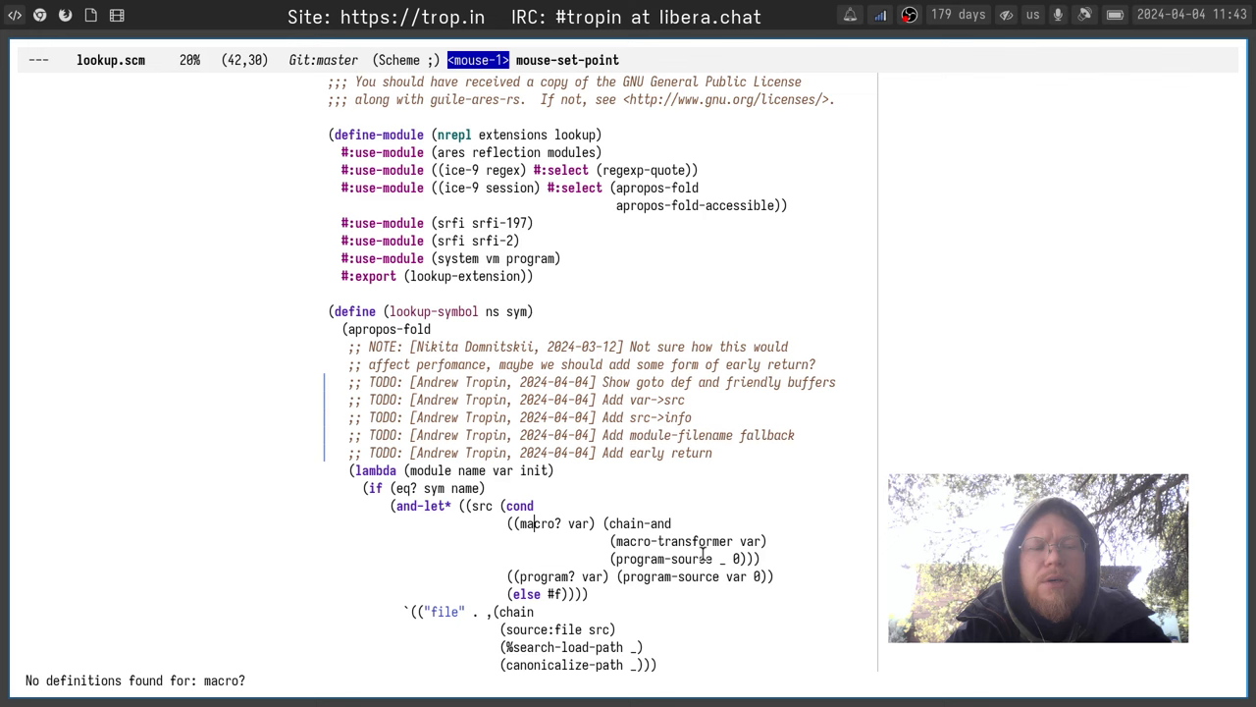
Run xref-find-definitions on chain-and and follow definitions into srfi-197.scm and load-path.scm
key("M-x")
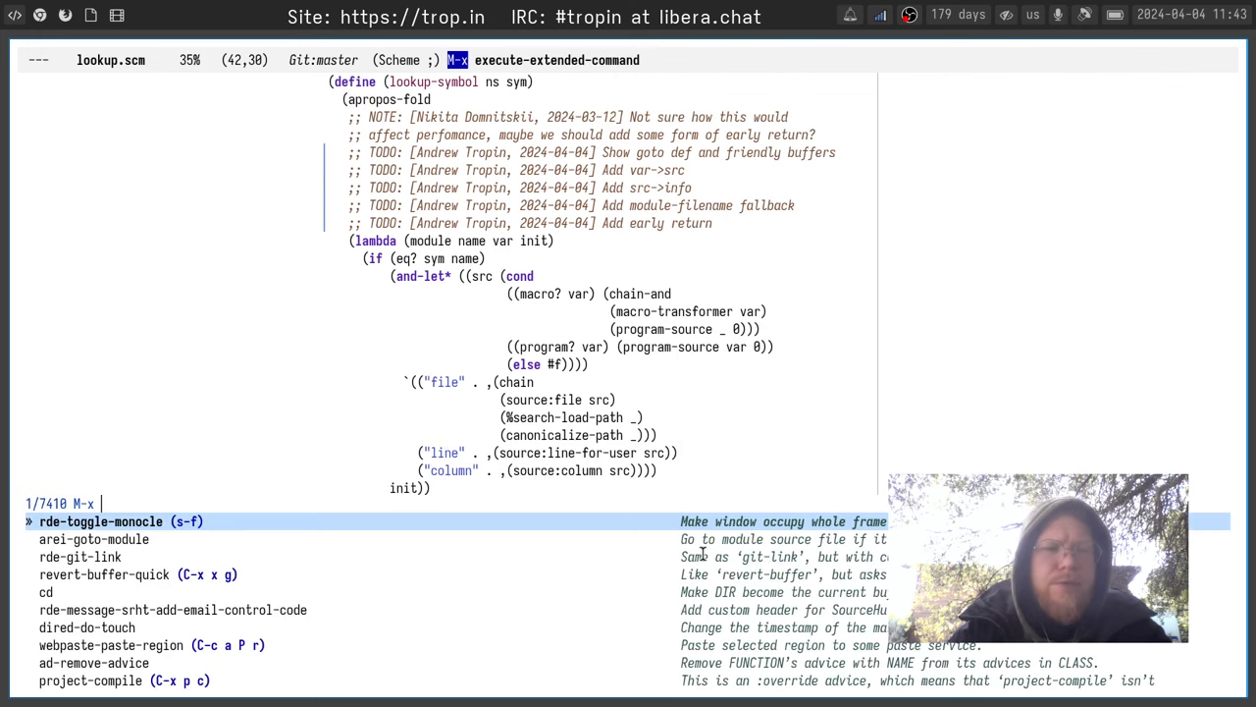
type("xref")
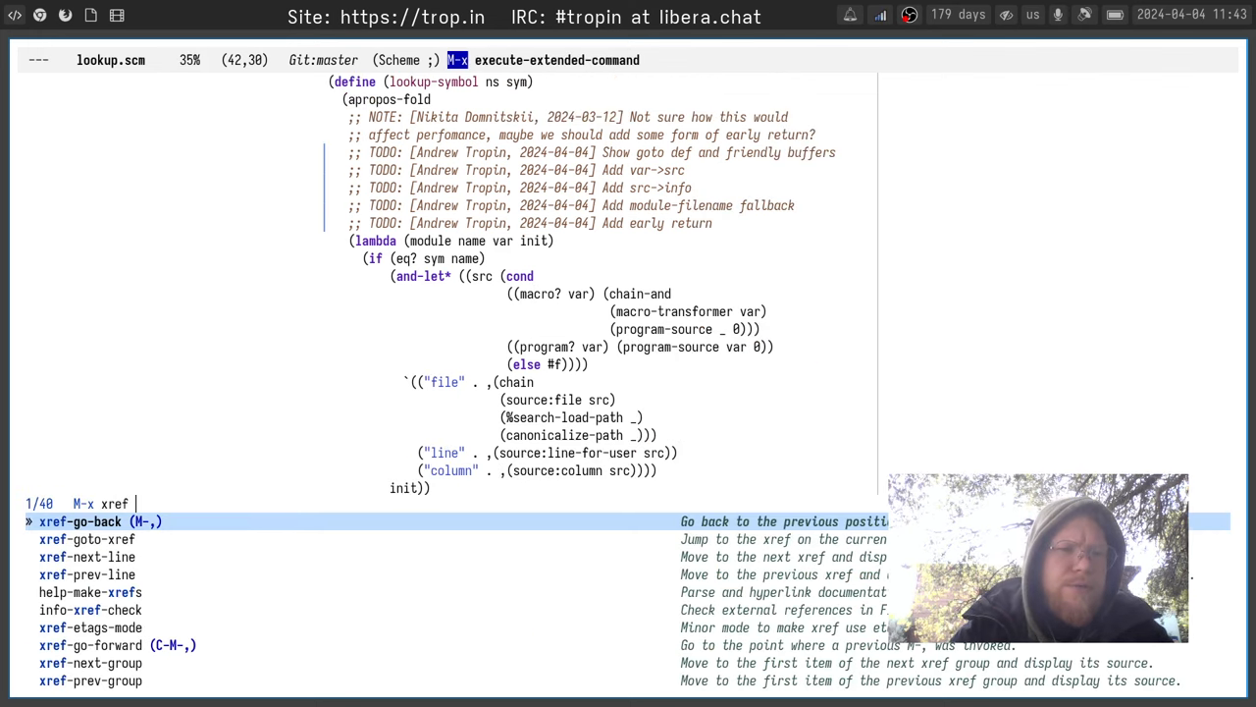
type("find")
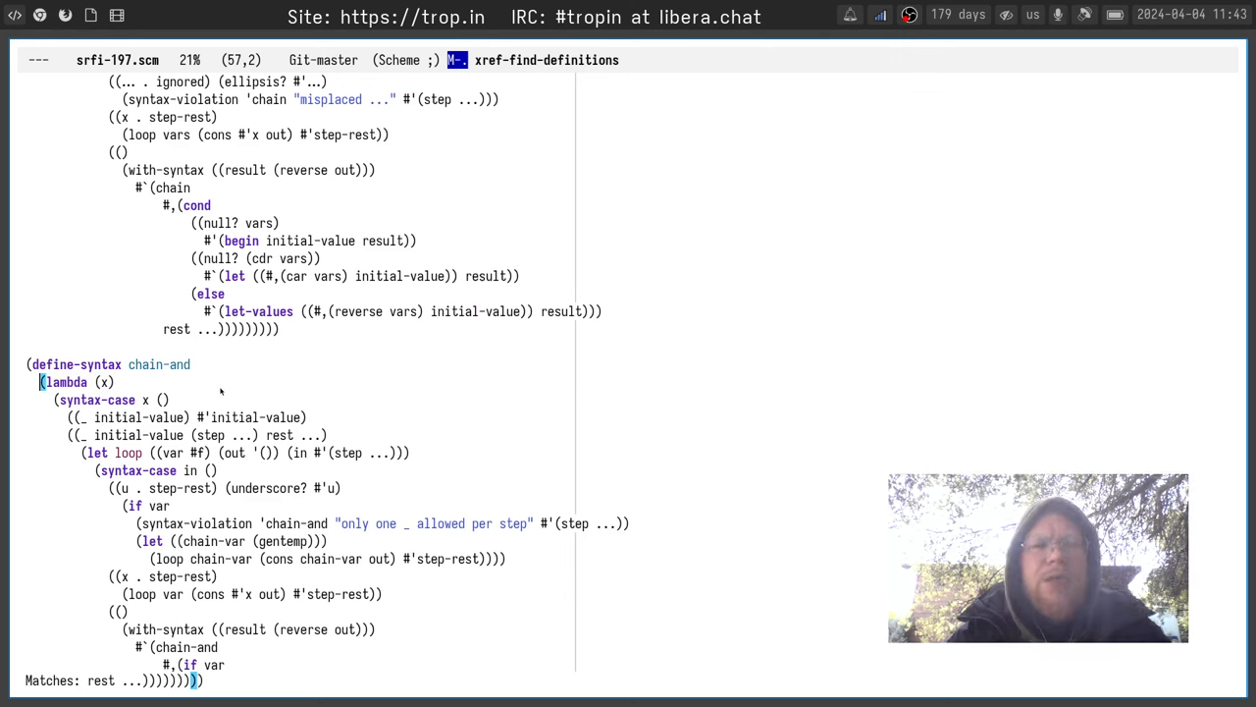
key("C-x C-f")
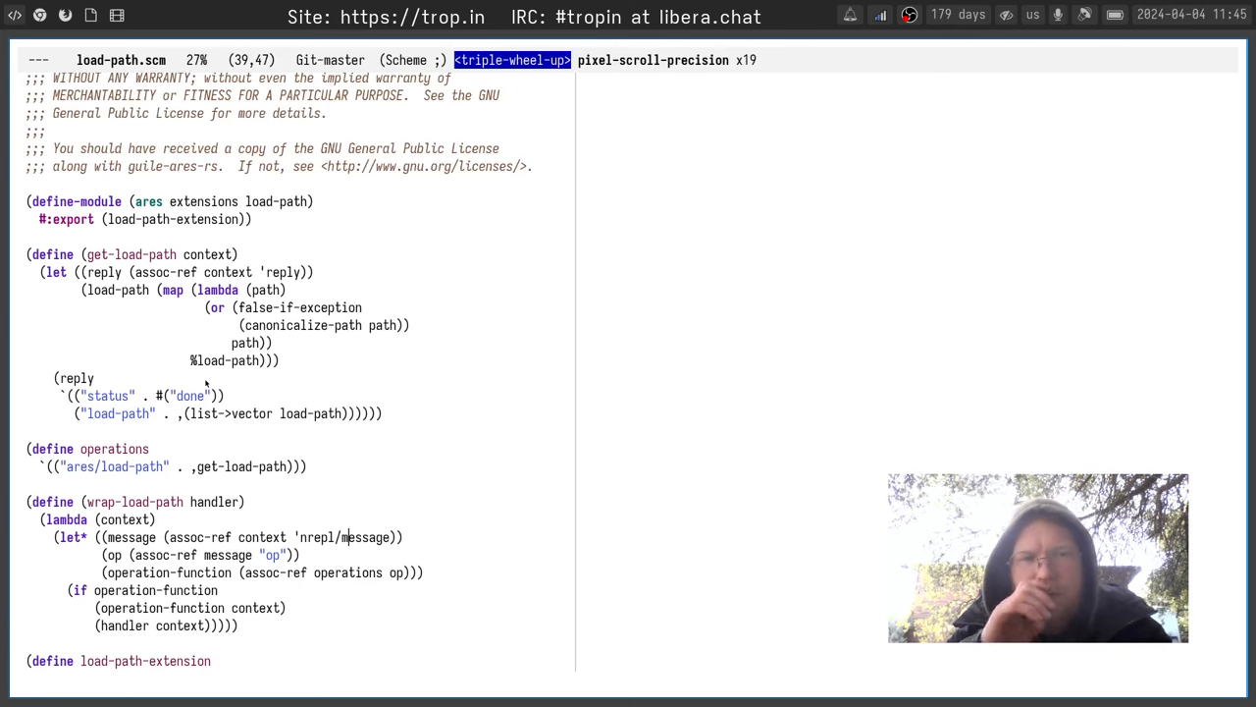
Focus the load-path.scm buffer before killing it to return to lookup.scm
left_click(118, 413)
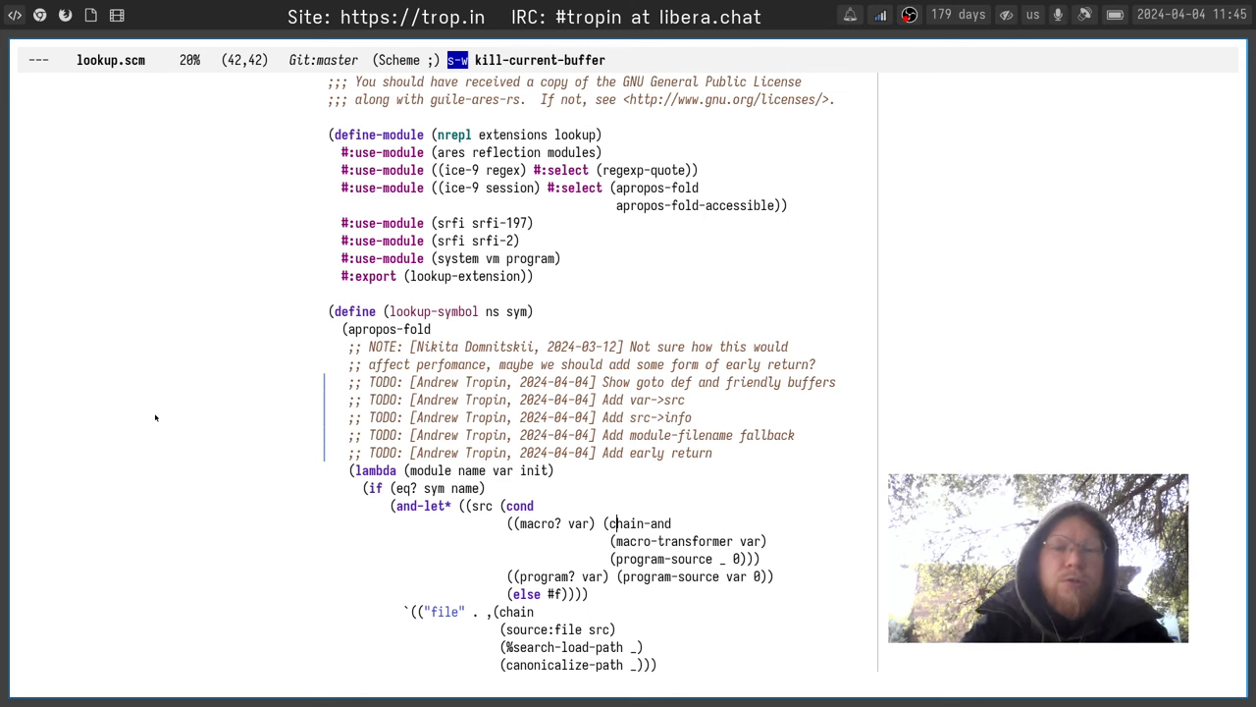
left_click(589, 401)
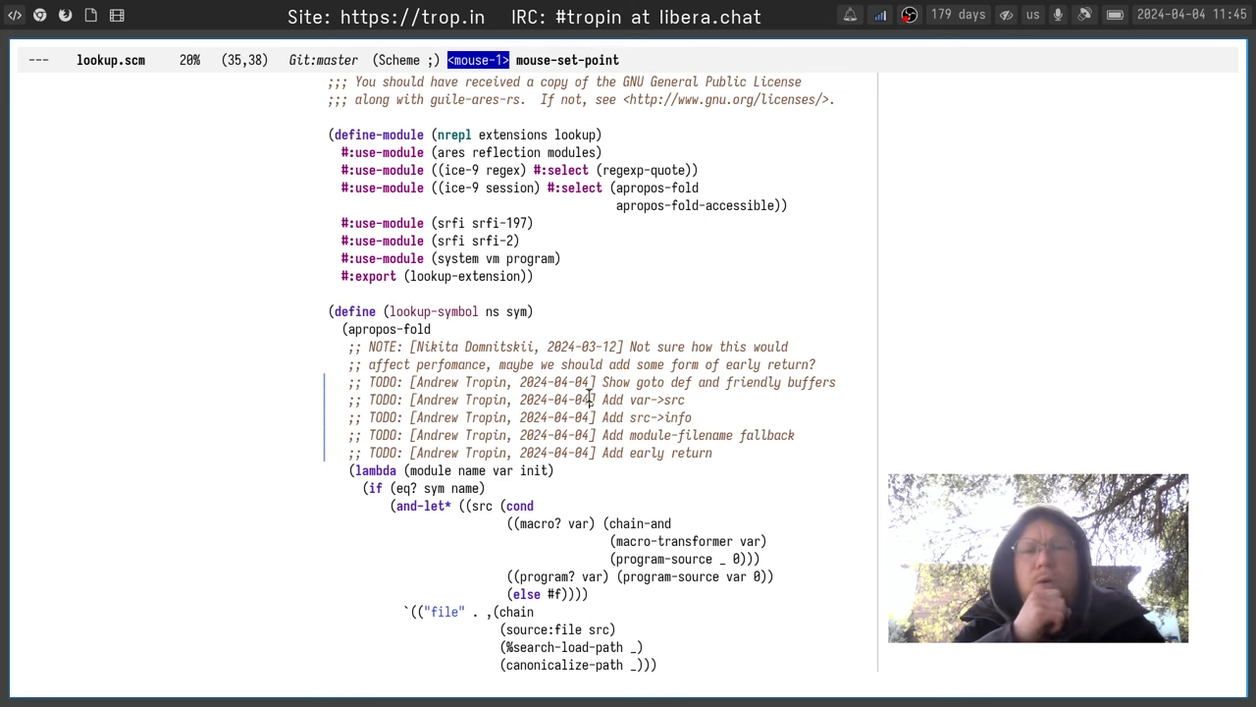
left_click_drag(589, 400, 605, 436)
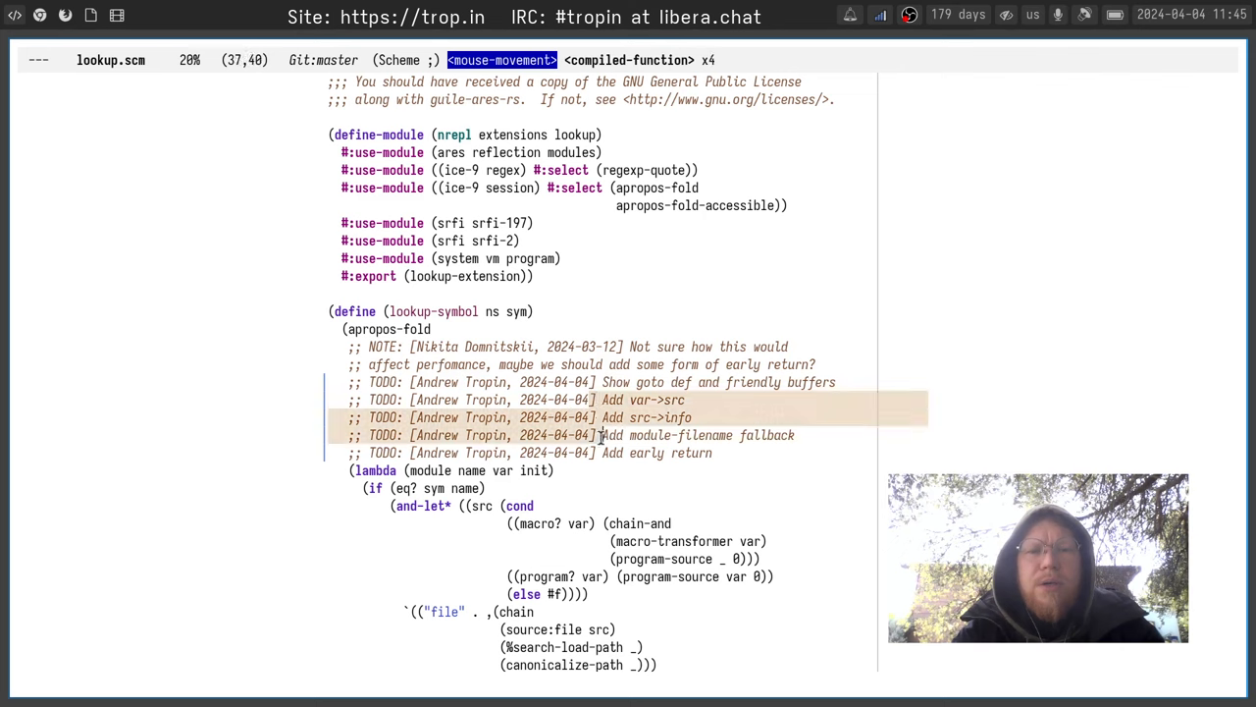
scroll("down", 3)
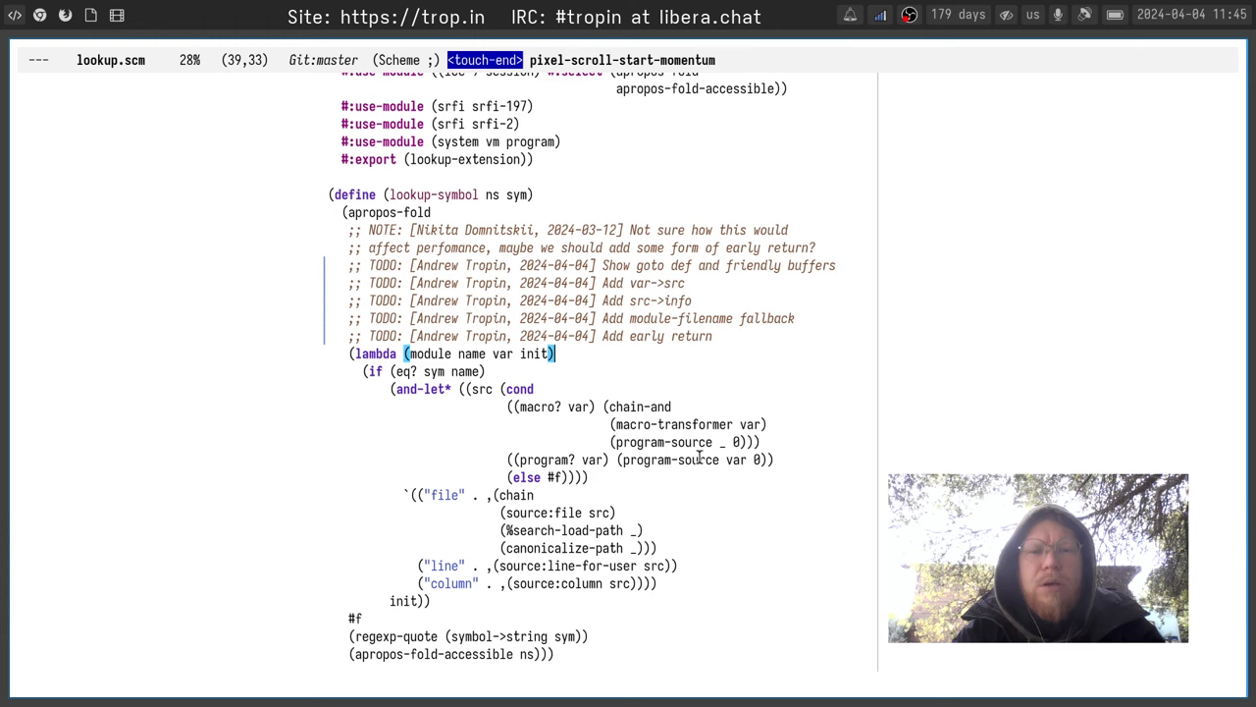
scroll("down", 3)
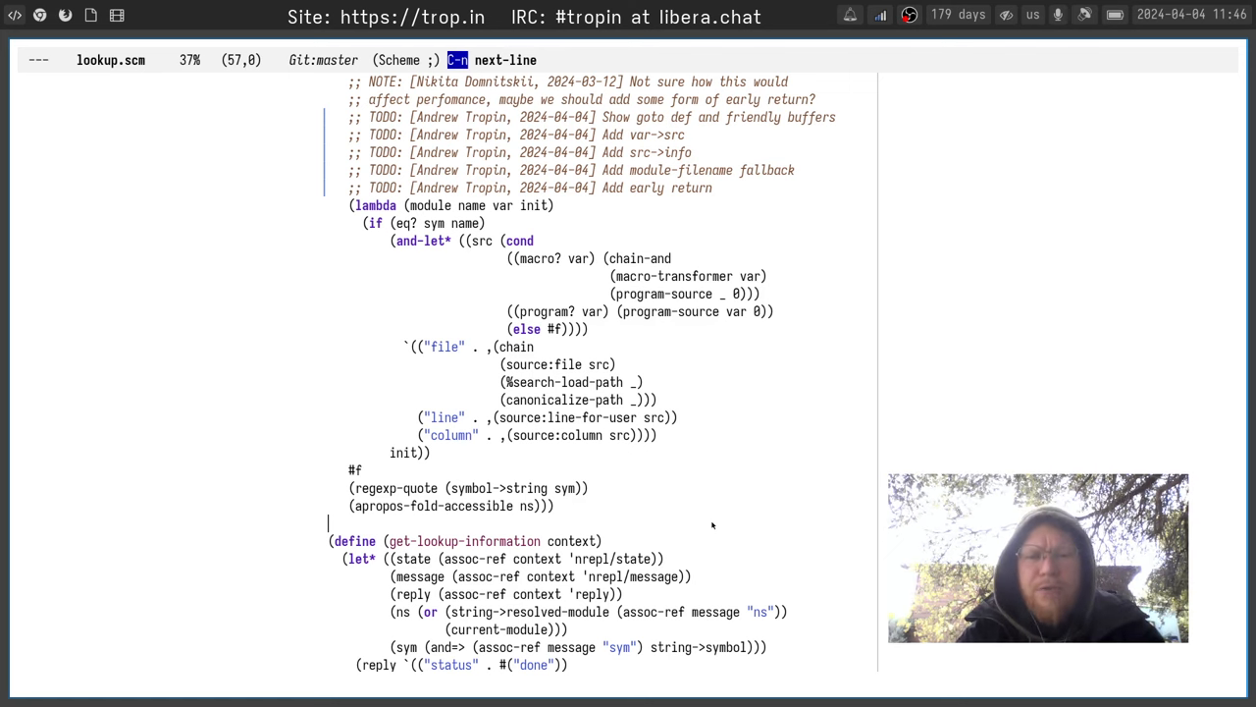
Write the temporary top-level definition (define tmp-symbol 123) above get-lookup-information
type("(is")
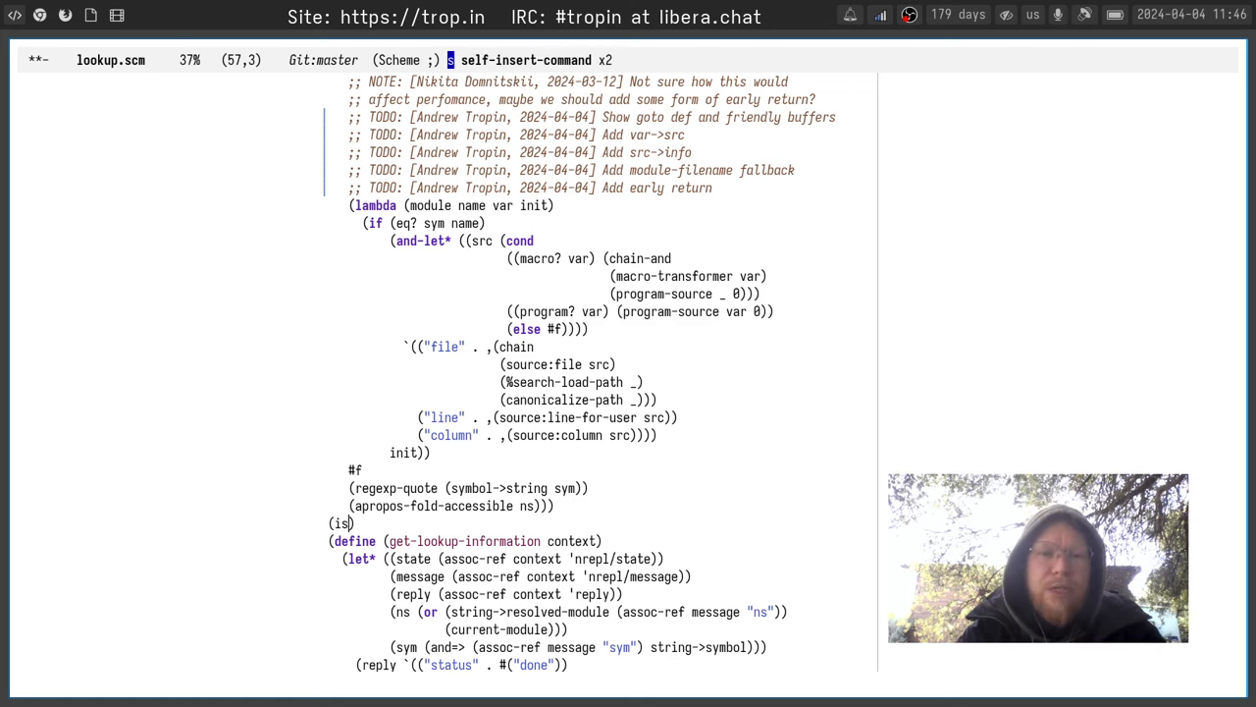
type("display")
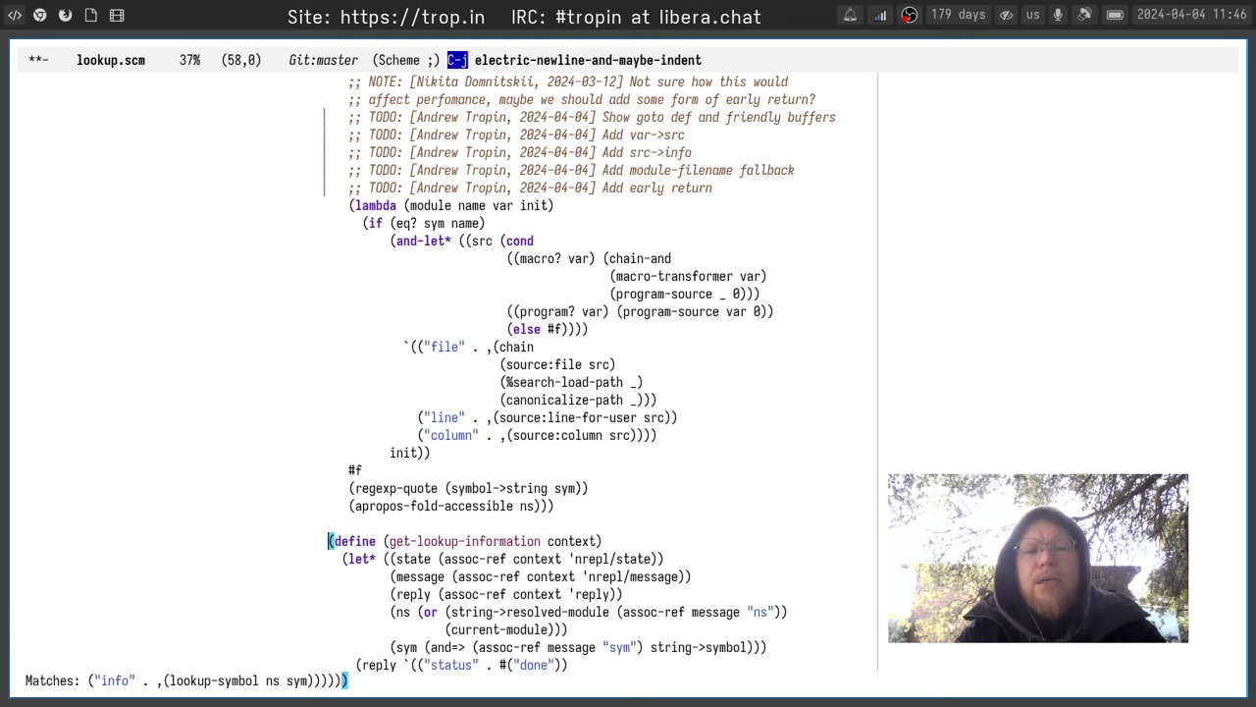
type("(define")
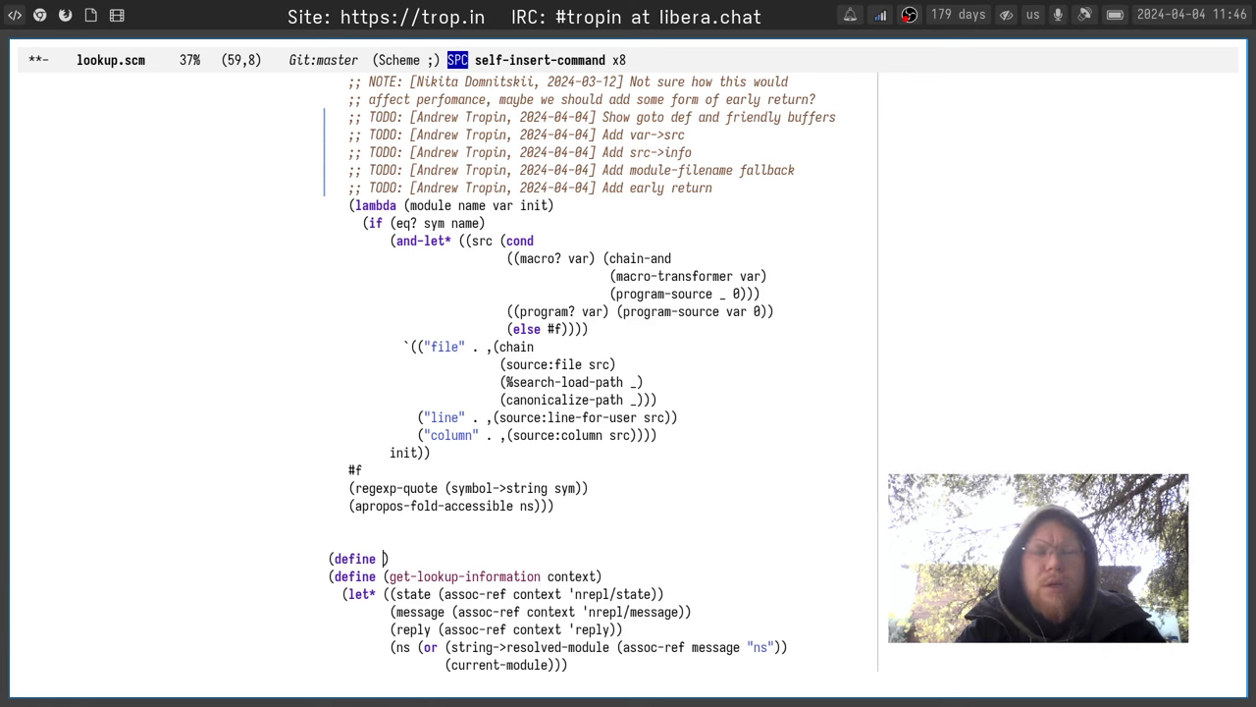
type("tmp-symbol 123")
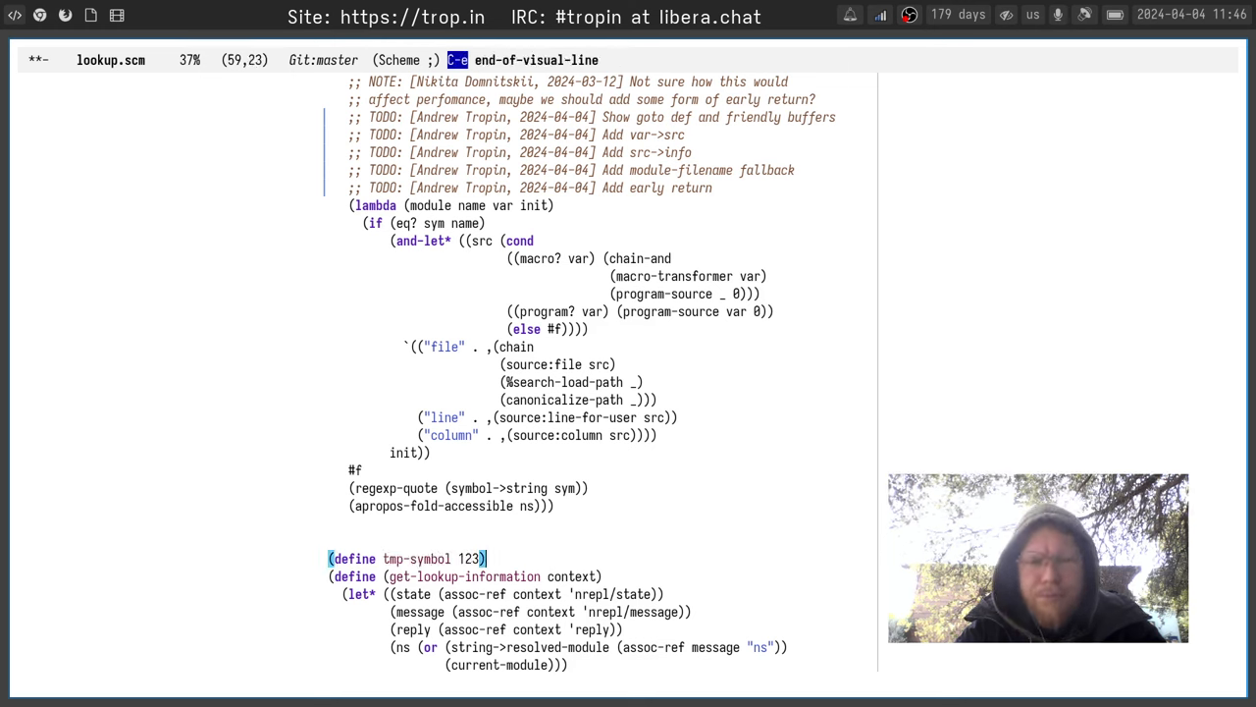
type("(")
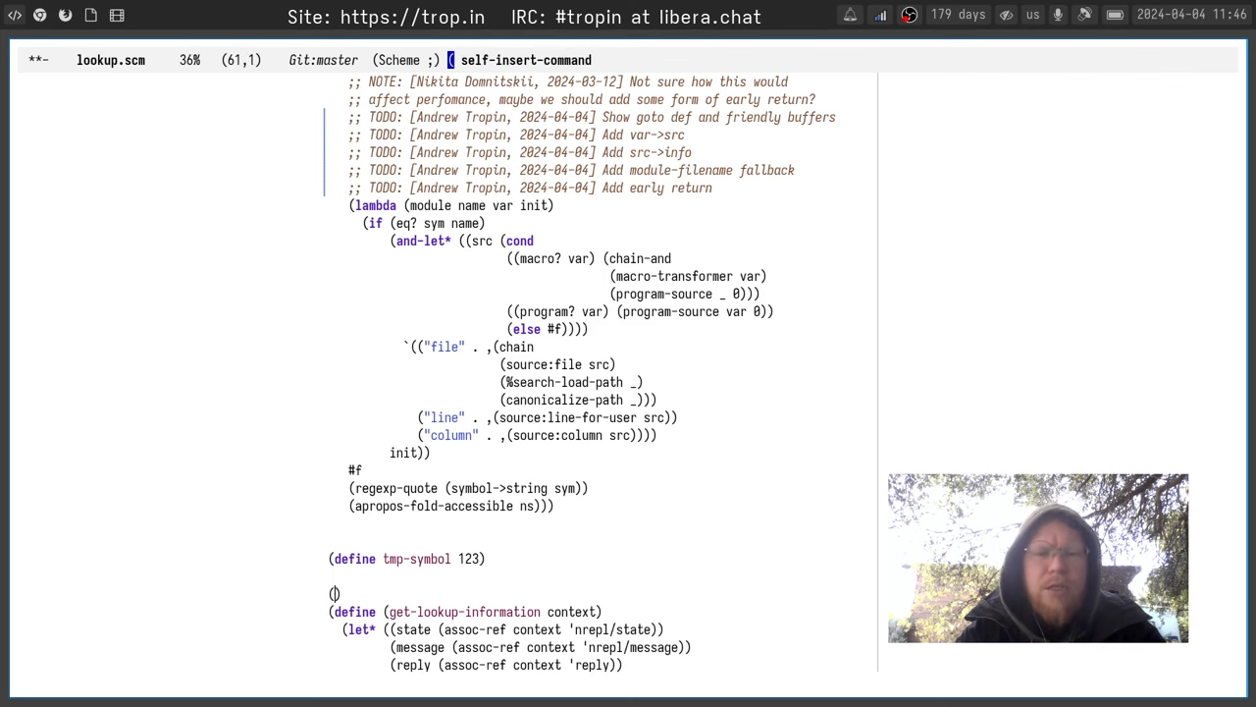
type("tmp")
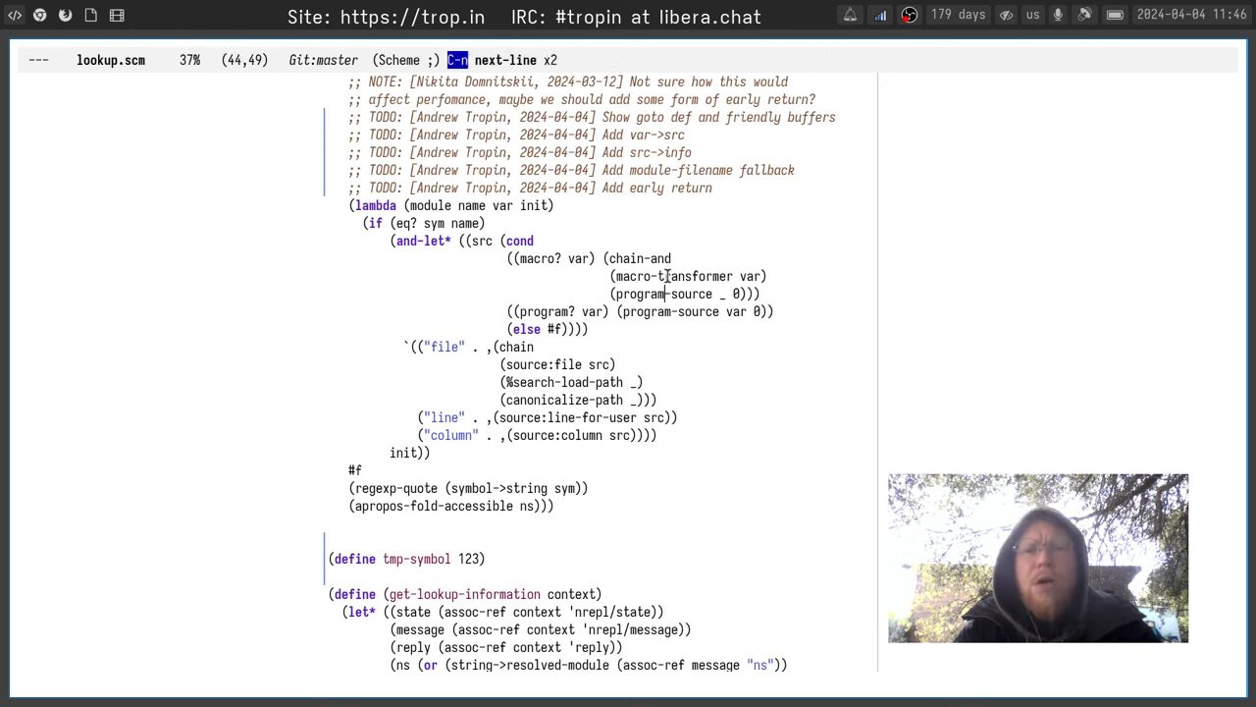
Place point on the macro-transformer call inside lookup-symbol's body
left_click(652, 311)
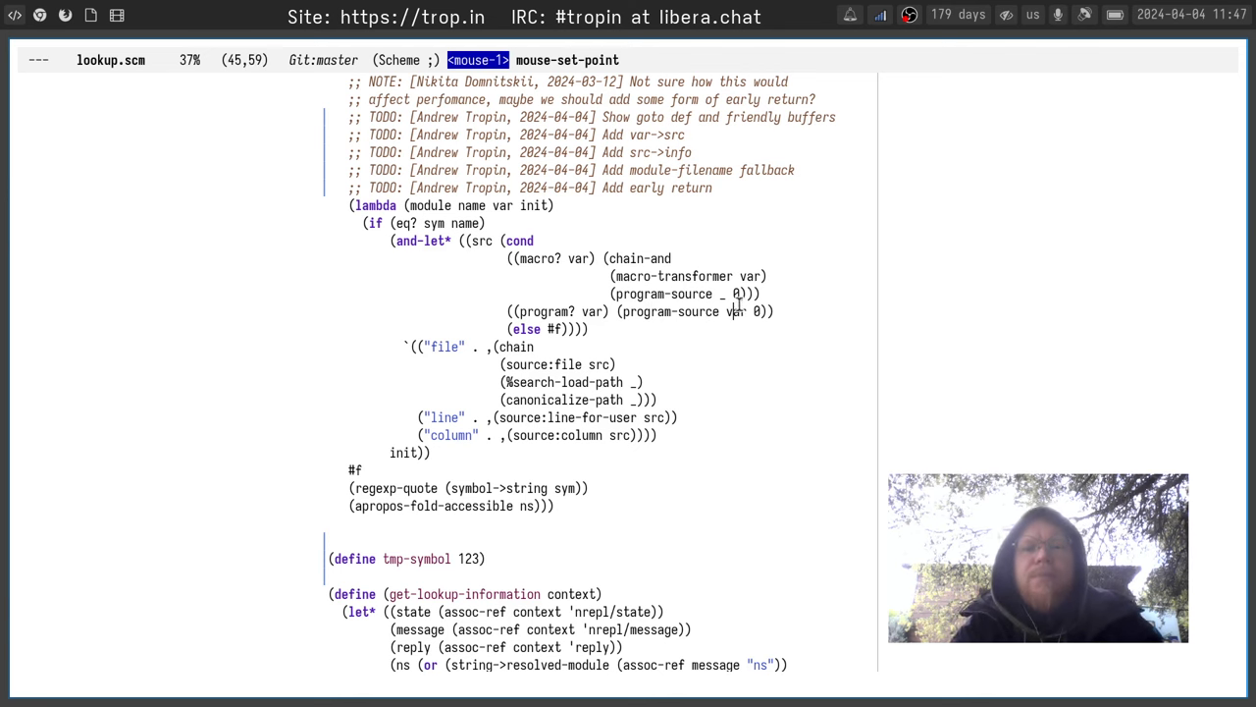
mouse_move(913, 416)
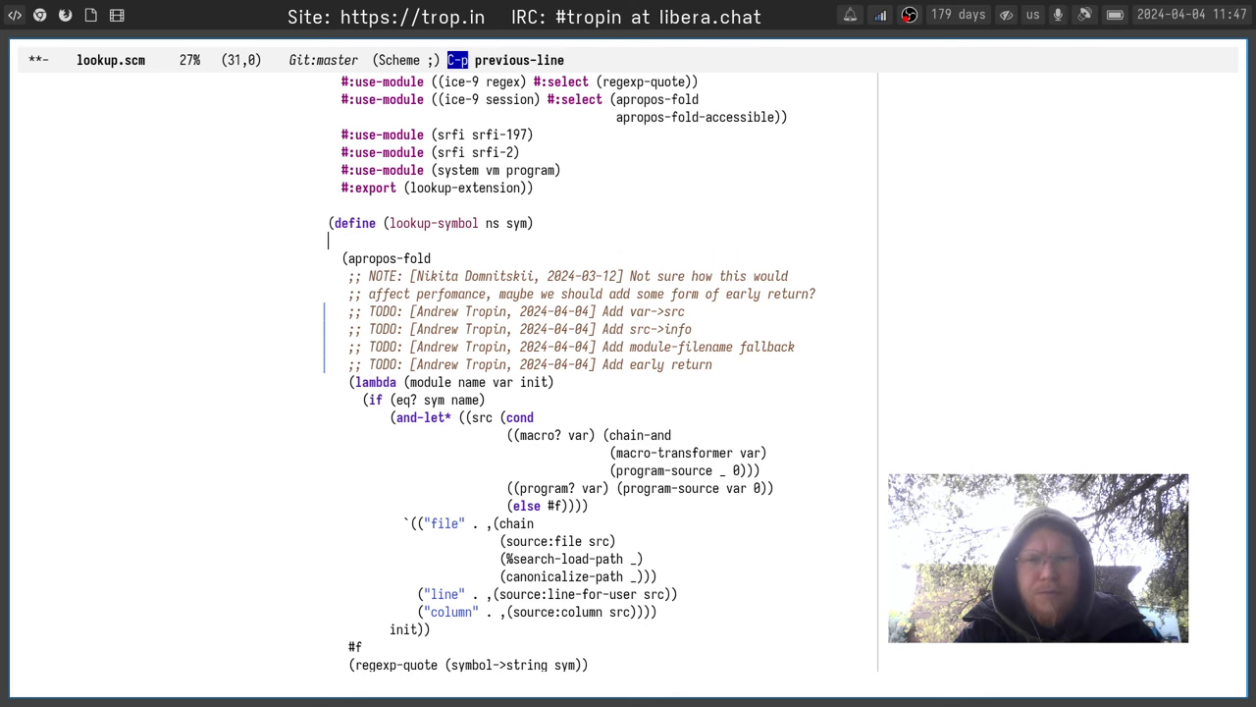
Define a local var->src helper in lookup-symbol holding the cond logic, and save lookup.scm
type("(defn)")
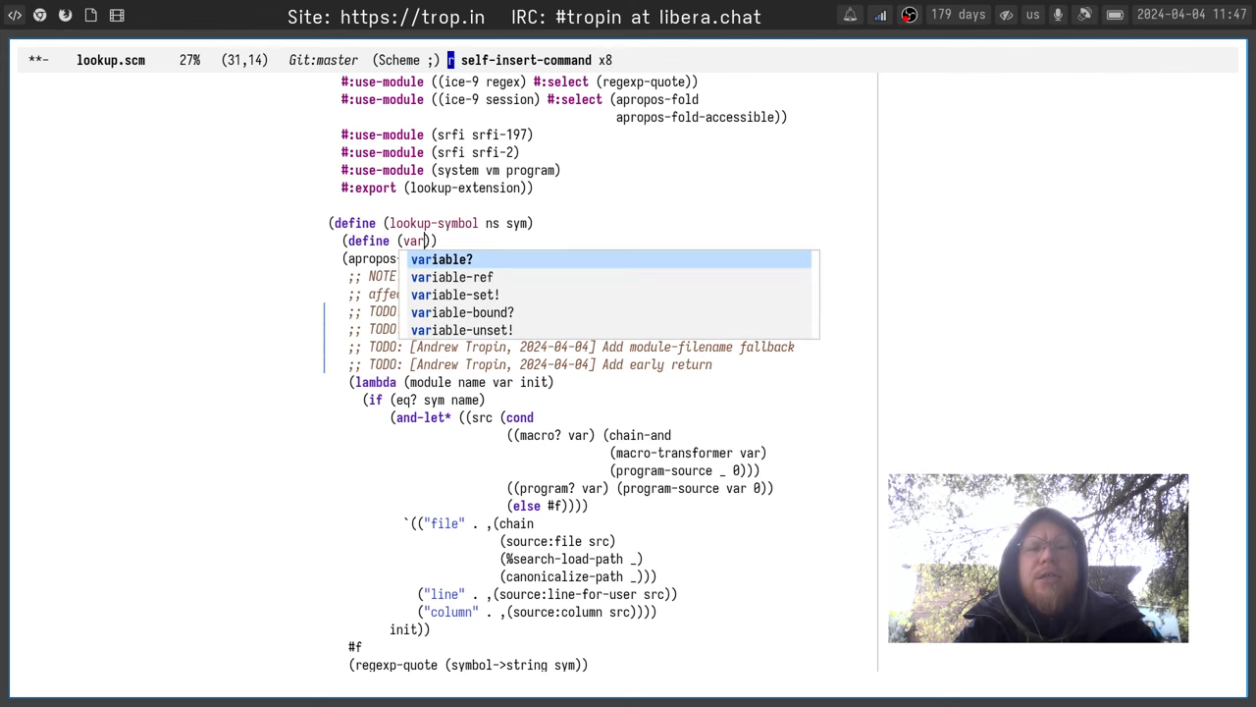
type("->src")
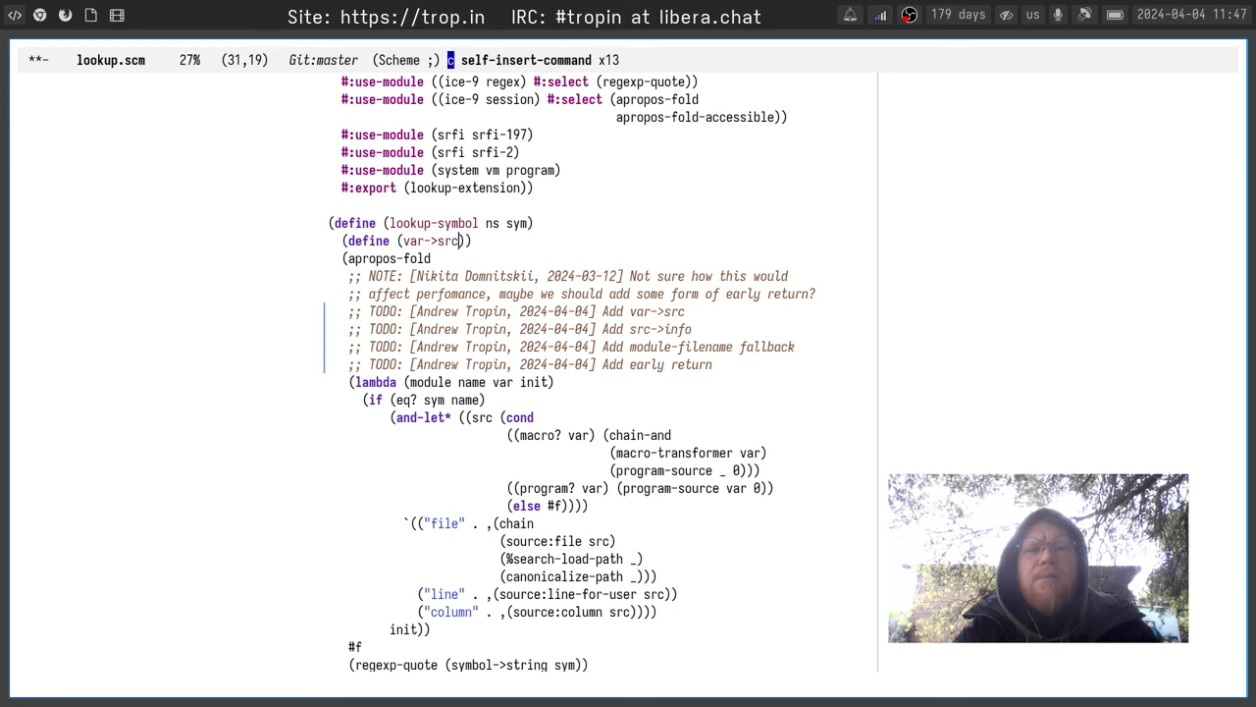
type("v")
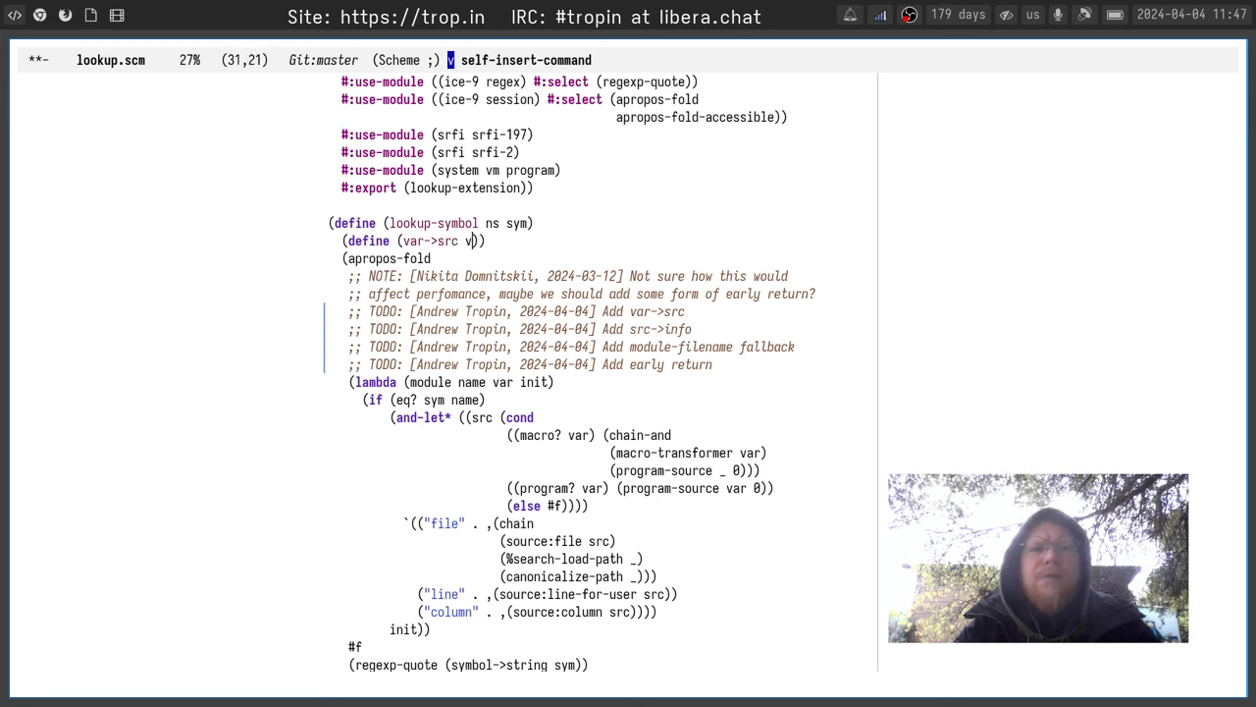
type("ar")
key("Return")
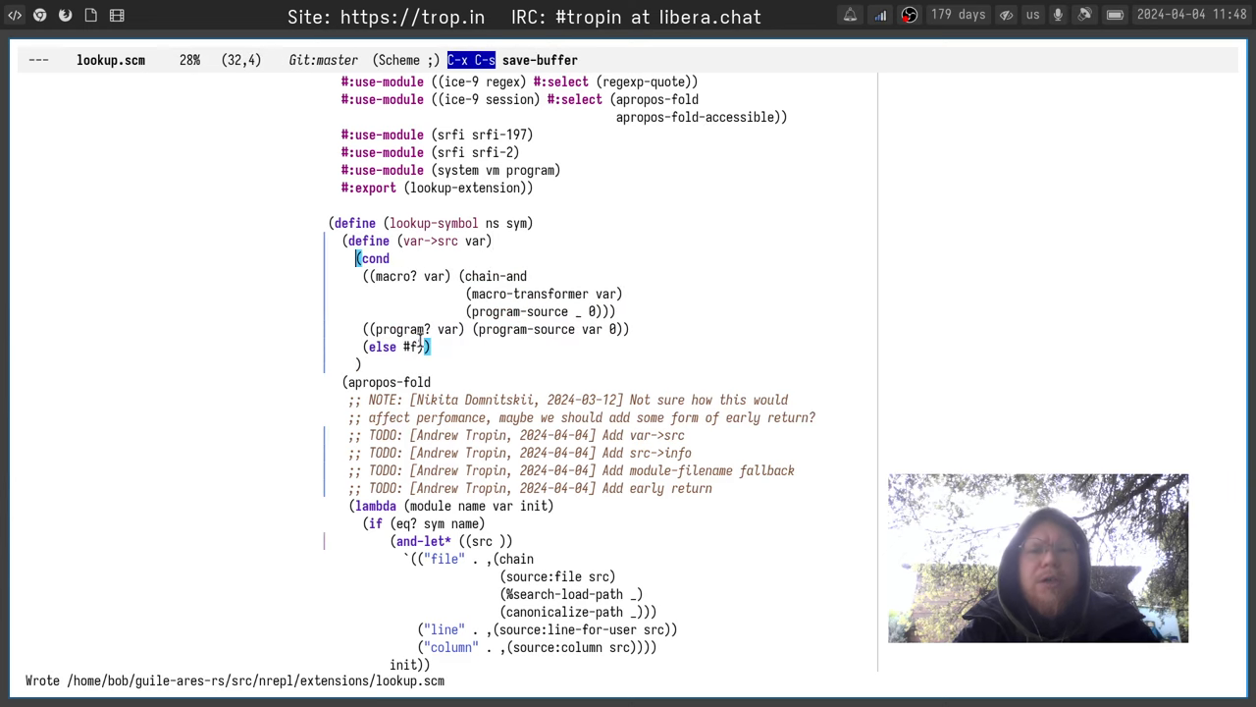
key("ctrl+x ctrl+e")
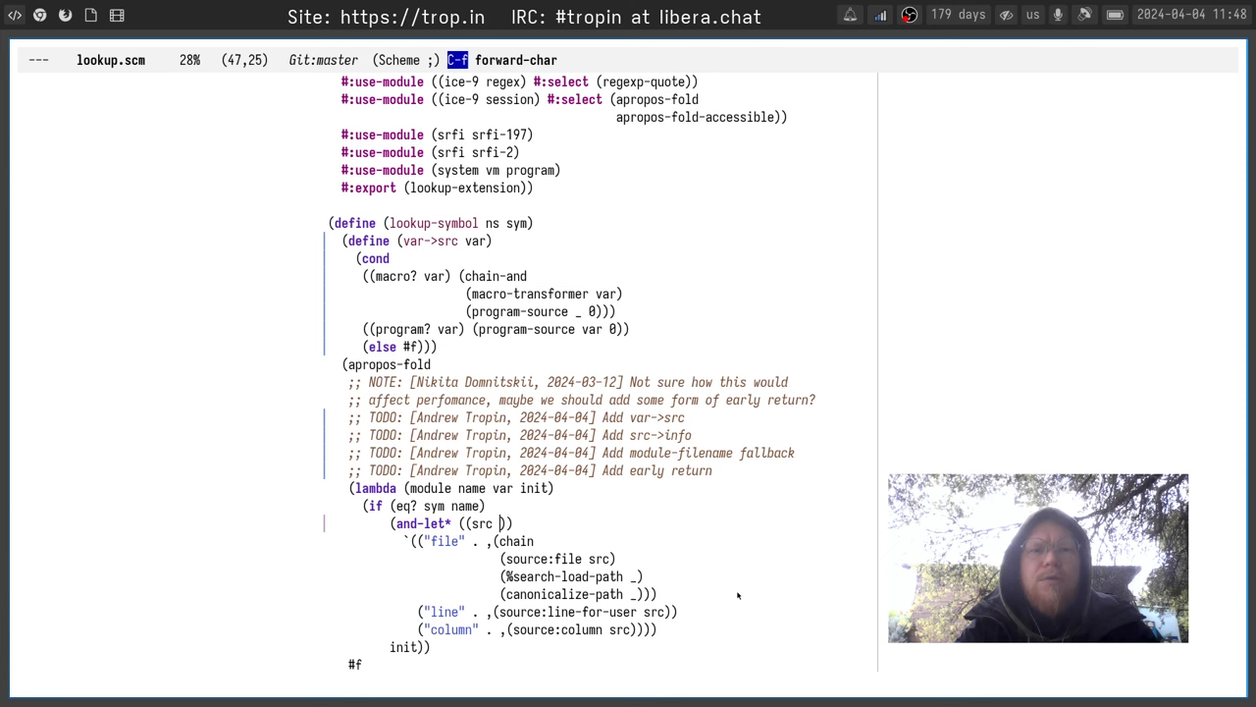
Bind src in and-let* via a (var->src var) call
type("var->src")
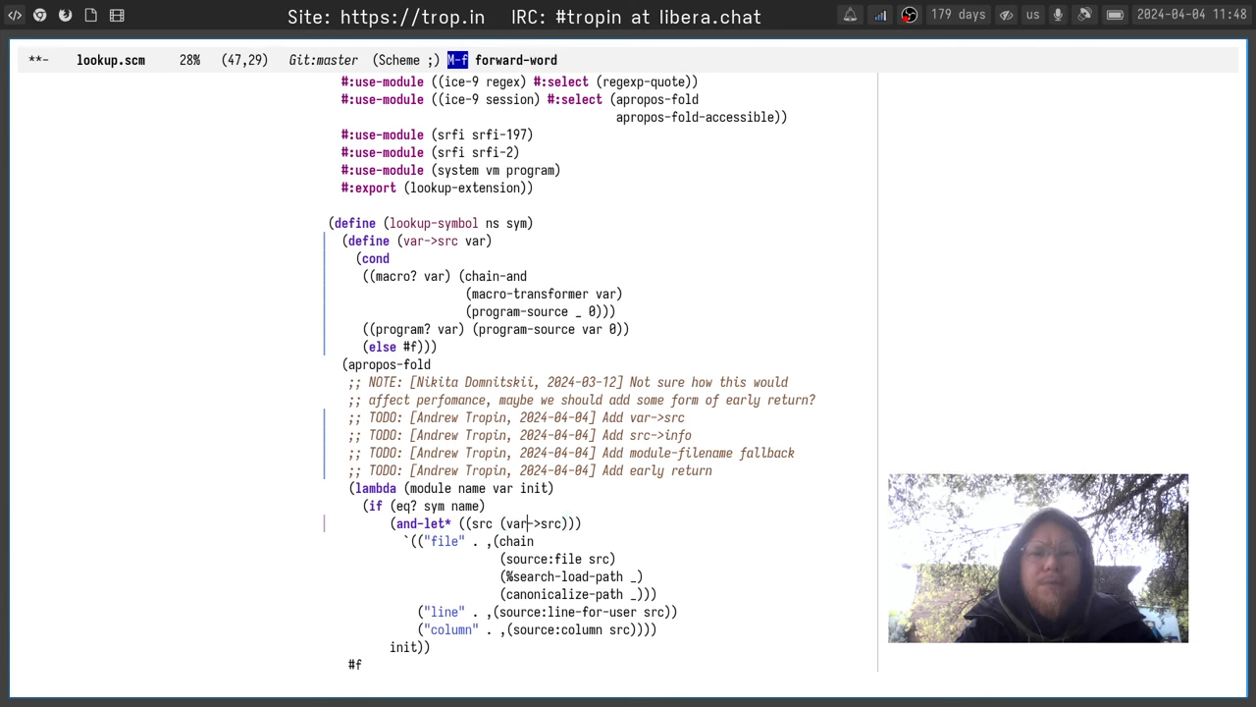
type("var")
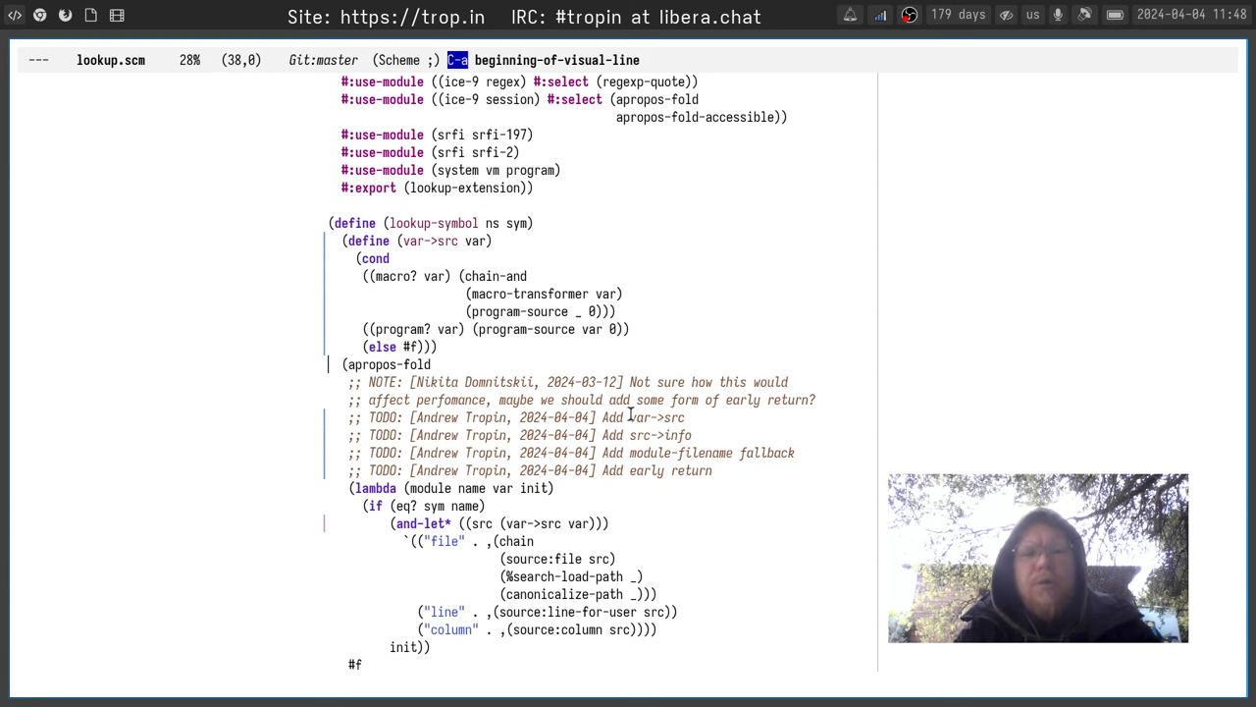
Navigate around the lambda and apropos-fold-accessible expression, marking and cancelling regions
scroll("down", 3)
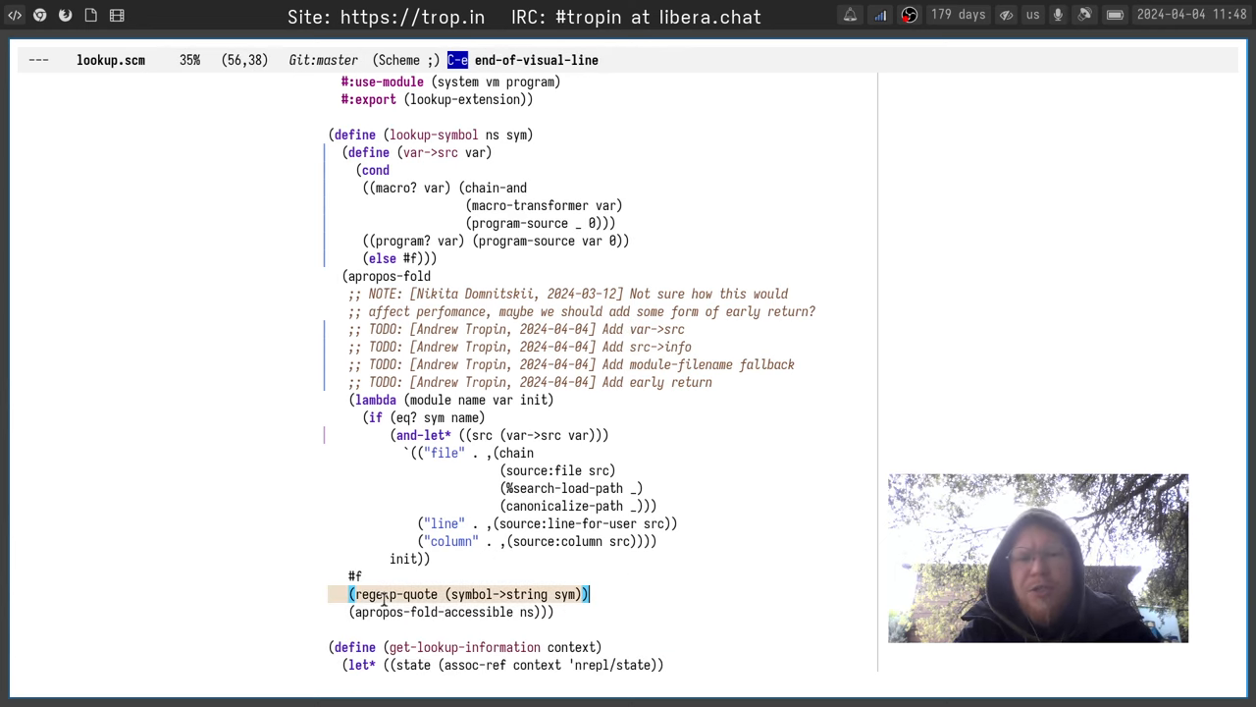
key("ctrl+g")
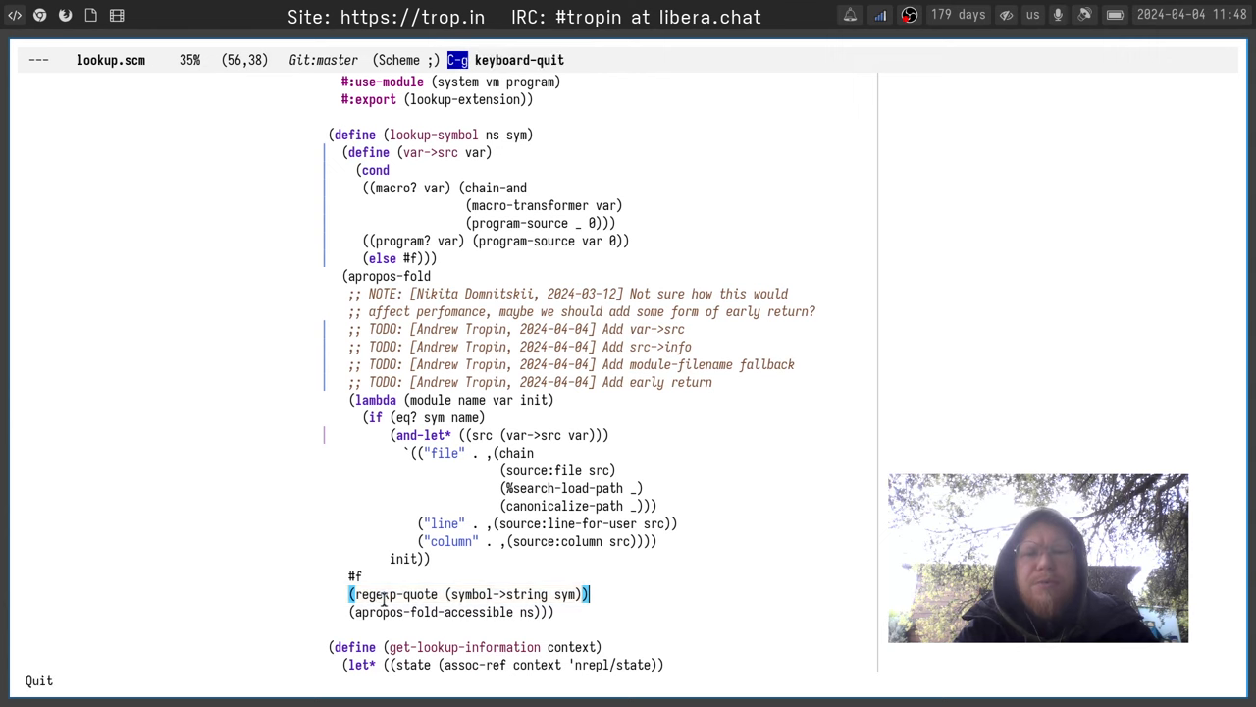
left_click(409, 400)
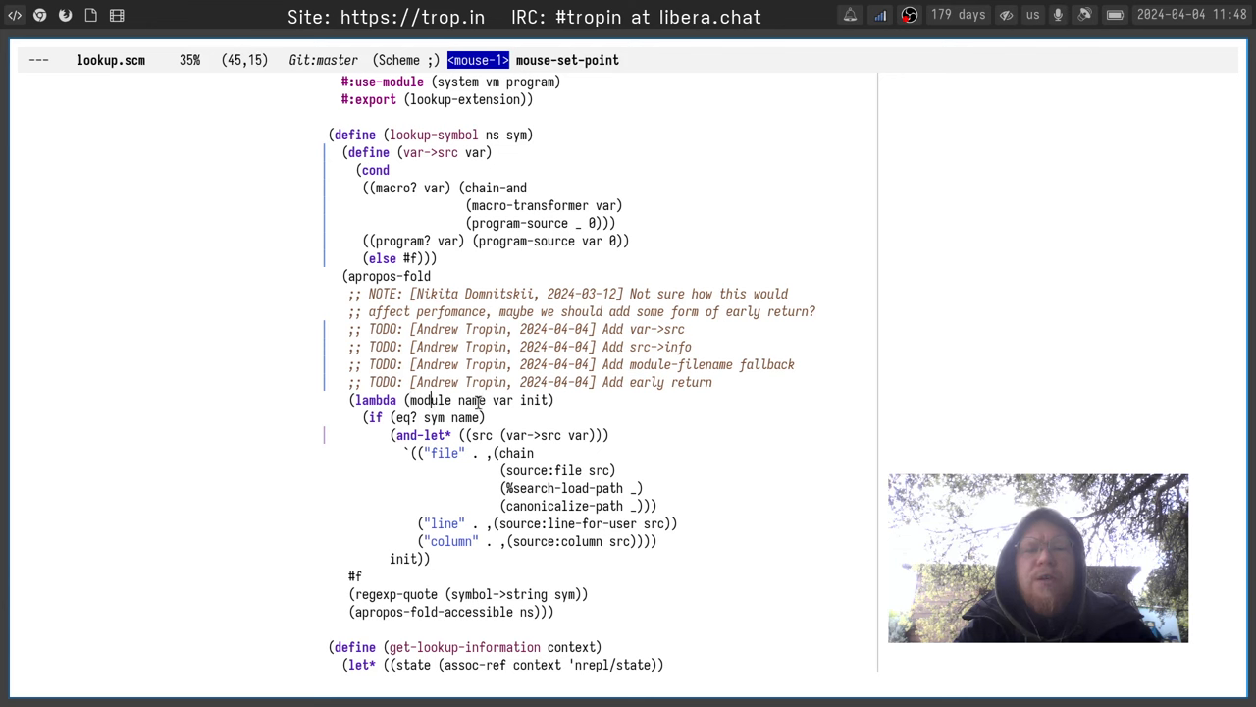
left_click(509, 401)
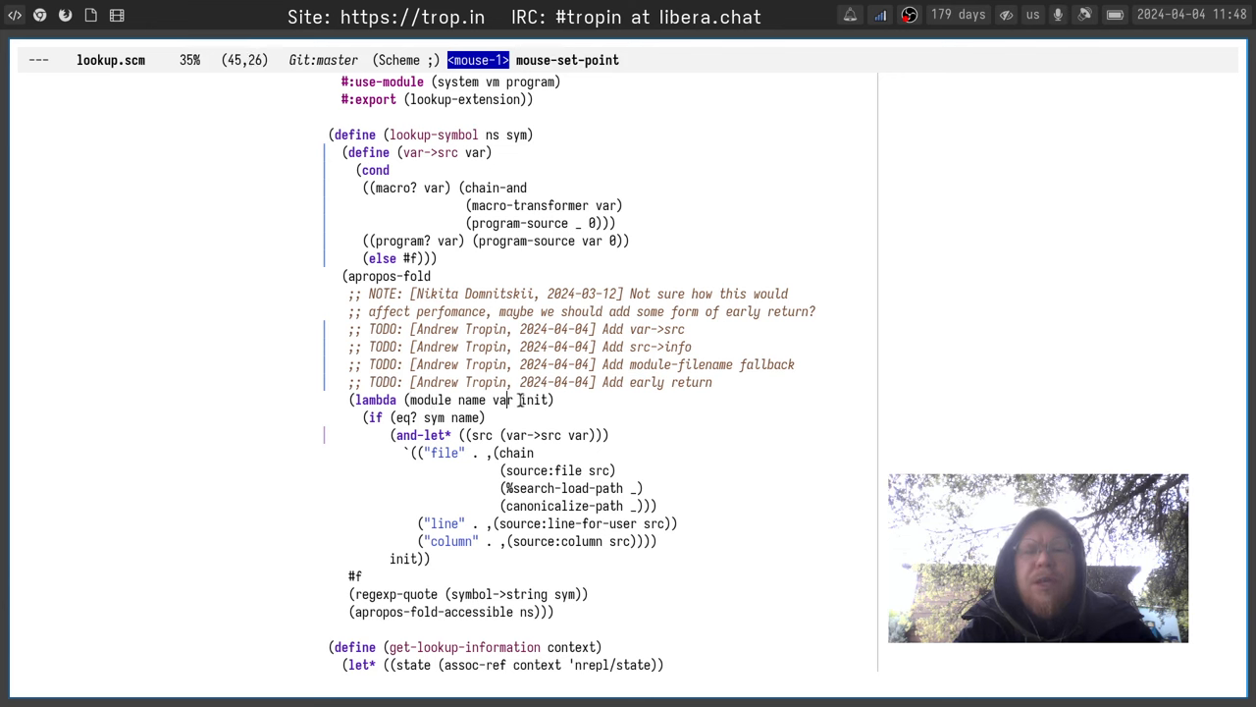
double_click(505, 401)
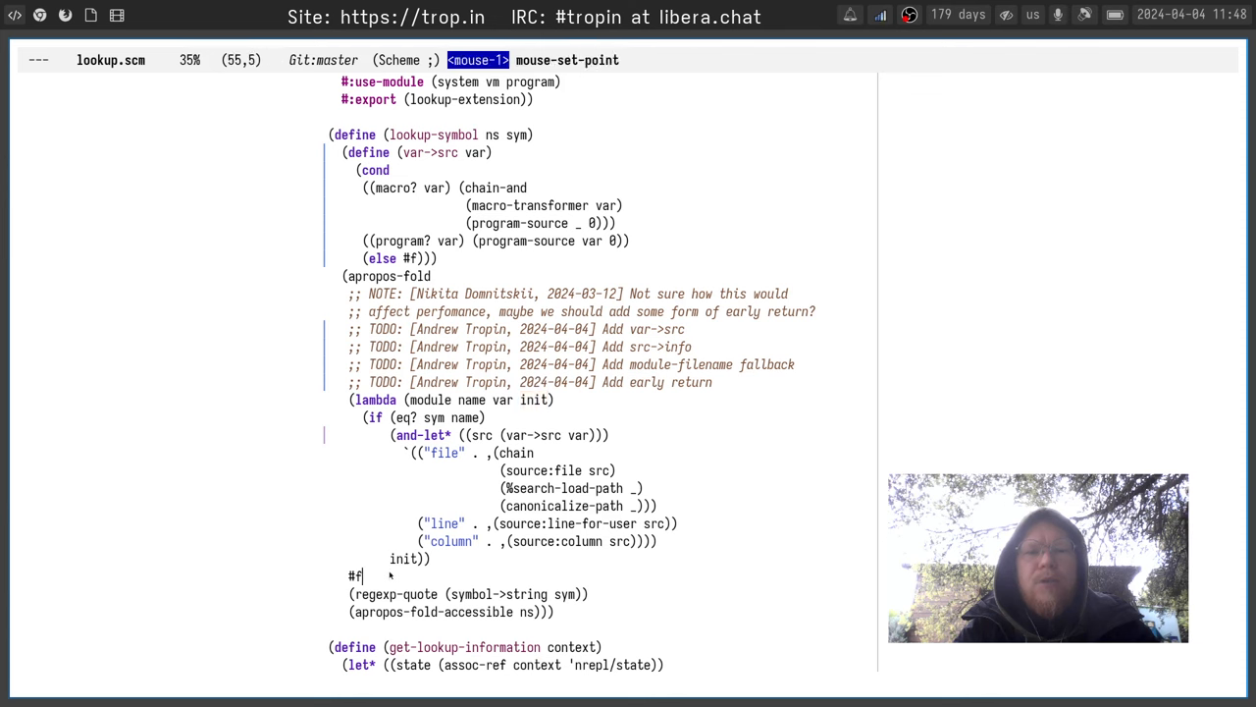
key("ctrl+g")
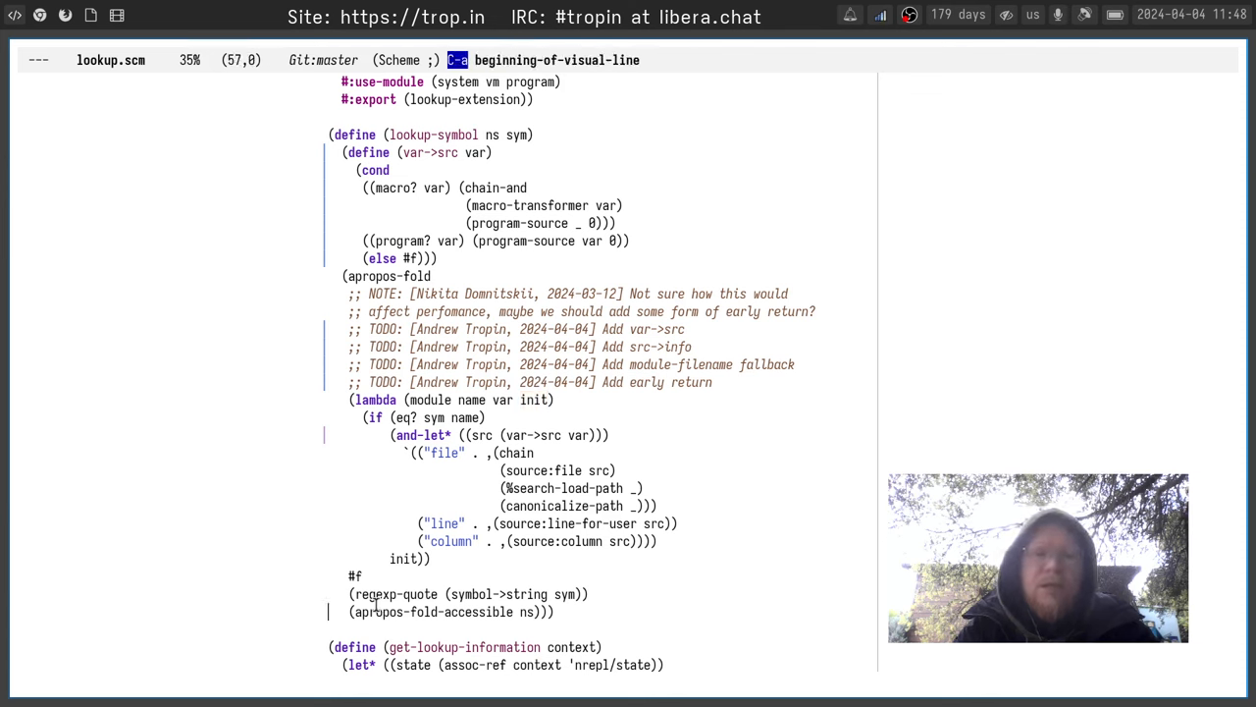
key("C-M-space")
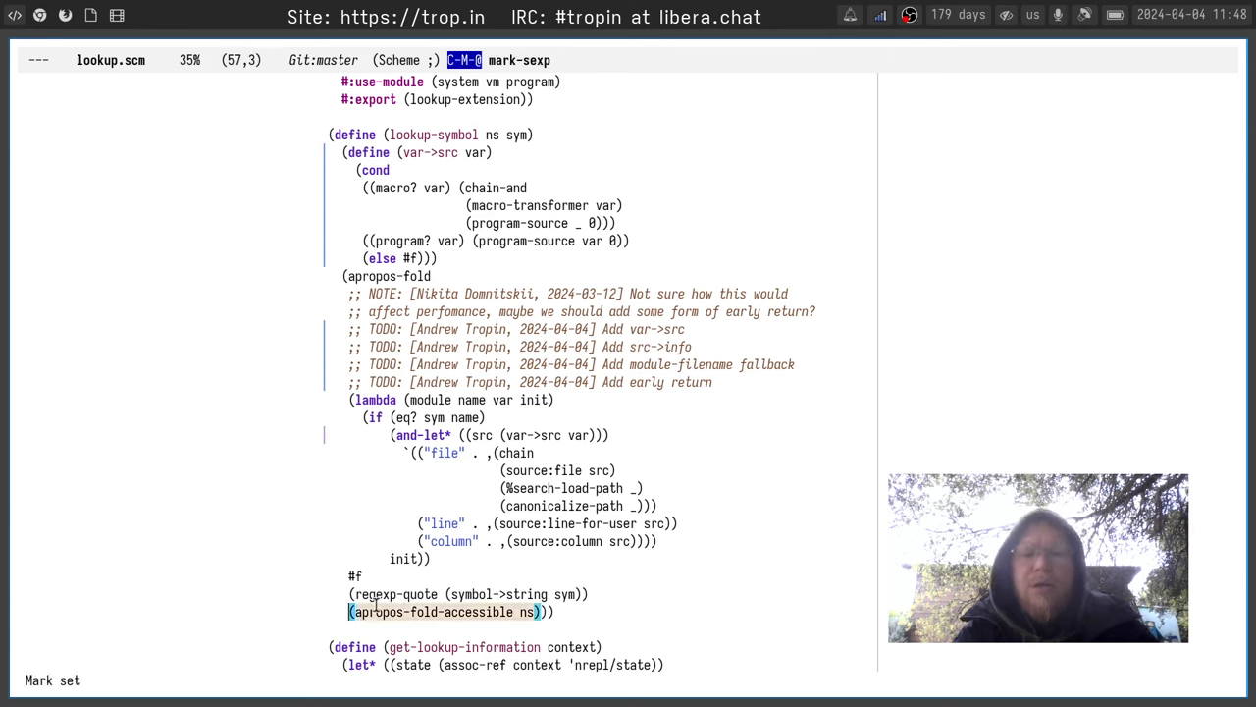
key("ctrl+g")
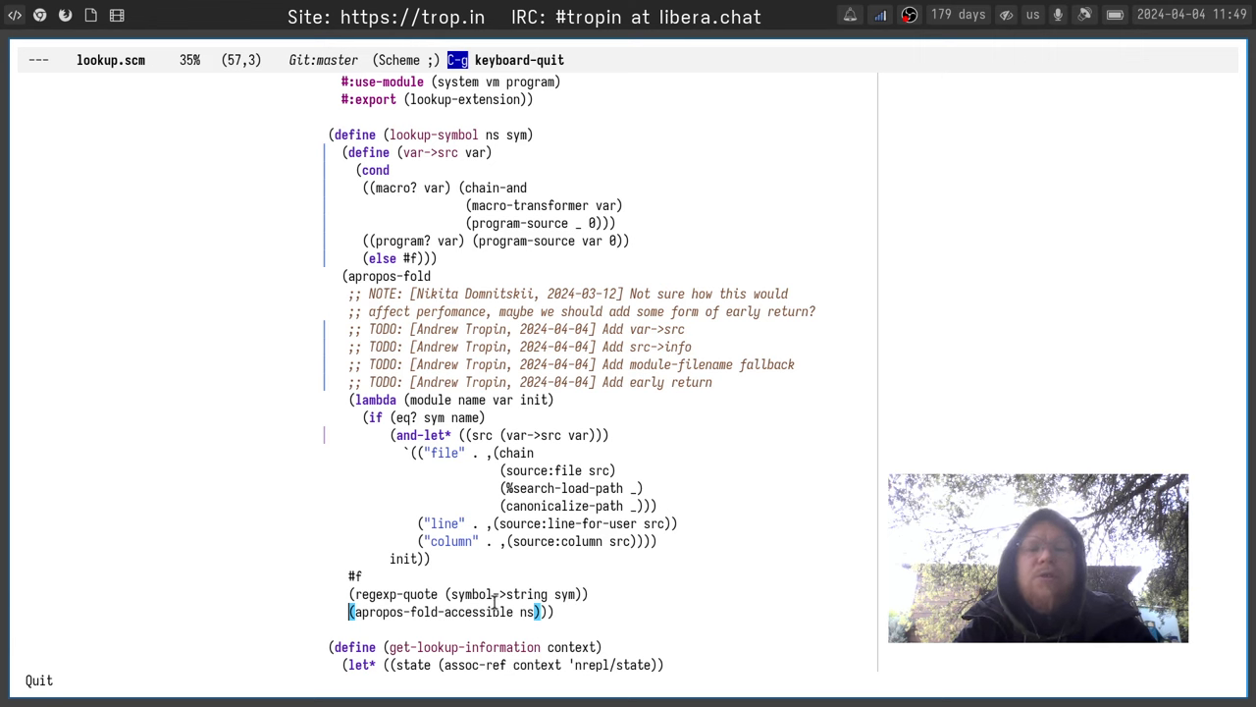
mouse_move(538, 589)
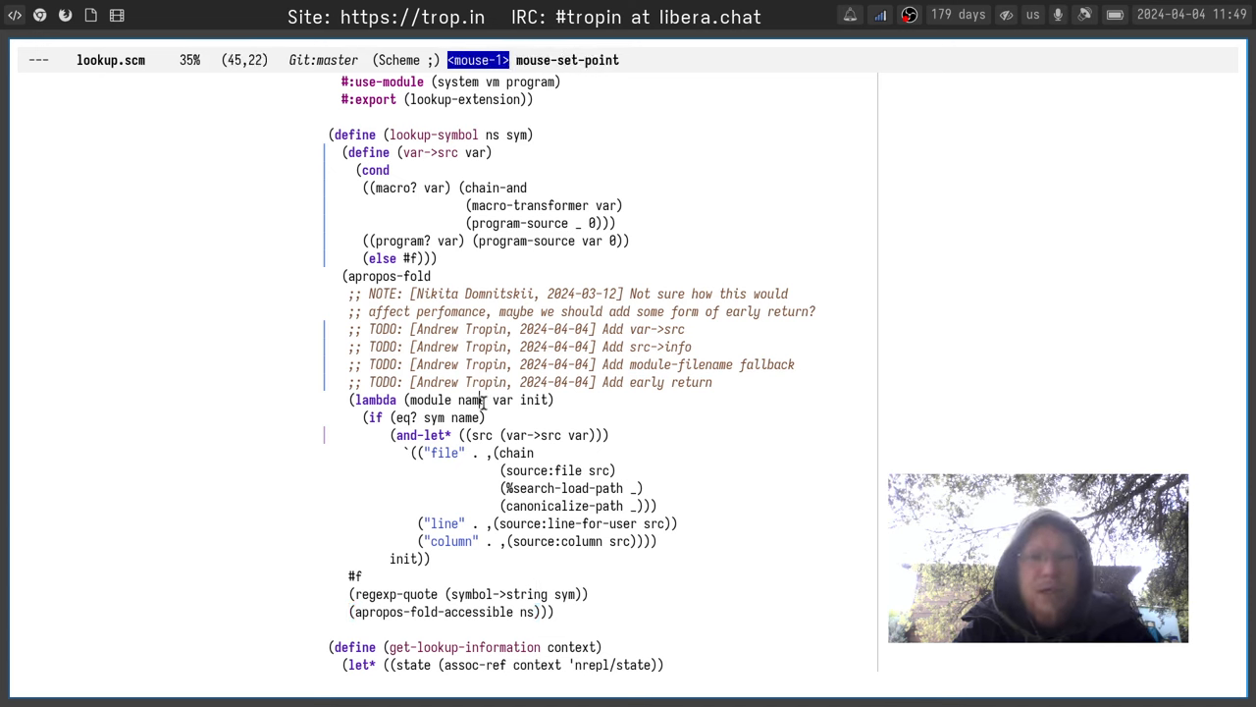
mouse_move(520, 239)
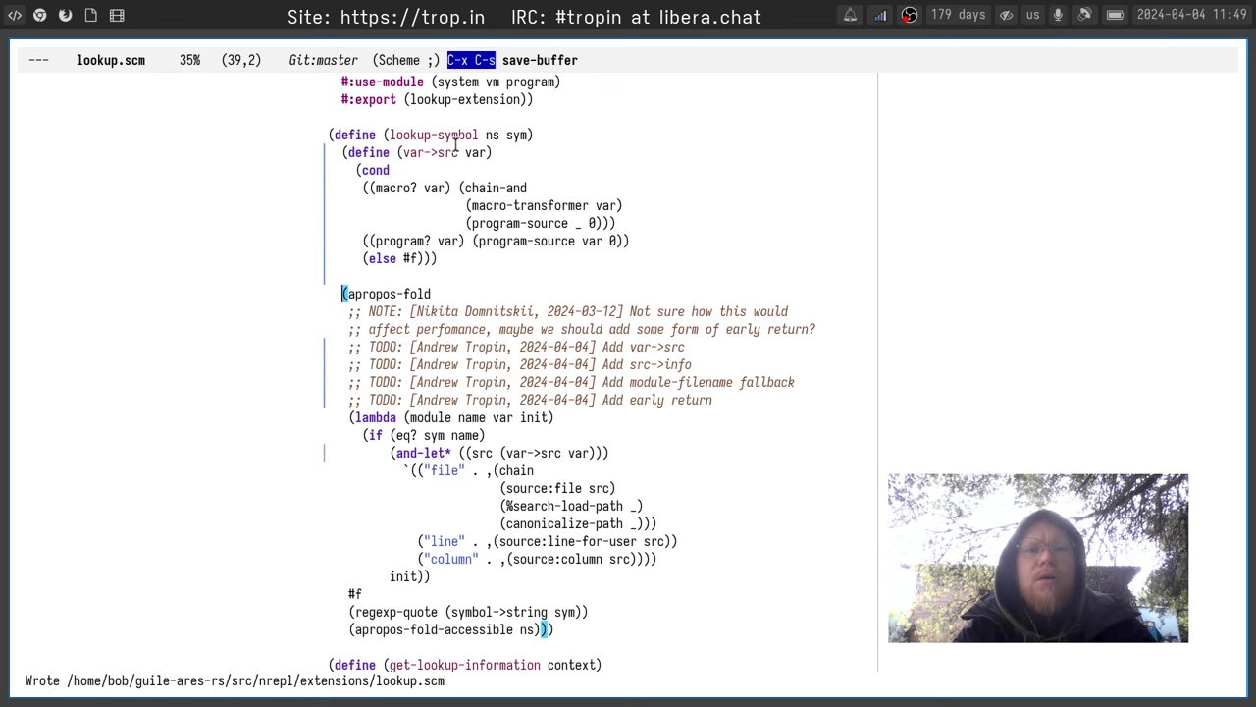
Return to the var->src helper and open a new line inside the and-let* body
left_click(452, 154)
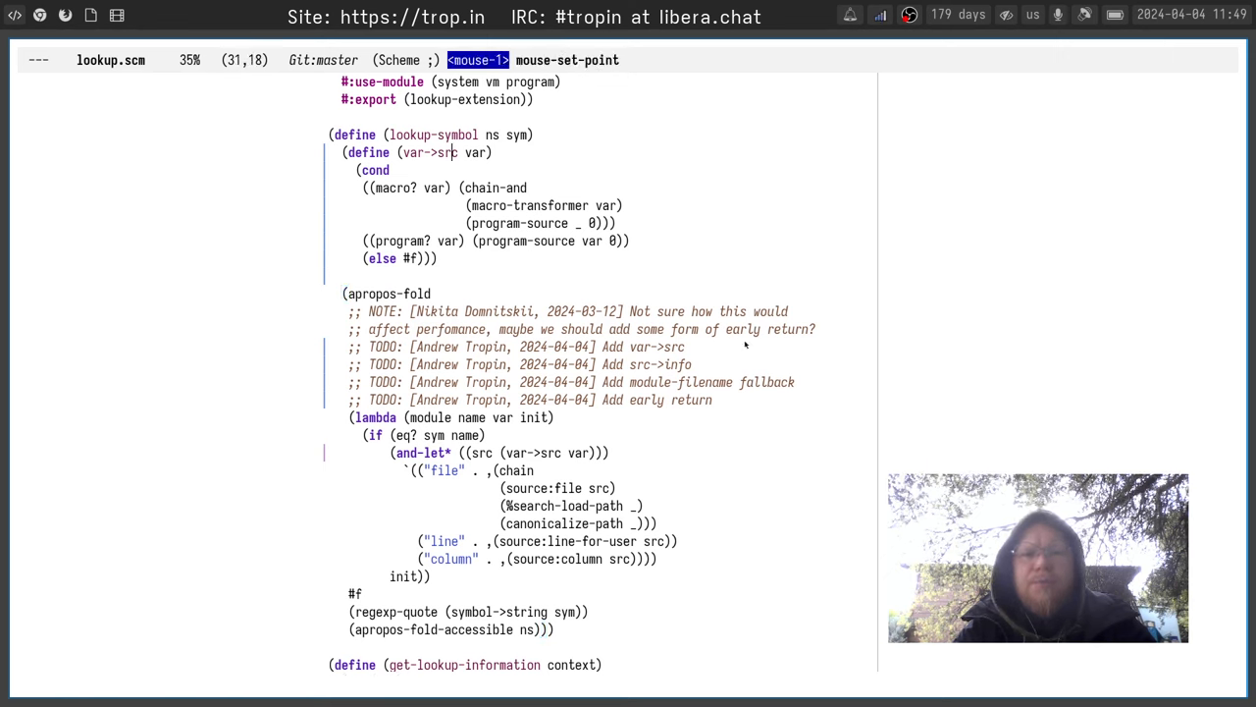
mouse_move(467, 467)
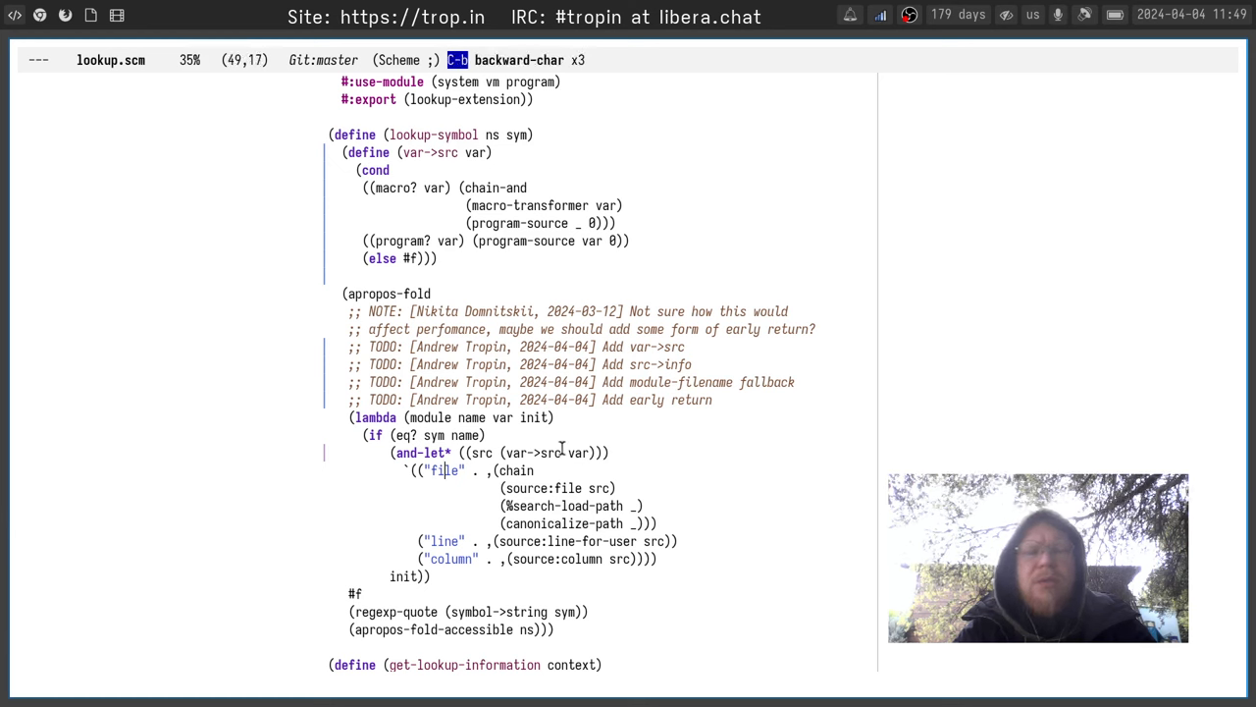
key("C-b")
type("(format \"")
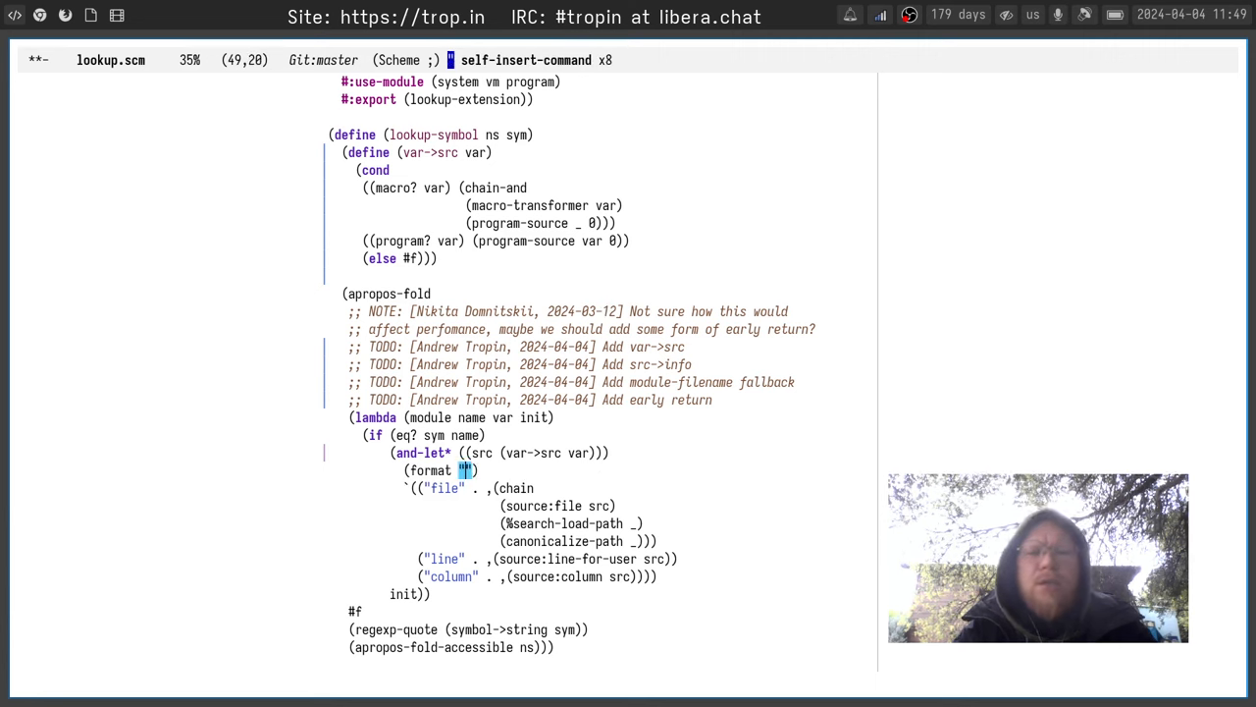
Complete (format #t "~y" src) in and-let* and evaluate a (lookup-symbol 'display) test call
type("#t")
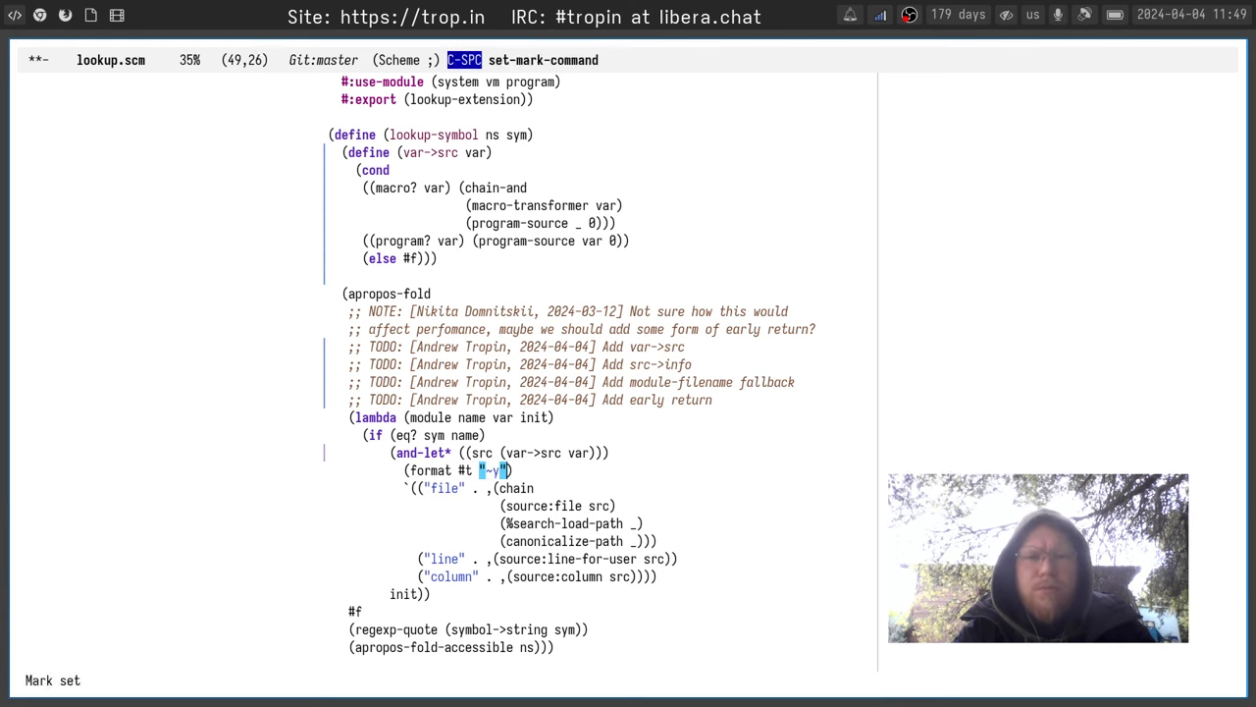
key("Backspace")
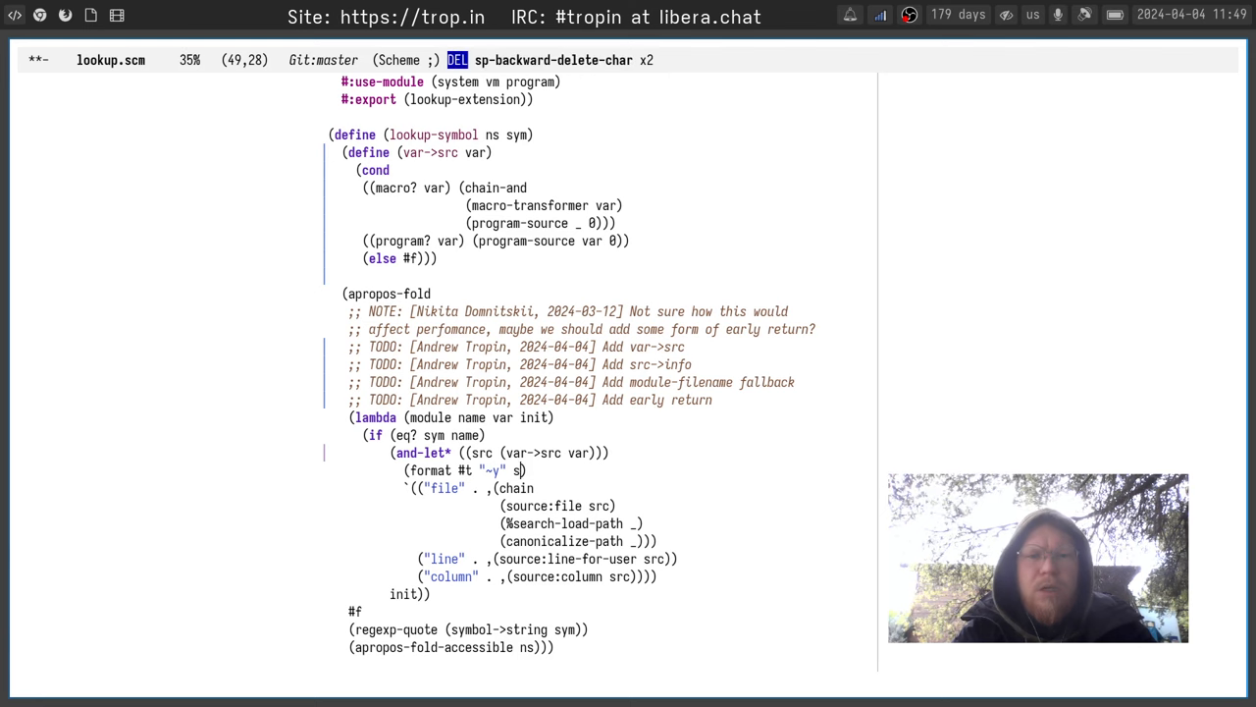
scroll("down", 3)
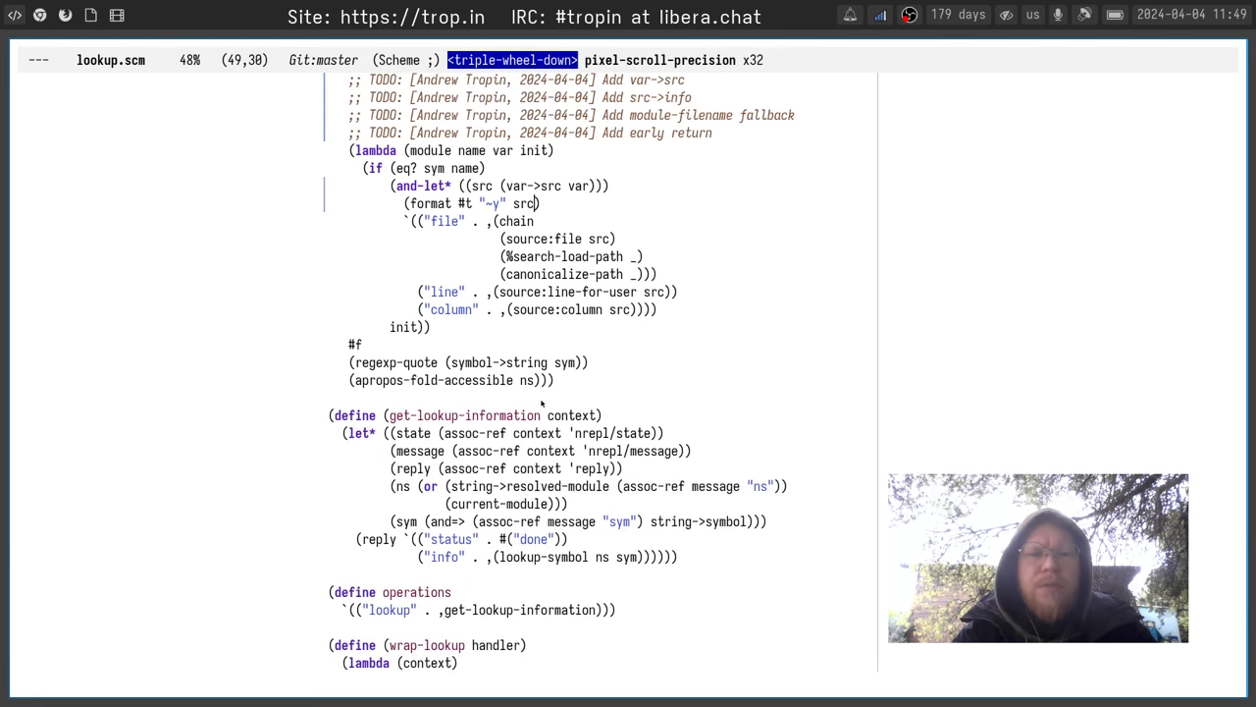
type("(")
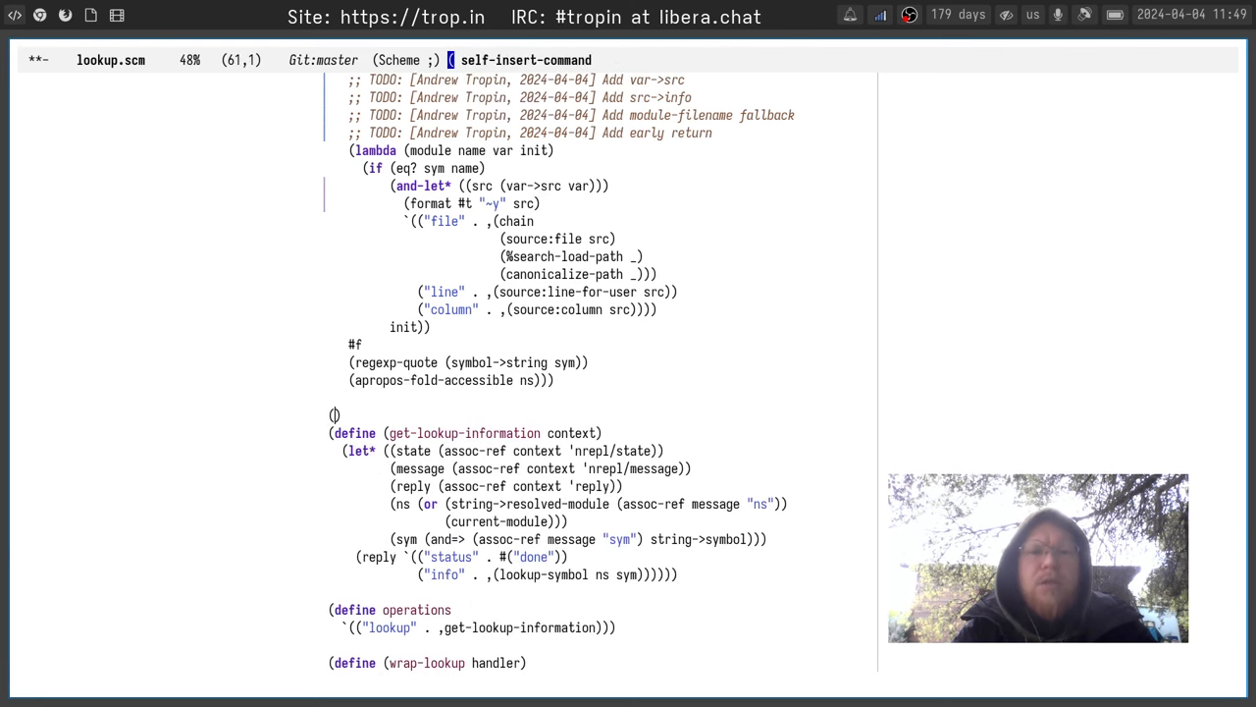
type("lookup-symbol 'di")
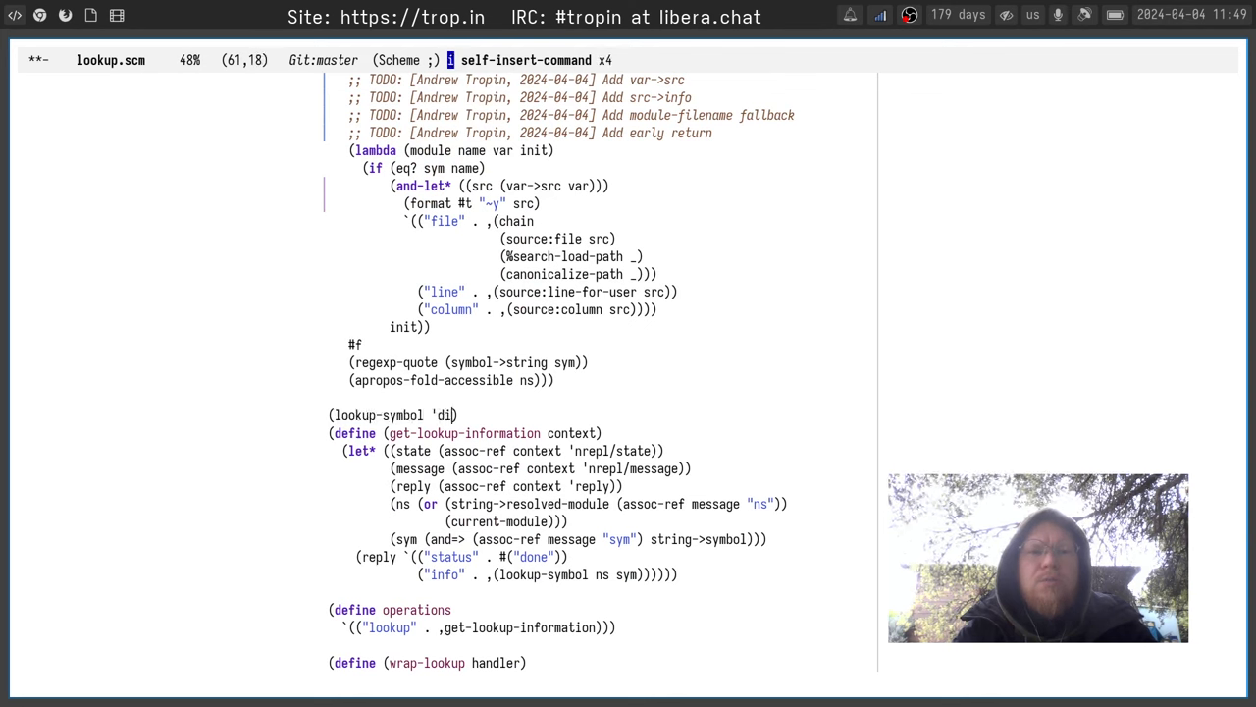
key("C-x C-e")
type("splay")
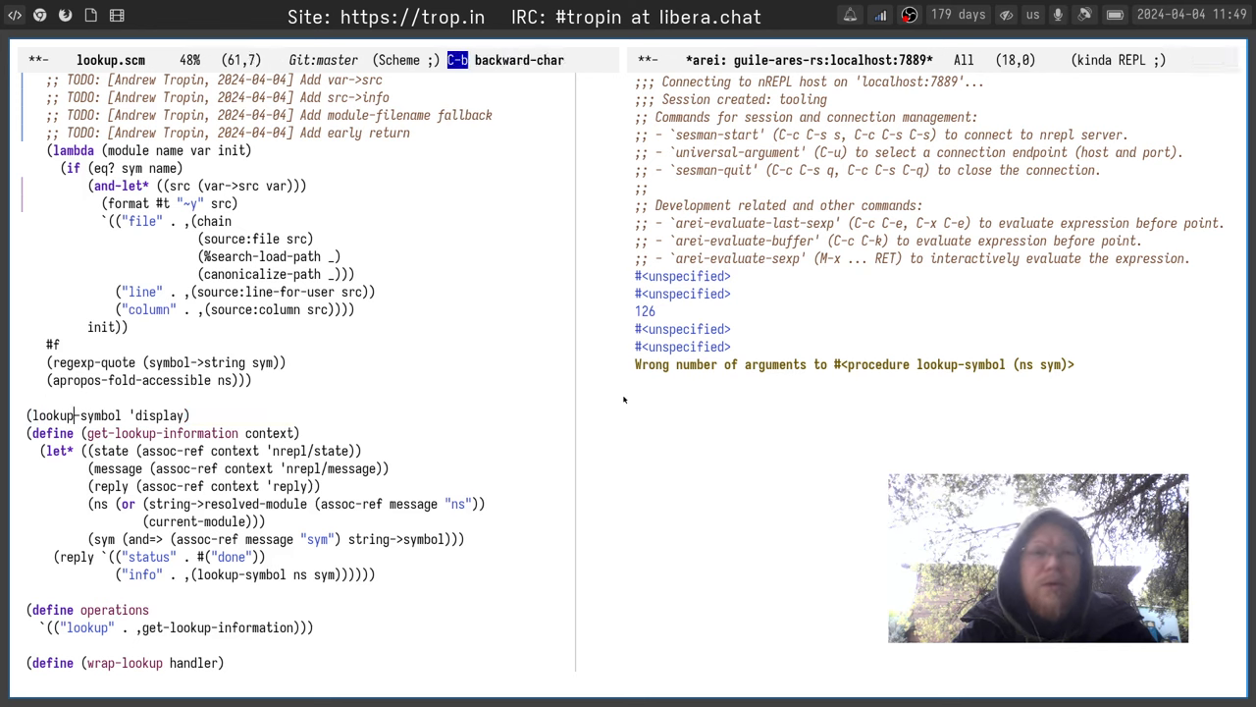
Change the test call to (lookup-symbol (current-module) 'let)
type("(co")
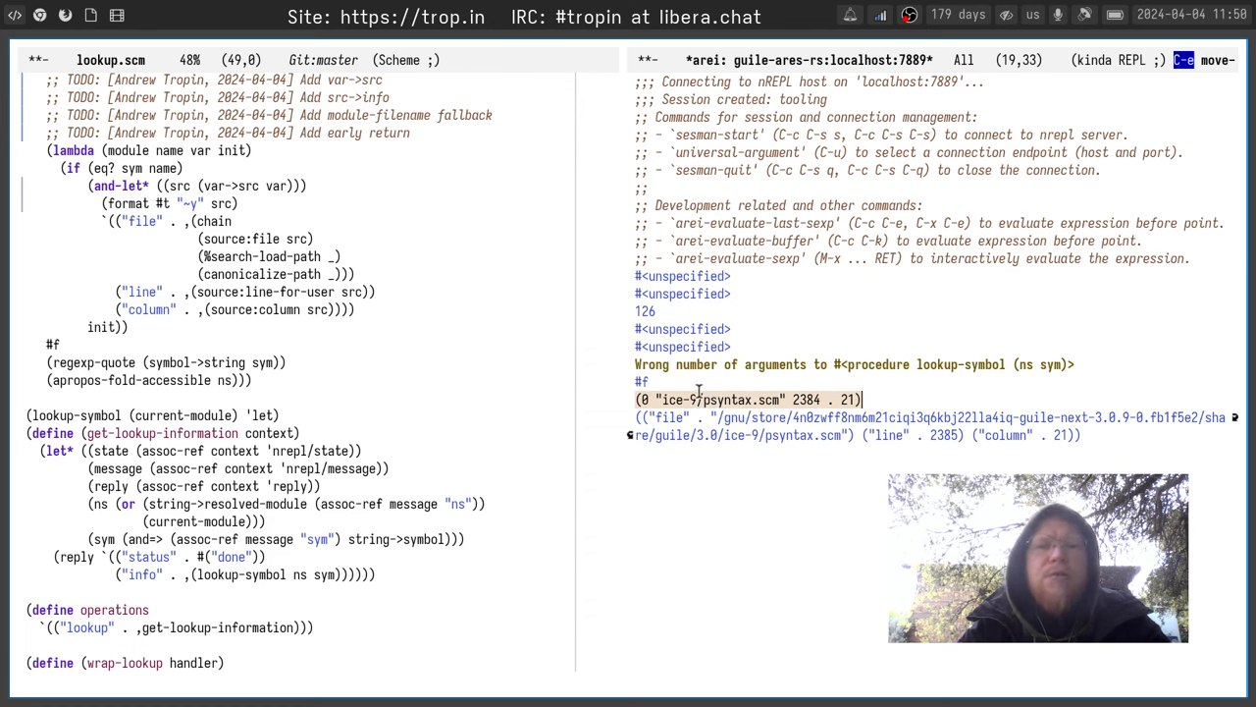
mouse_move(786, 379)
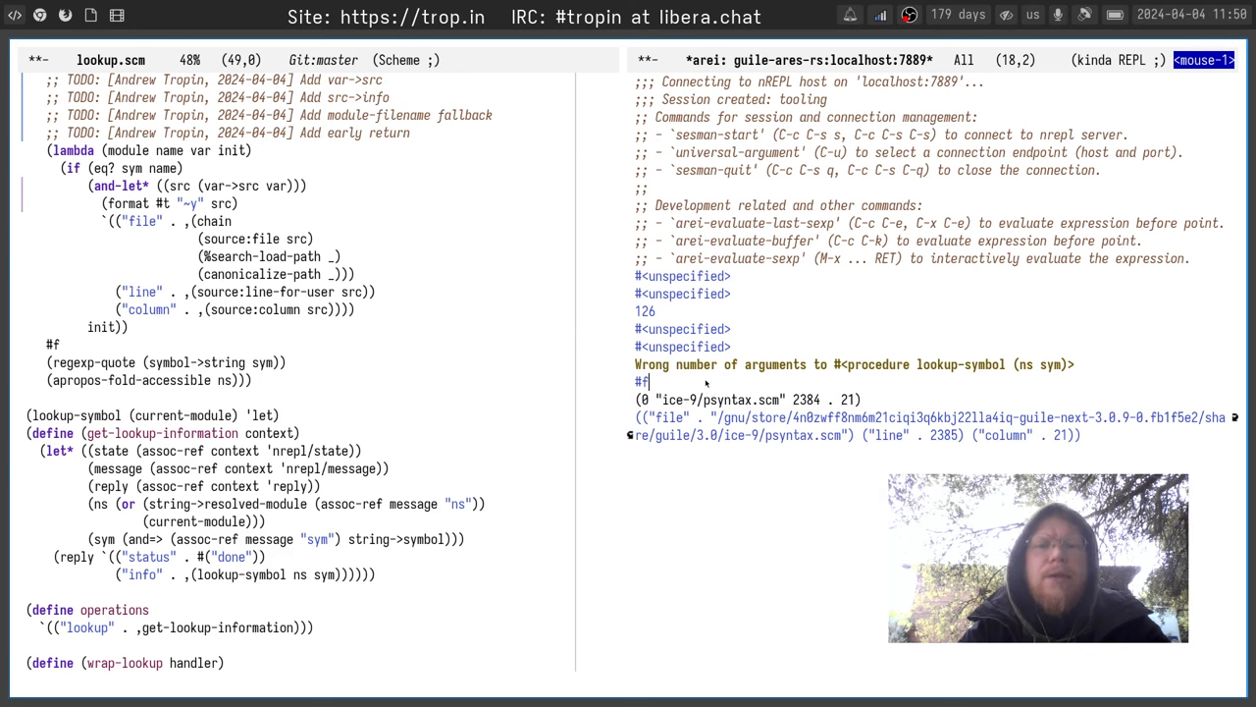
mouse_move(183, 196)
type("(define ")
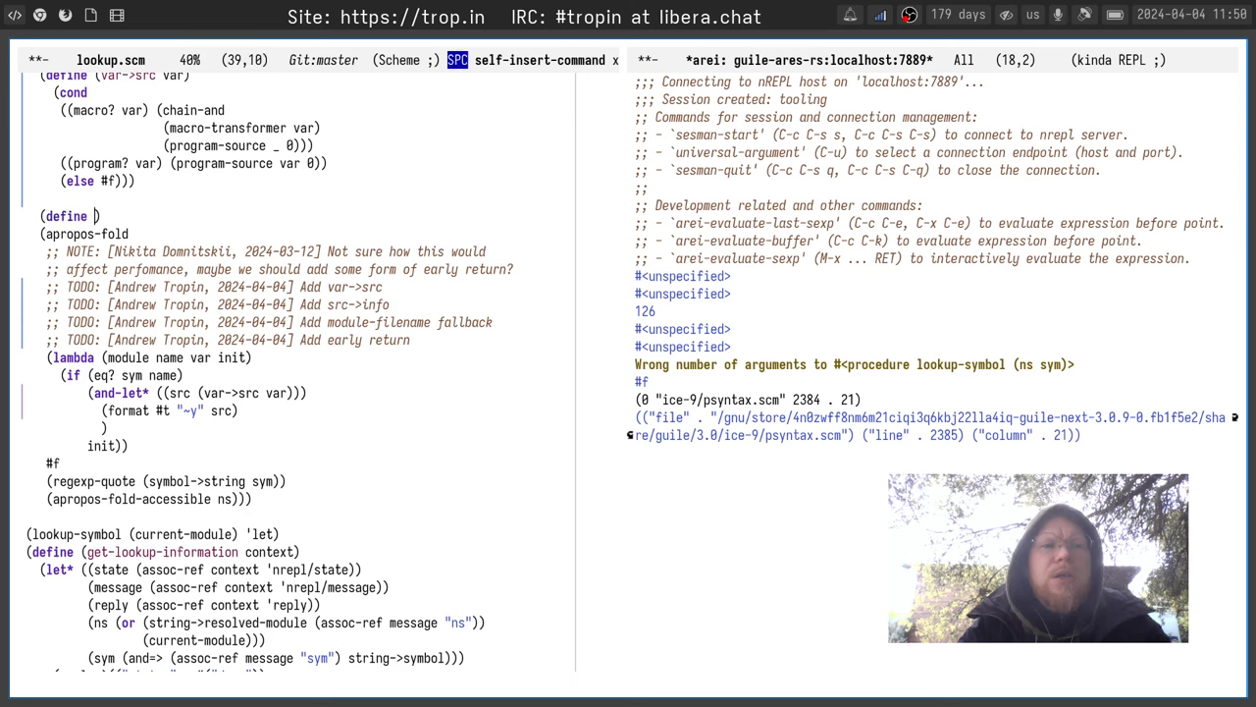
Define src->info above apropos-fold with the file, line and column alist as its body
type("src->inf")
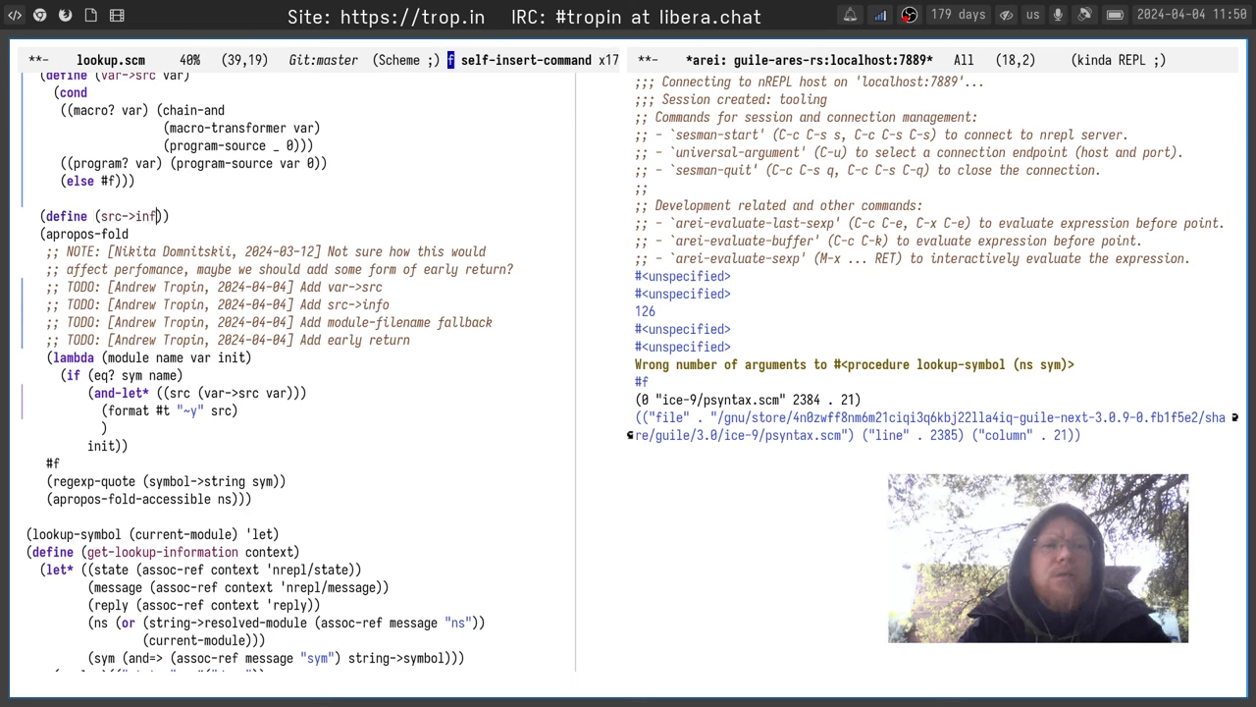
type("o")
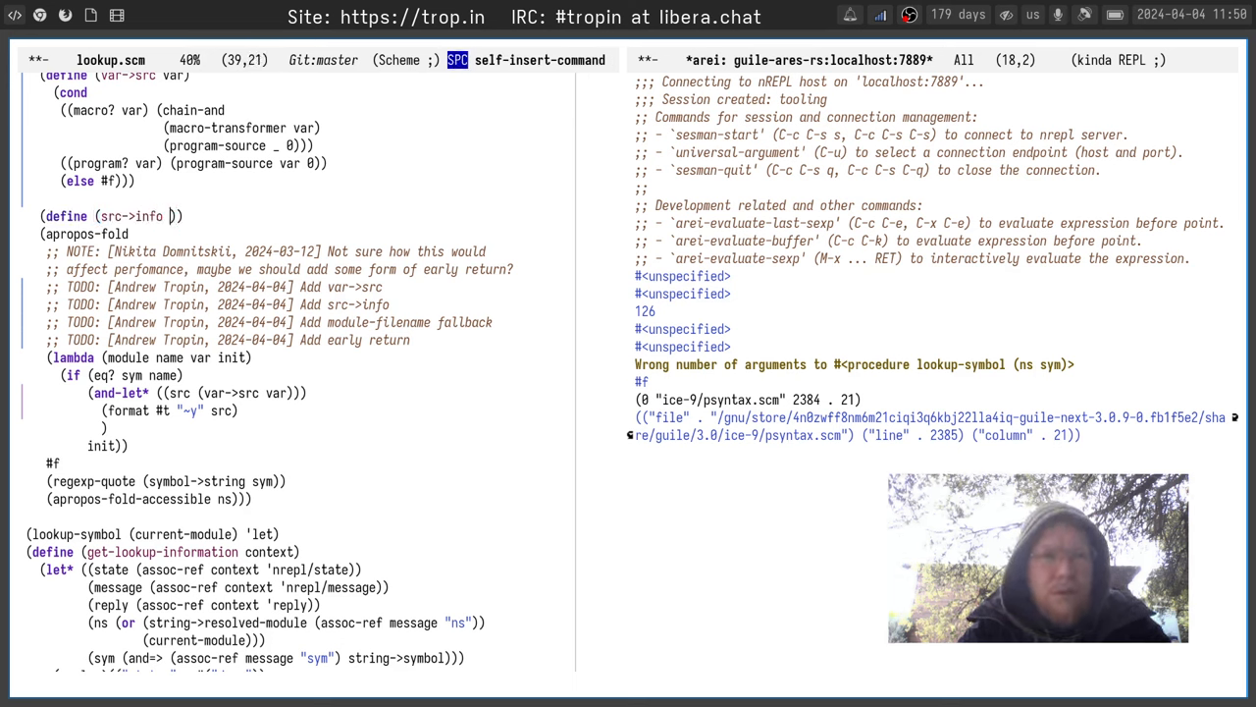
type("src")
key("Return")
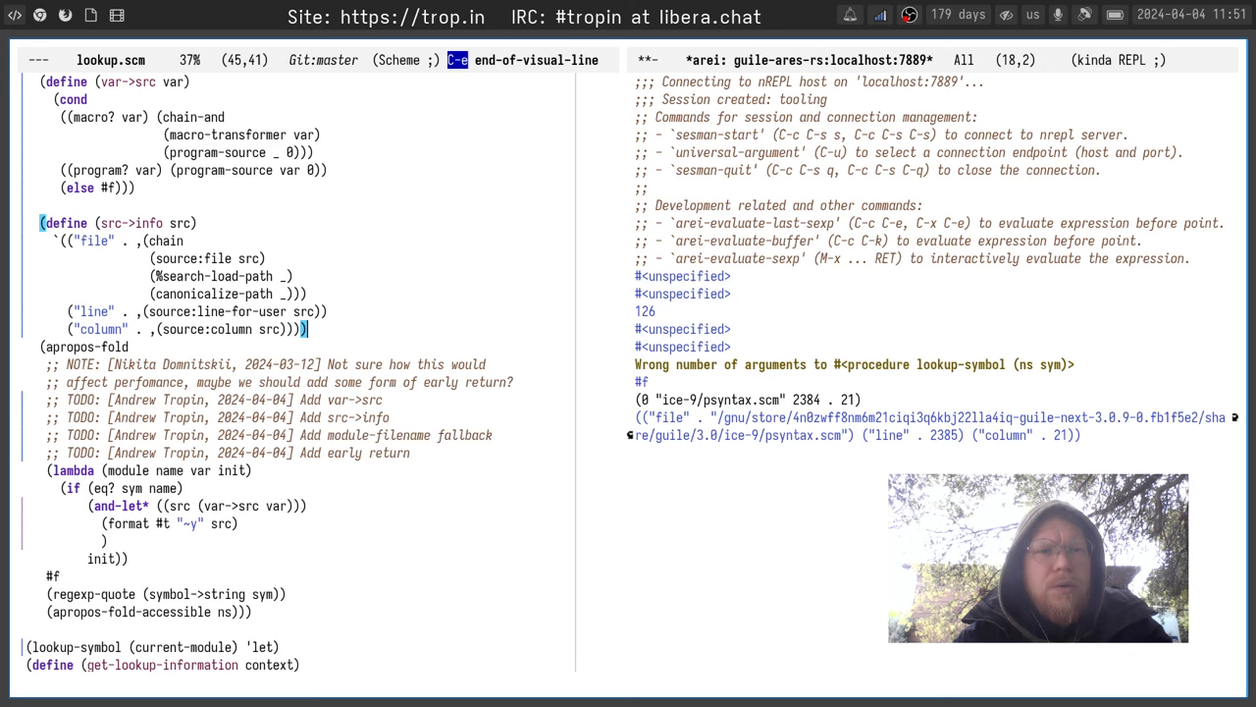
key("down")
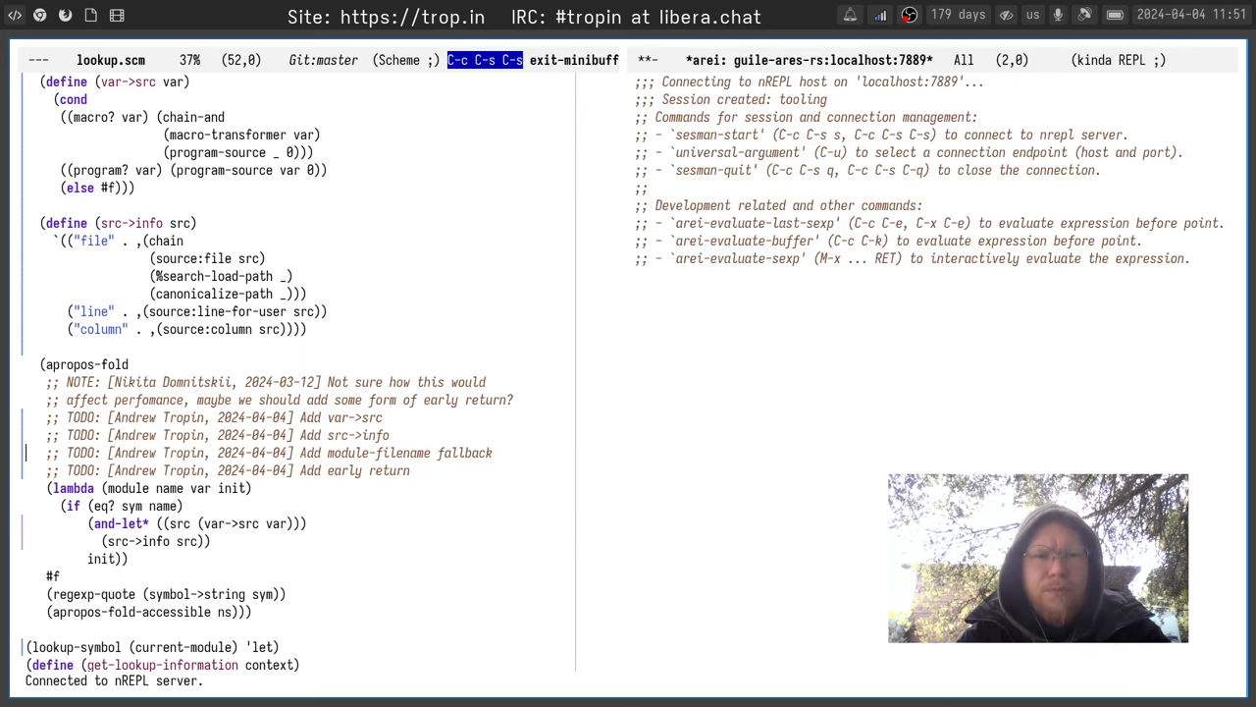
Make lookup-symbol's and-let* return (src->info src), drop the TODOs and save lookup.scm
scroll("down", 3)
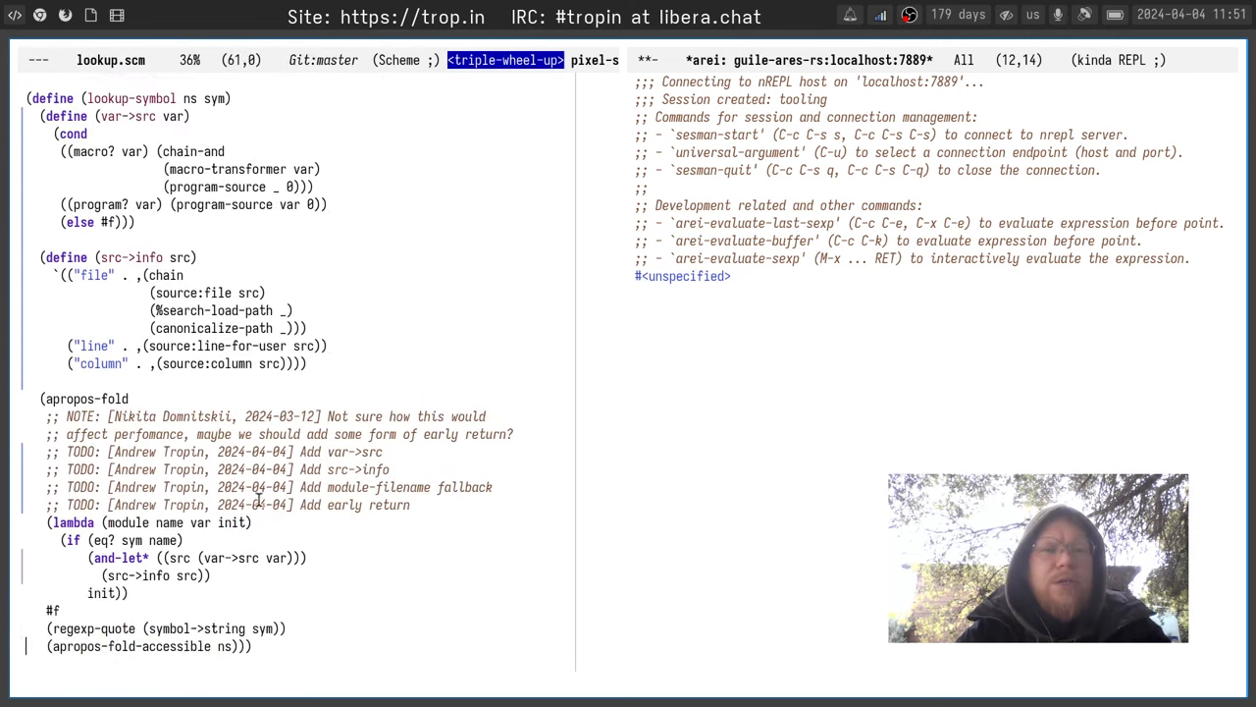
scroll("down", 3)
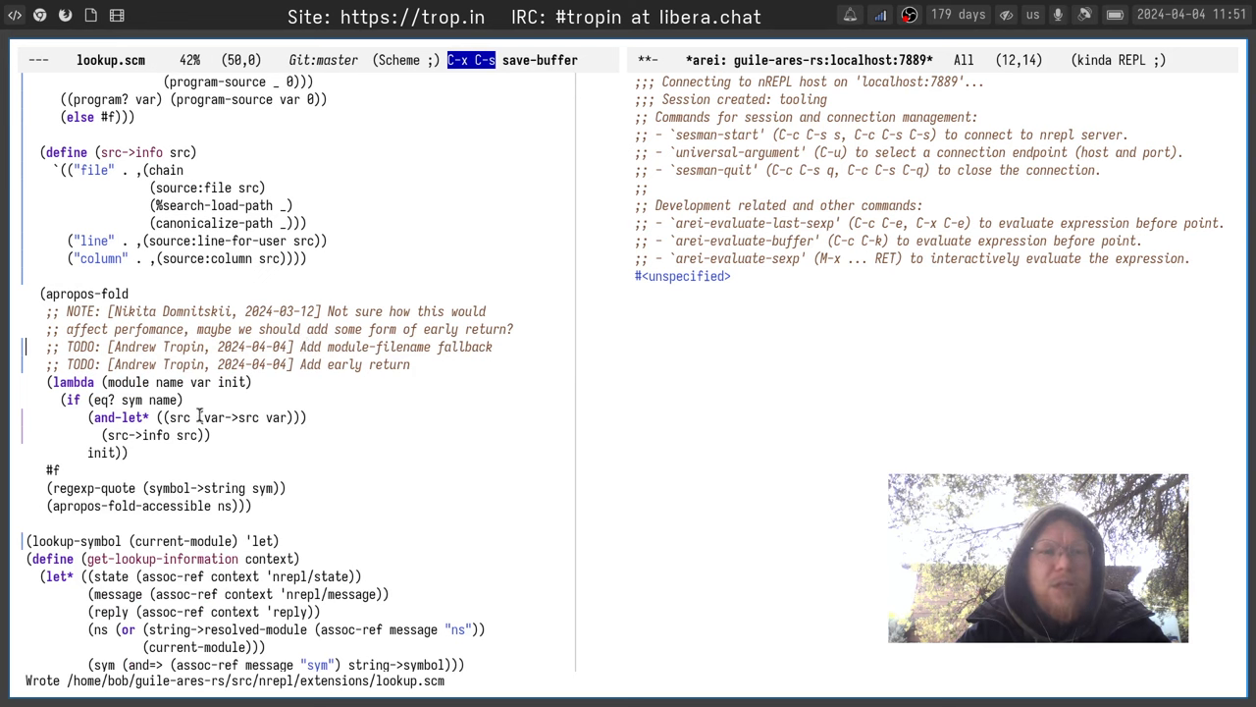
left_click(198, 416)
type("or (")
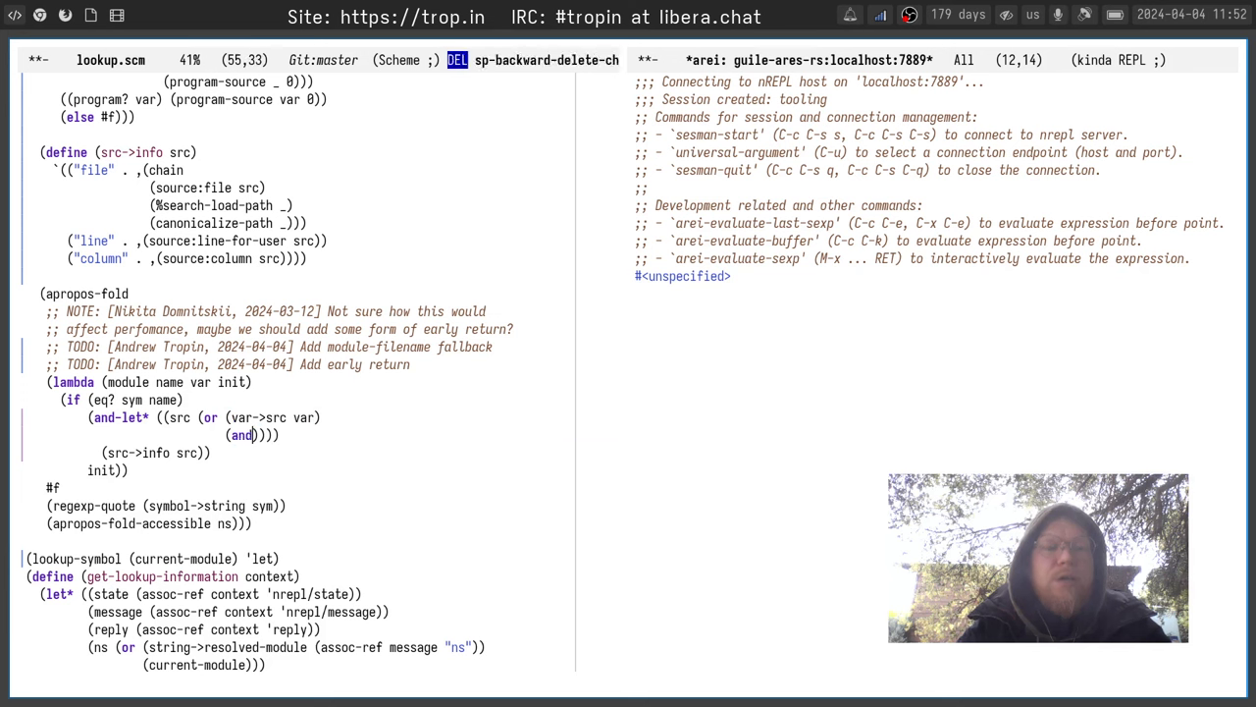
Wrap the src binding in or with (and=> module module-location) as fallback
type(">")
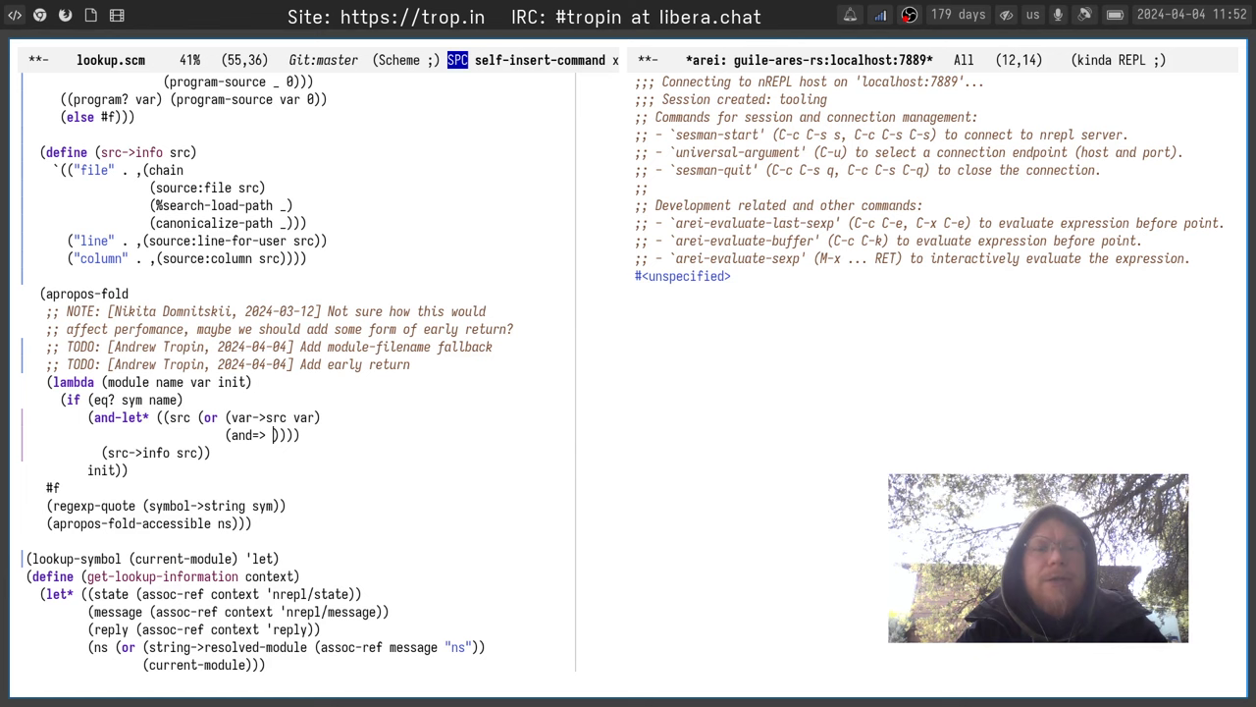
key("C-p")
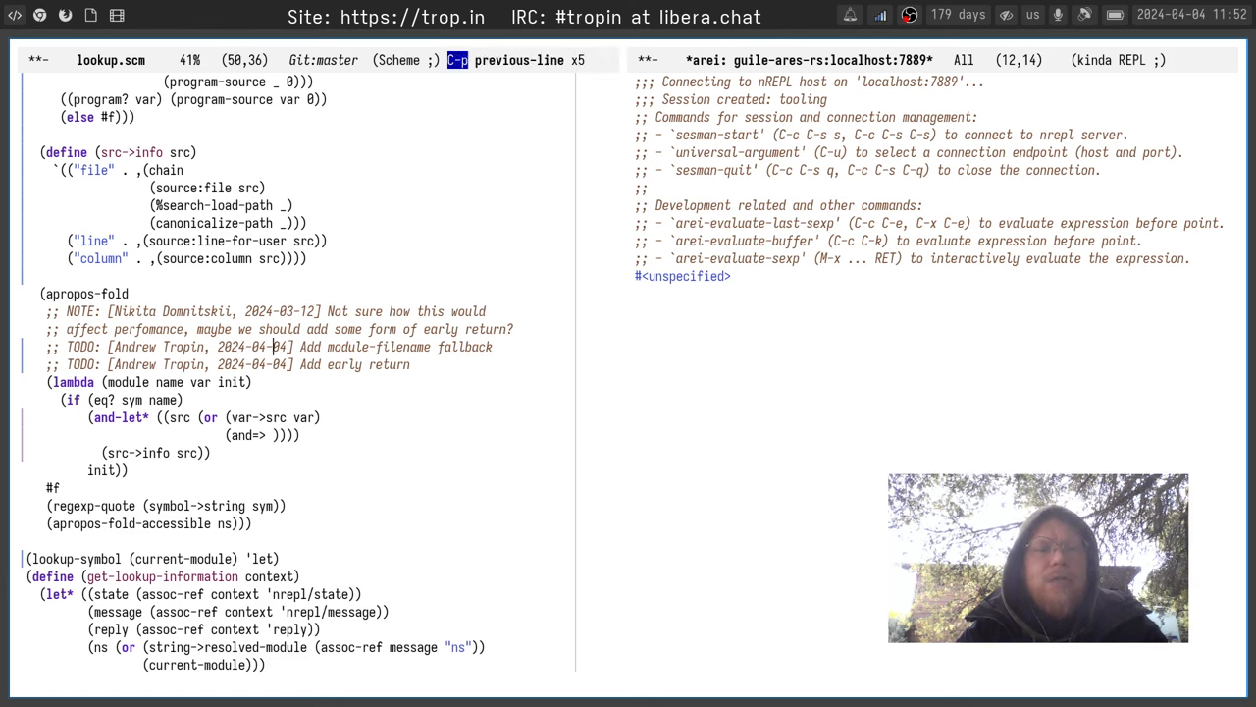
type("module")
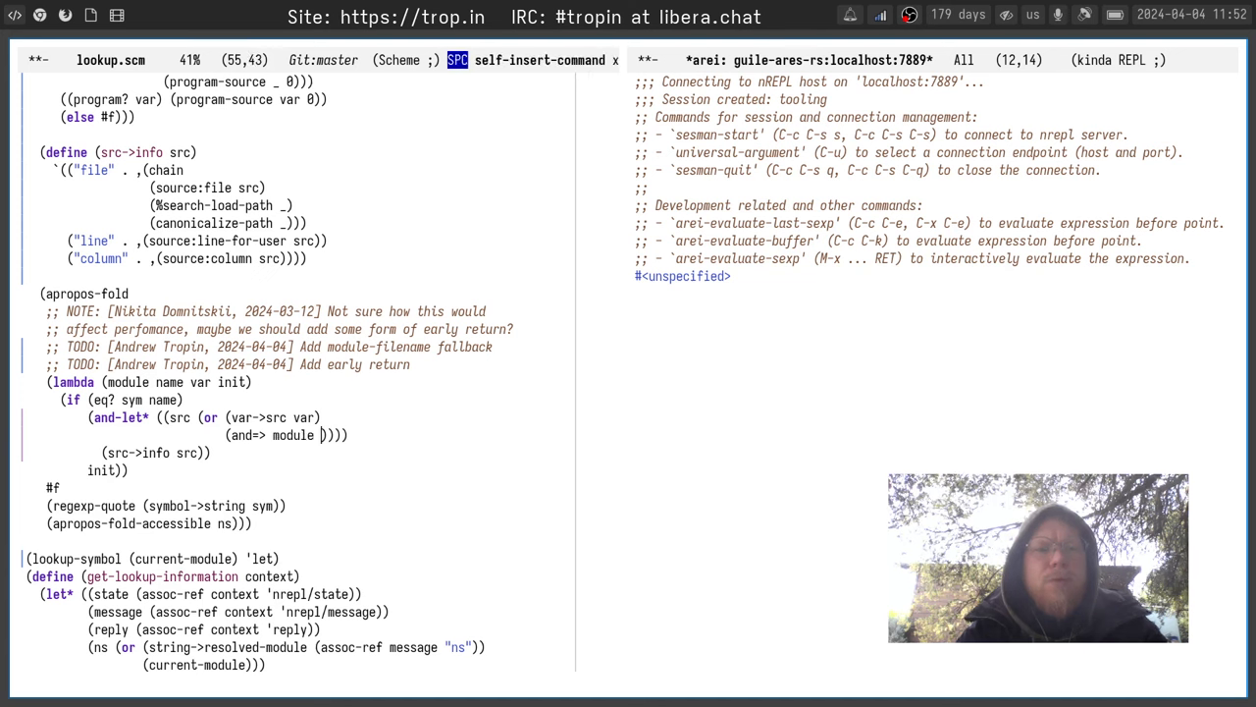
type("module")
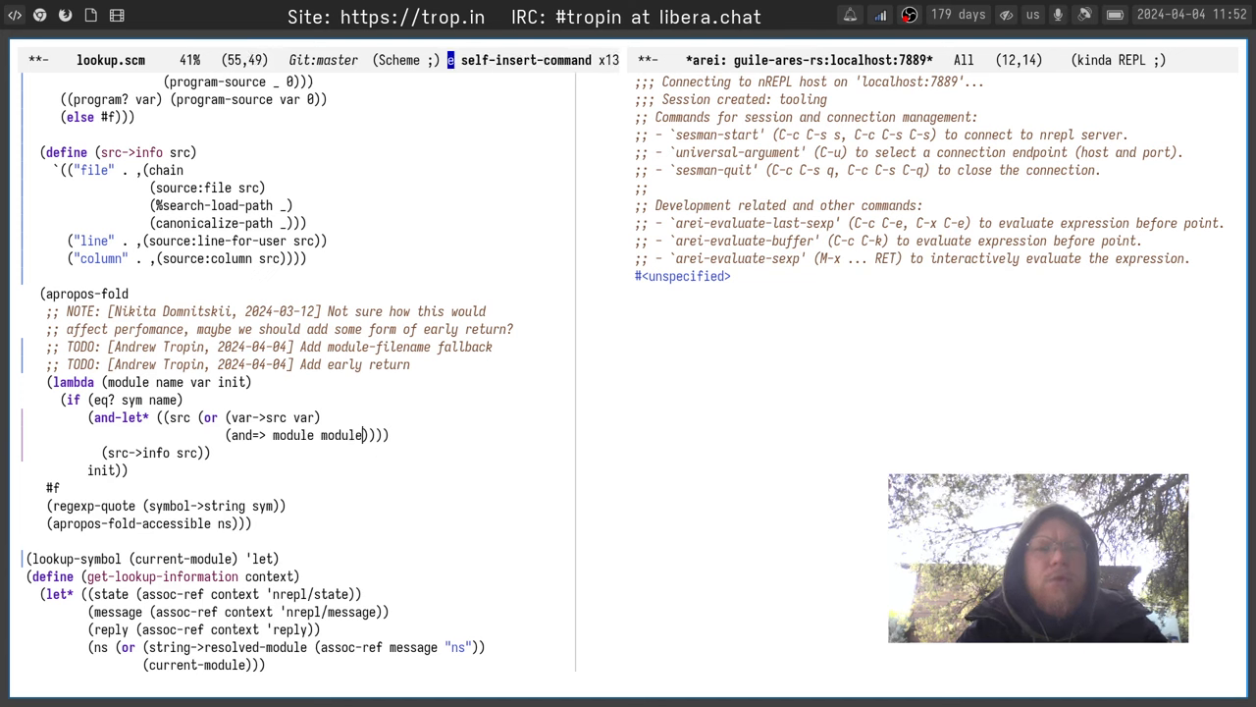
type("-location")
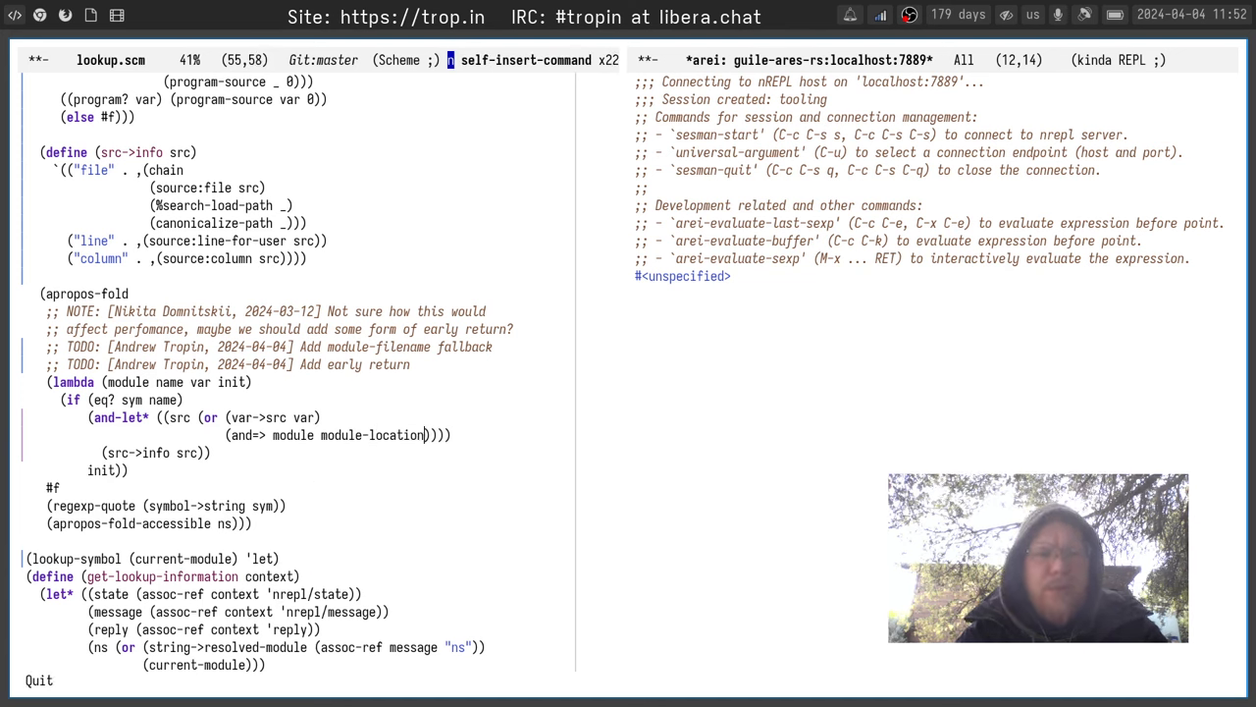
key("Return")
type("(defin")
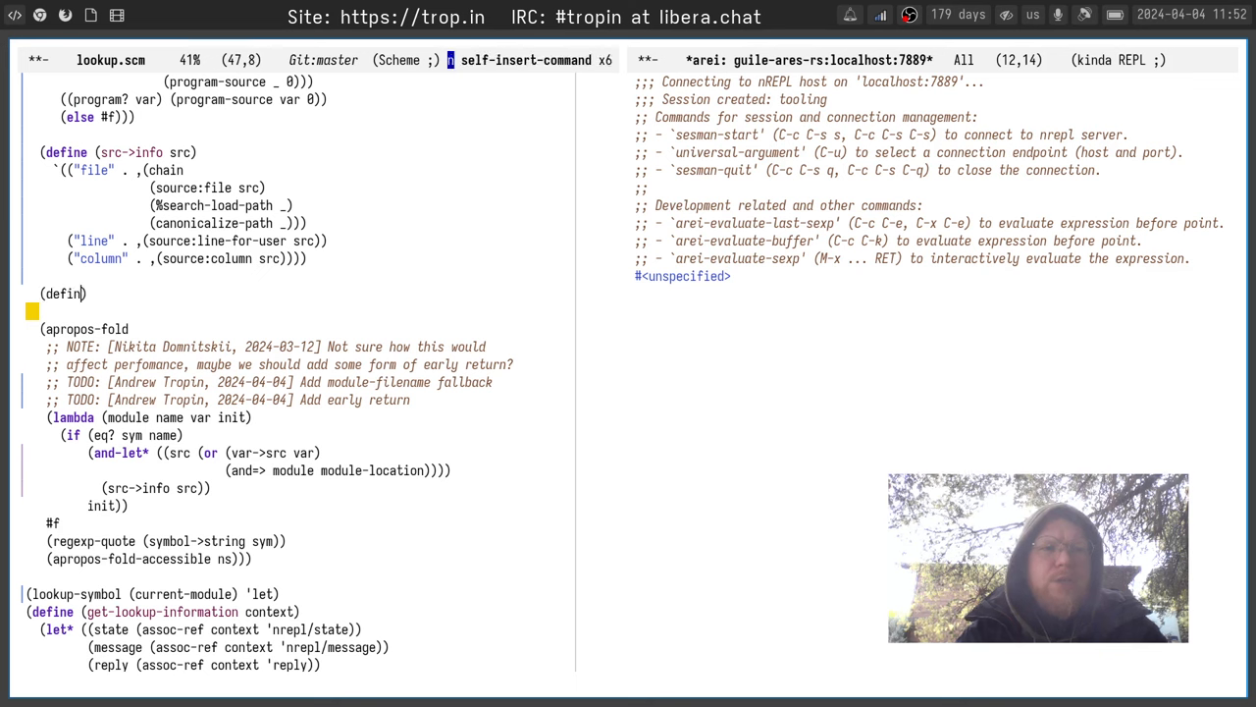
Define module-location returning `((0 ,(module-filename module) 0 . 0)) and save lookup.scm
type("modules-")
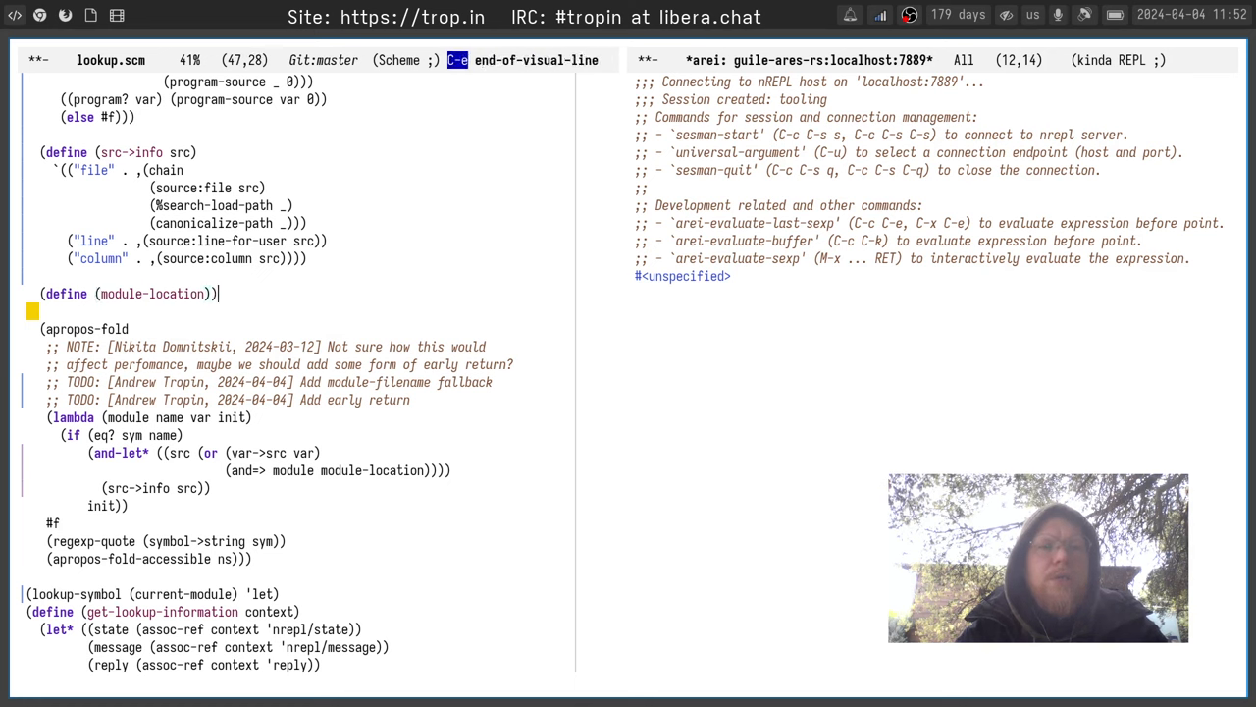
type("mode")
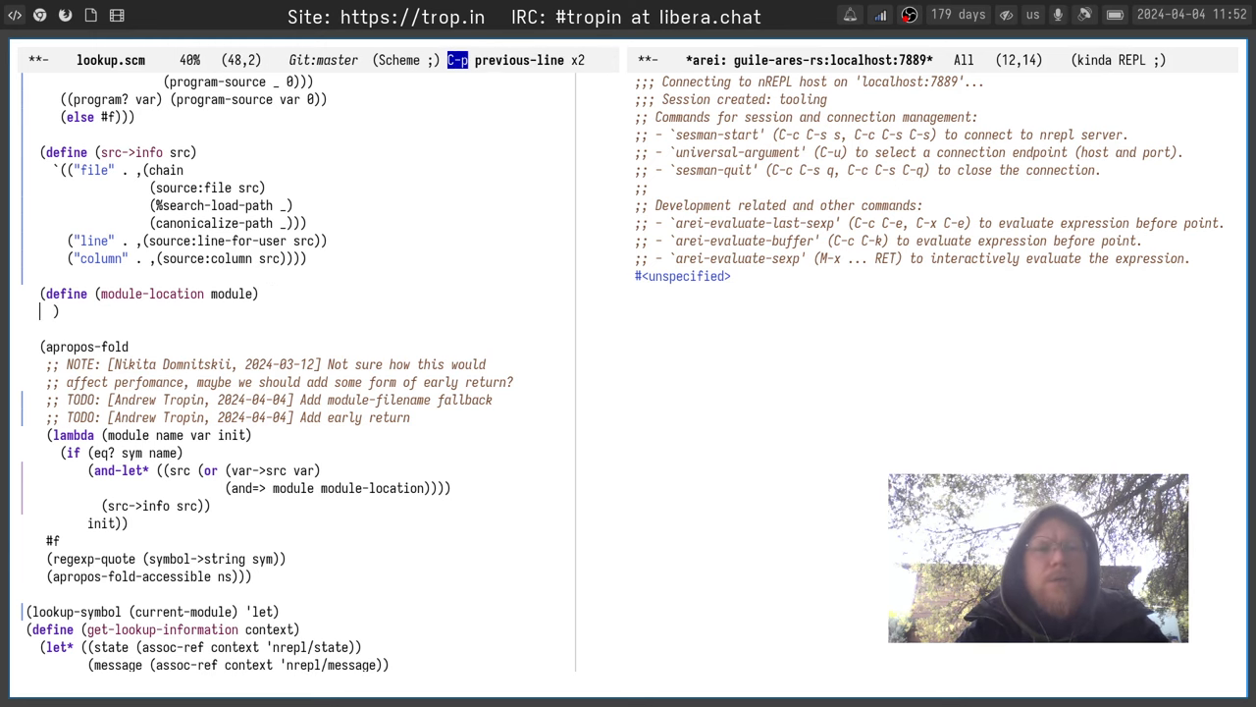
type("(0 ,(module-filename modul")
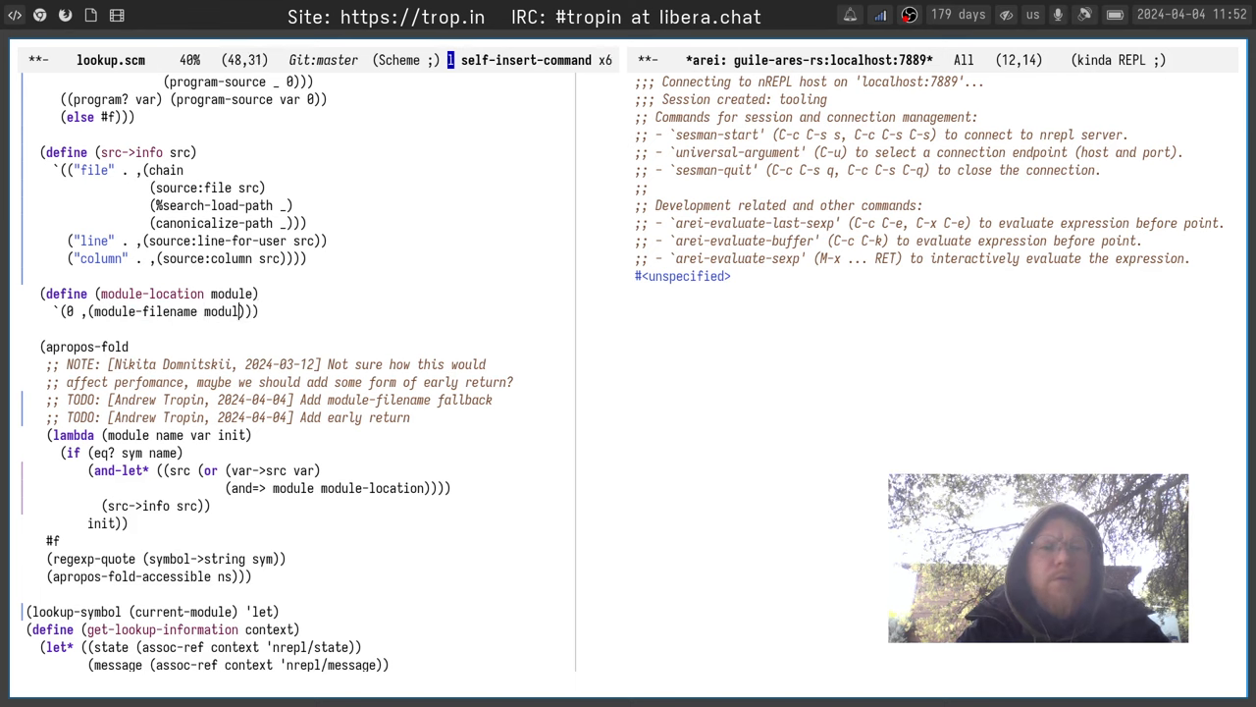
key("space")
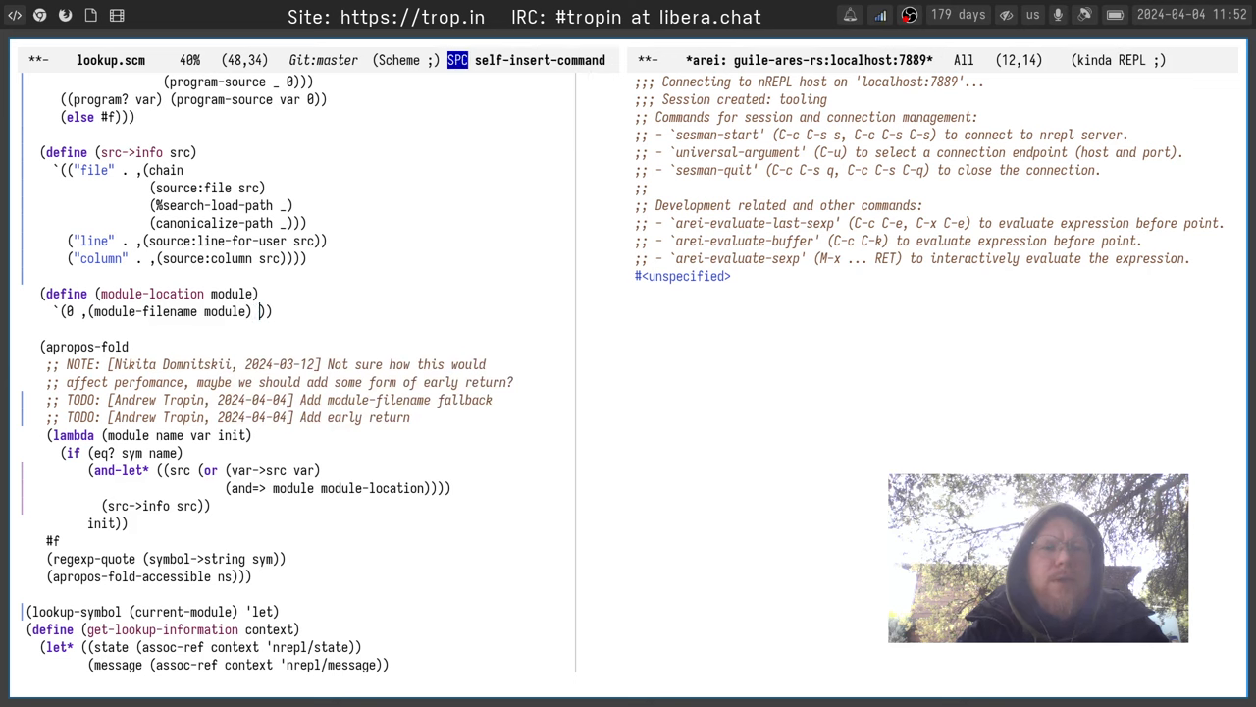
type("1")
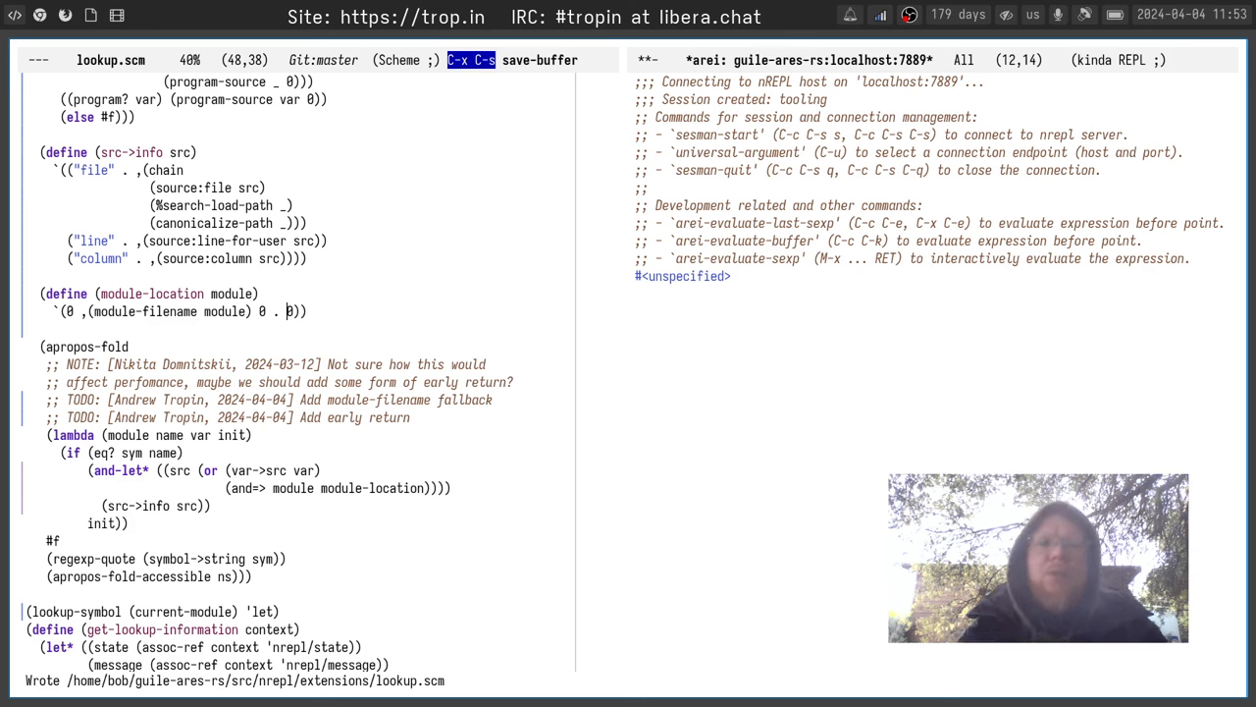
key("C-x C-s")
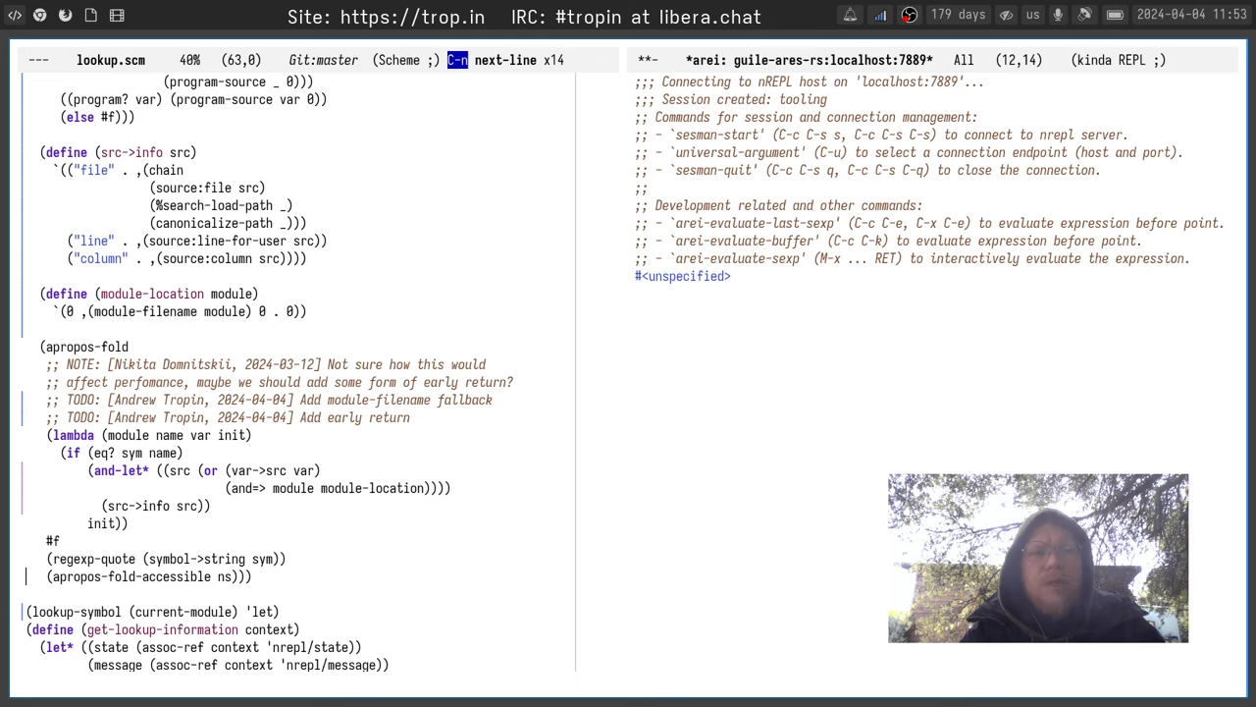
Insert a ';; (display)' comment line above the lookup-symbol test call and save
key("Return")
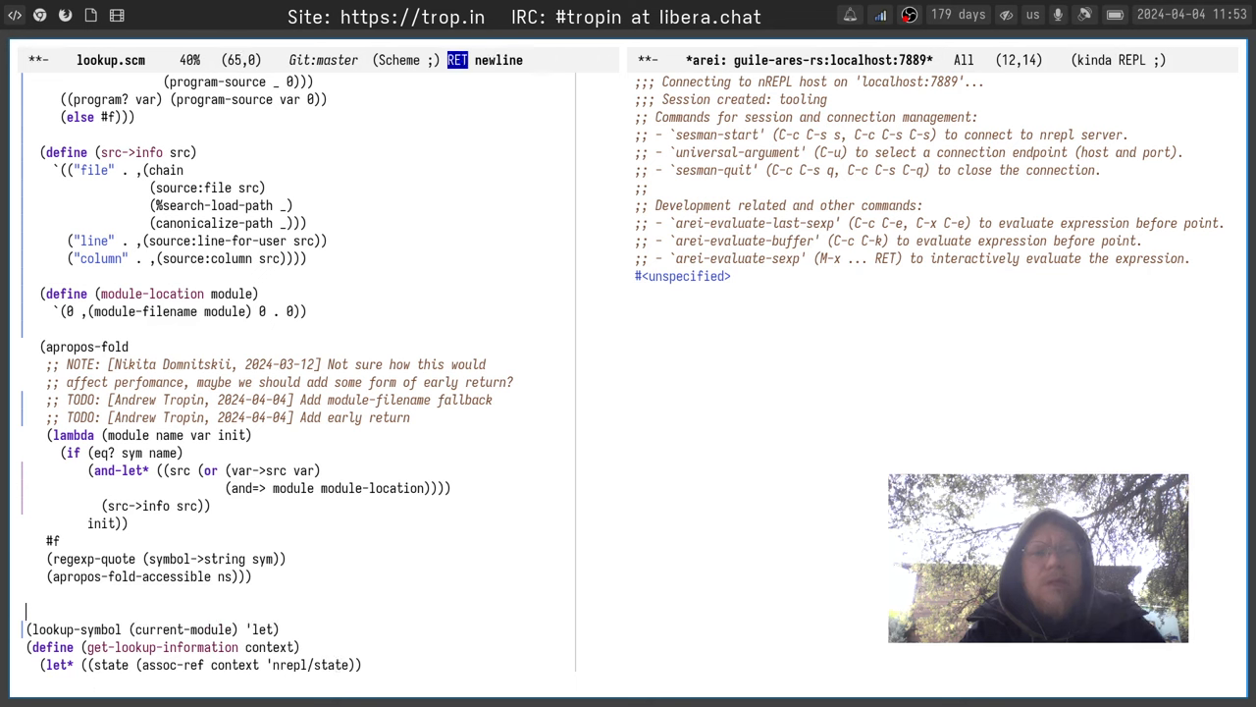
type("display)")
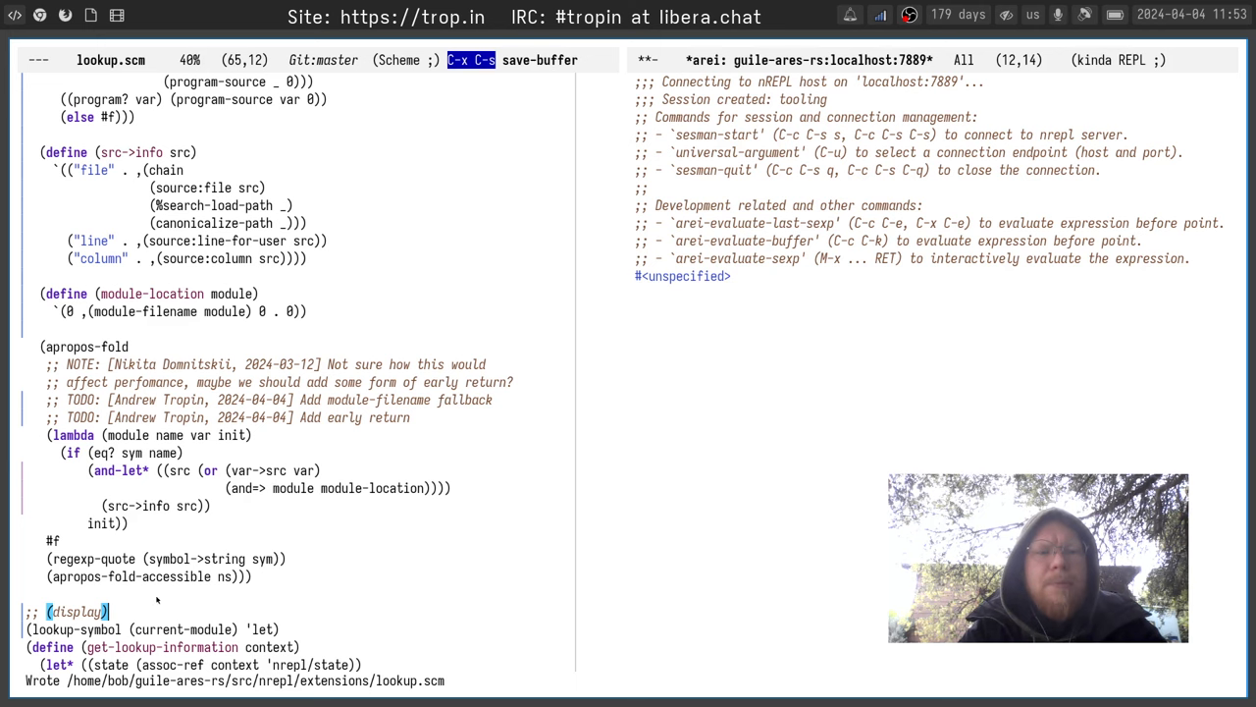
scroll("down", 3)
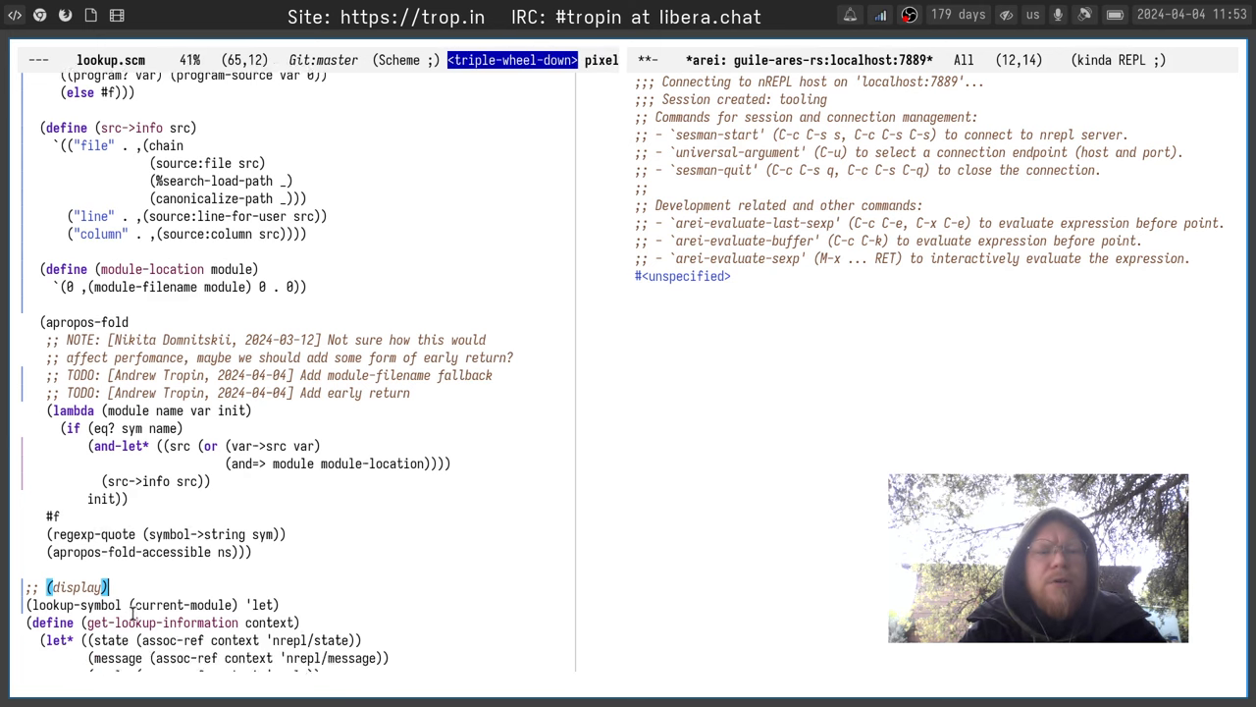
scroll("down", 3)
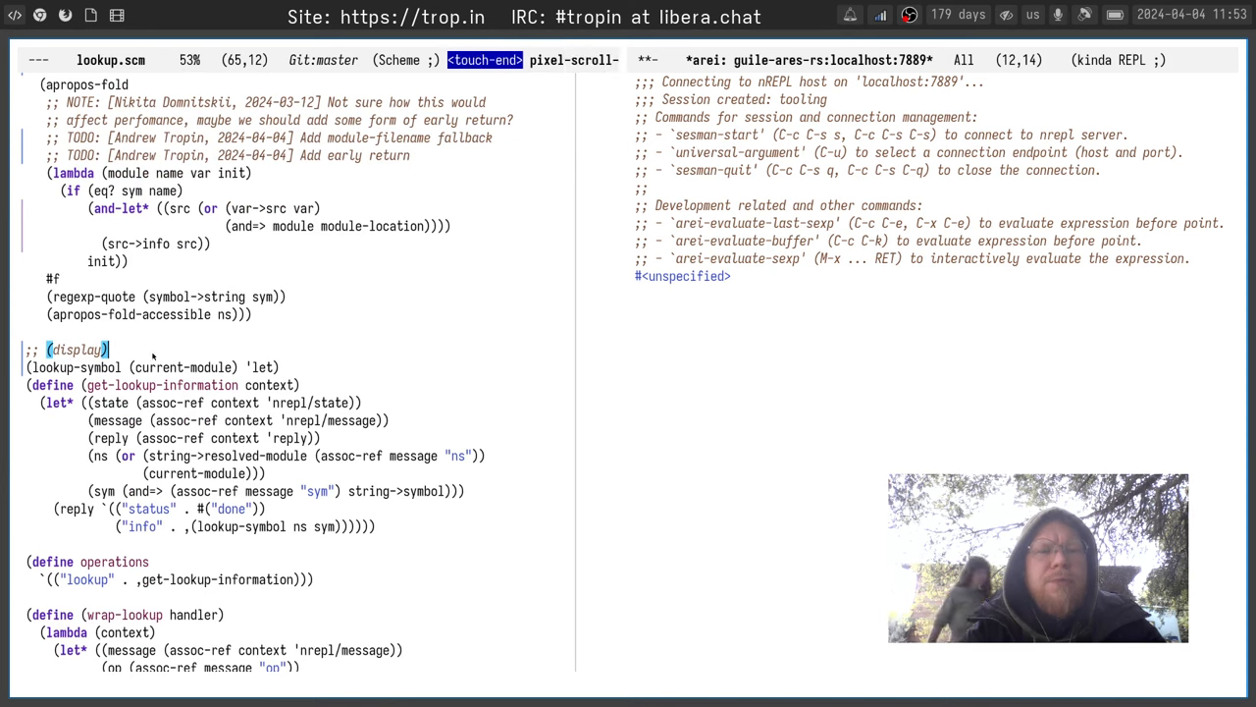
left_click(154, 350)
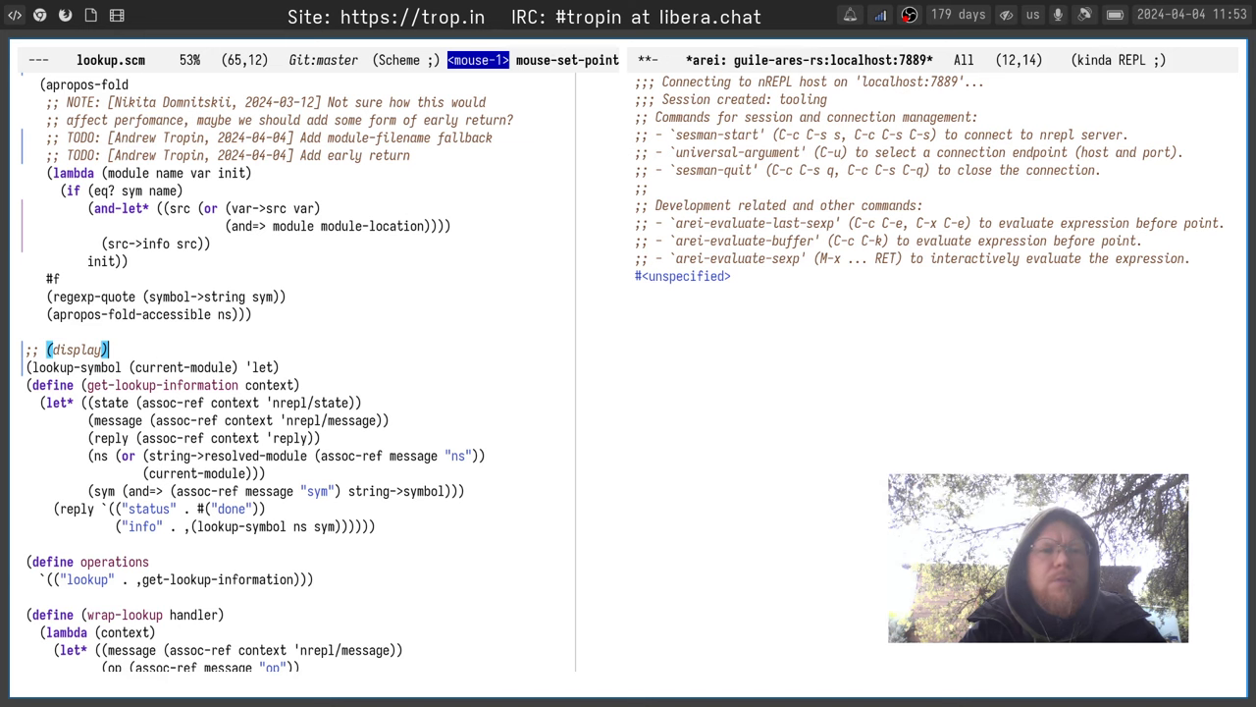
Add (define tmp-symbol 132) and evaluate (lookup-symbol (current-module) 'tmp-symbol), getting lookup.scm line 1 column 0
type("(define tmp-")
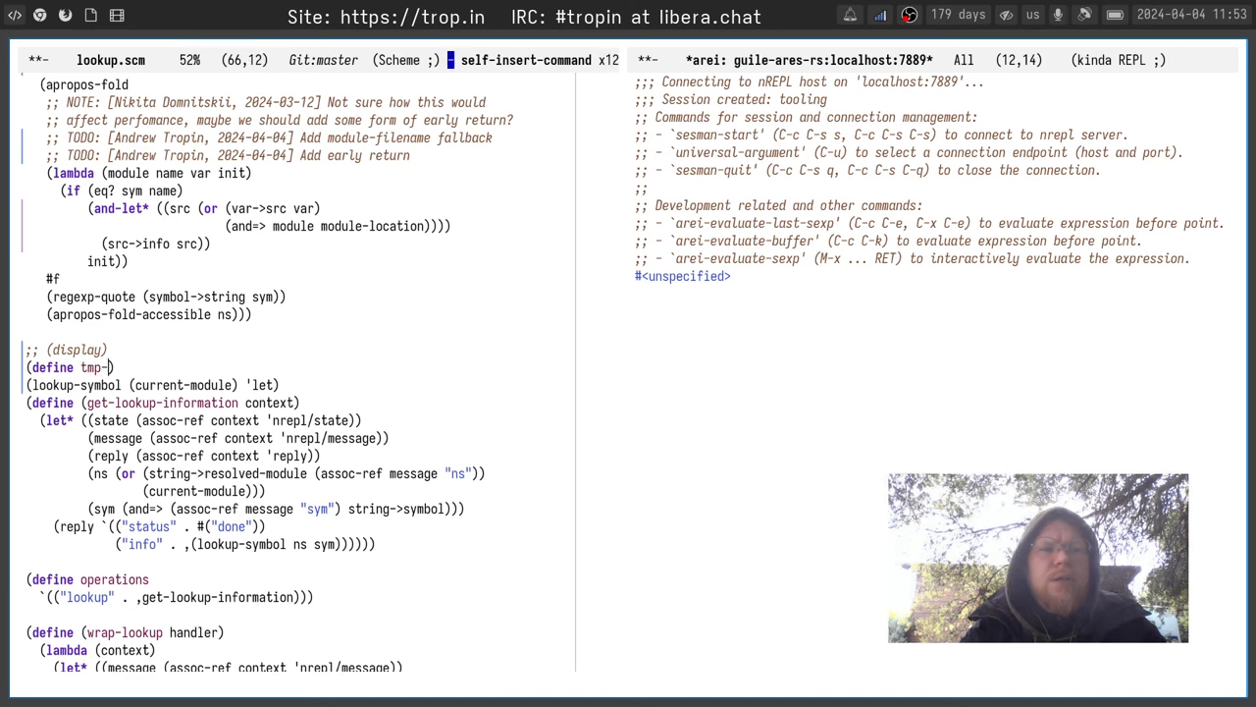
type("symbol 132")
type("(lookup-symbol 'tmp-symbol")
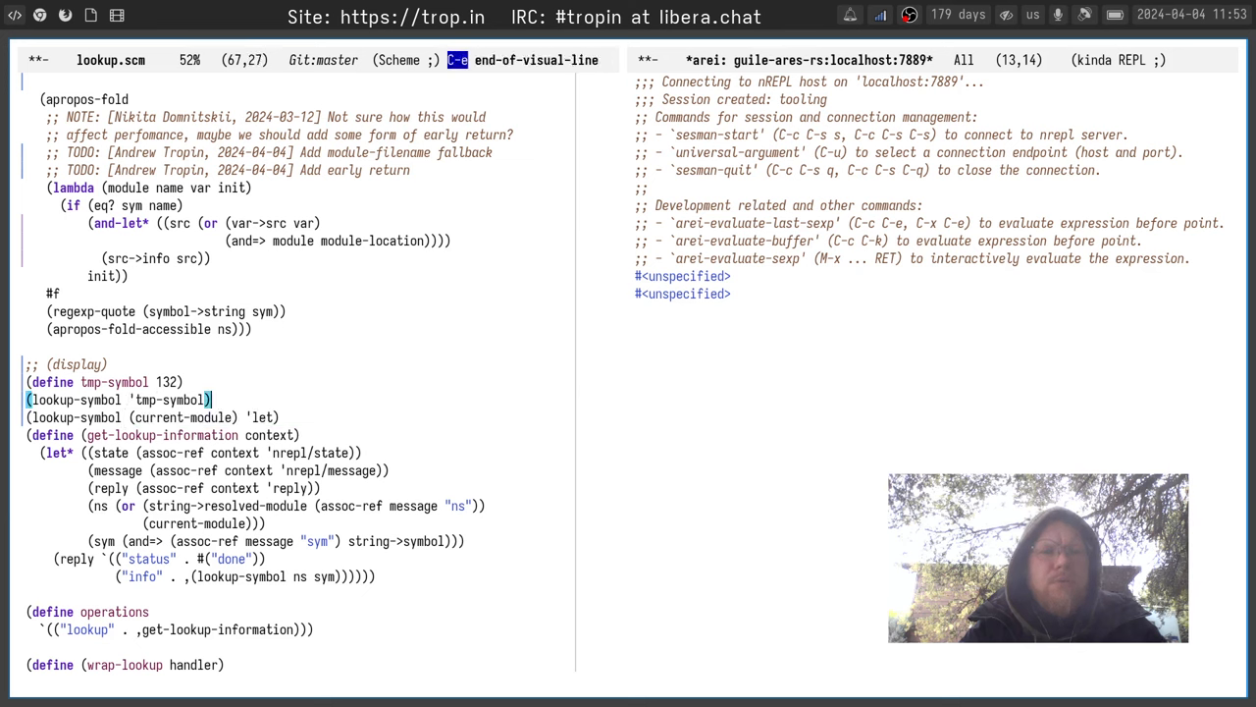
type("(current-module")
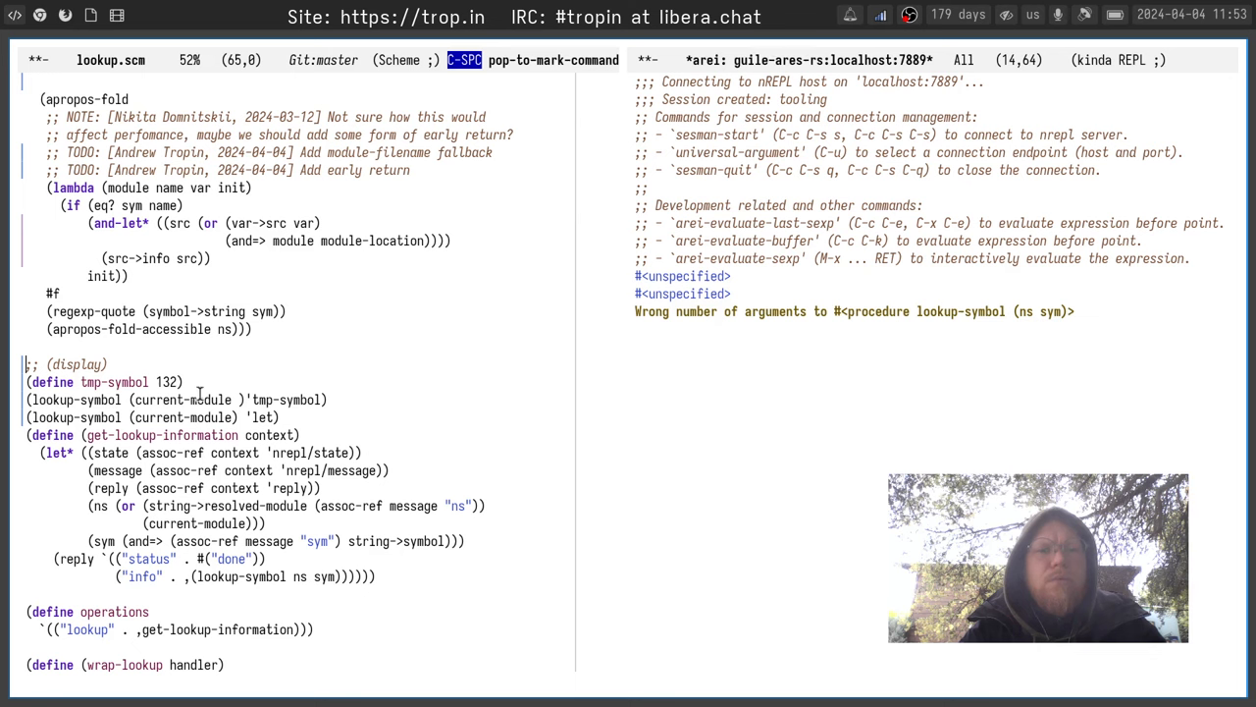
key("C-x C-e")
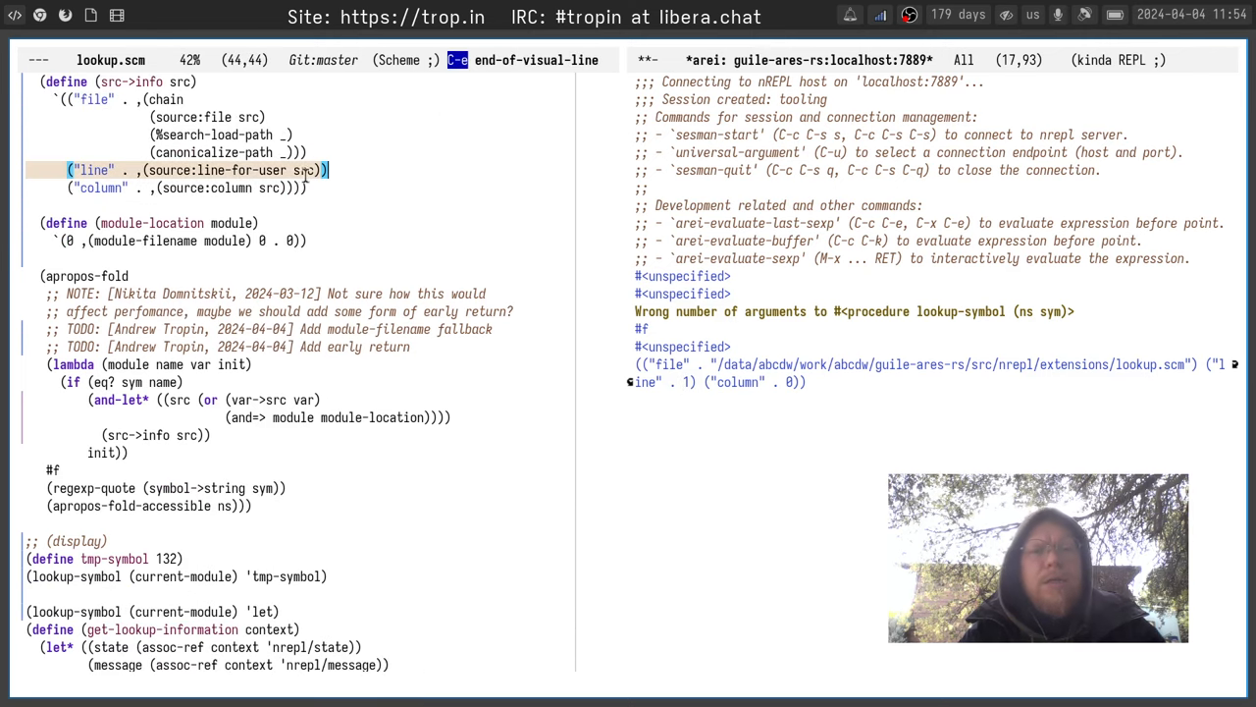
Jump to the definition of source:line-for-user and return to lookup.scm
left_click(271, 169)
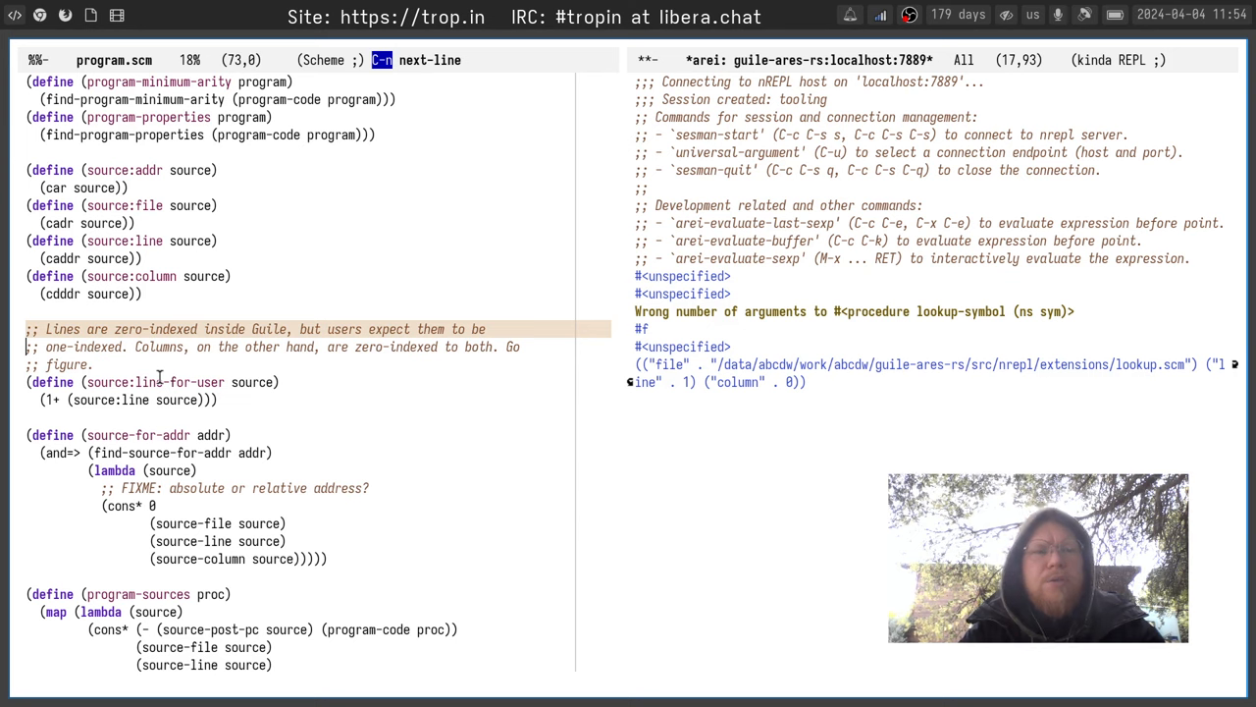
key("ctrl+g")
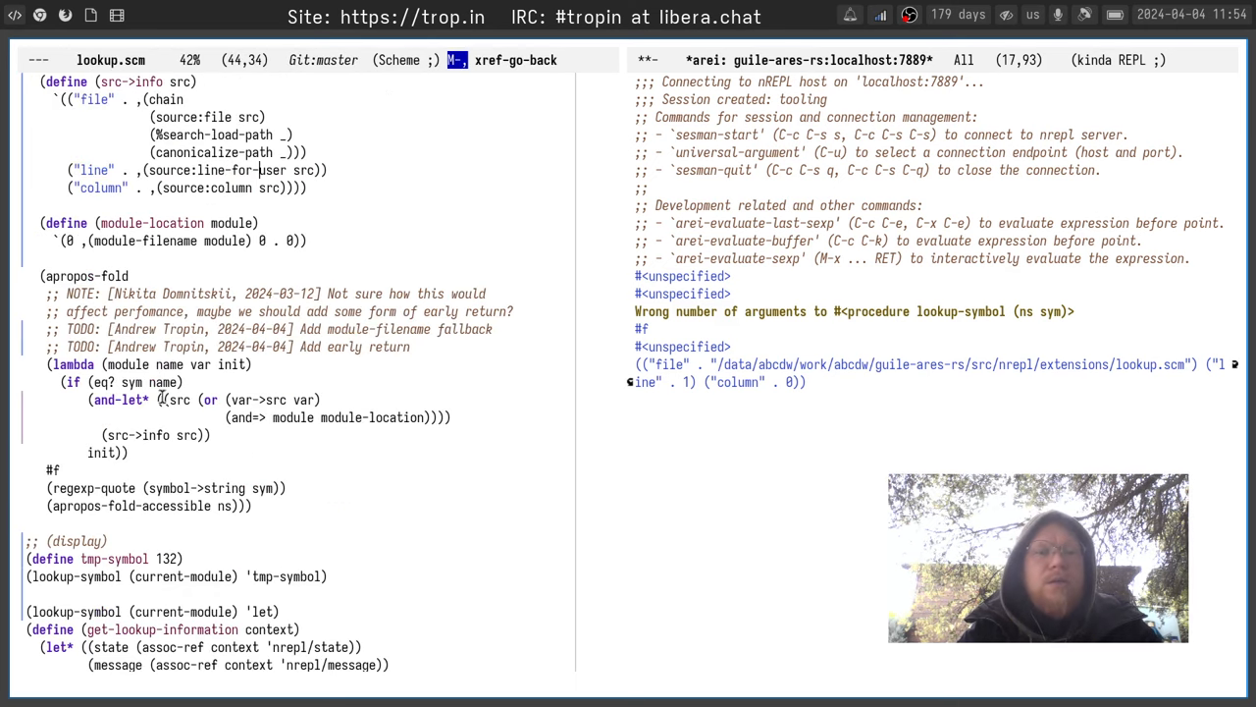
scroll("down", 3)
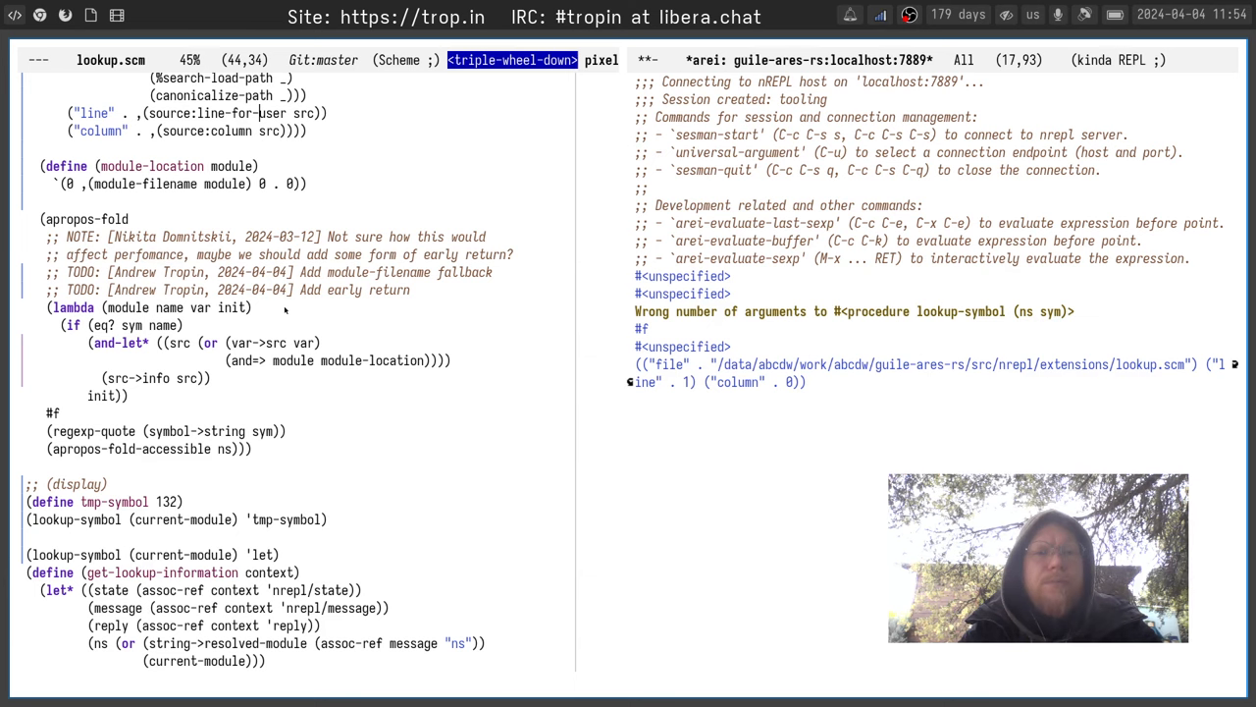
Add a pk trace of module, name and variable in apropos-fold and rerun the lookup
type("f)")
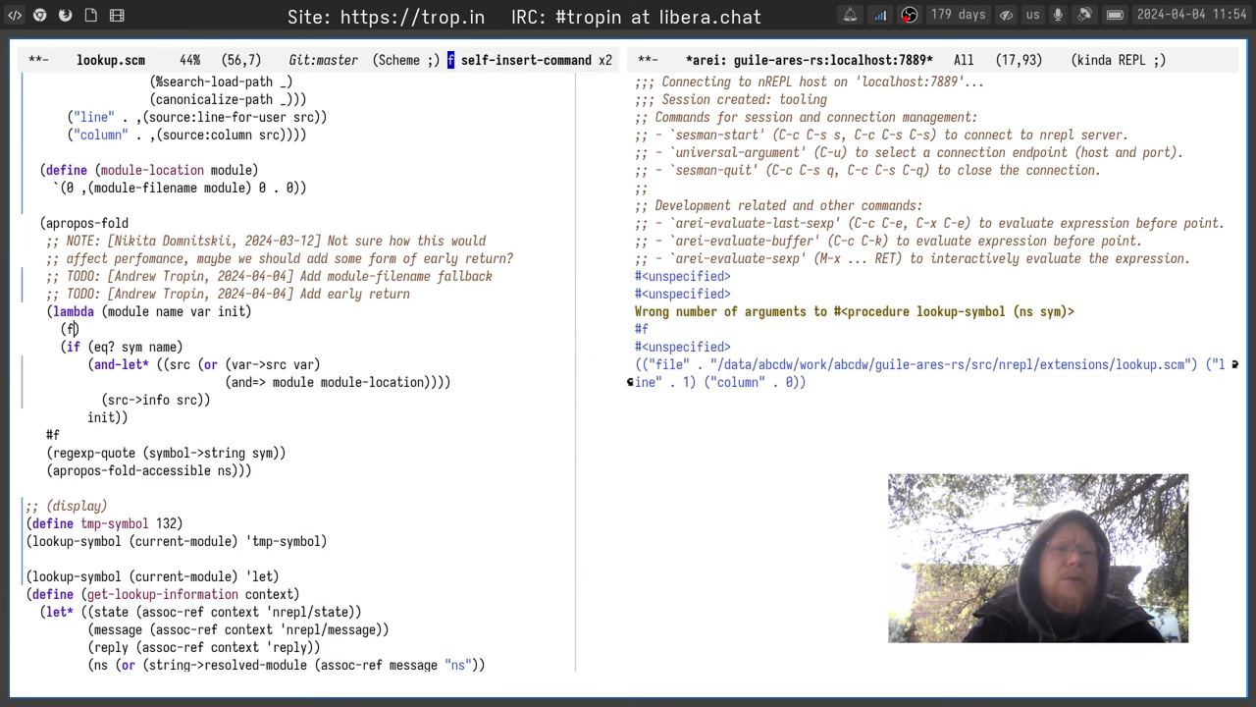
type("k module an")
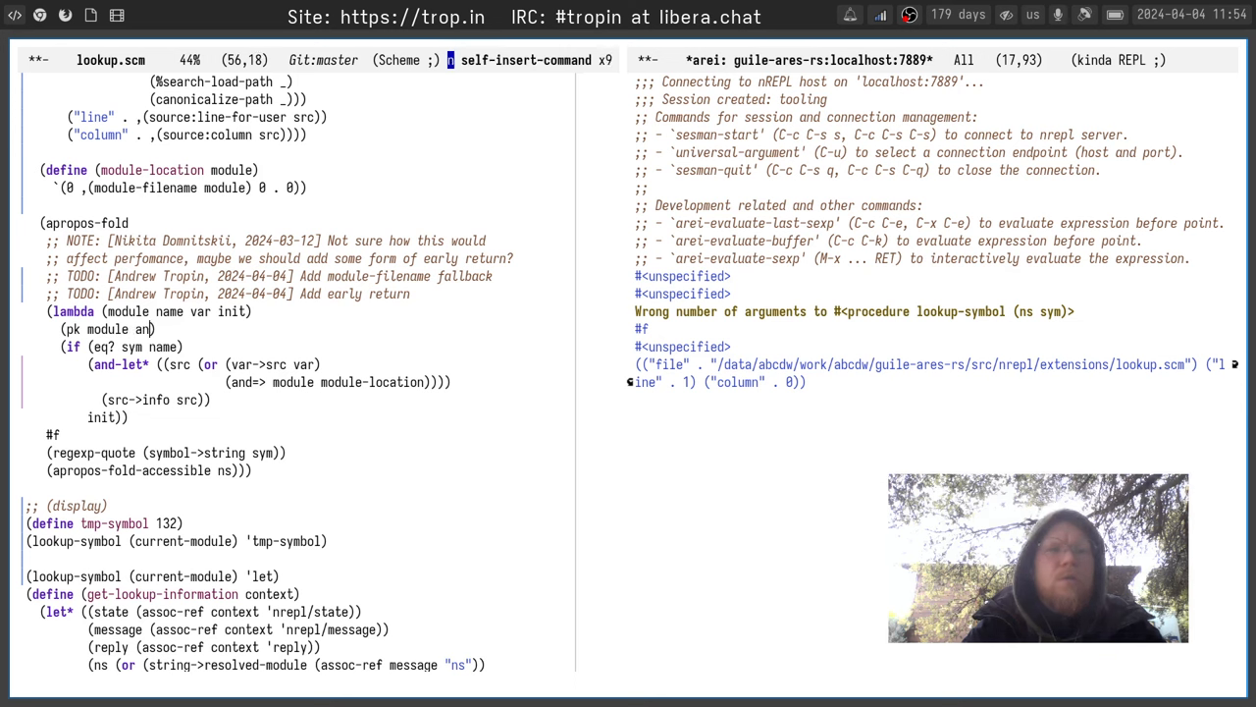
key("C-x C-s")
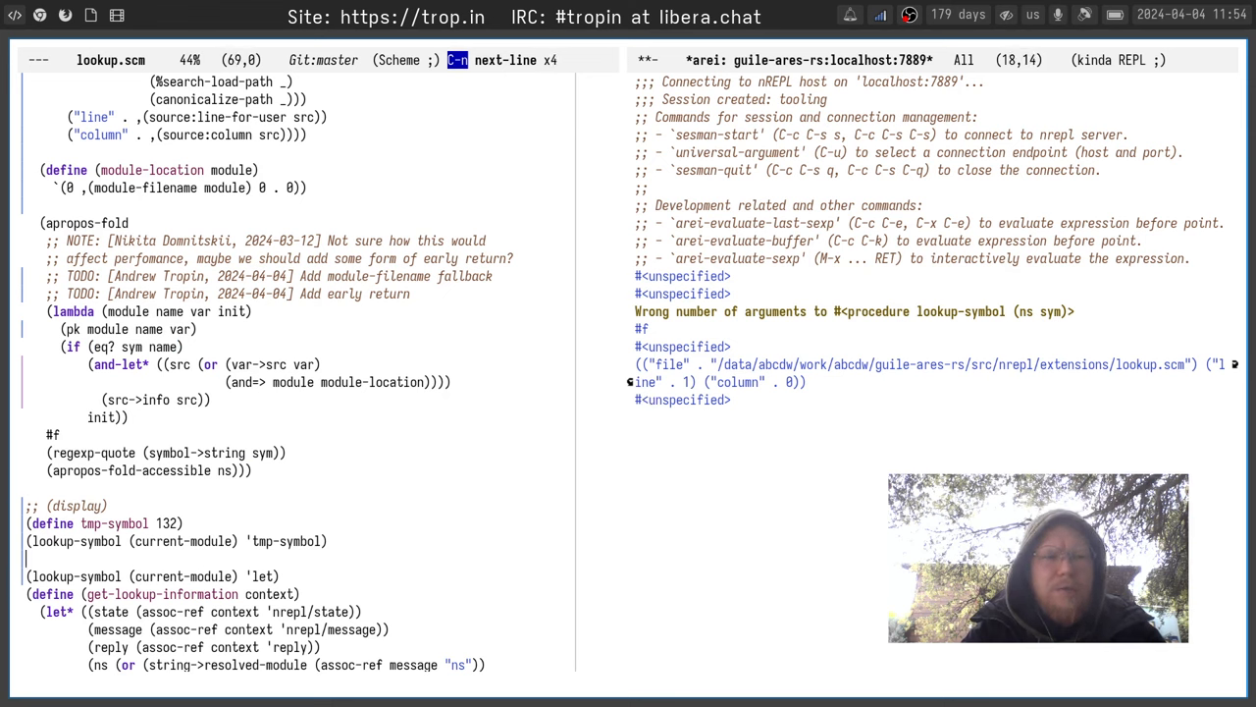
key("M-b")
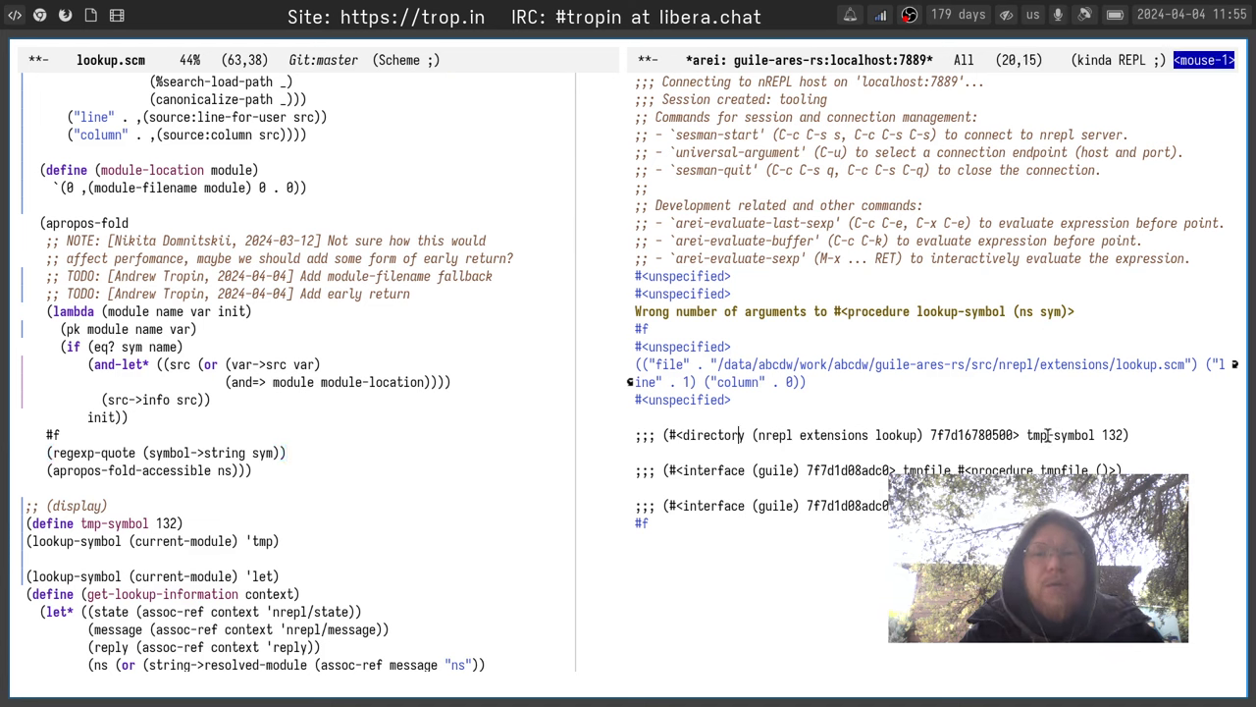
Inspect tmp-symbol in the printed trace, then comment out the scratch test forms
double_click(1115, 436)
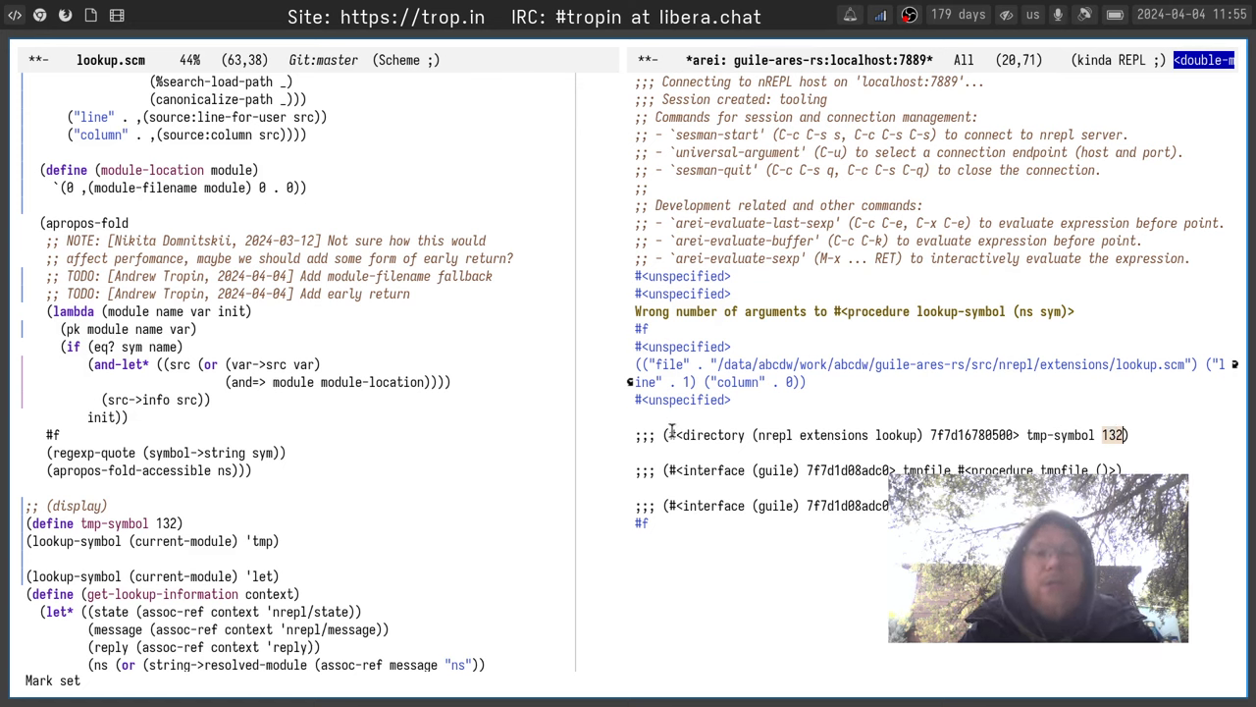
left_click_drag(672, 436, 921, 436)
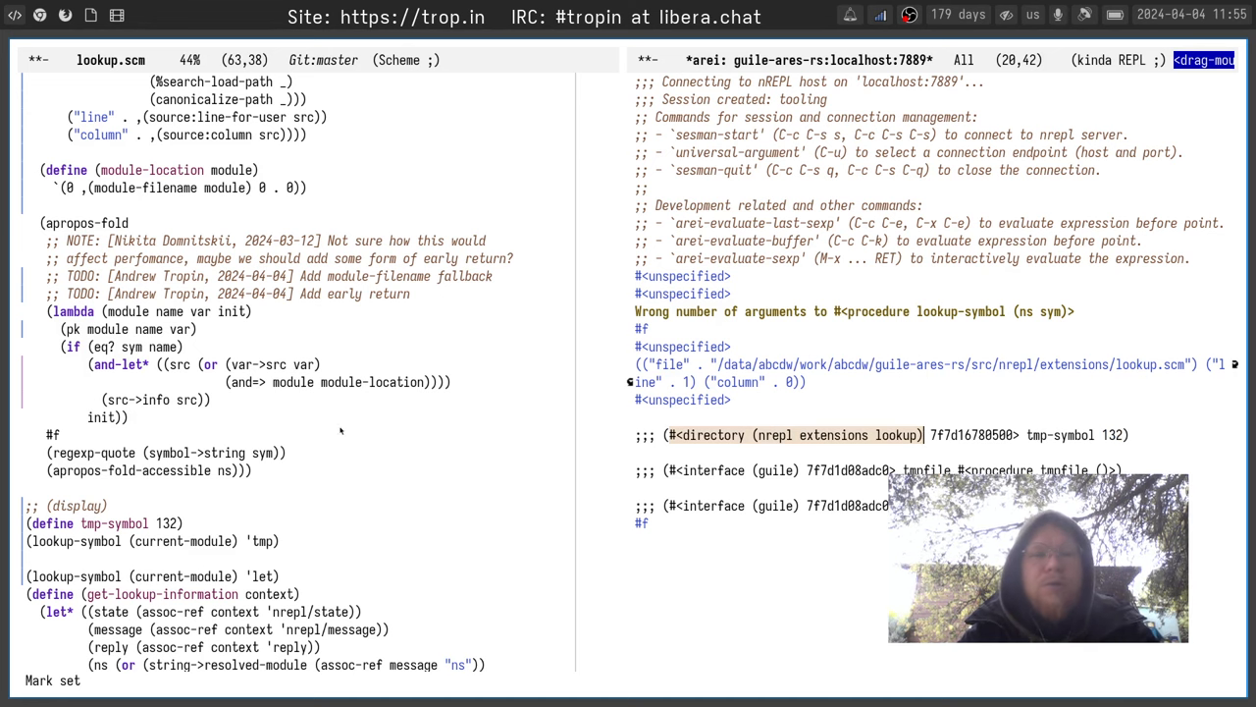
left_click(180, 523)
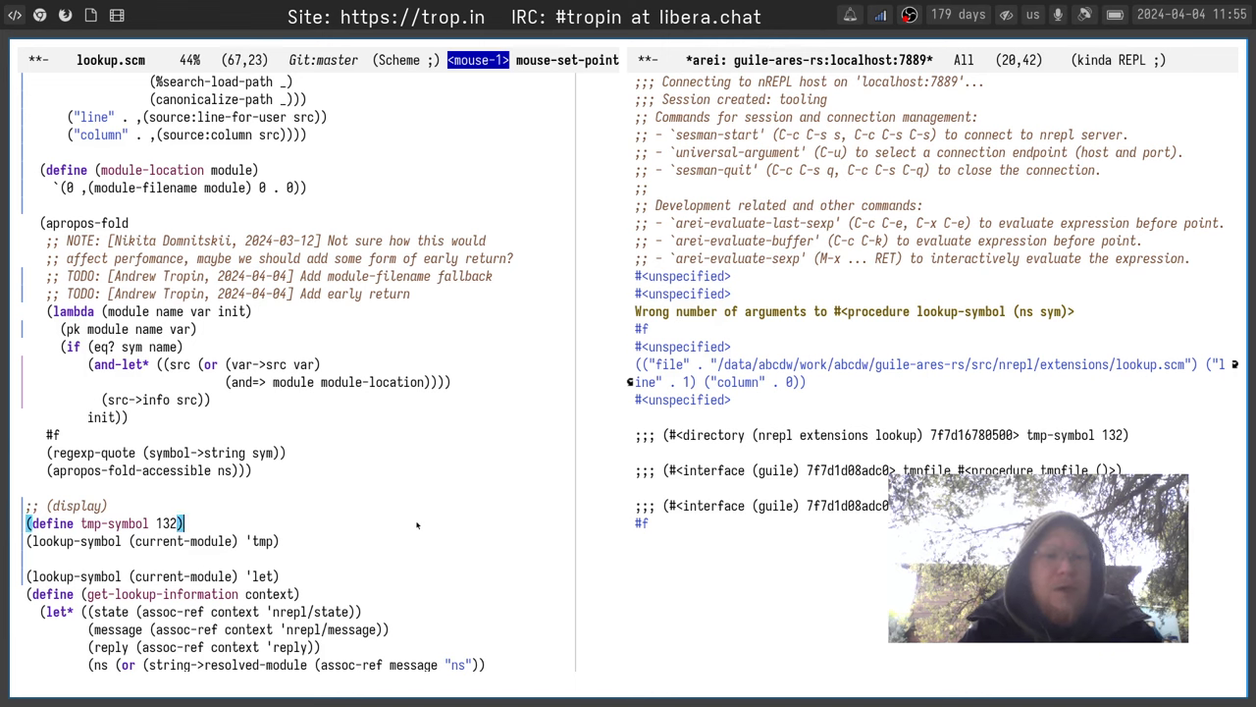
key("down")
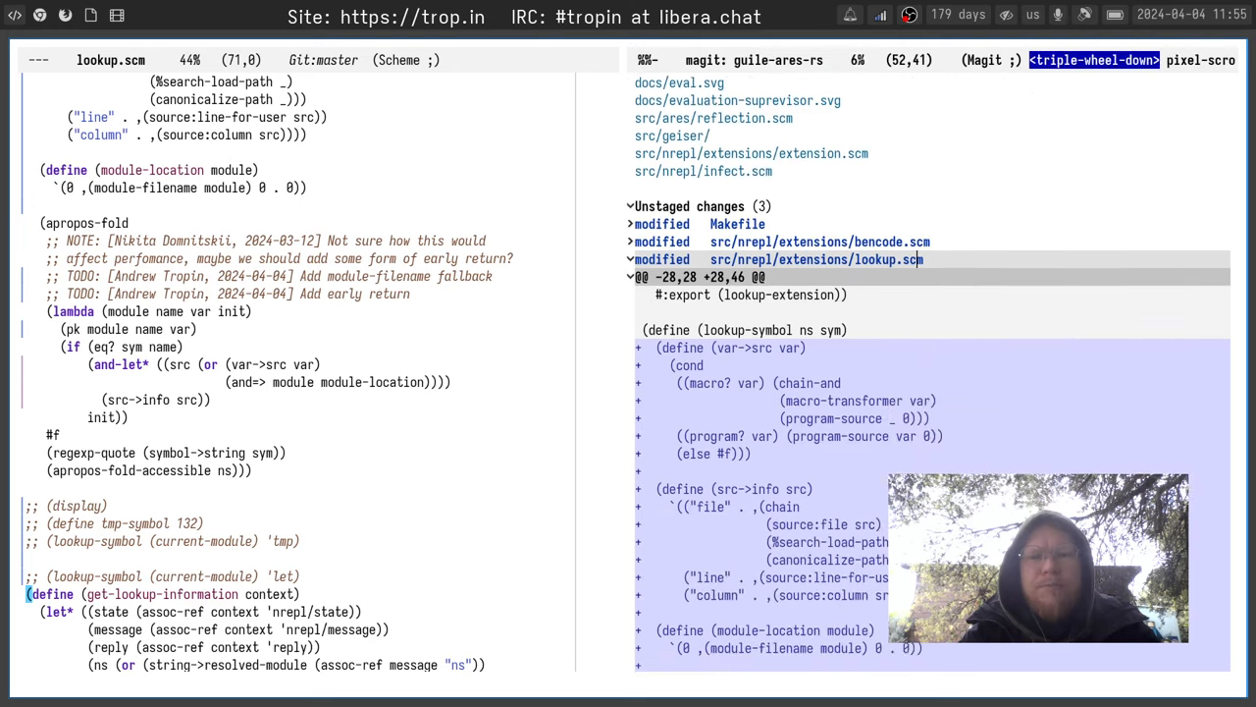
Stage lookup.scm in magit and start a commit, opening COMMIT_EDITMSG
scroll("down", 3)
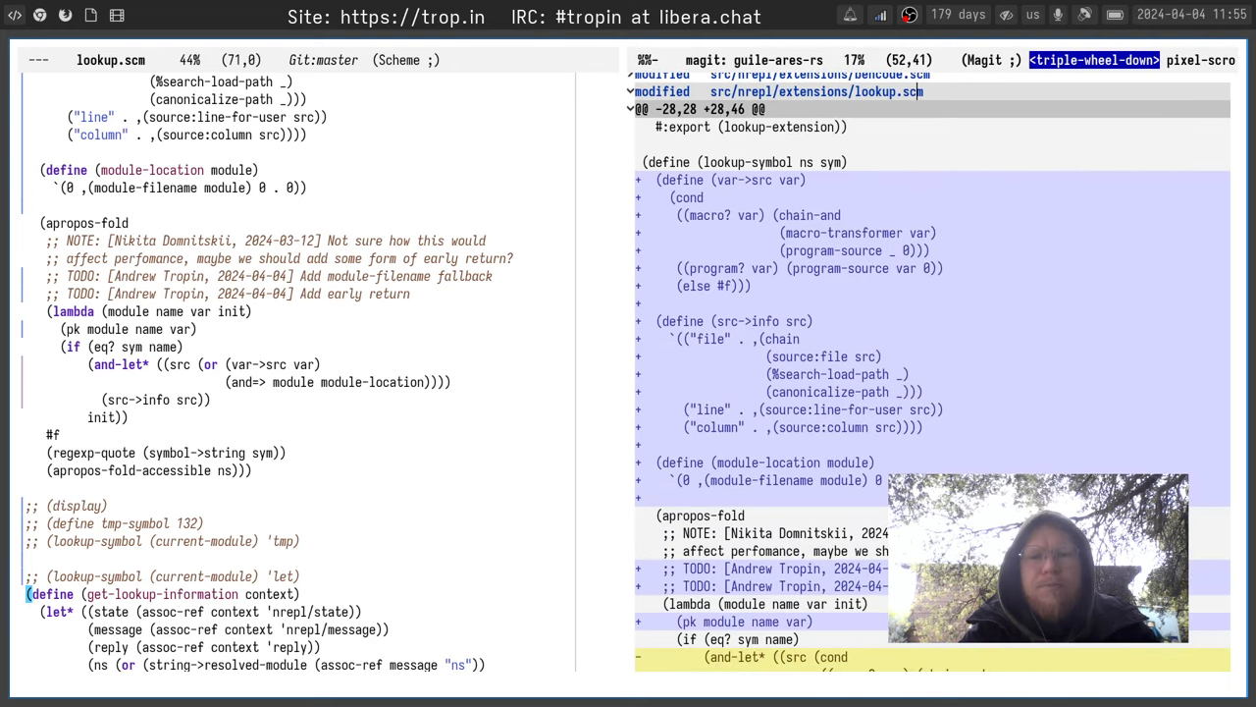
scroll("down", 3)
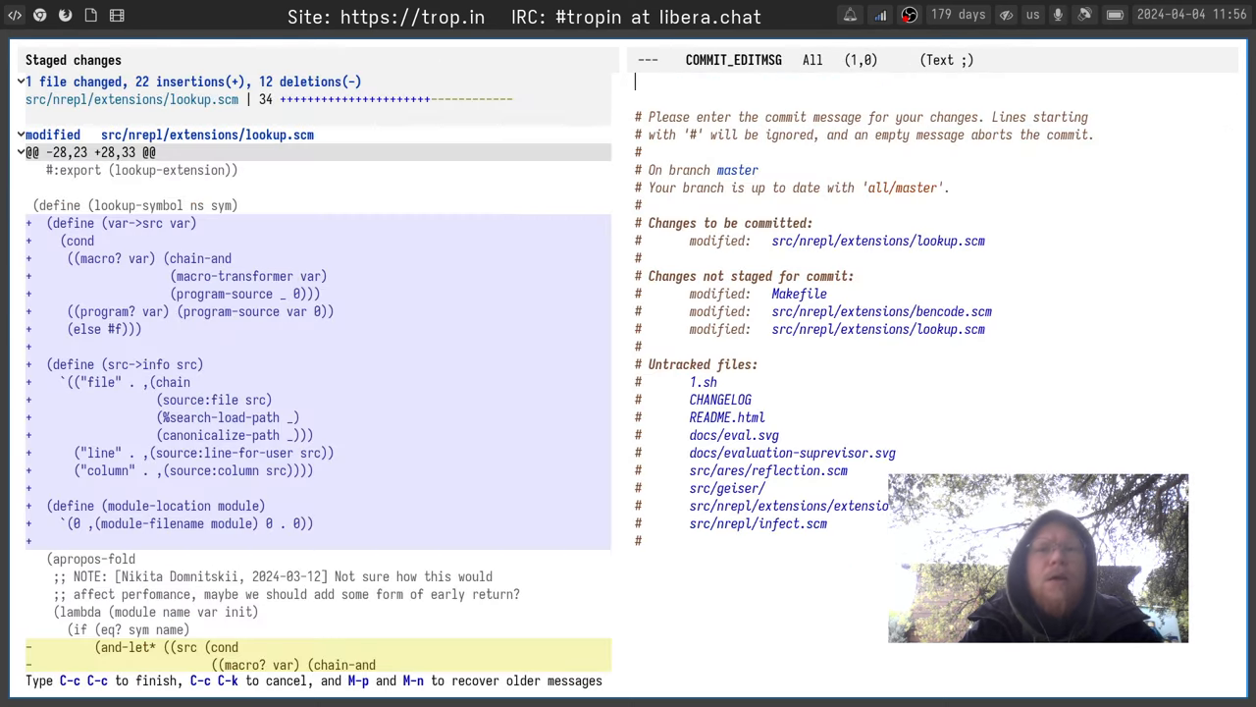
Write the commit message 'lookup: Add module-filename fallback'
type("lookup:")
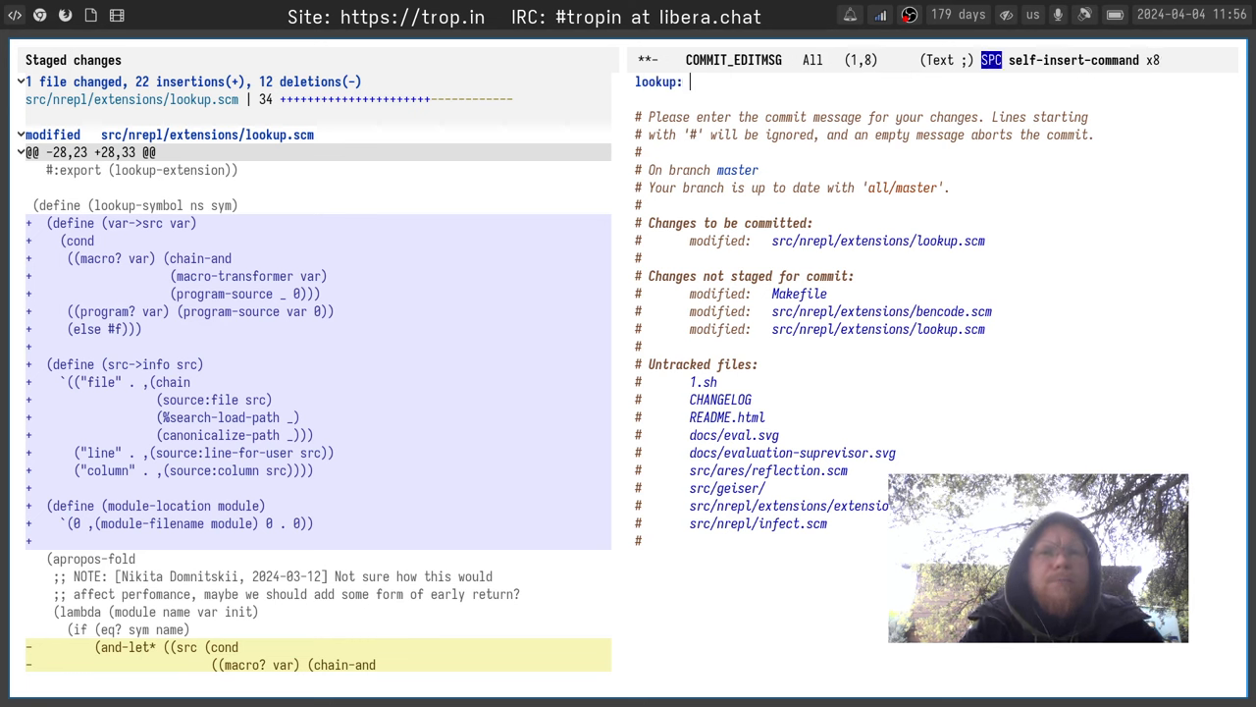
type("Add")
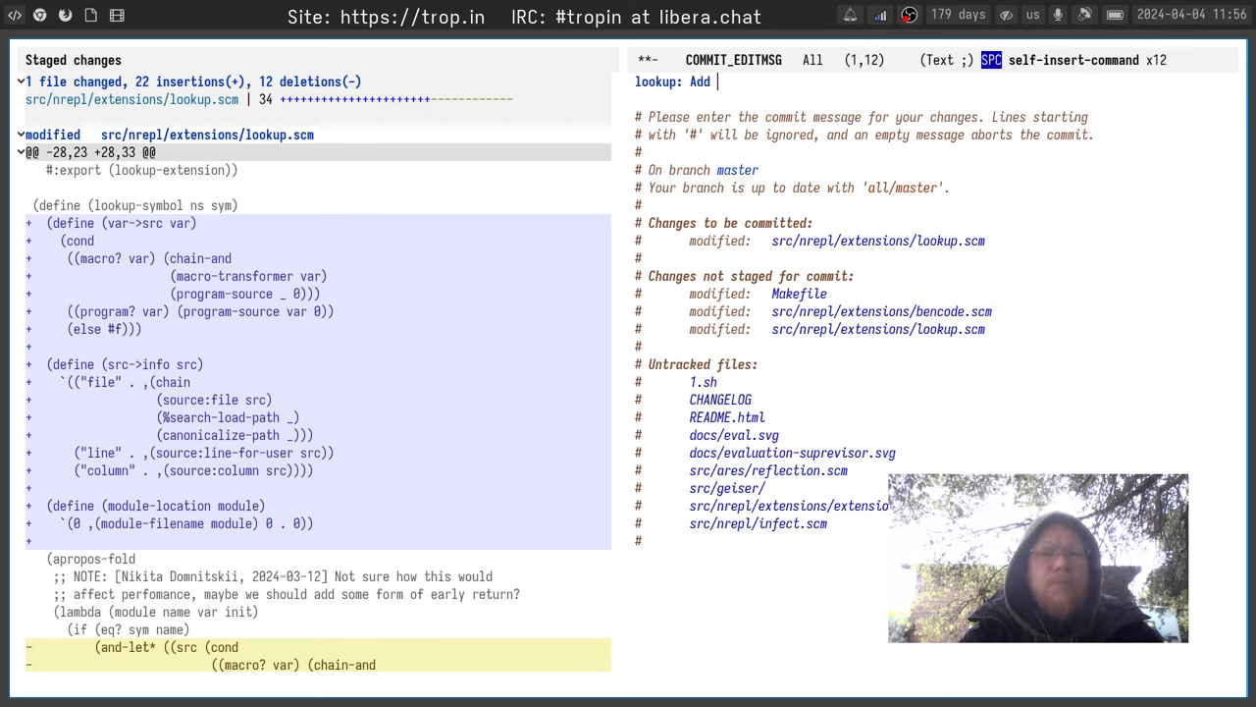
type("module")
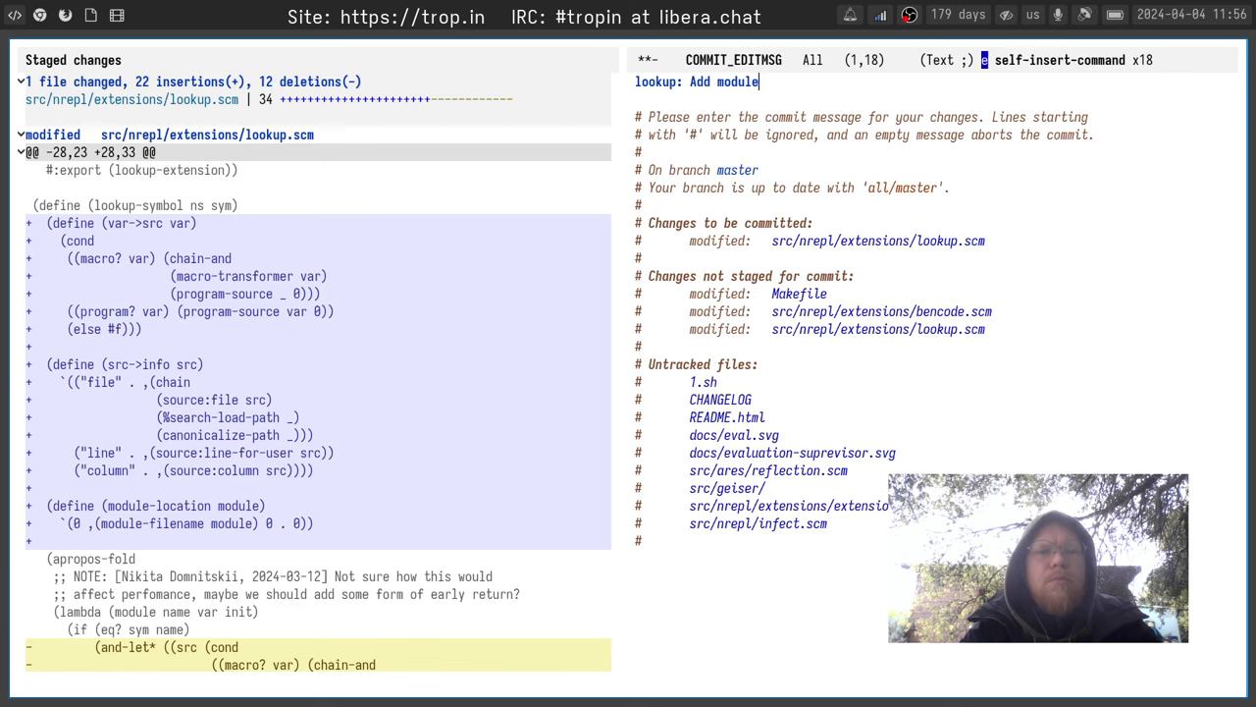
type("-file")
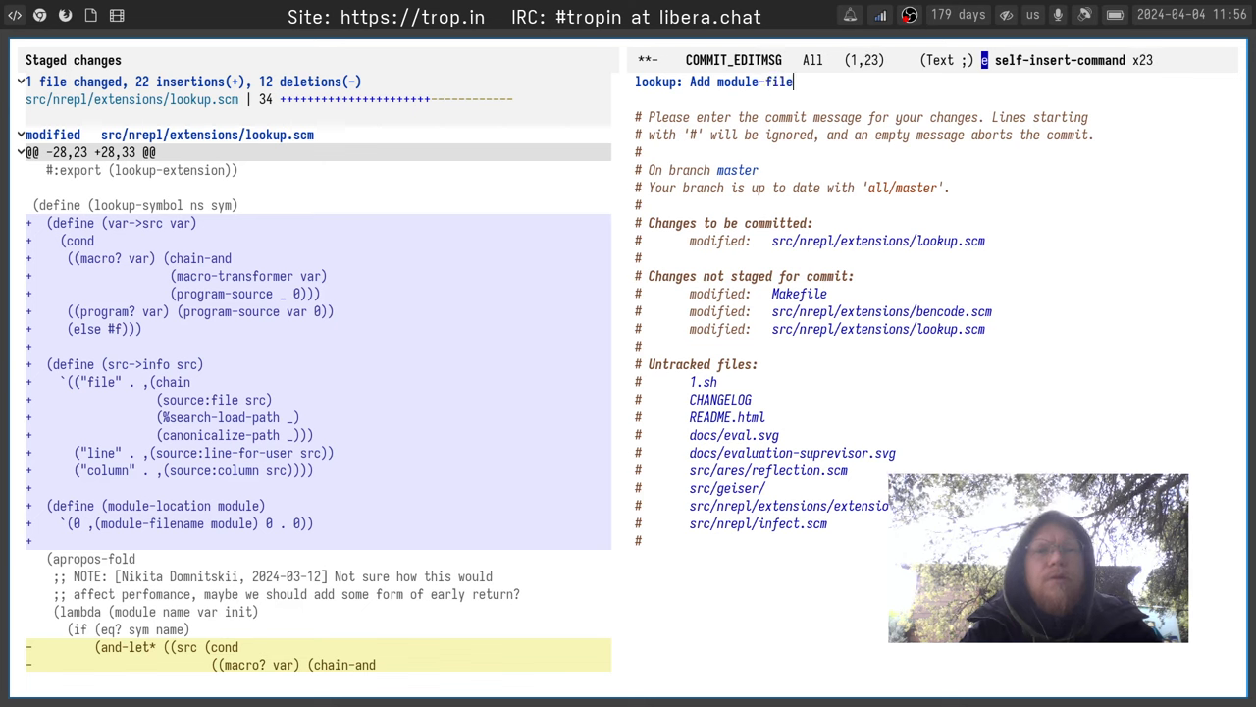
type("ename fallback")
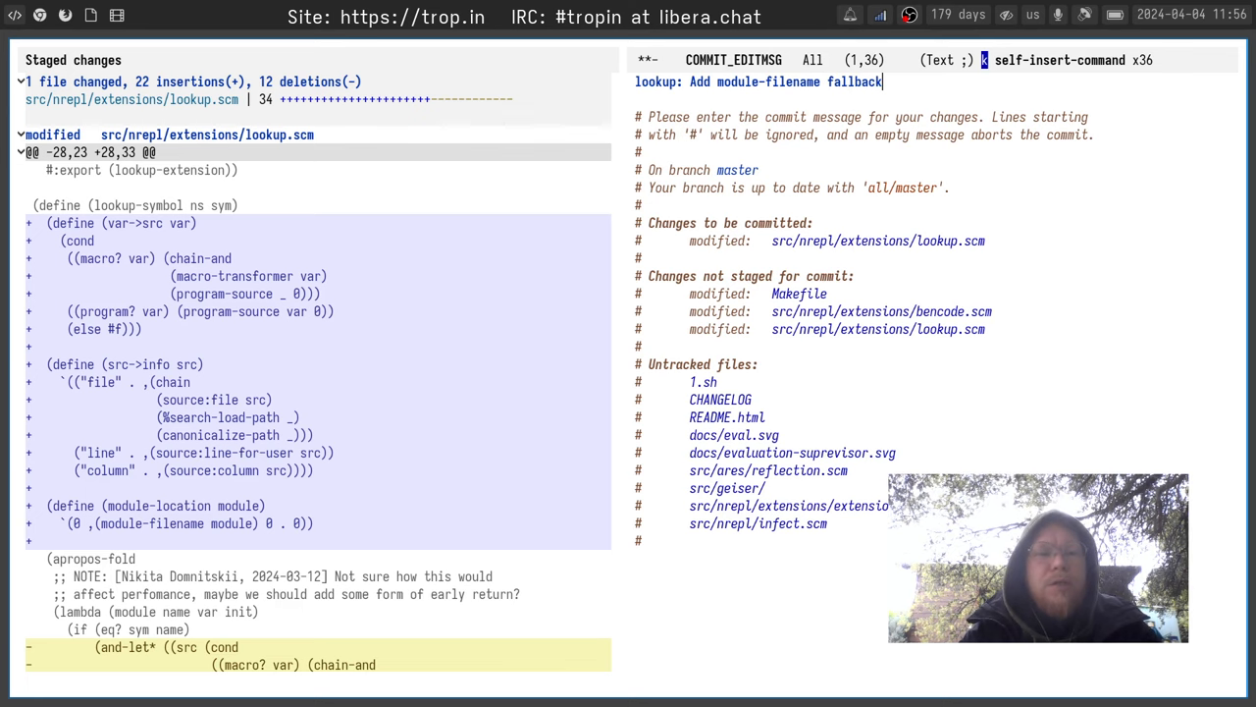
mouse_move(1084, 88)
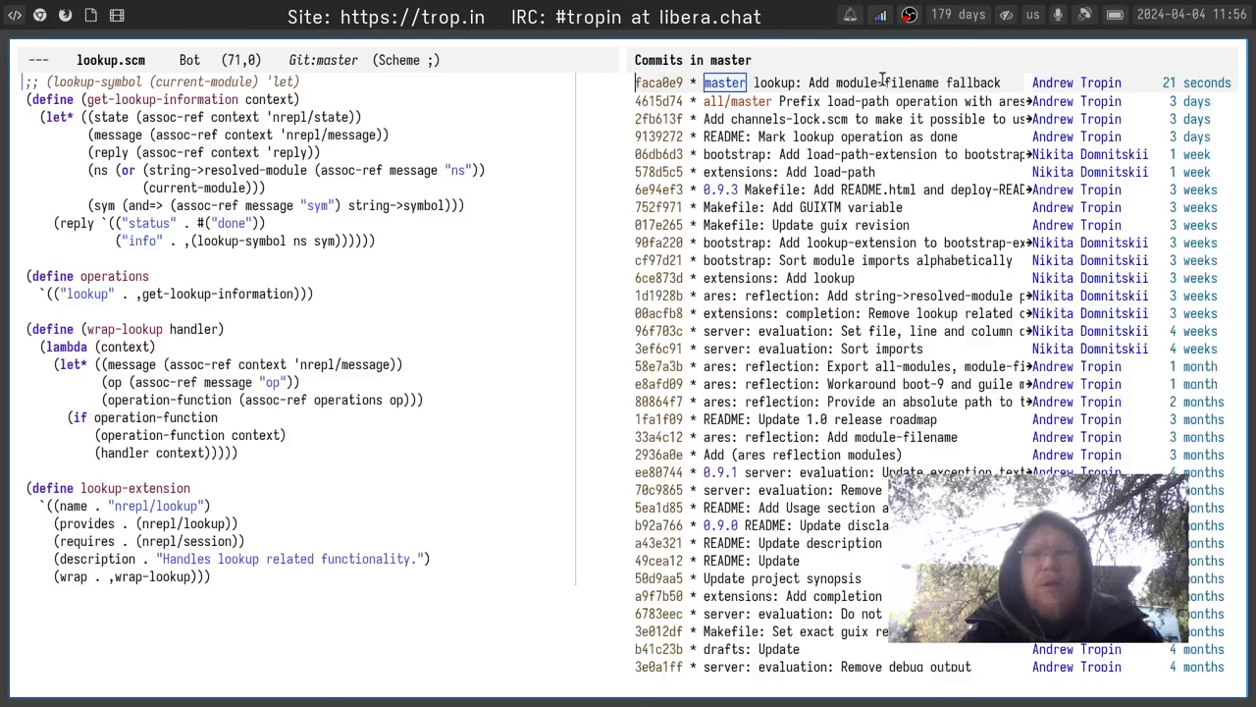
Isearch the commit log for 'lookup' and 'extens', then return to magit-status
type("look")
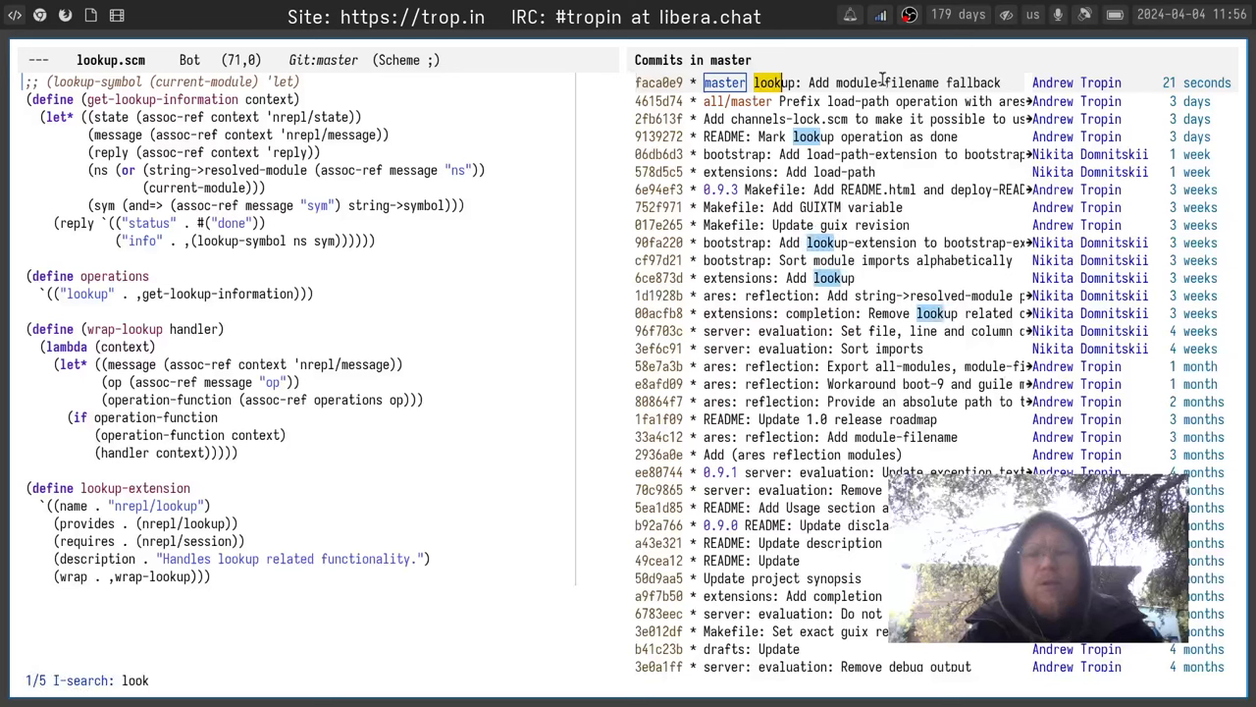
type("up")
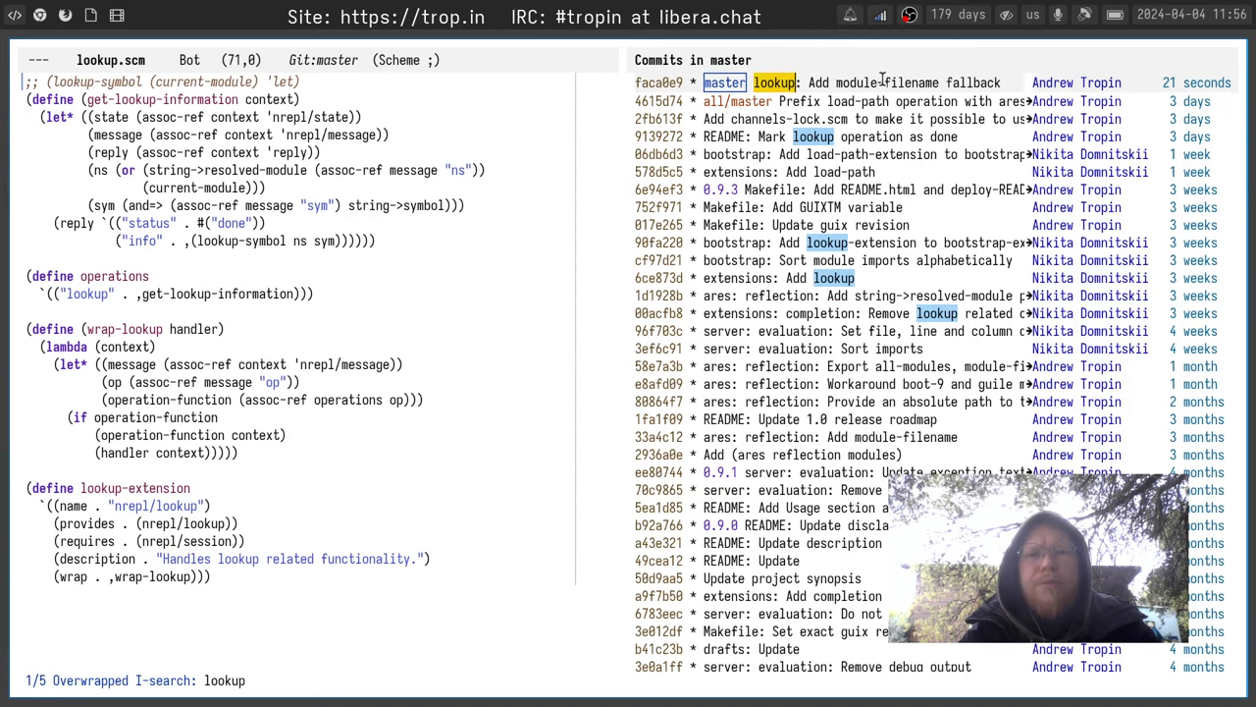
scroll("down", 3)
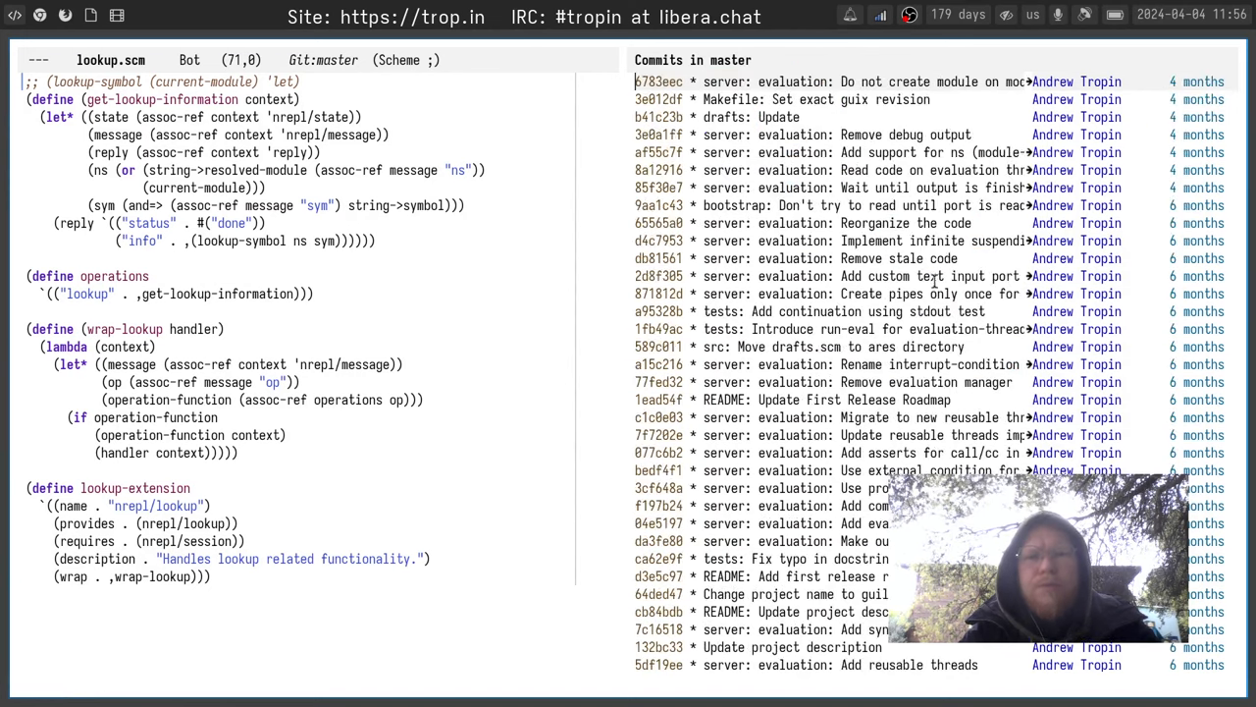
key("ctrl+s")
type("extens")
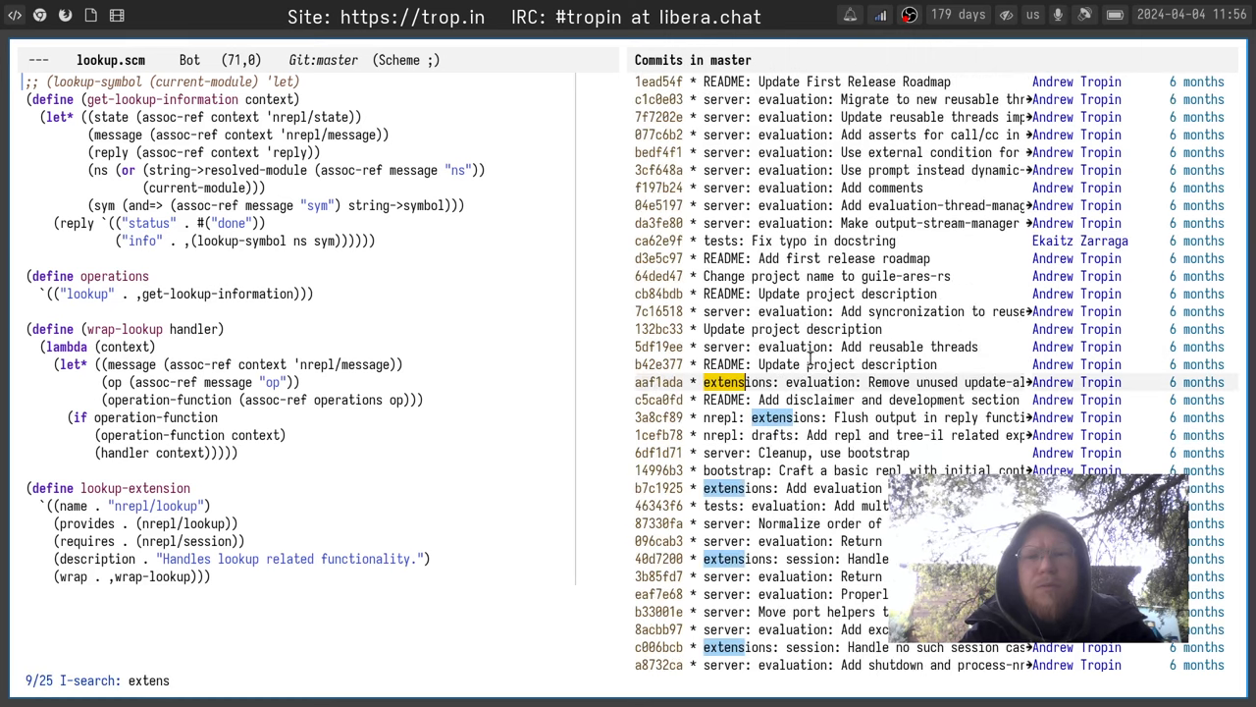
key("c")
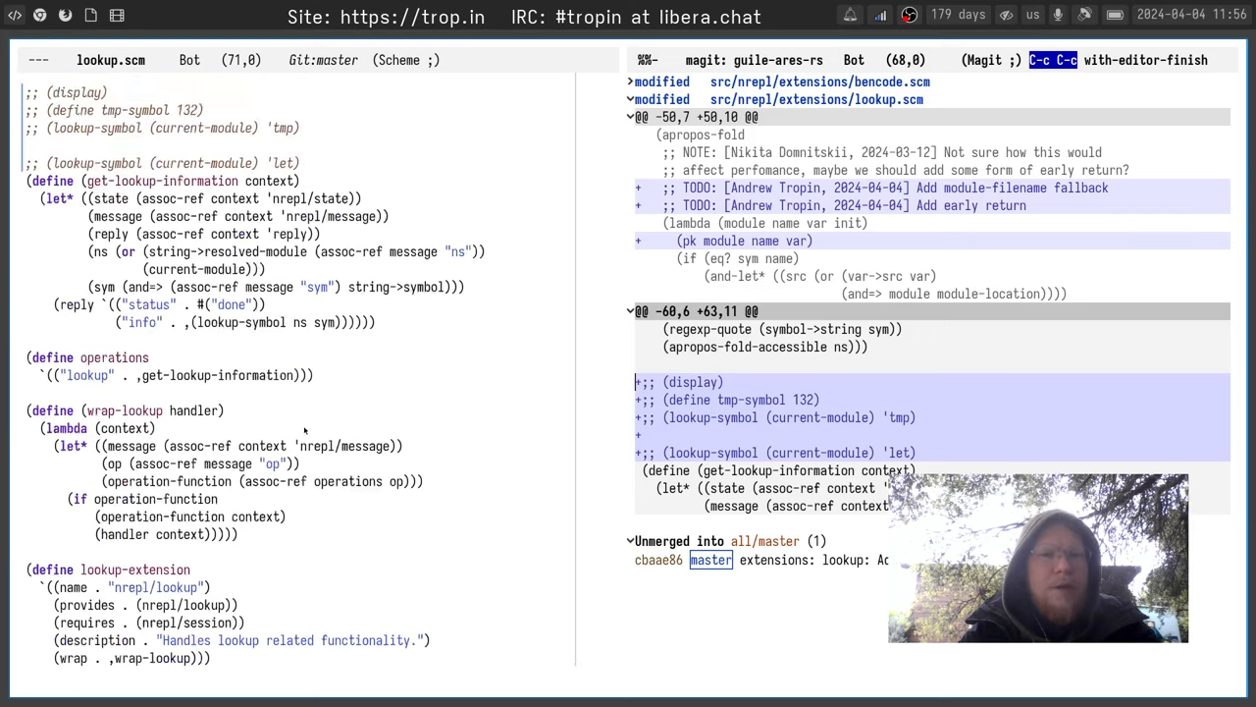
Scroll through apropos-fold in lookup.scm to review its module-filename and early-return TODO notes
scroll("down", 3)
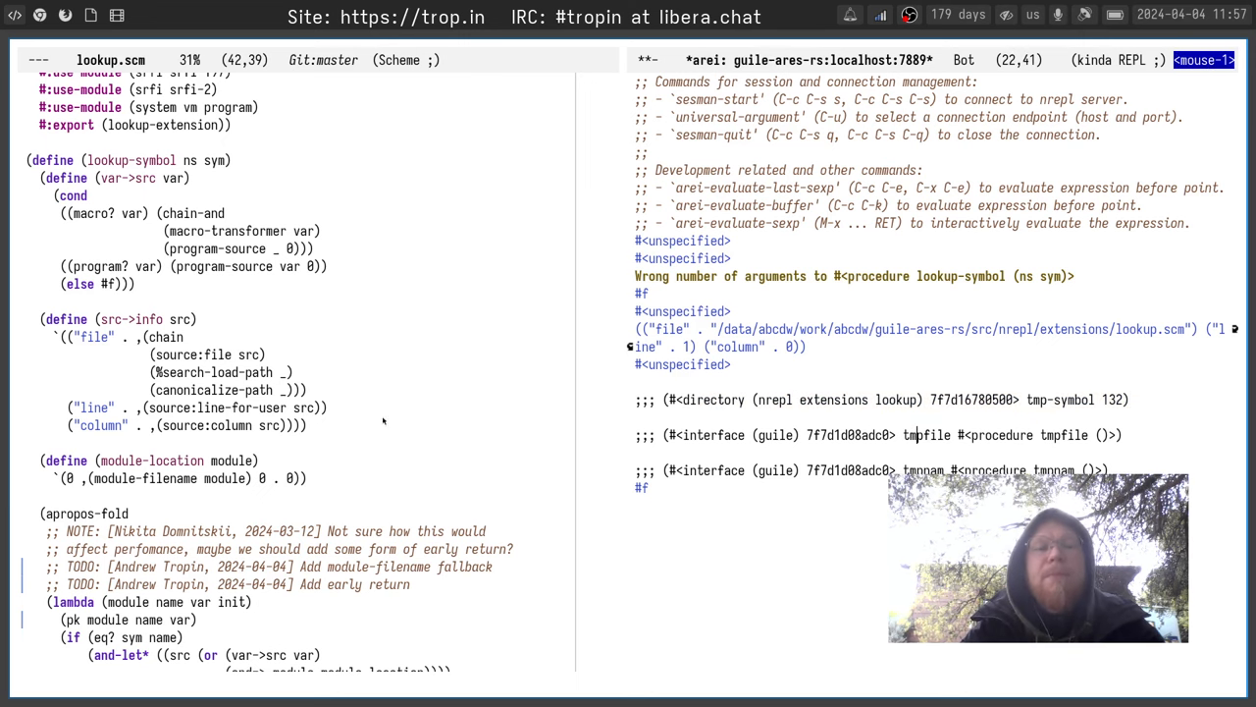
scroll("down", 3)
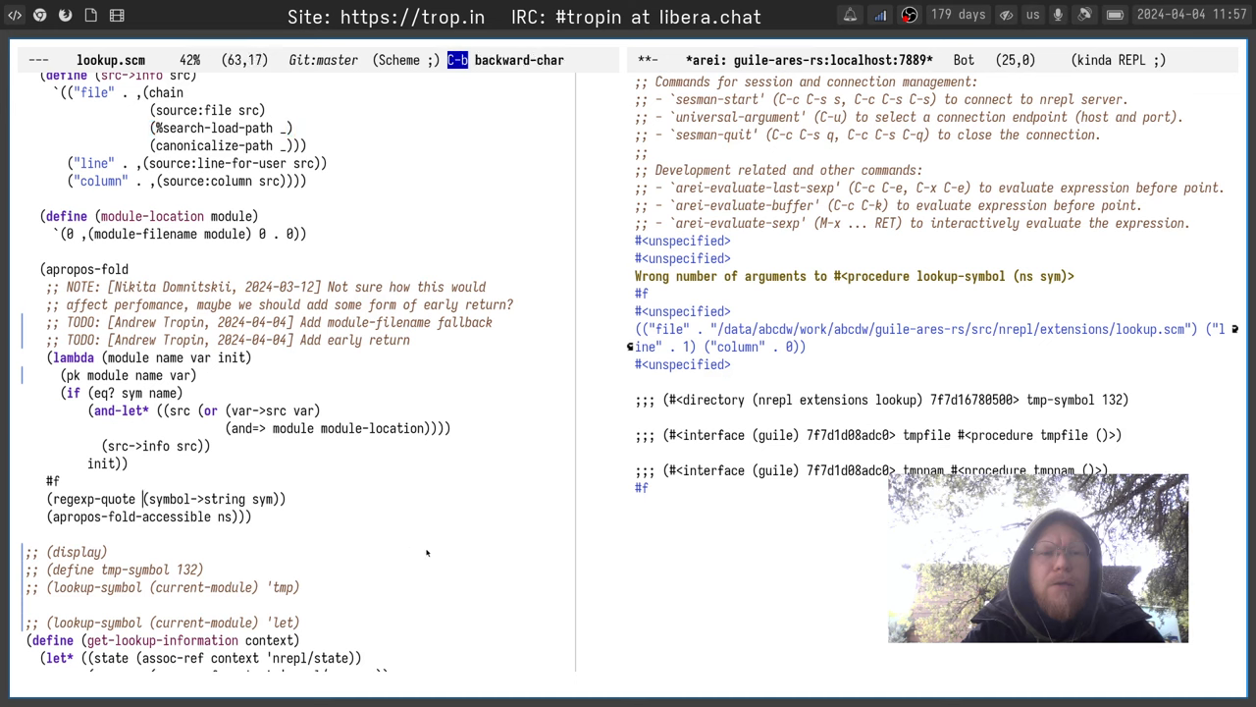
Prepend "^" to the symbol name with string-append inside the regexp-quote pattern
type("string-append \"")
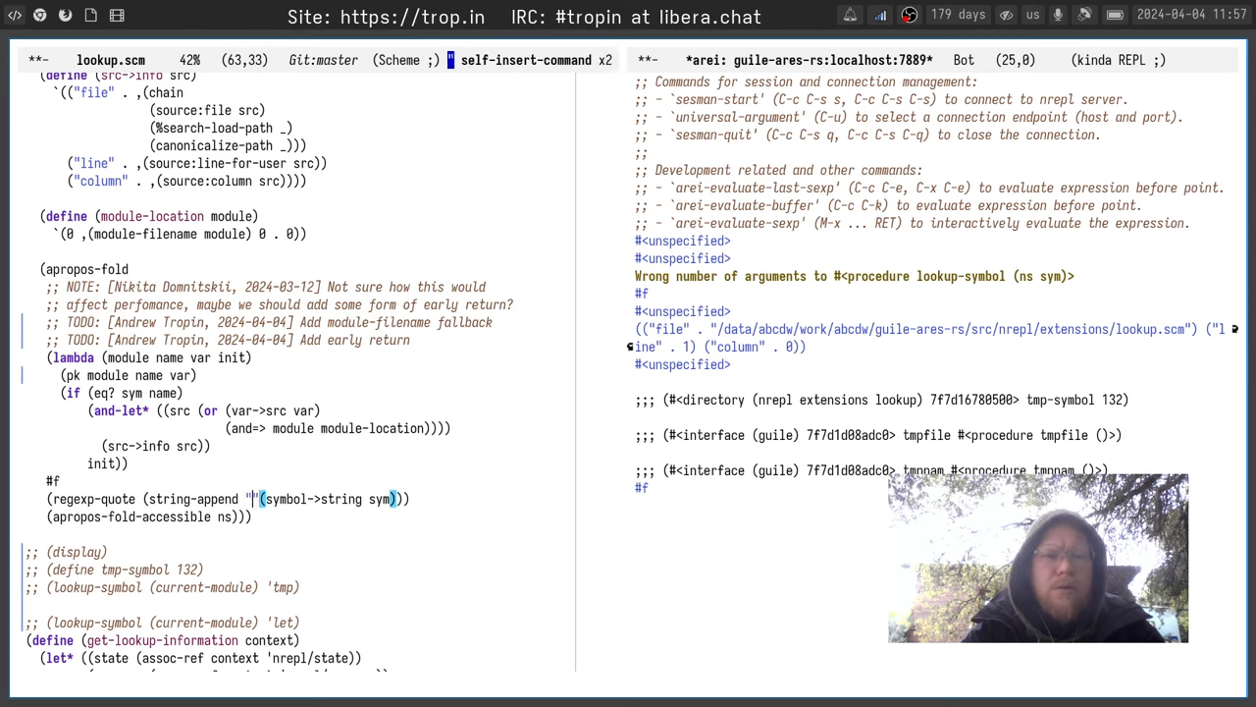
type("^")
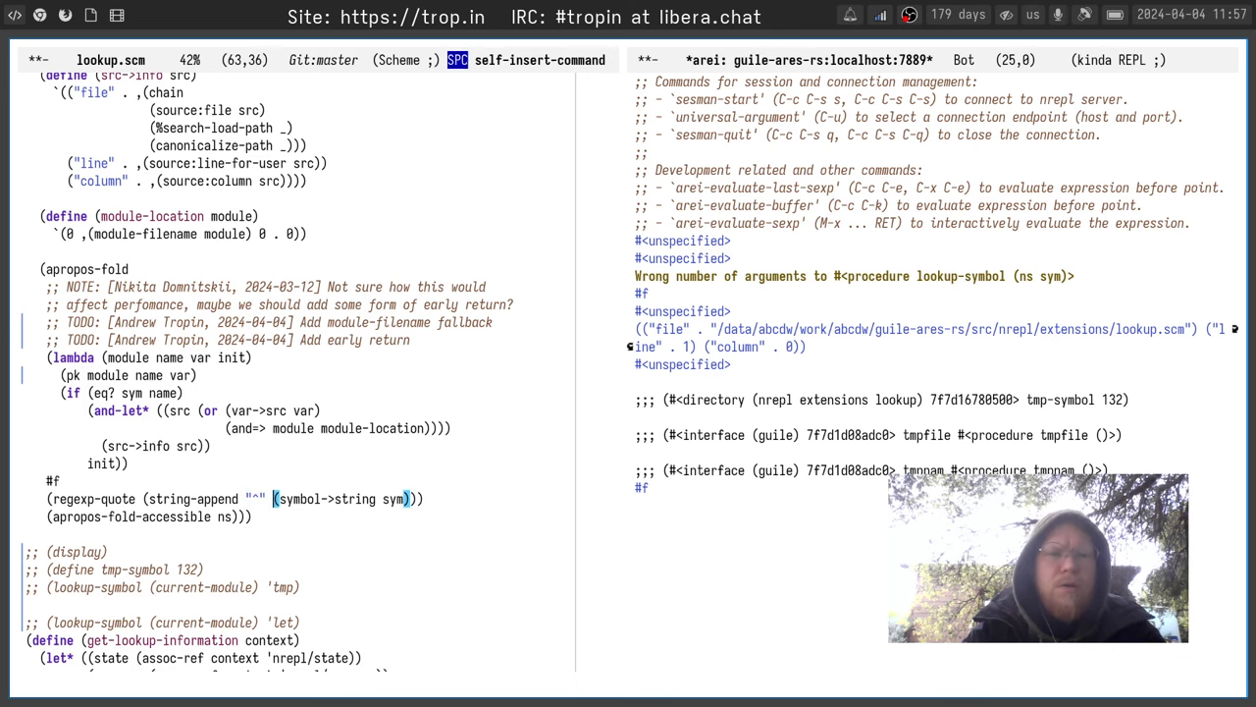
type("\"")
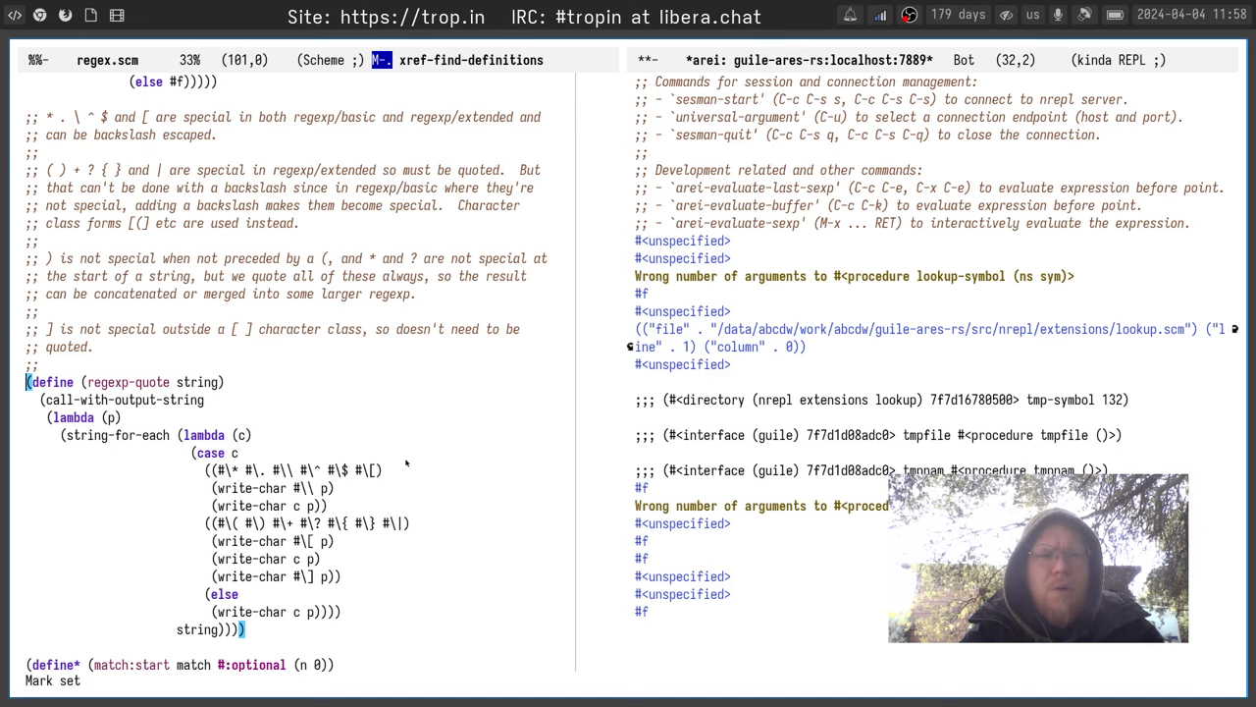
Read through regexp-quote's definition in regex.scm before anchoring the pattern with "^" and "$"
scroll("down", 3)
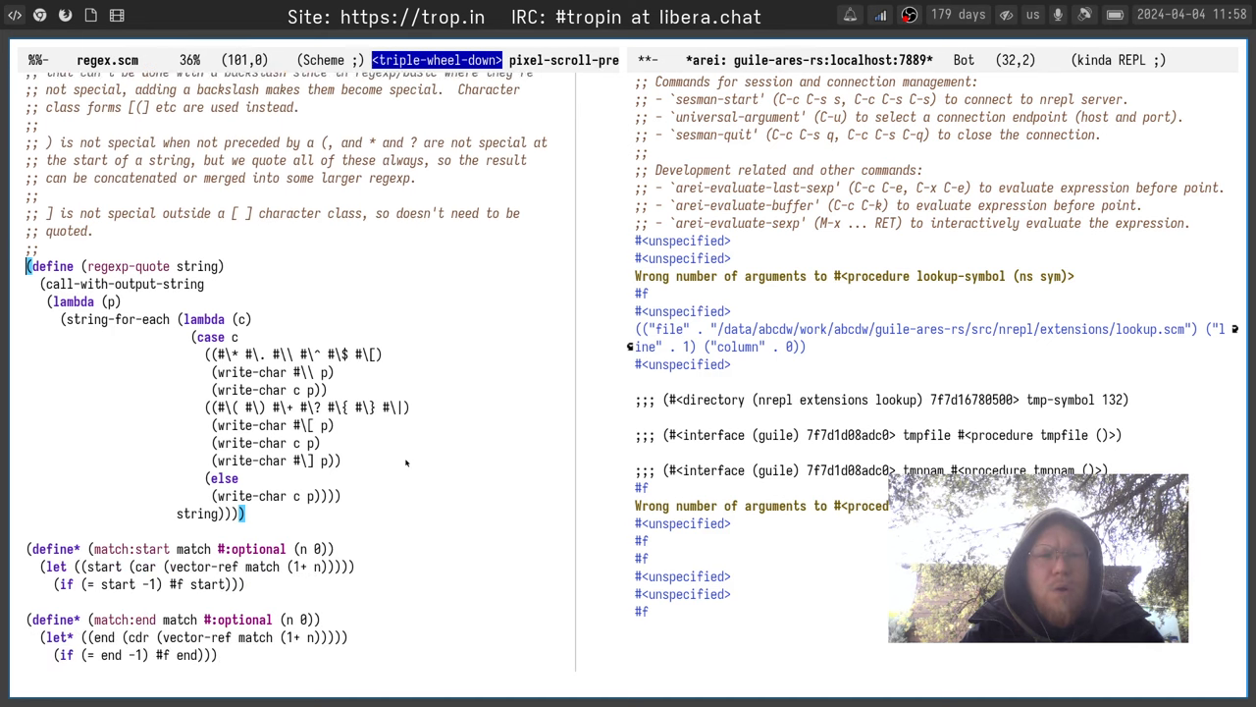
scroll("up", 3)
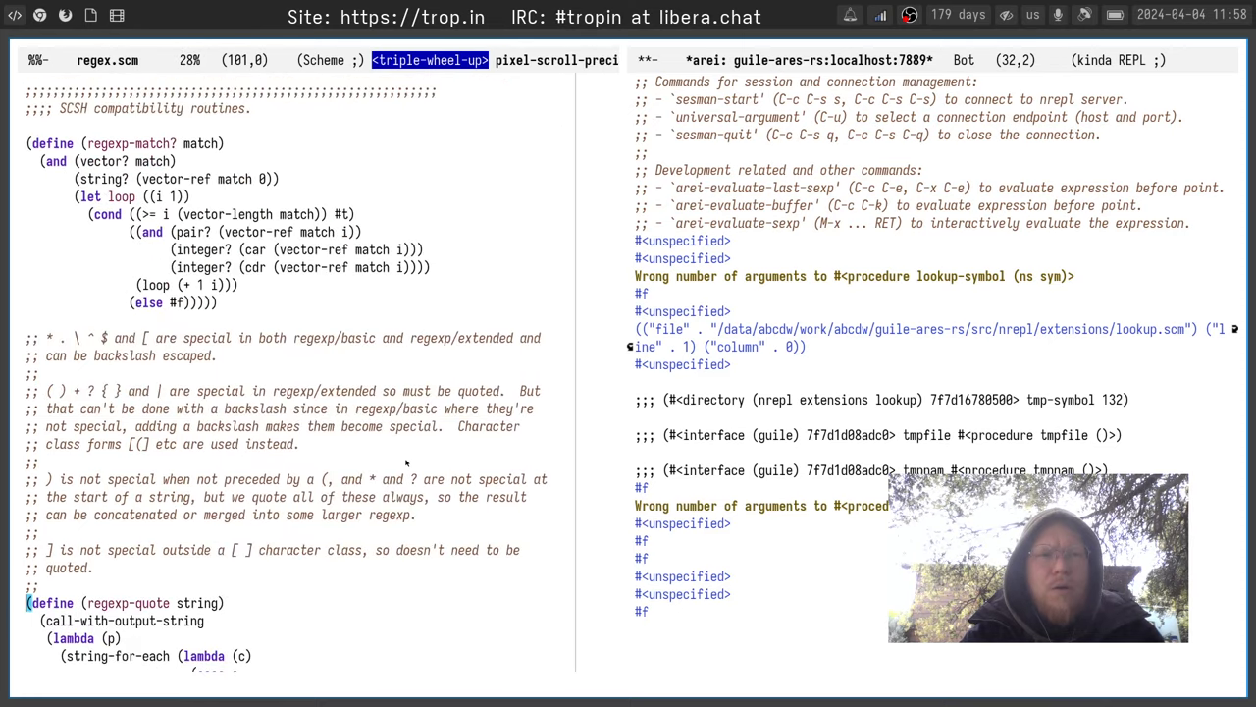
scroll("down", 3)
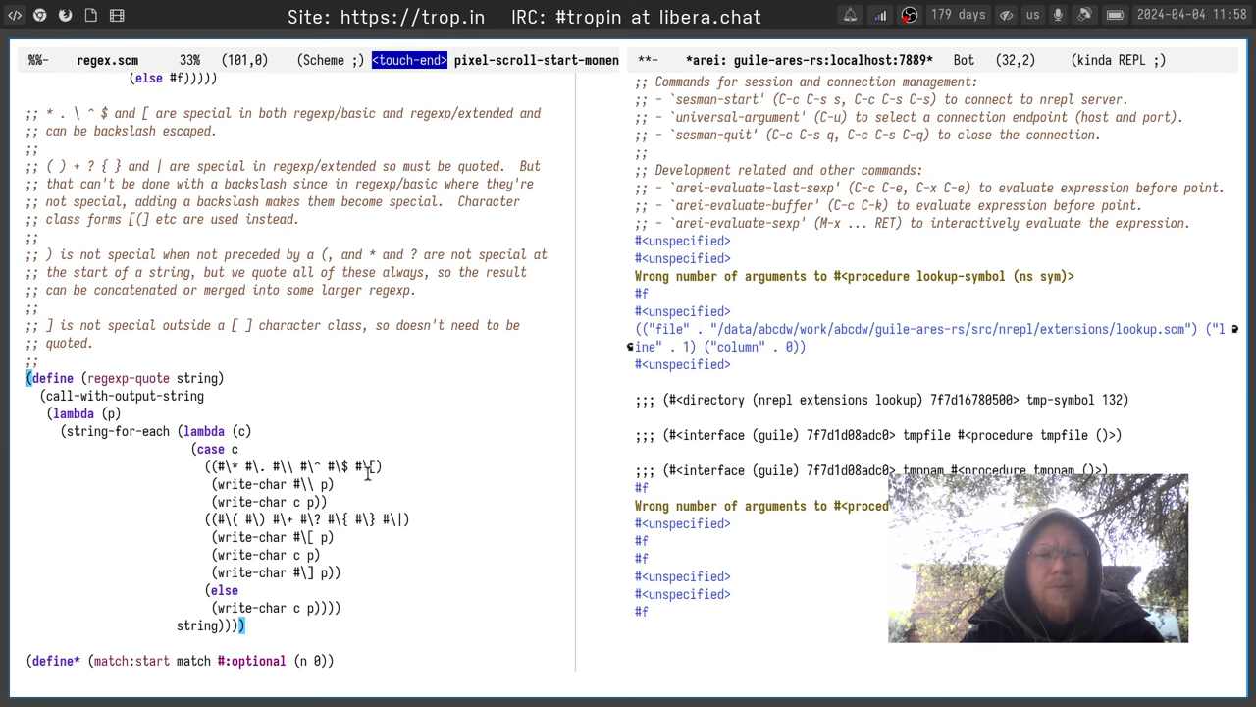
scroll("down", 3)
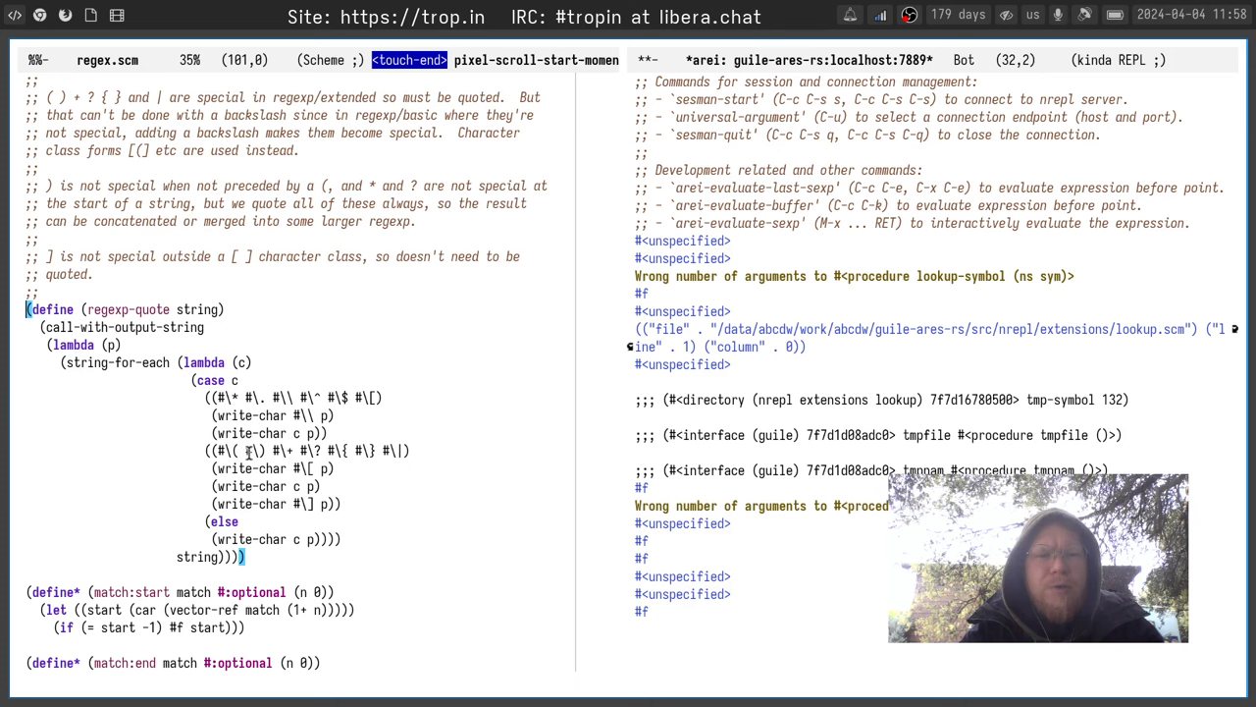
mouse_move(351, 420)
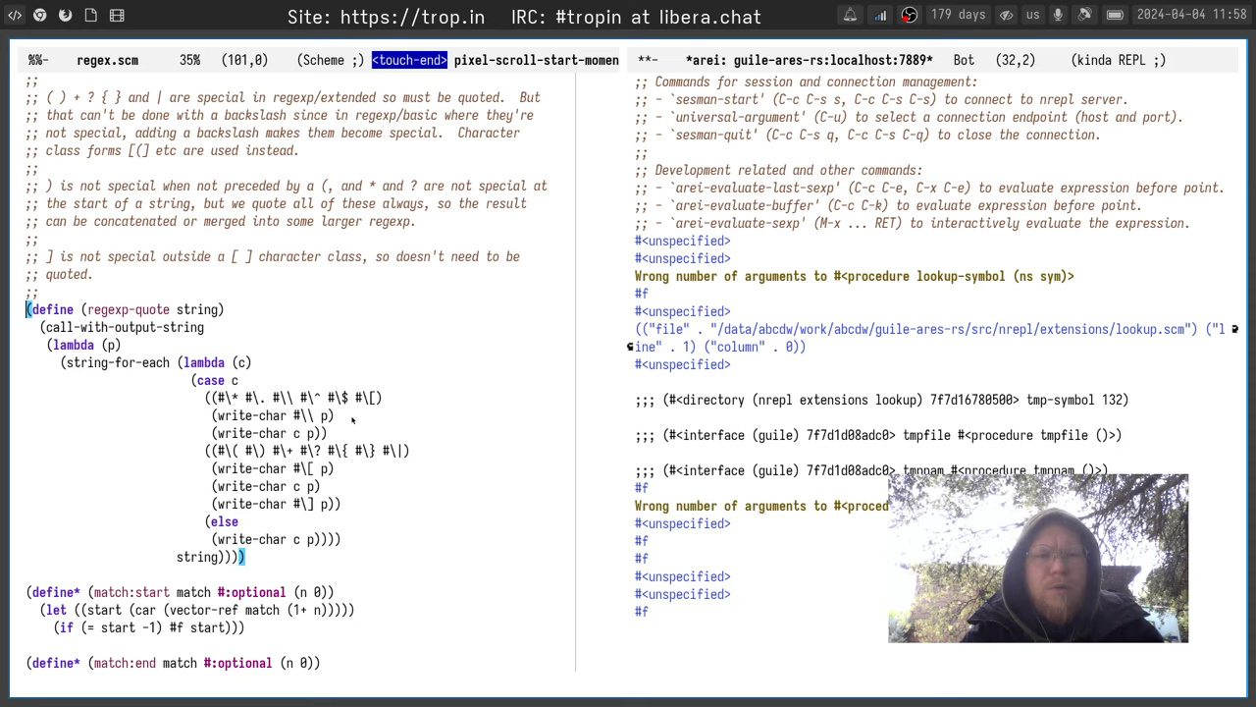
scroll("down", 3)
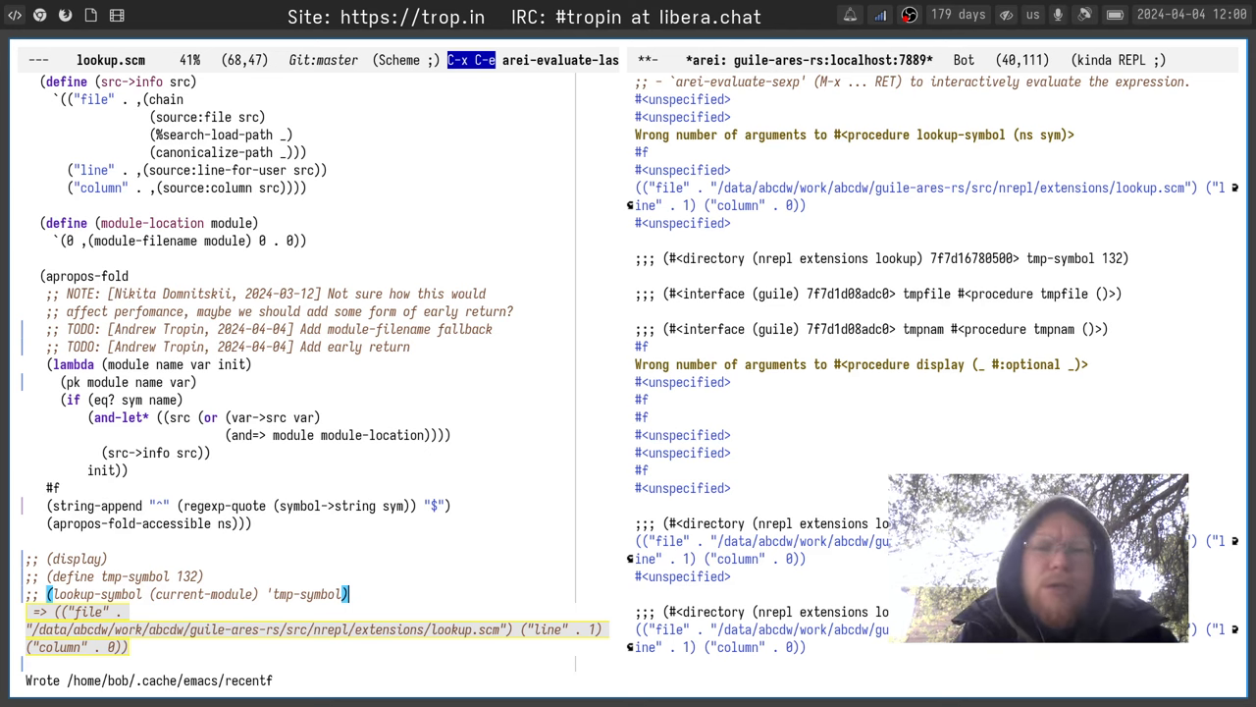
Kill the commented scratch test lines and the two Andrew Tropin TODO notes above the lambda
key("up")
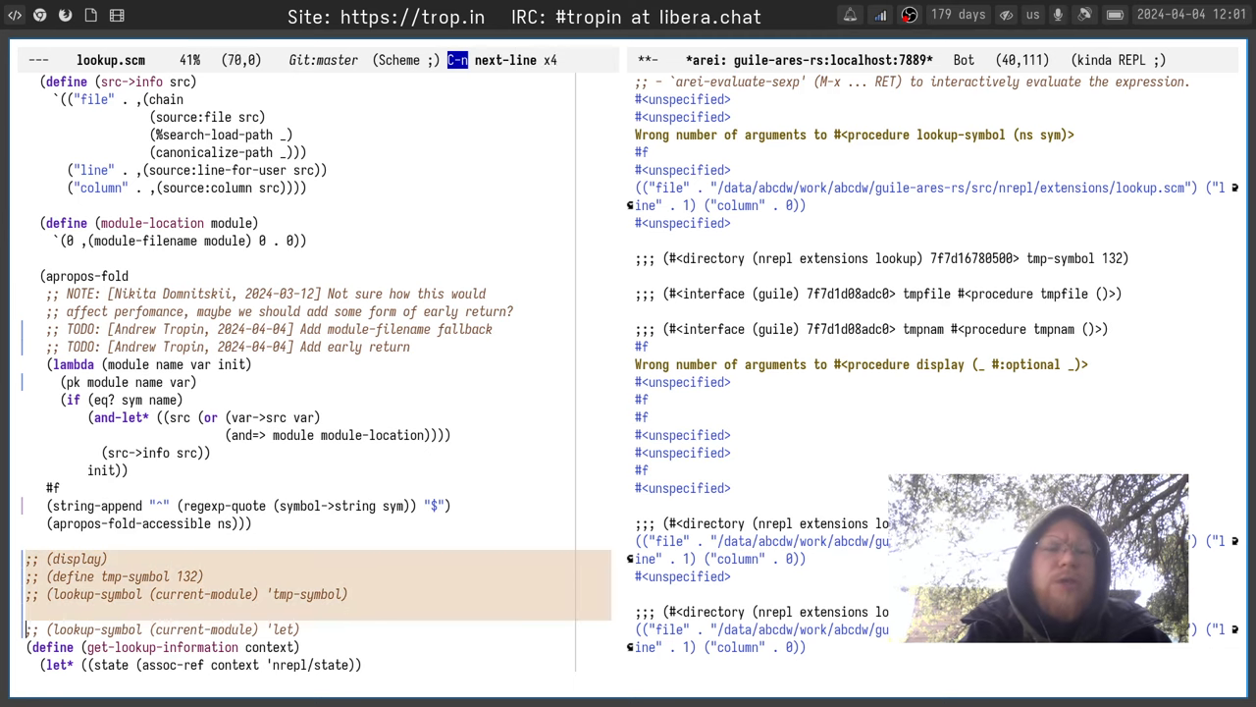
key("up")
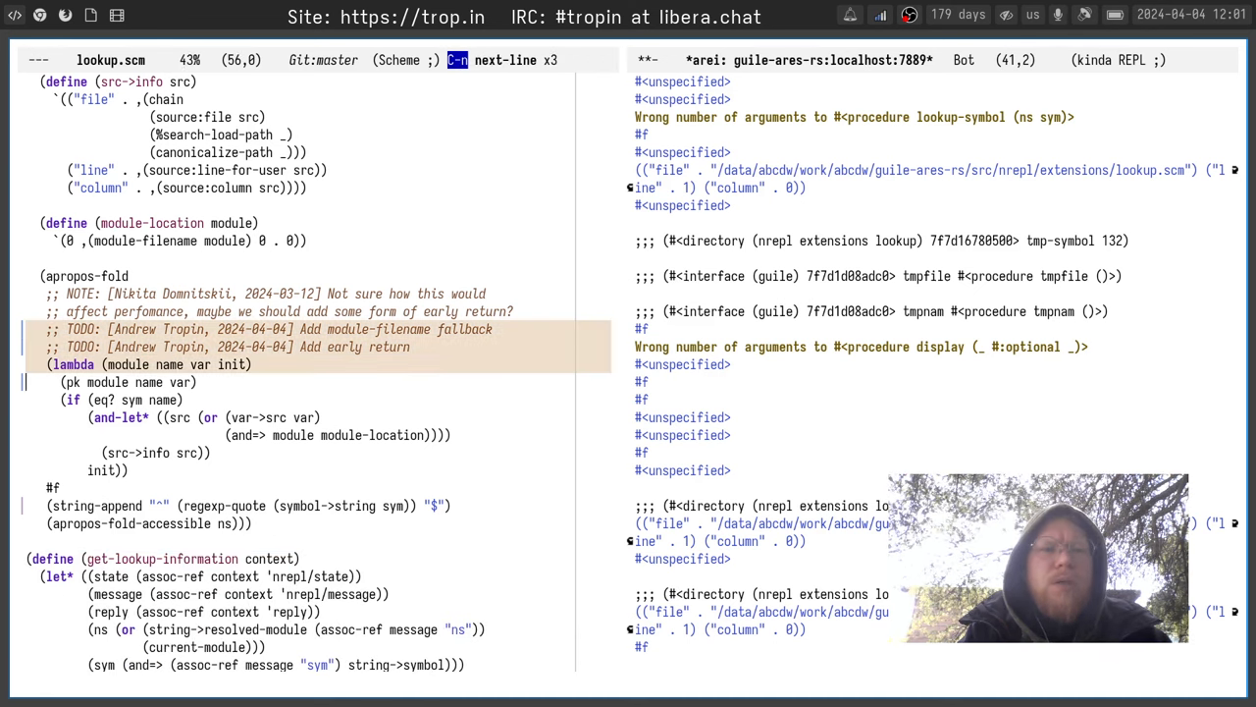
key("ctrl+w")
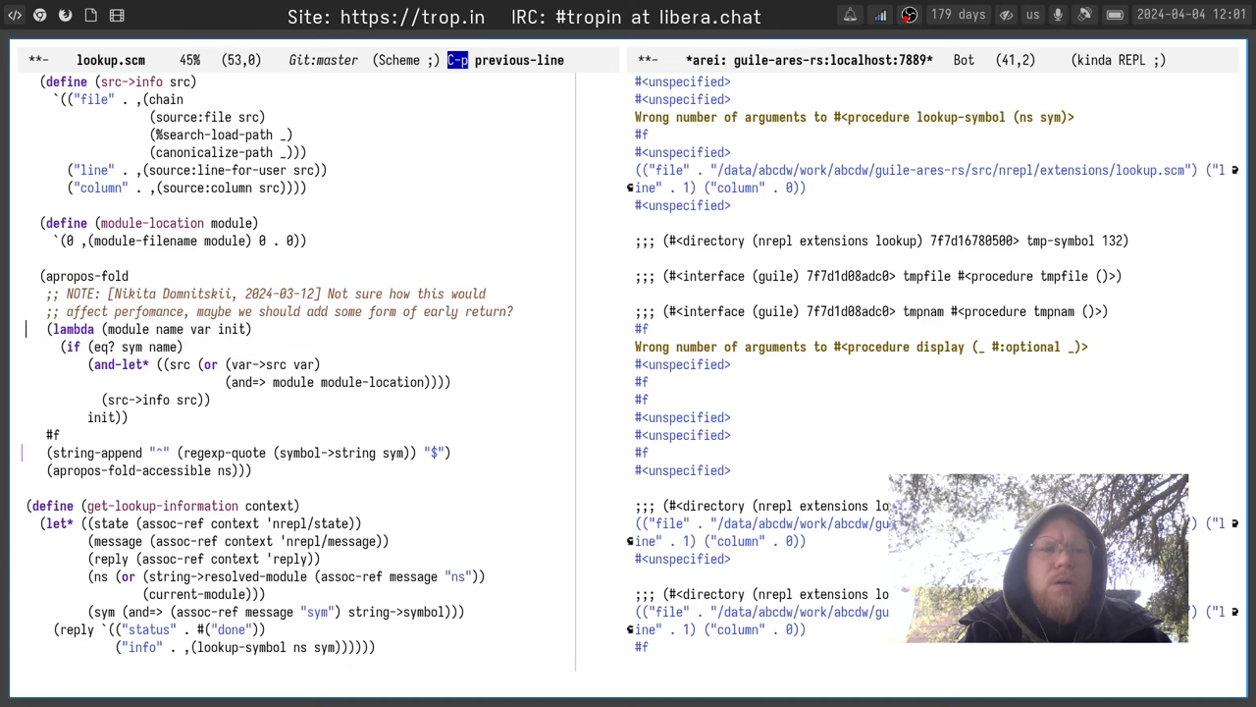
key("Tab")
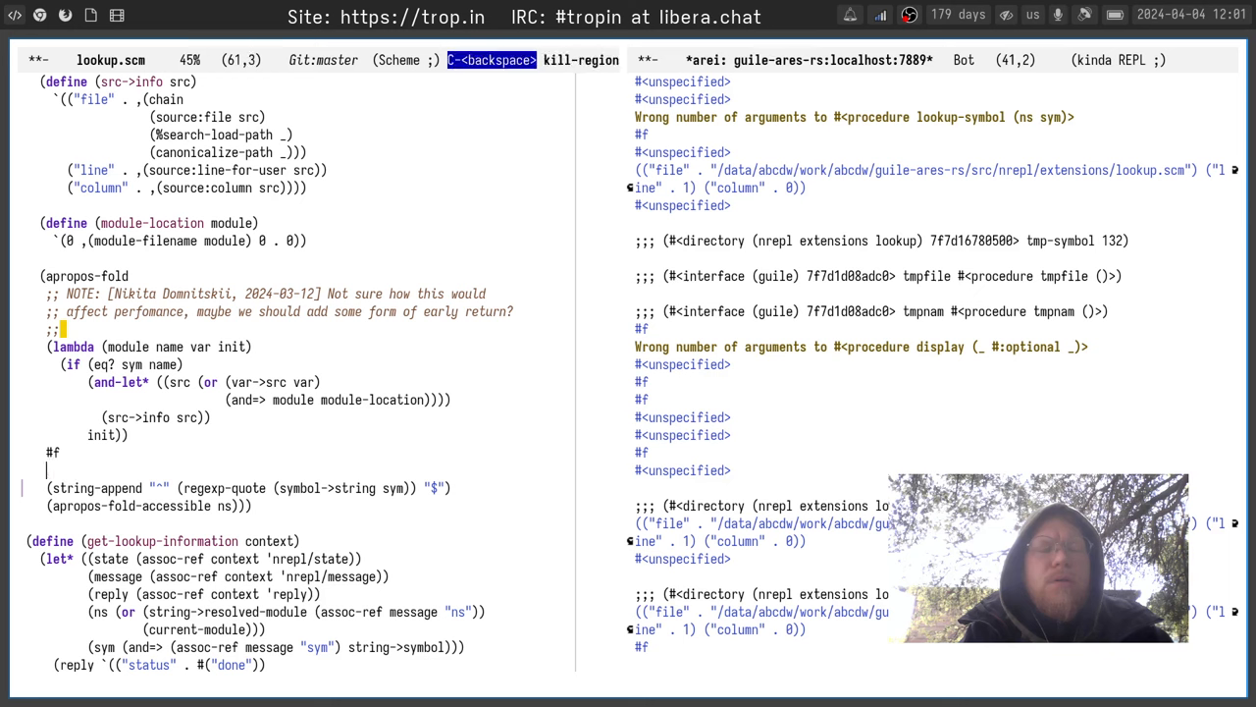
Write a comment: instead of early return, wrap the regexp in ^ and $ to match the sym exactly
type("Instead of early return we just")
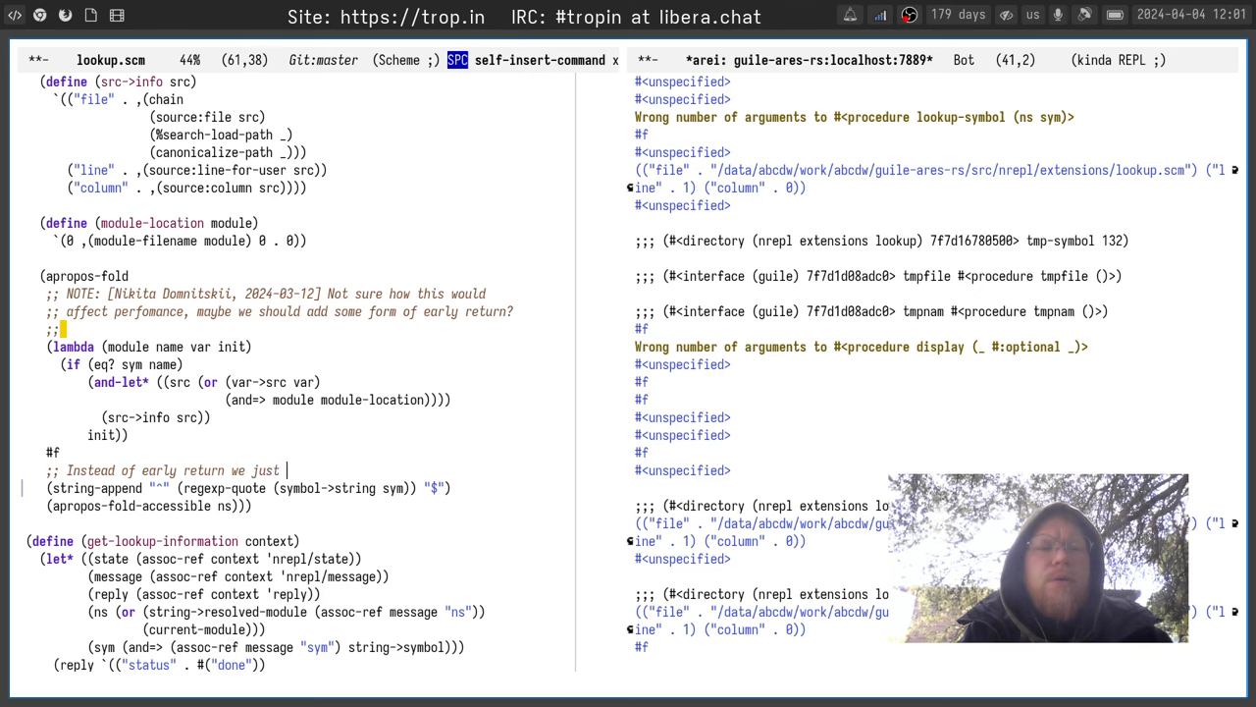
type("wrap regexp in")
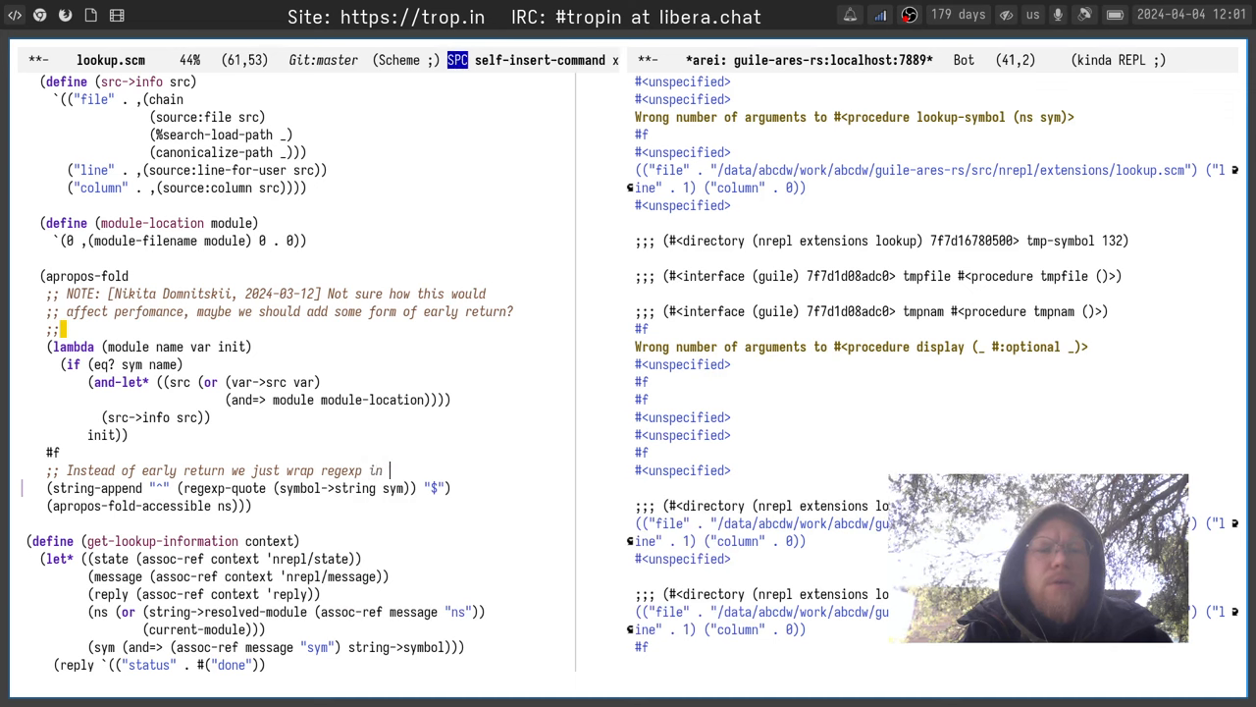
key("backspace")
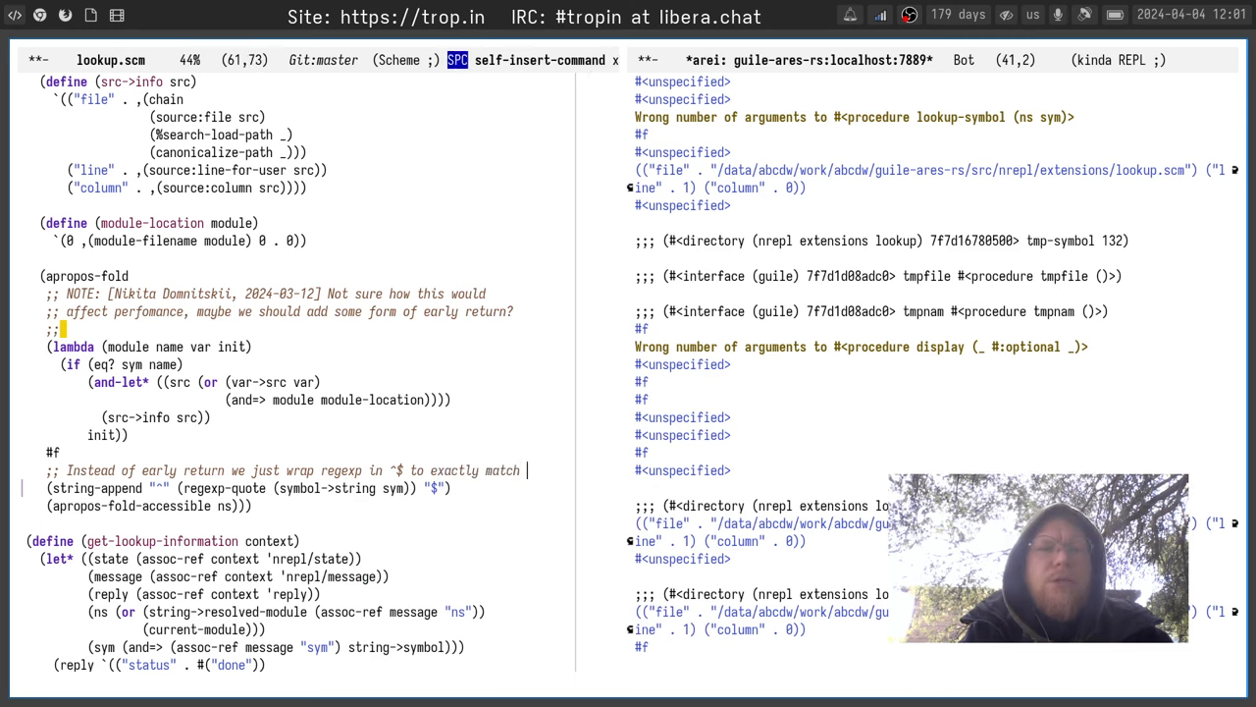
type("the")
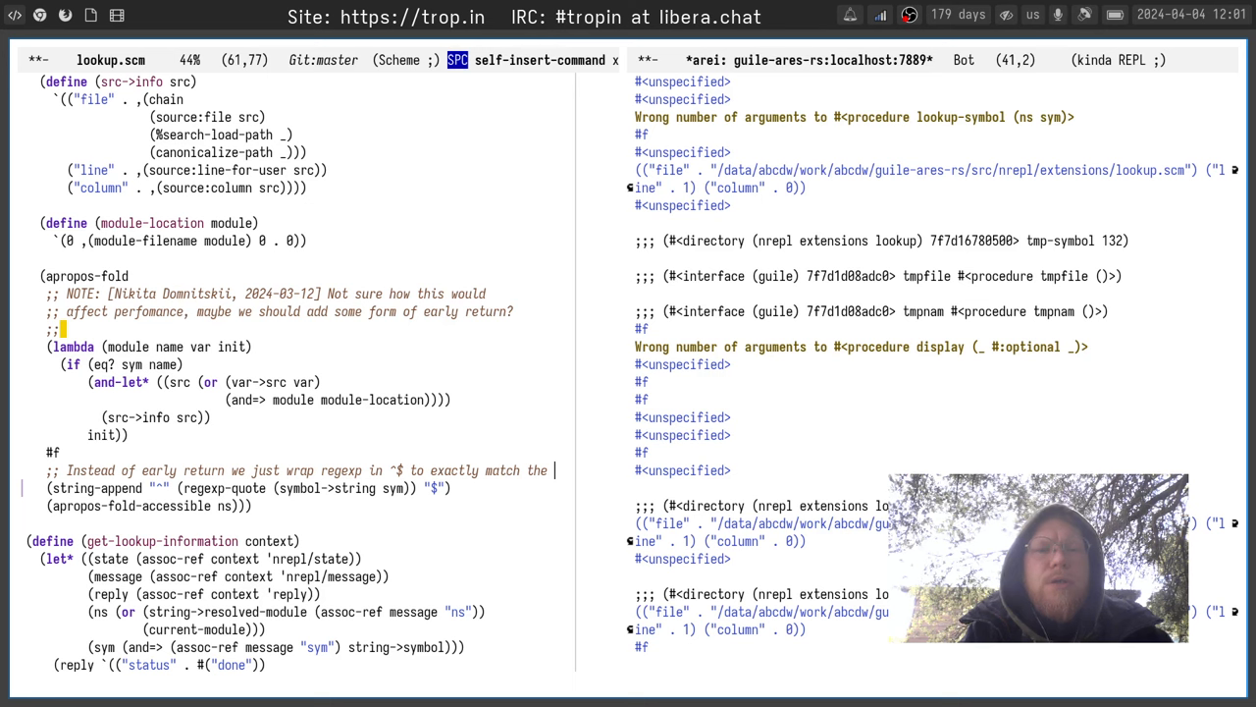
type("symbol we are interested")
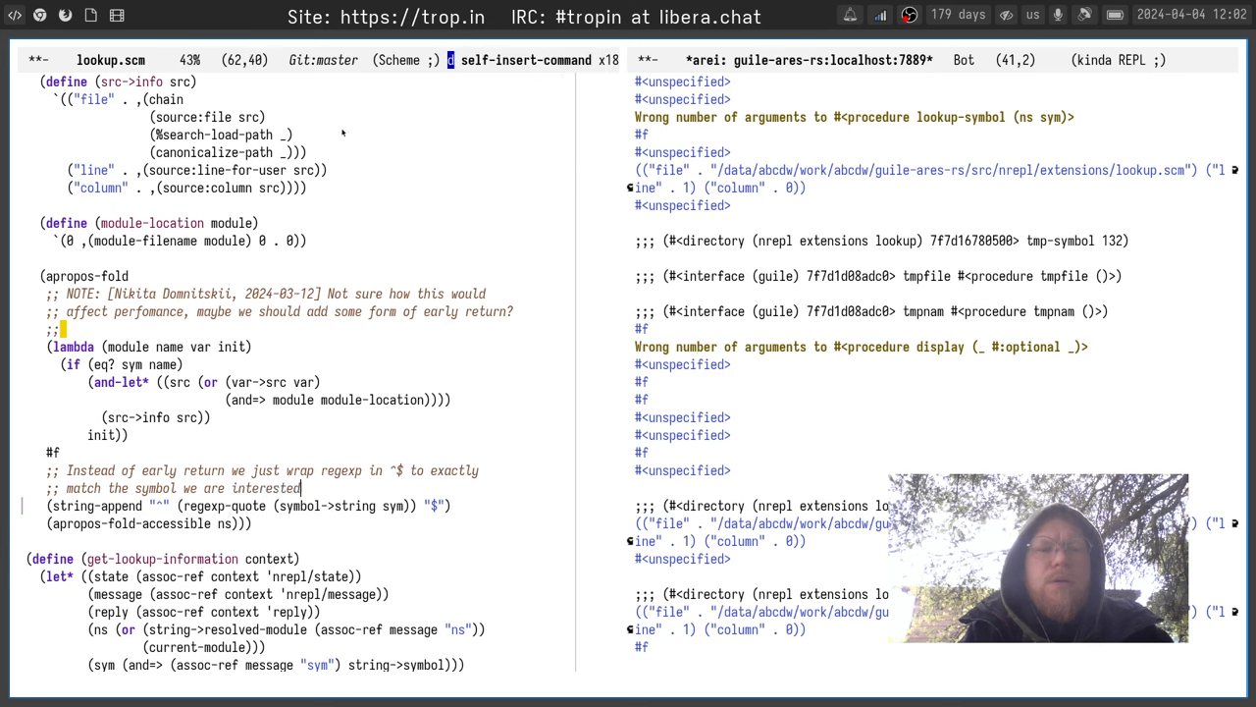
type("in.")
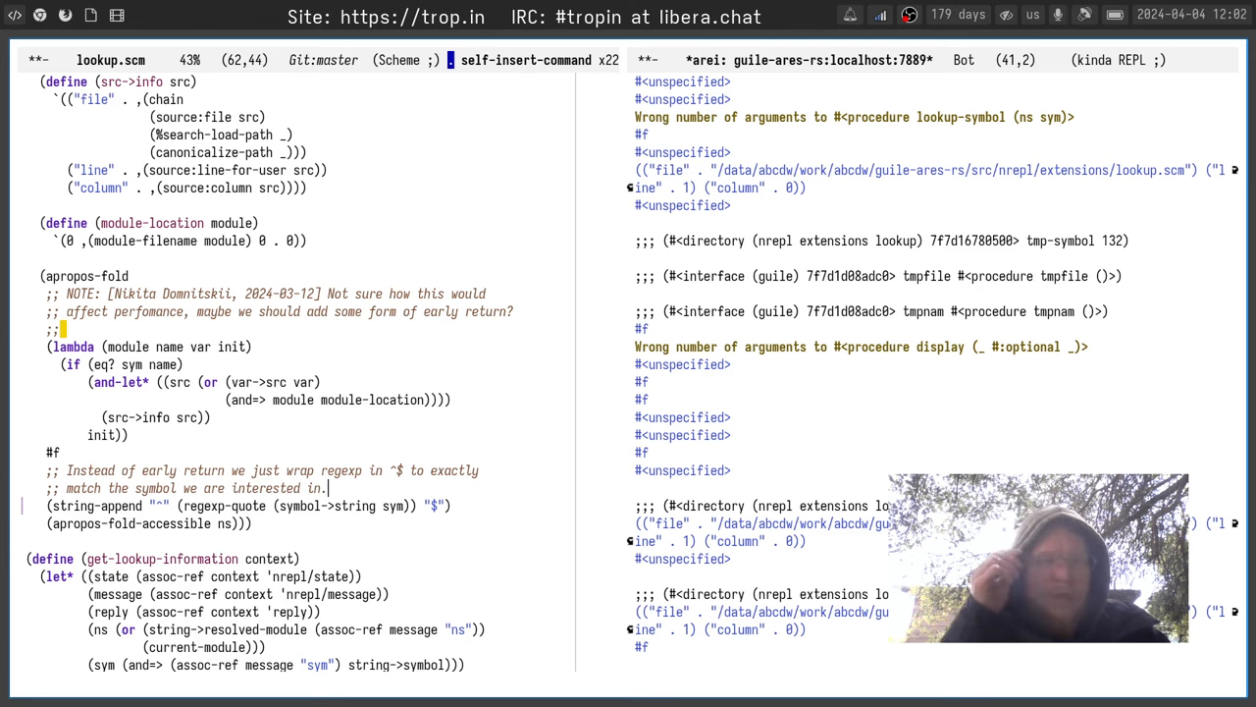
Save lookup.scm and stage the change in Magit for committing
key("up")
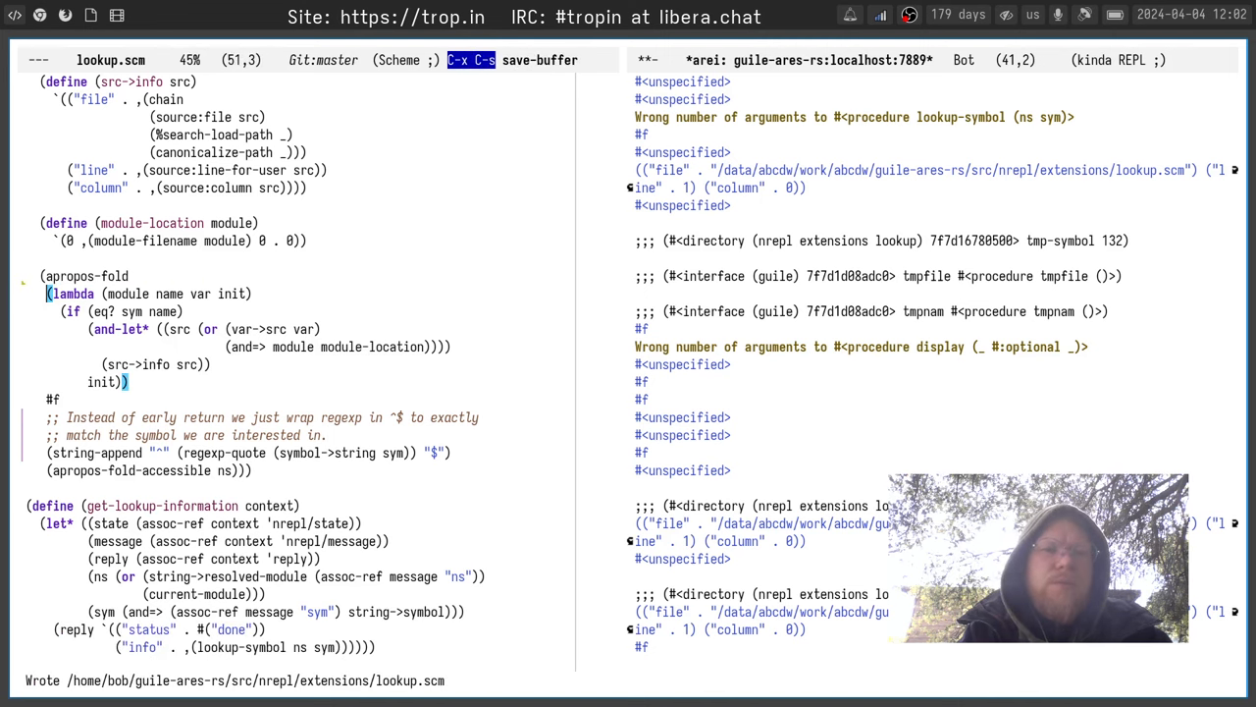
left_click(322, 436)
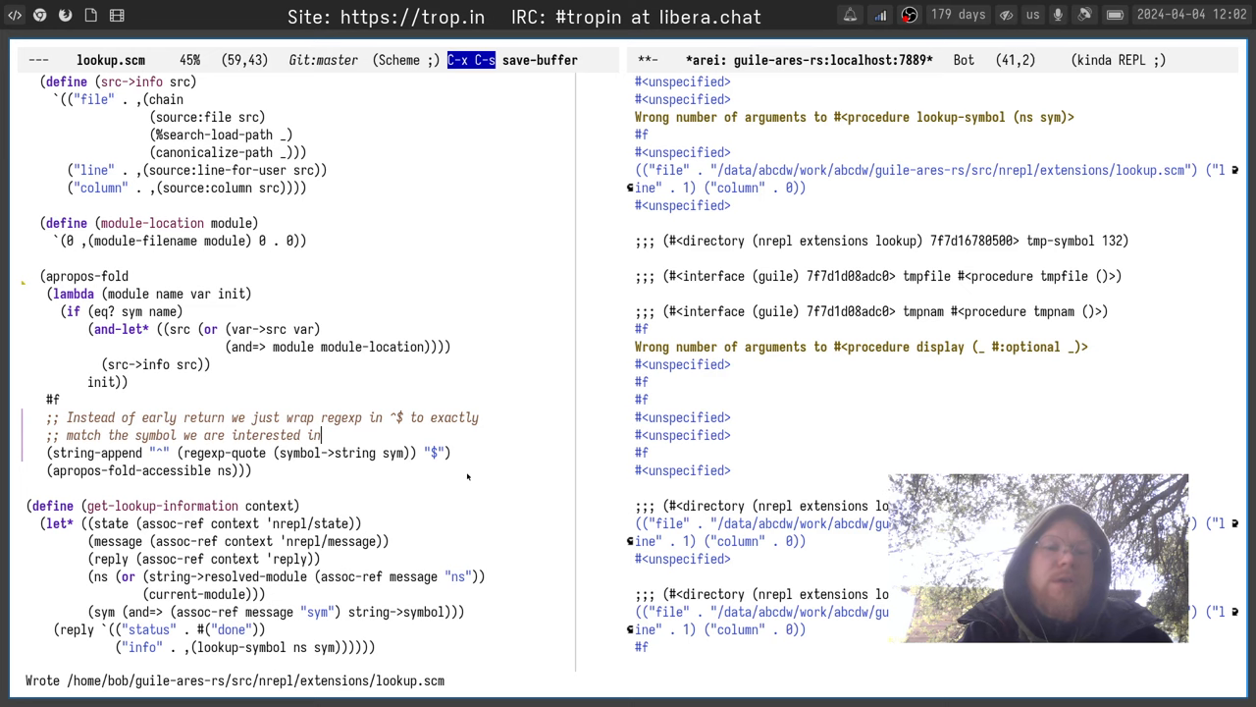
left_click(247, 471)
type("extensions: lookup: Wrap h")
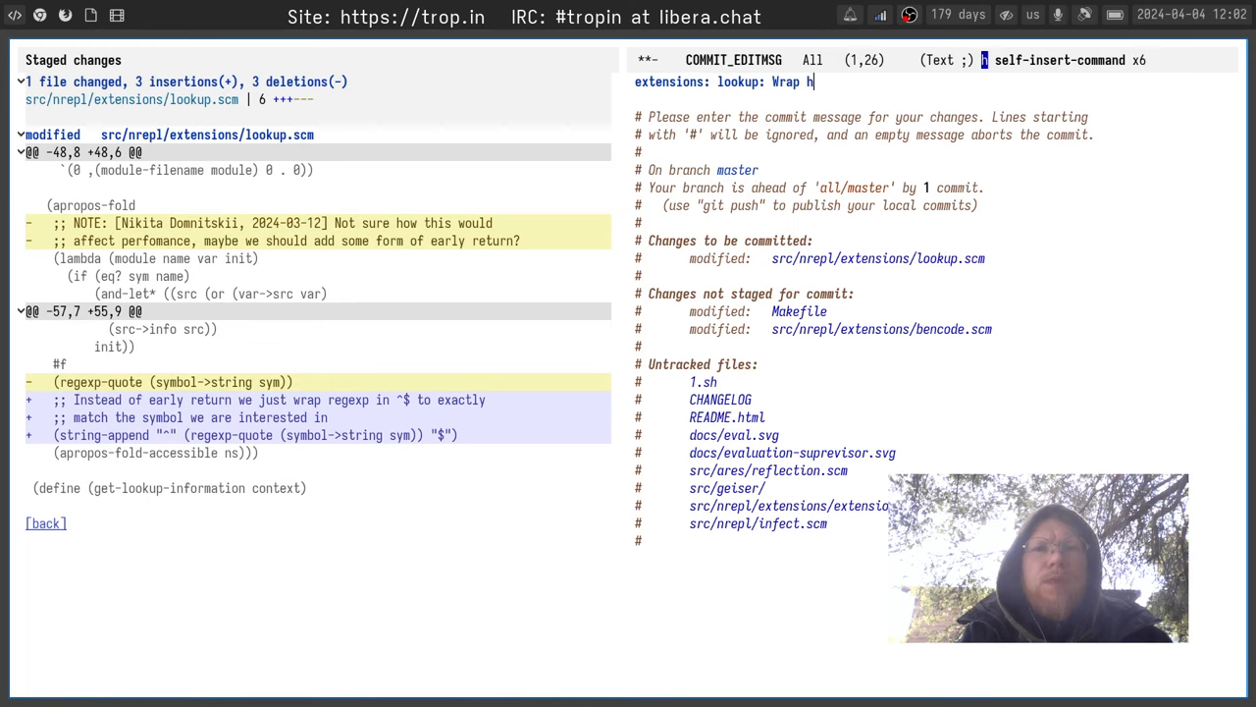
Commit with message "extensions: lookup: Exactly match symbol for lookup", noting the ^$ regexp wrap
key("BackSpace")
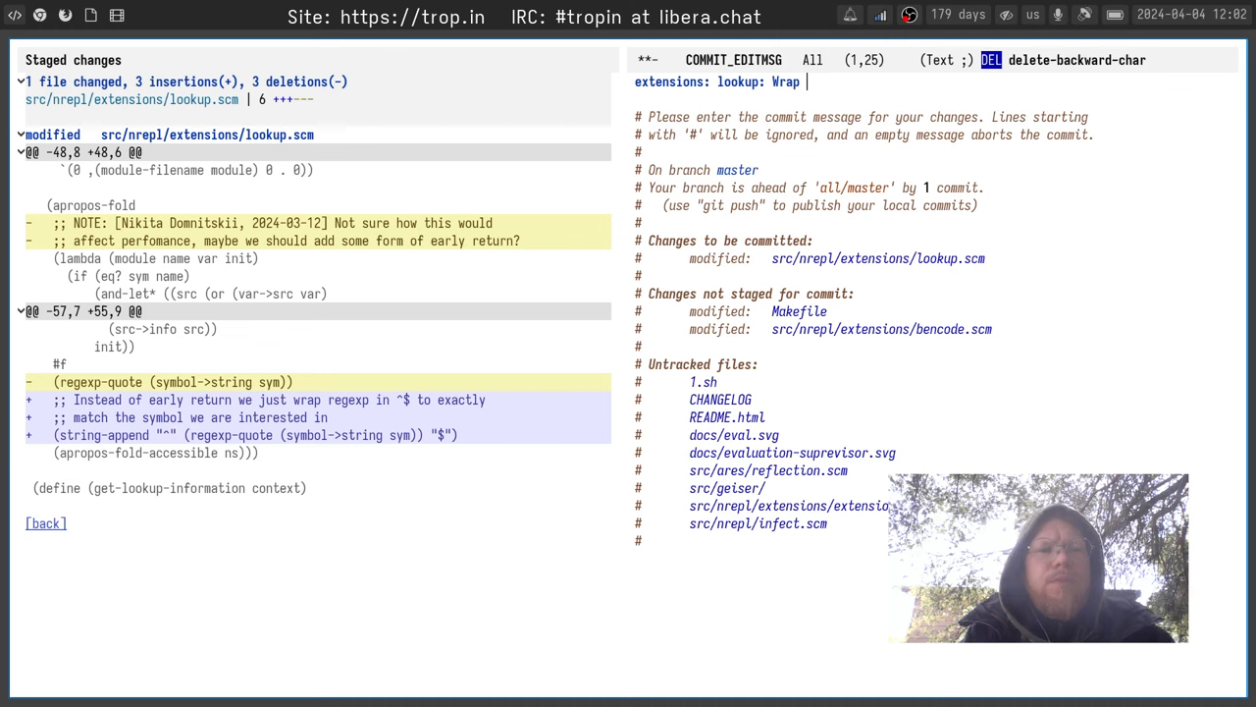
type("symbol")
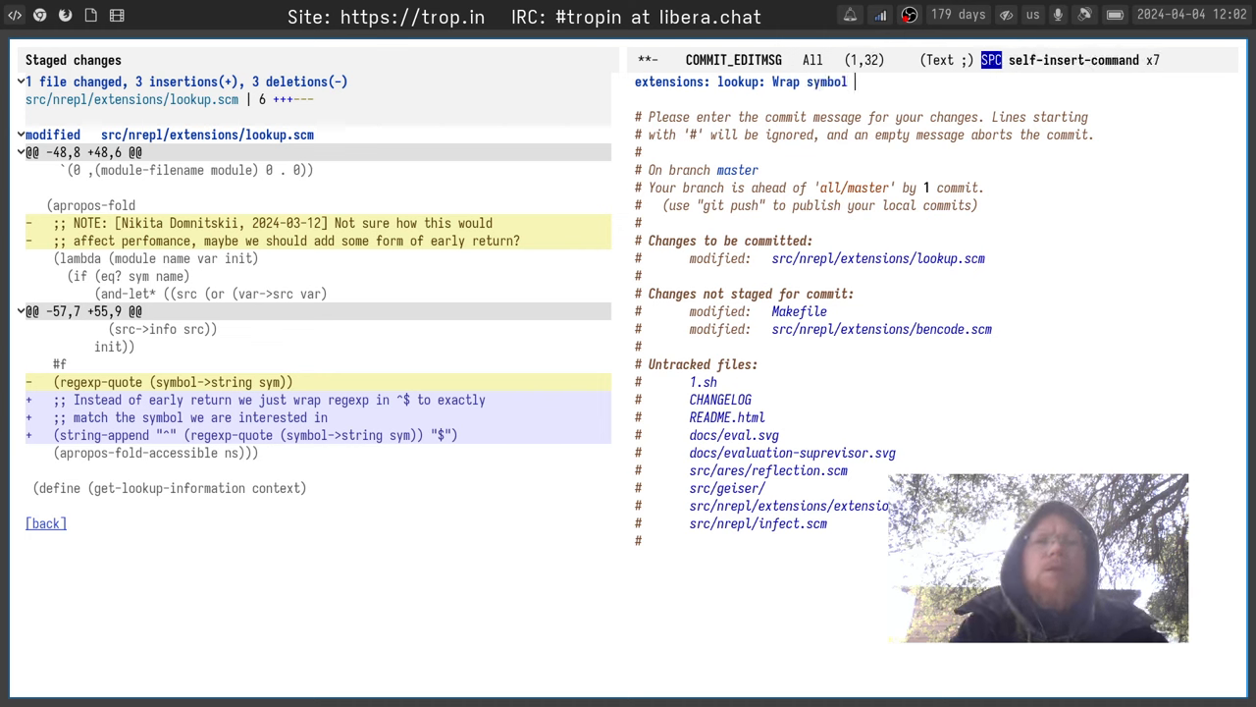
type("regexp with")
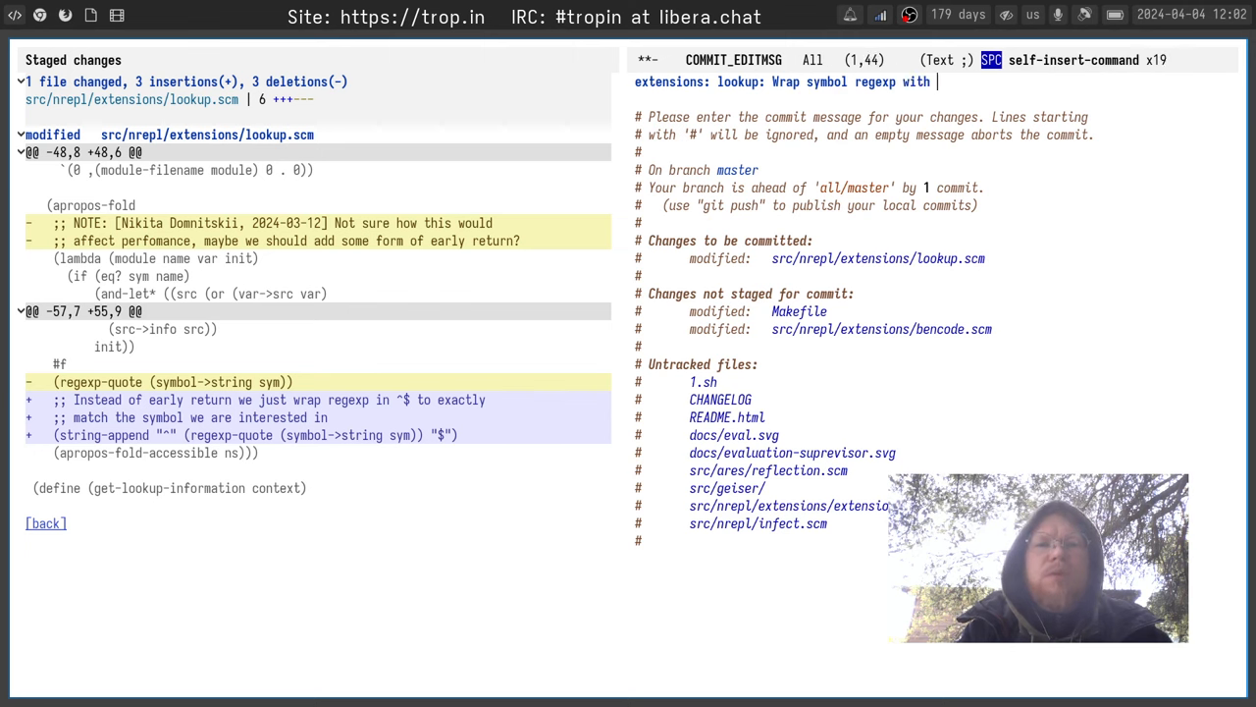
type("^$")
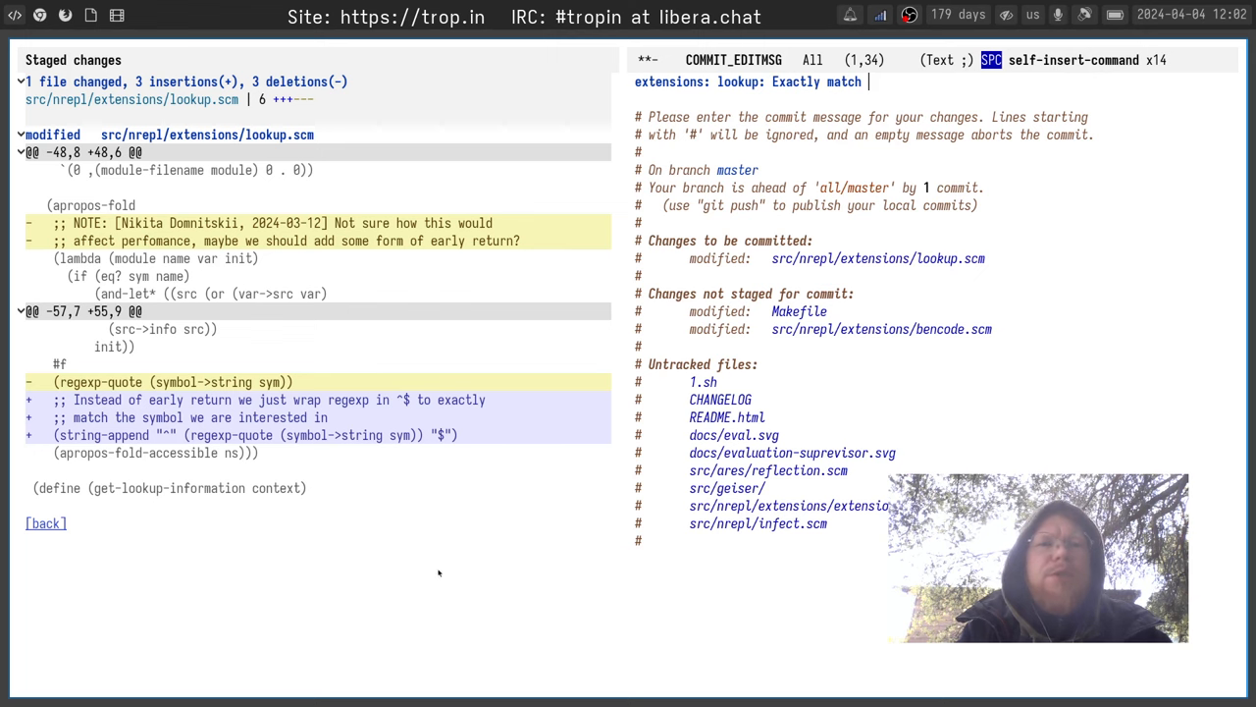
type("symbol")
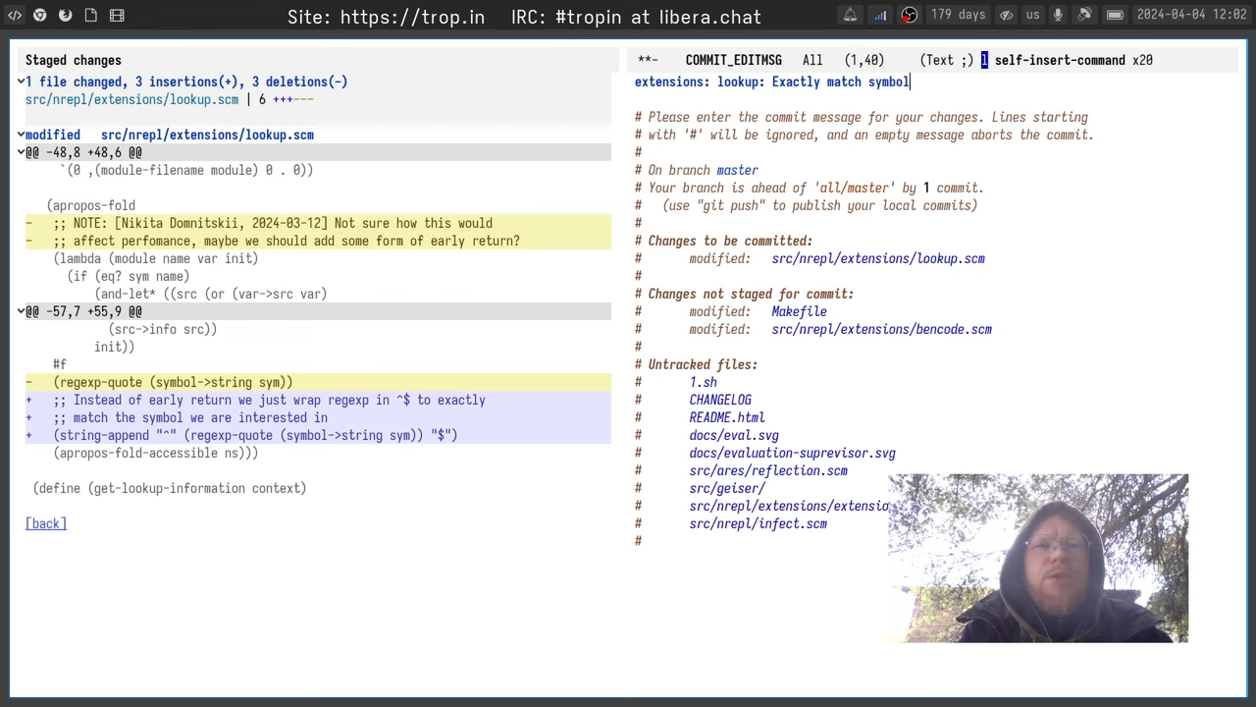
type("for look")
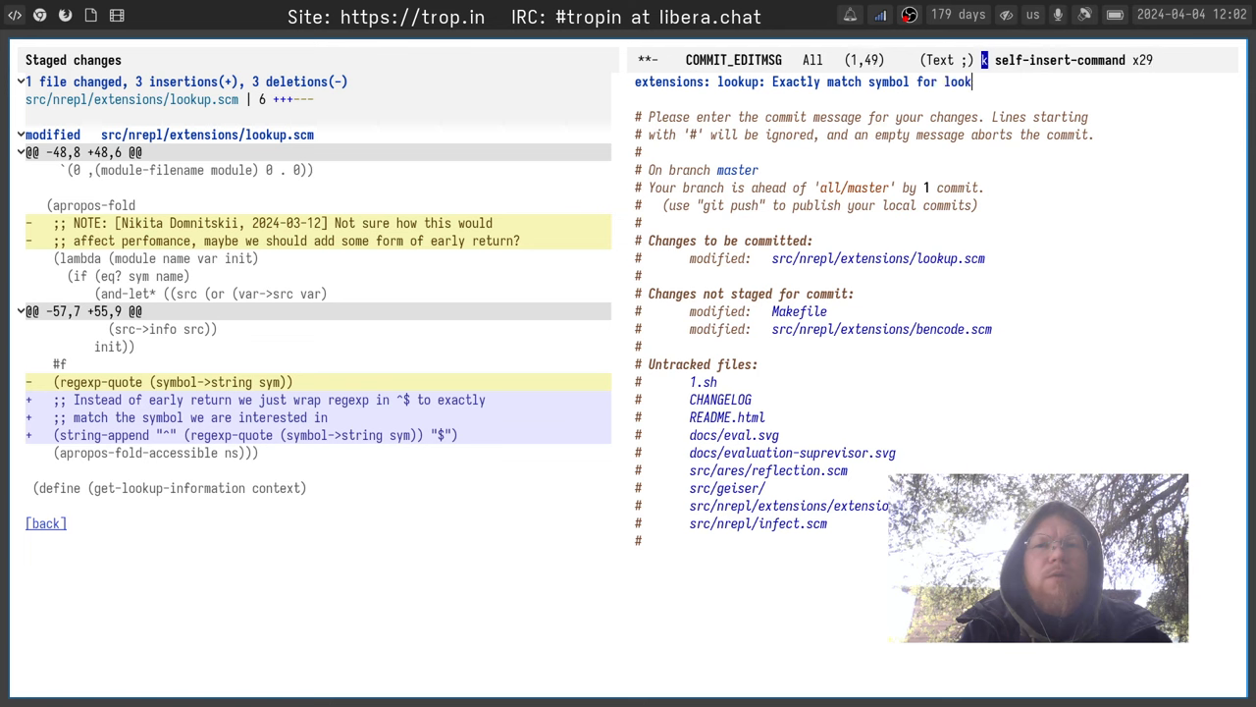
type("up")
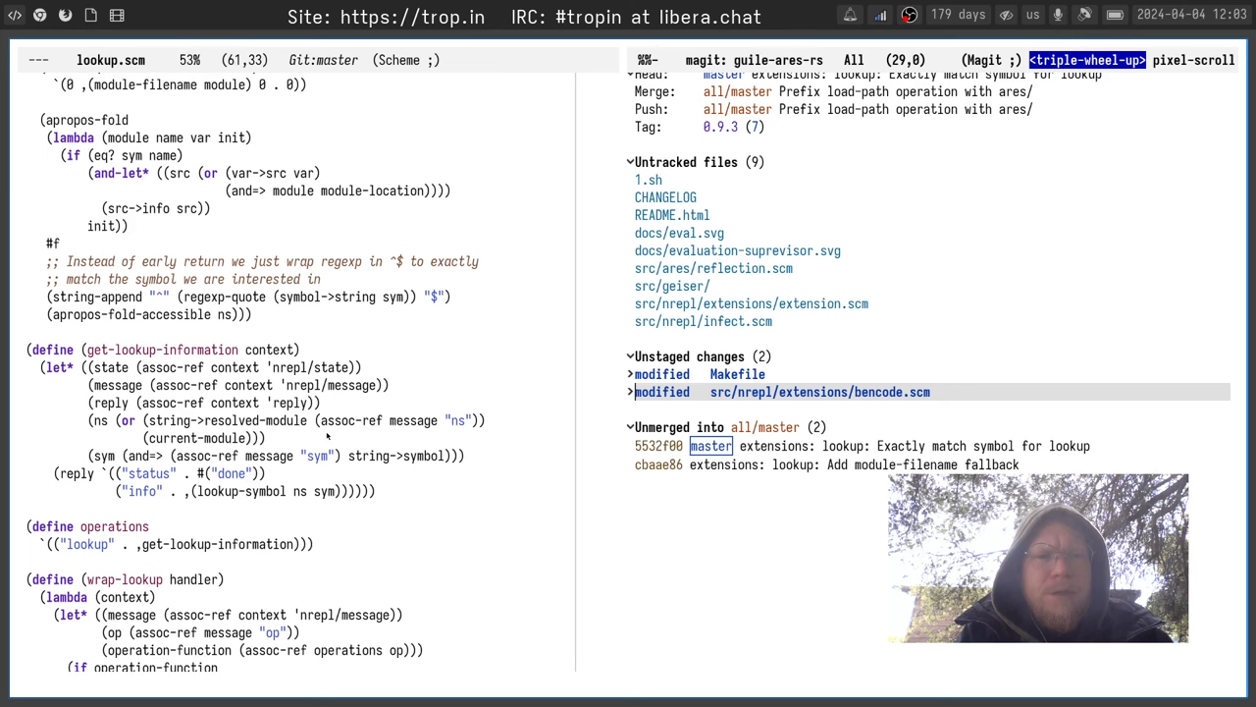
Answer yes to kill the running server and let recompile restart the nREPL server
type("yes or no) yes")
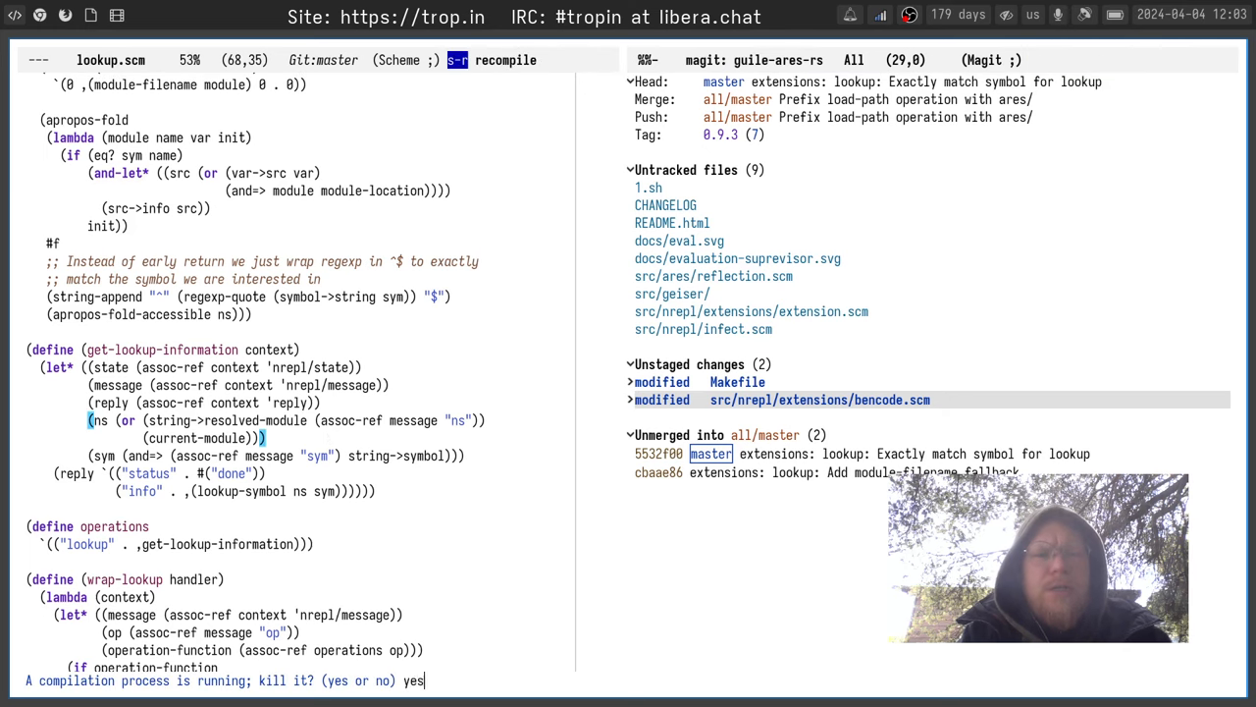
key("Return")
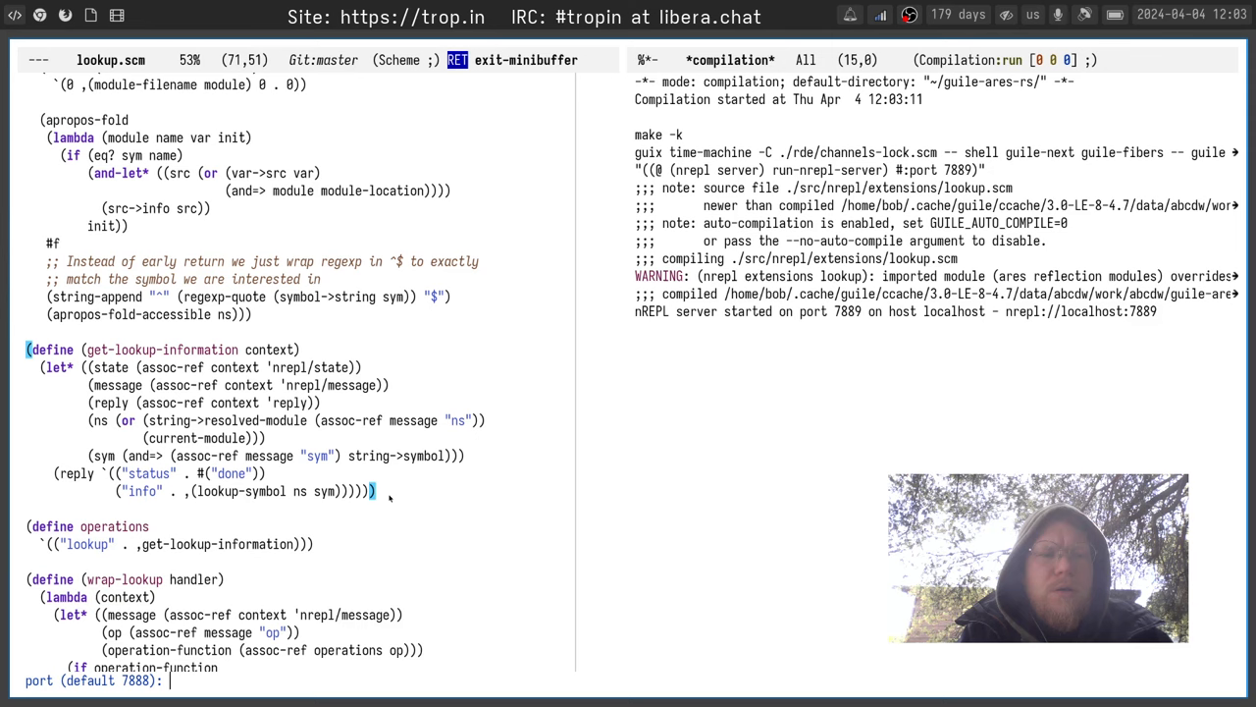
scroll("down", 3)
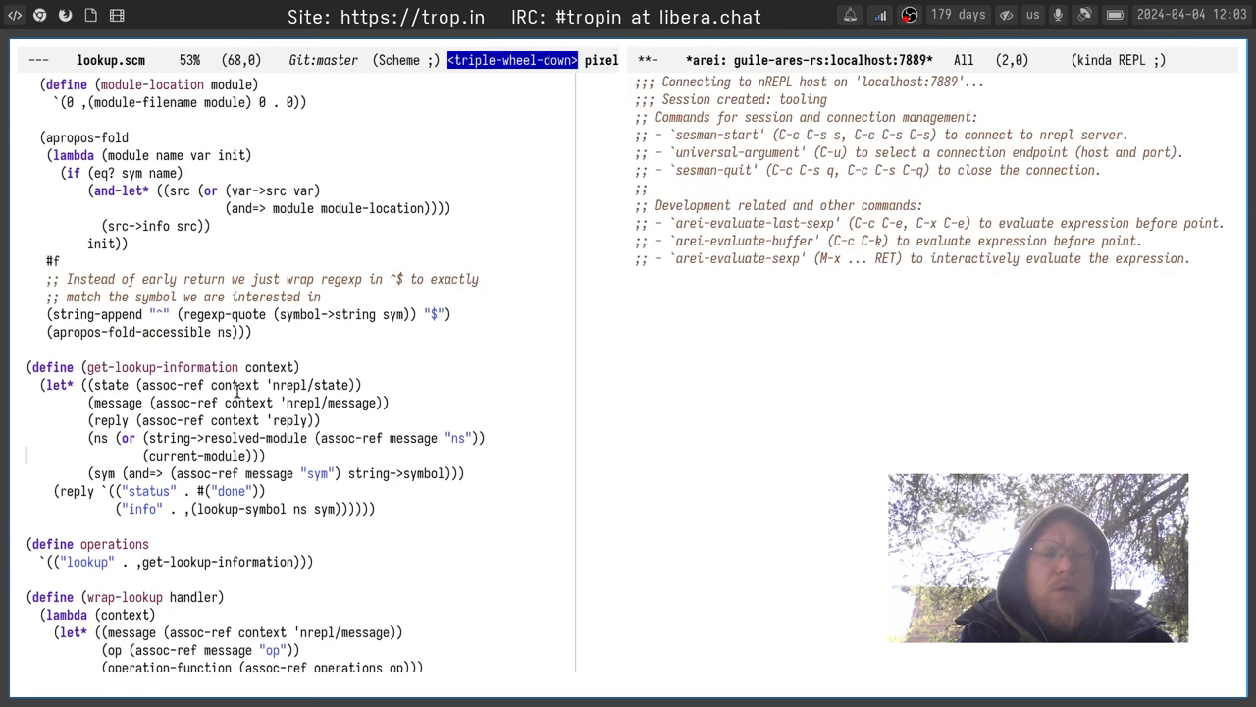
Add (define tmp-symbol 123) above get-lookup-information and evaluate it
type("(define tmp-symblo")
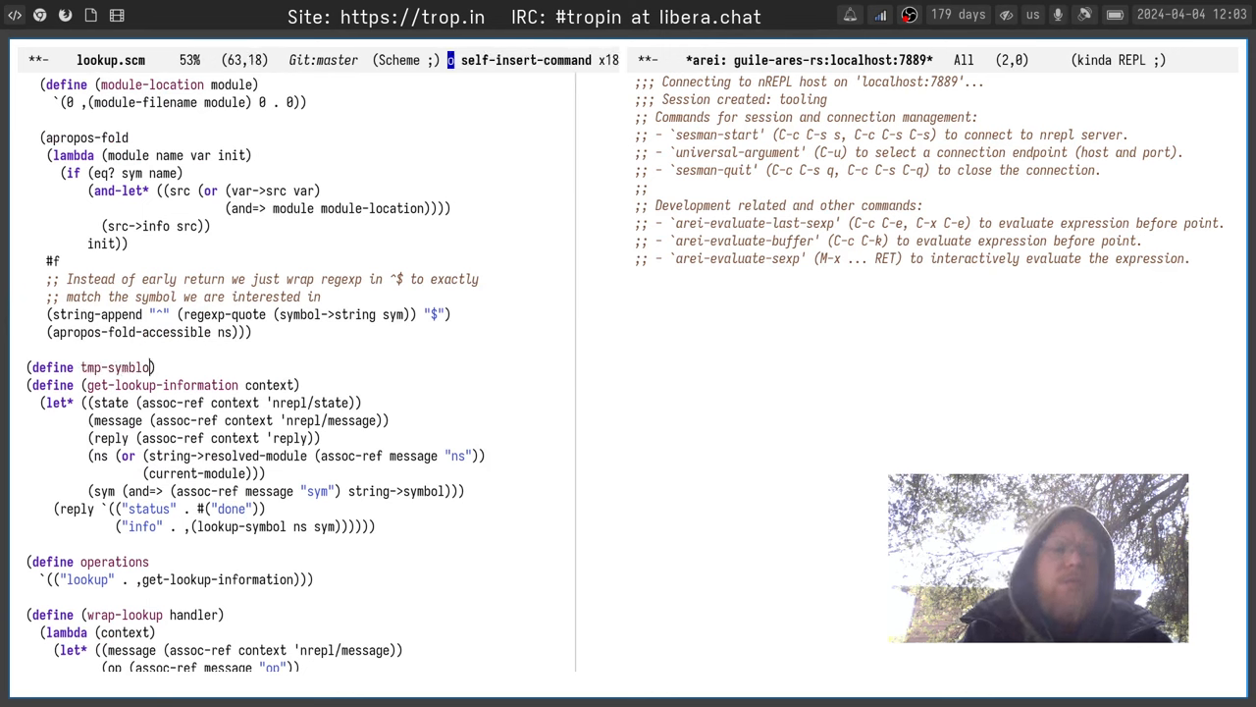
type("123")
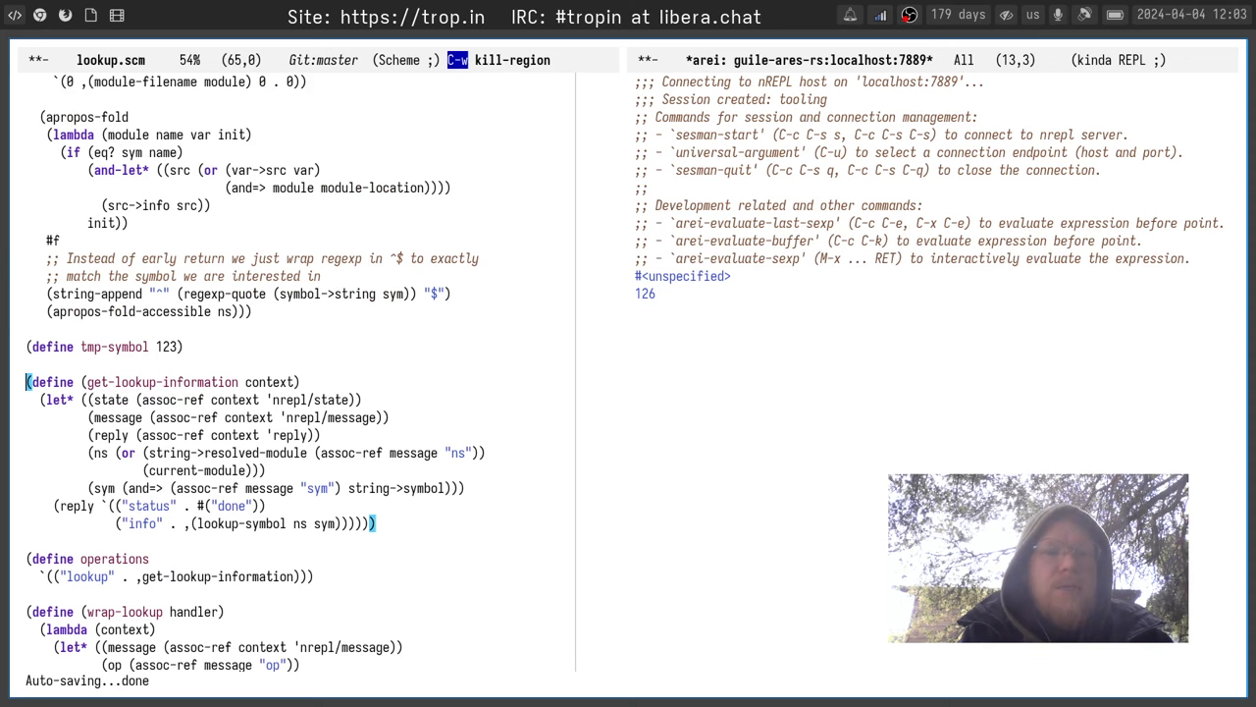
Jump to current-module's definition in boot-9.scm and isearch its occurrences there
key("M-.")
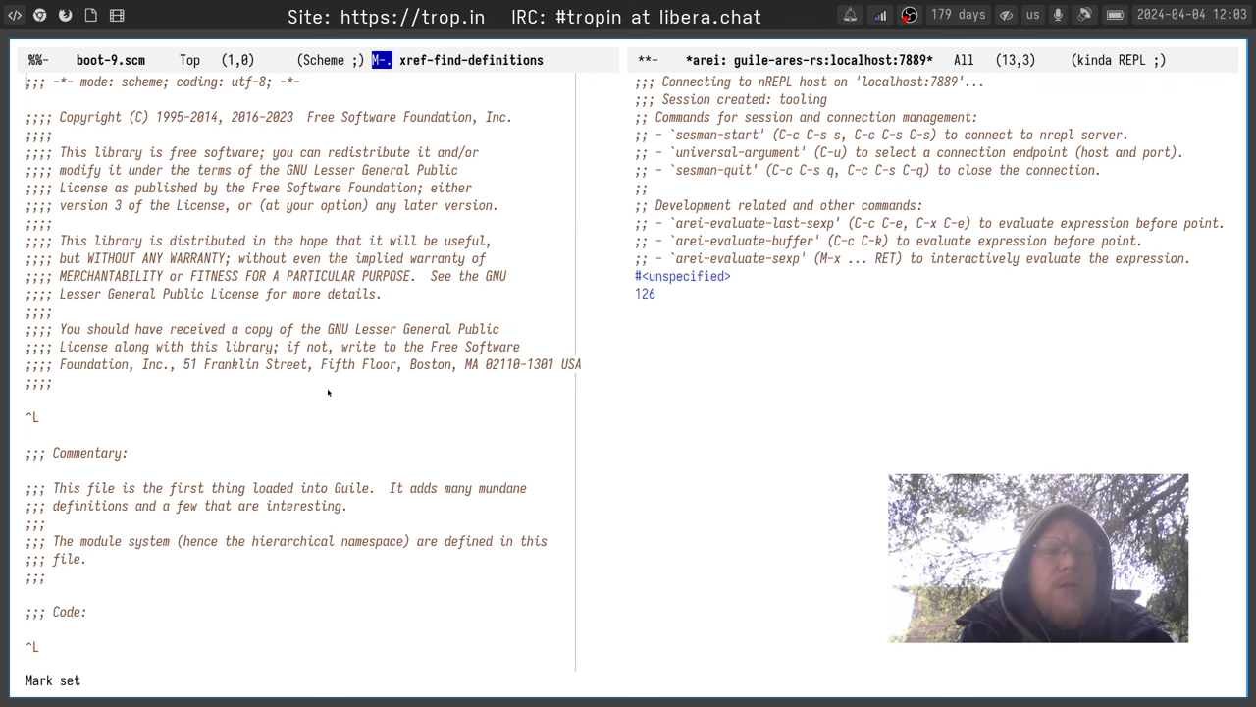
type("current-module")
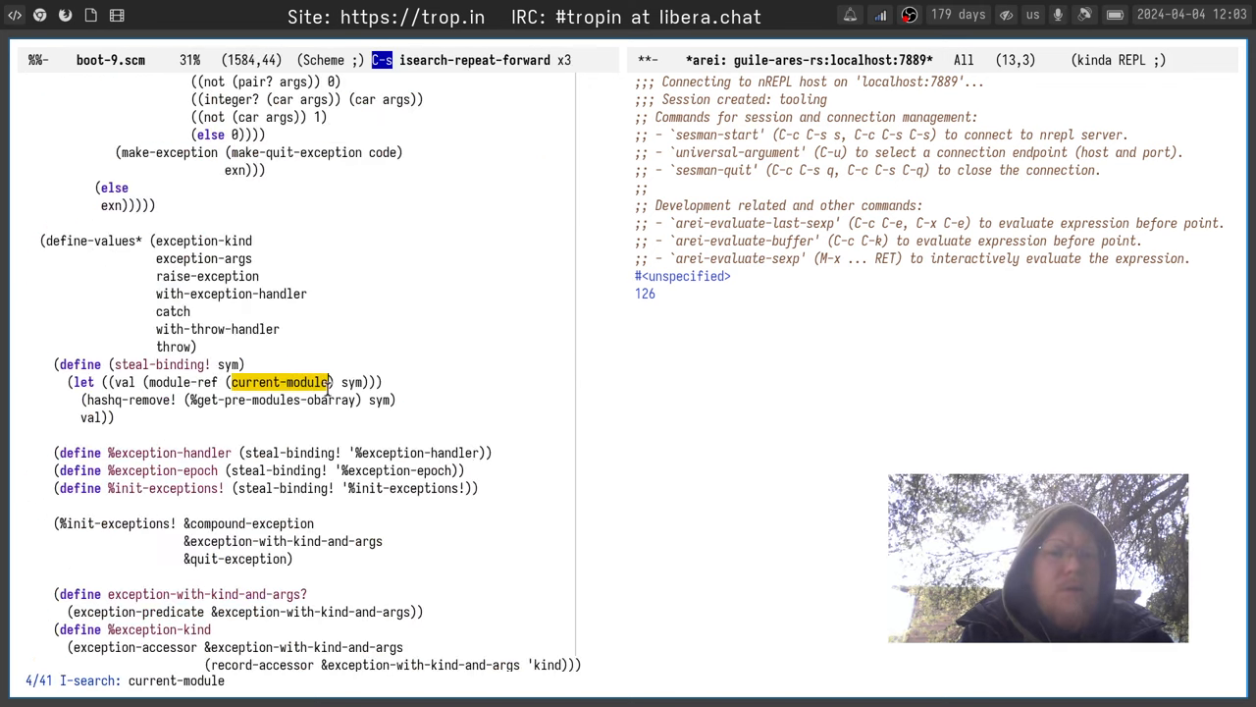
key("C-s")
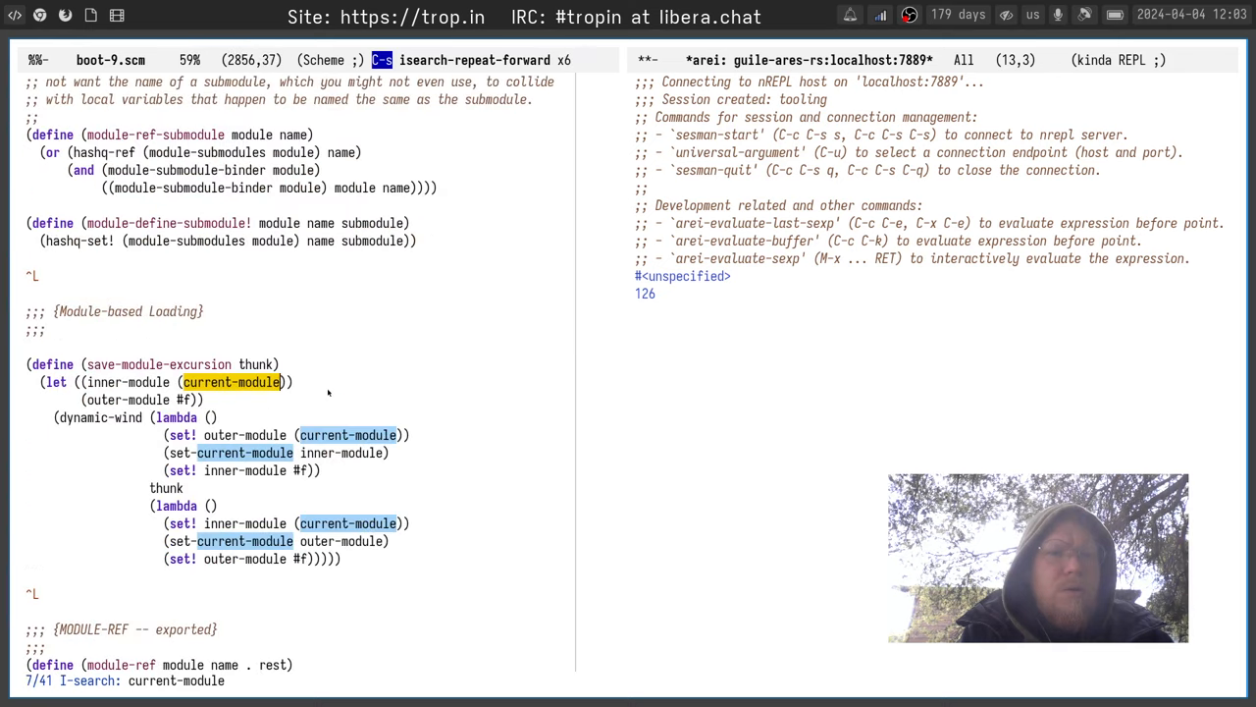
Filter boot-9.scm's definition list with M-g i for current-module
key("M-g i")
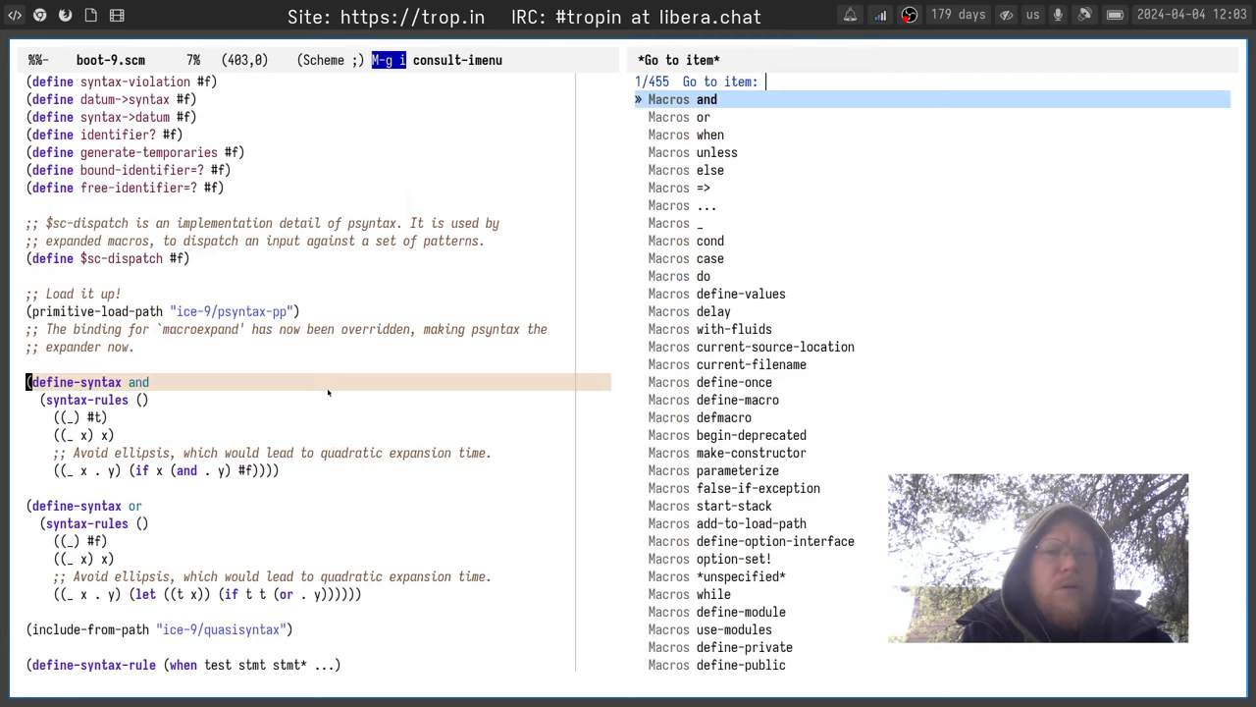
type("current")
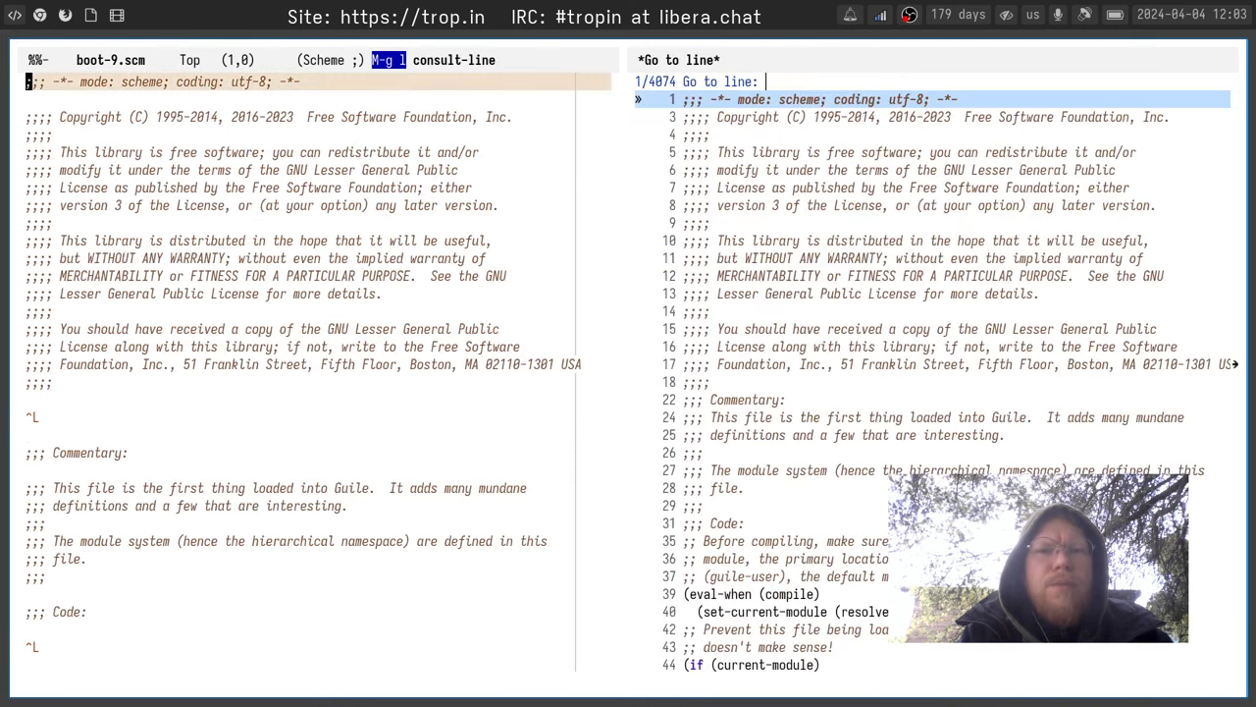
type("current-module)))")
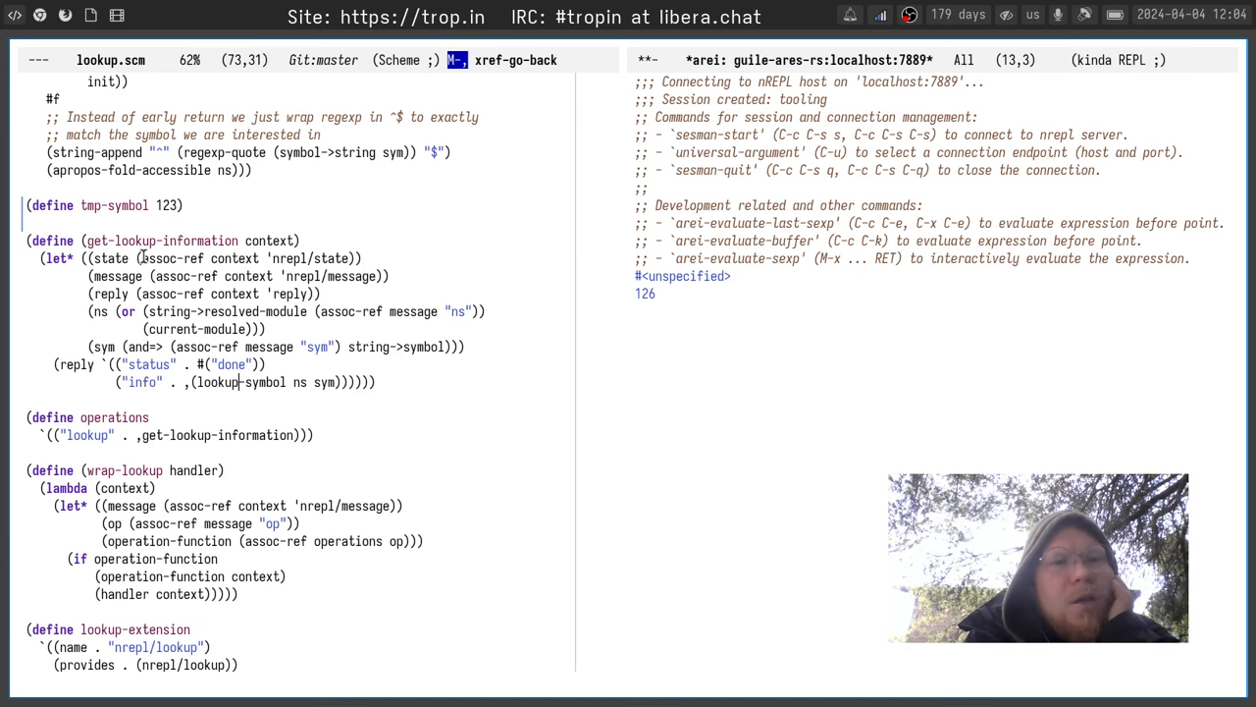
Look up %load-path, then go to the let* macro definition in Guile's psyntax.scm
left_click(206, 224)
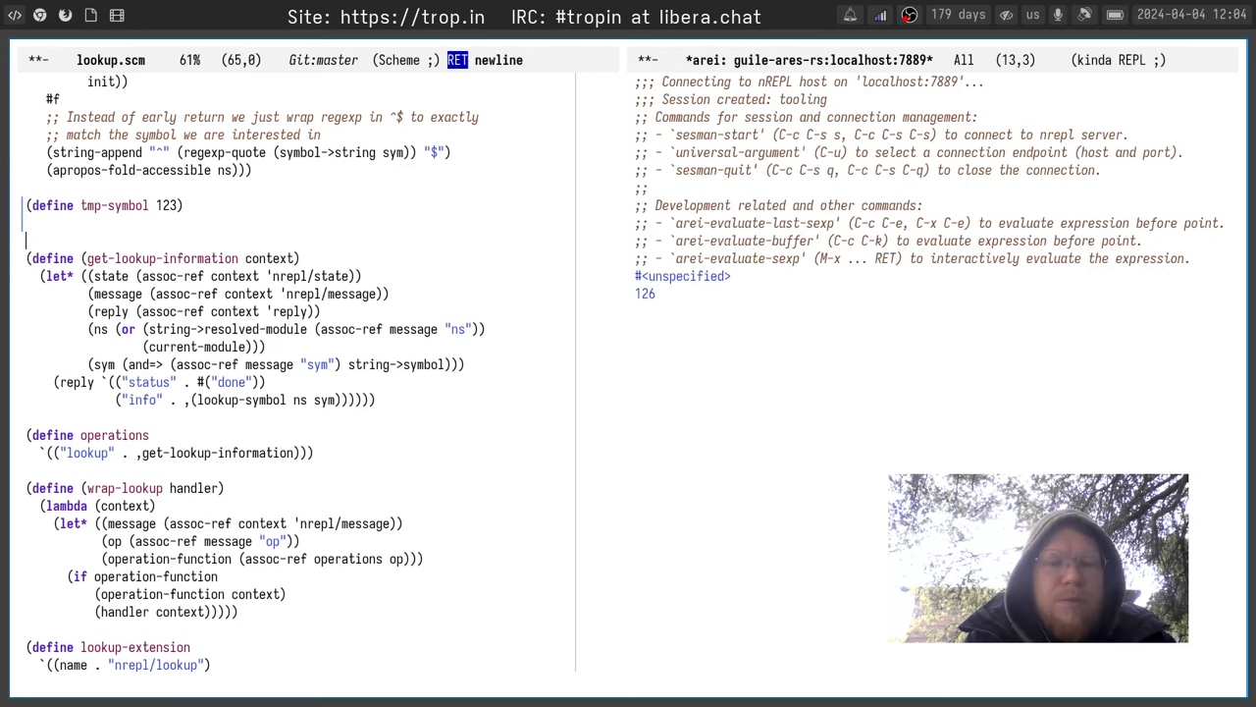
type("%load-path")
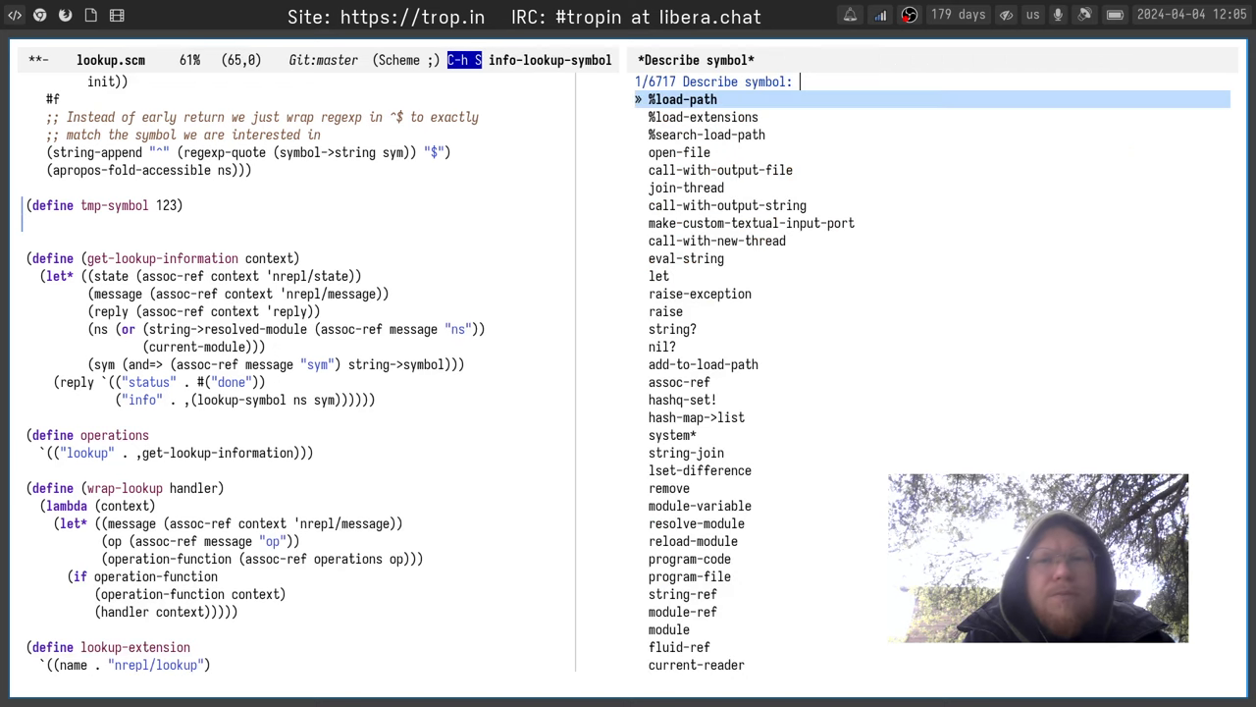
key("down")
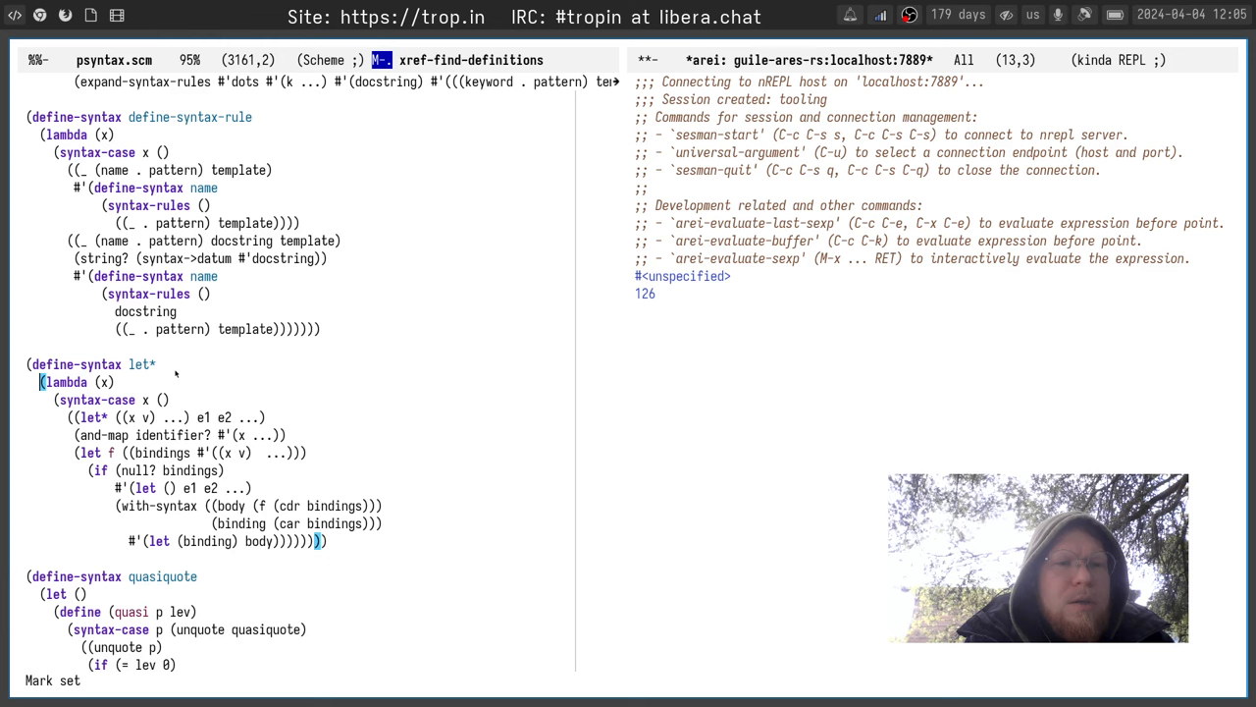
Scroll through psyntax.scm's macro definitions before returning to lookup.scm
scroll("down", 3)
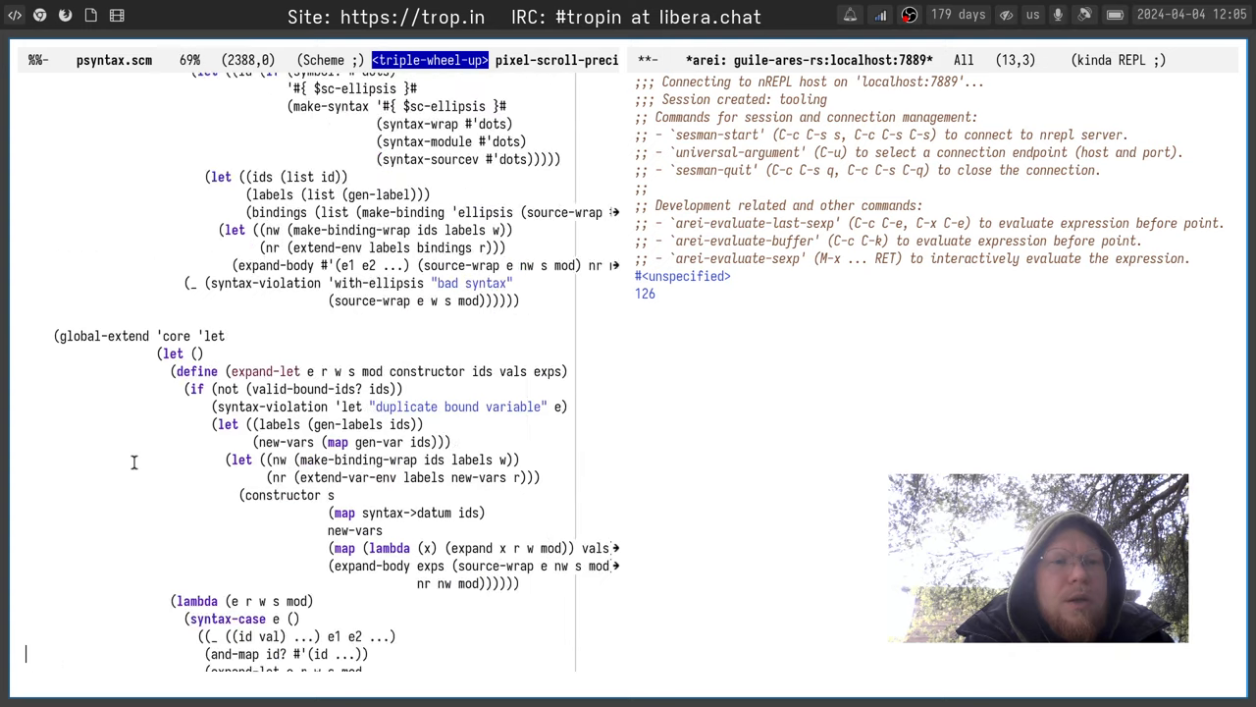
scroll("down", 3)
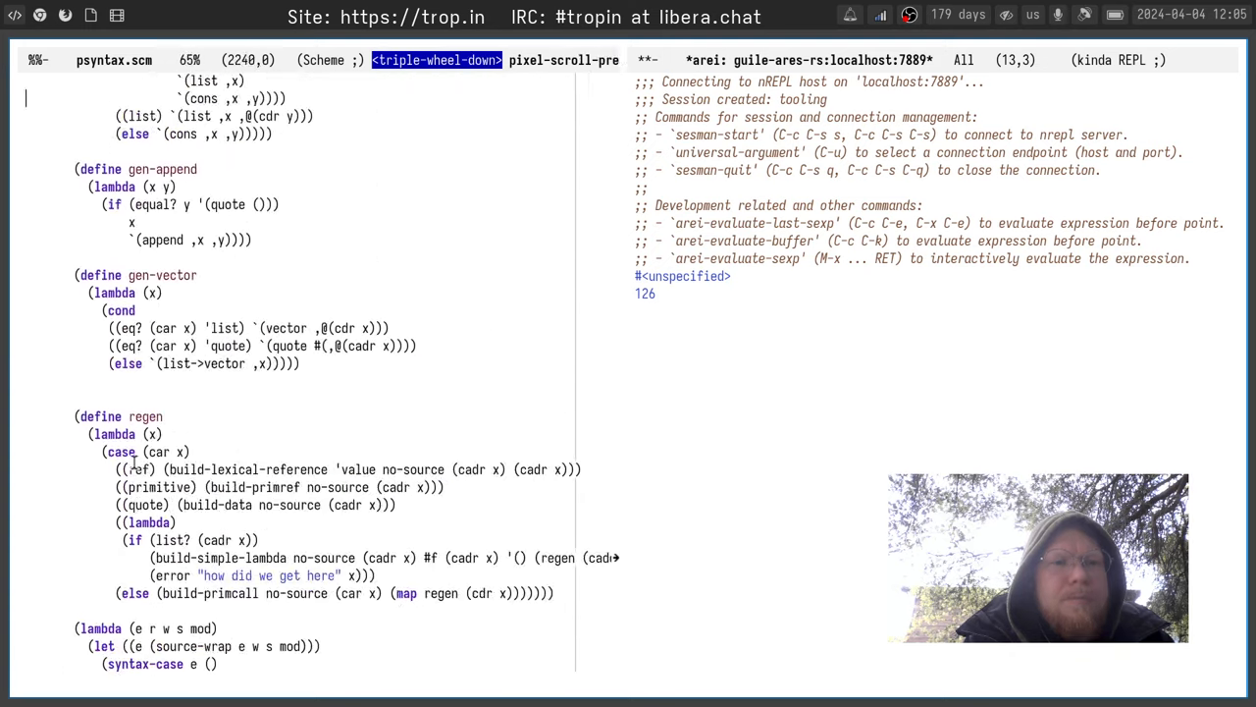
scroll("up", 3)
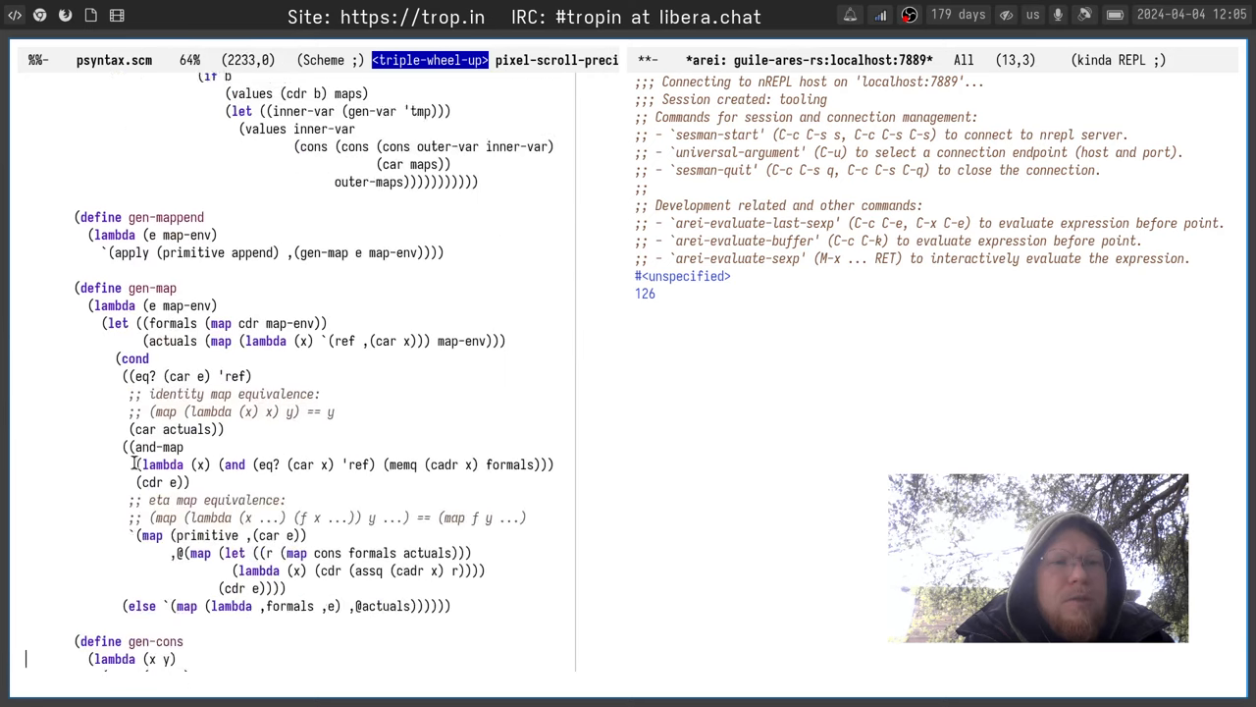
scroll("down", 3)
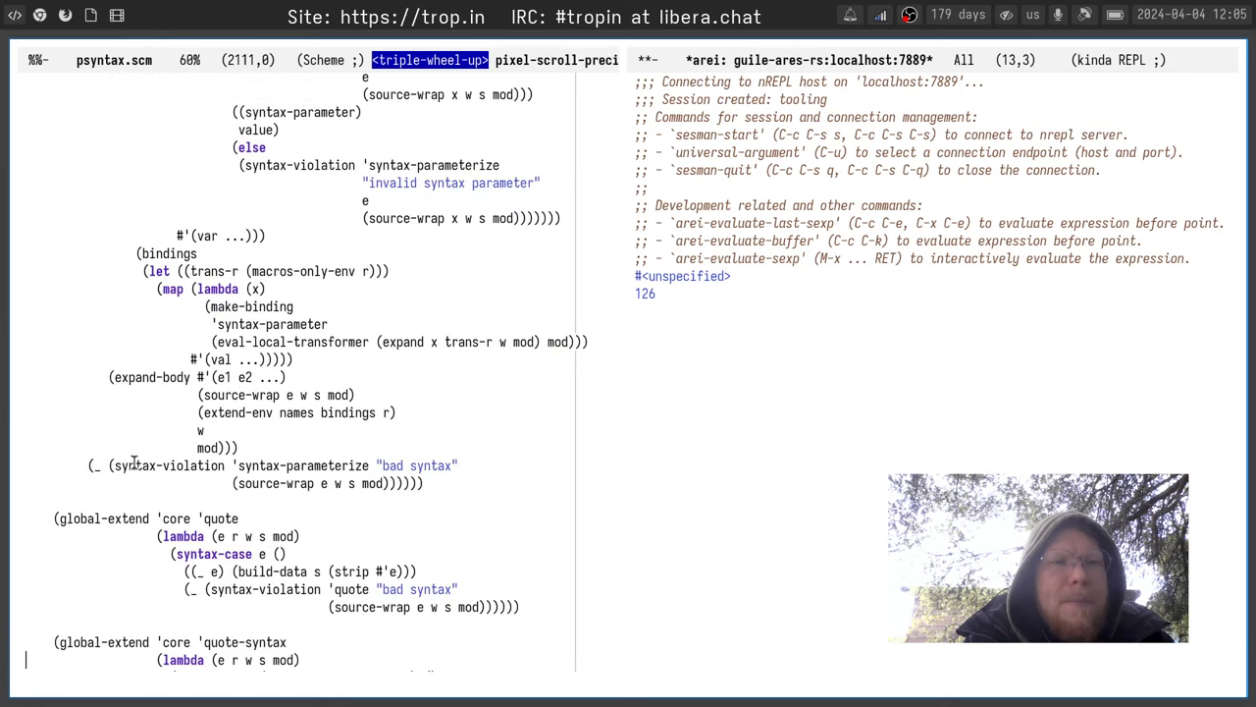
scroll("up", 3)
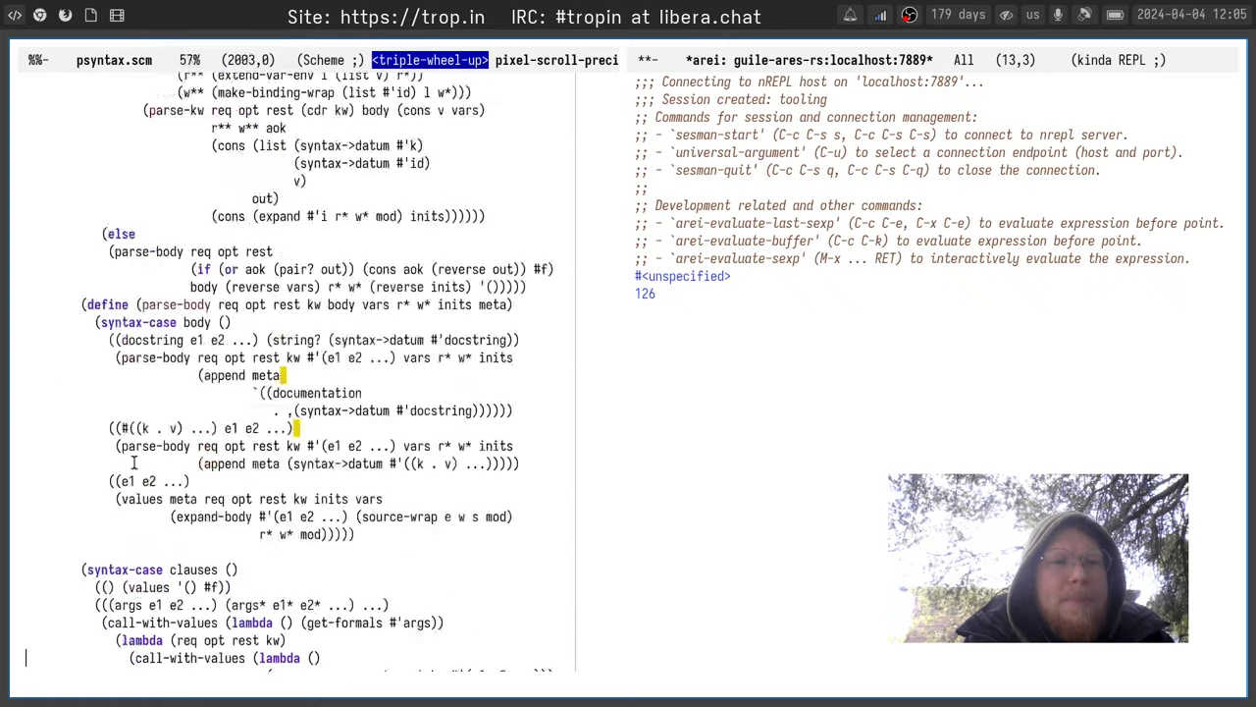
scroll("down", 3)
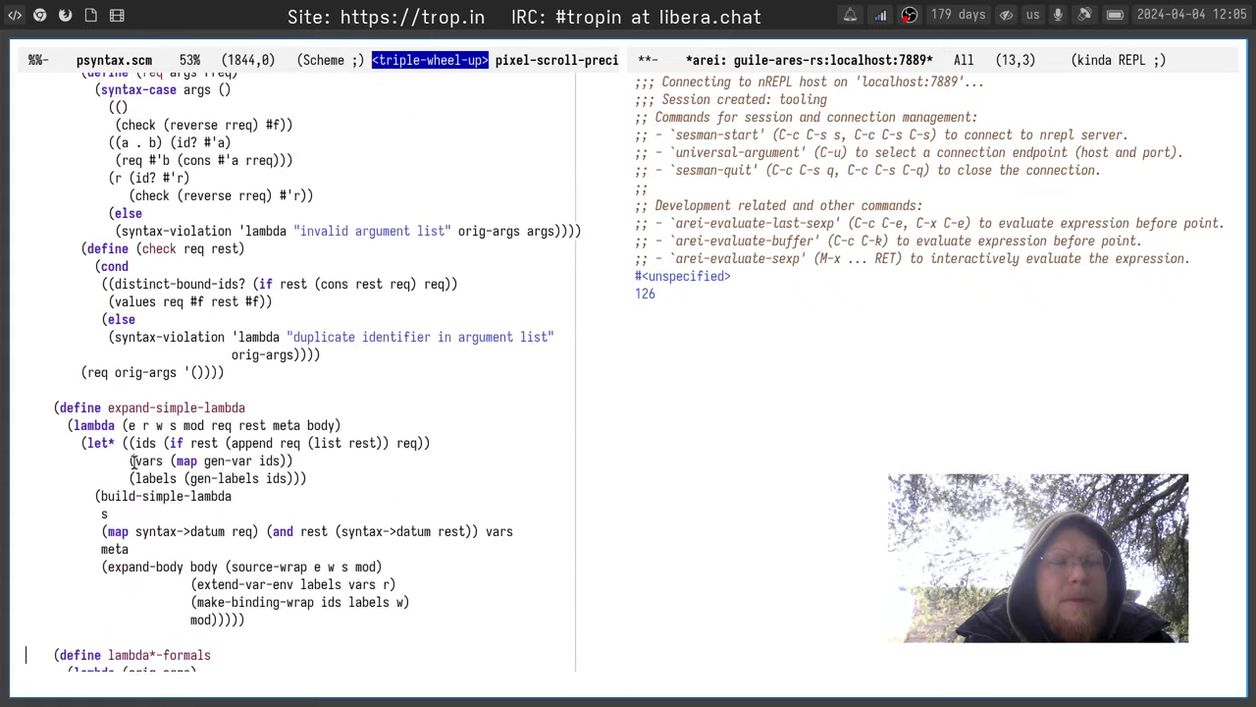
scroll("down", 3)
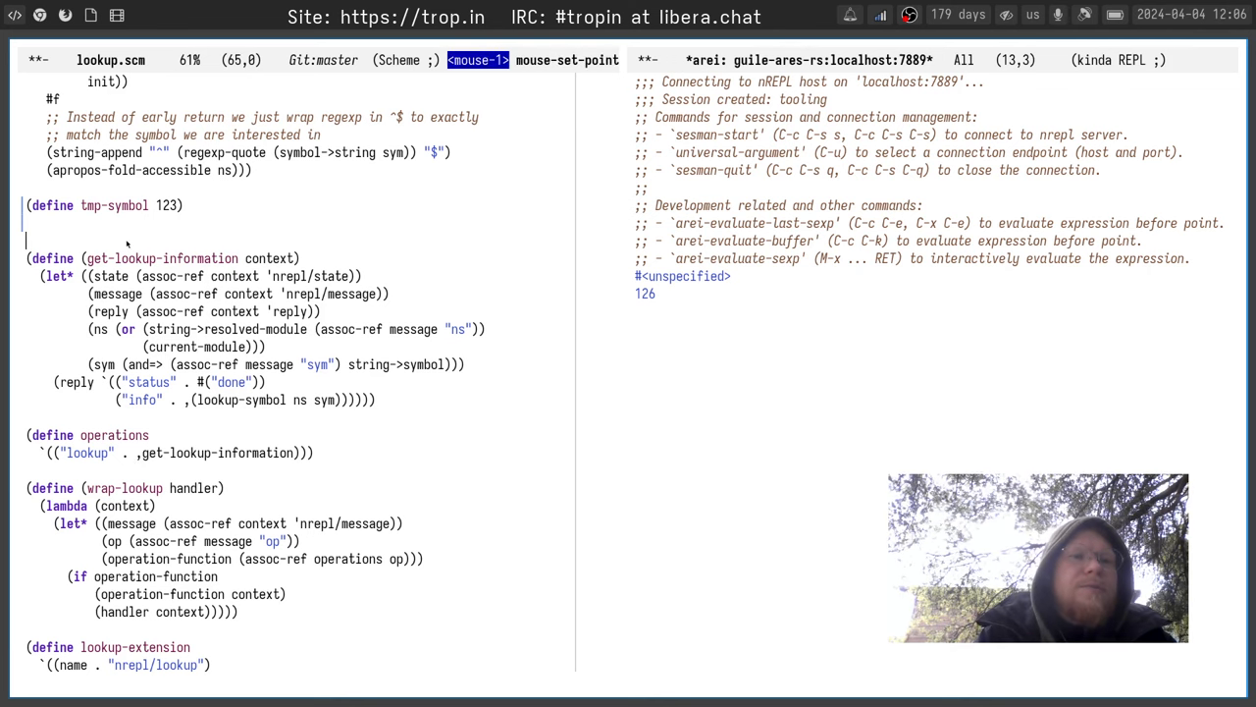
Export tmp-symbol as define-public in lookup.scm and add (+ tmp-symbol 3) in load-path.scm
key("C-p")
type("-public")
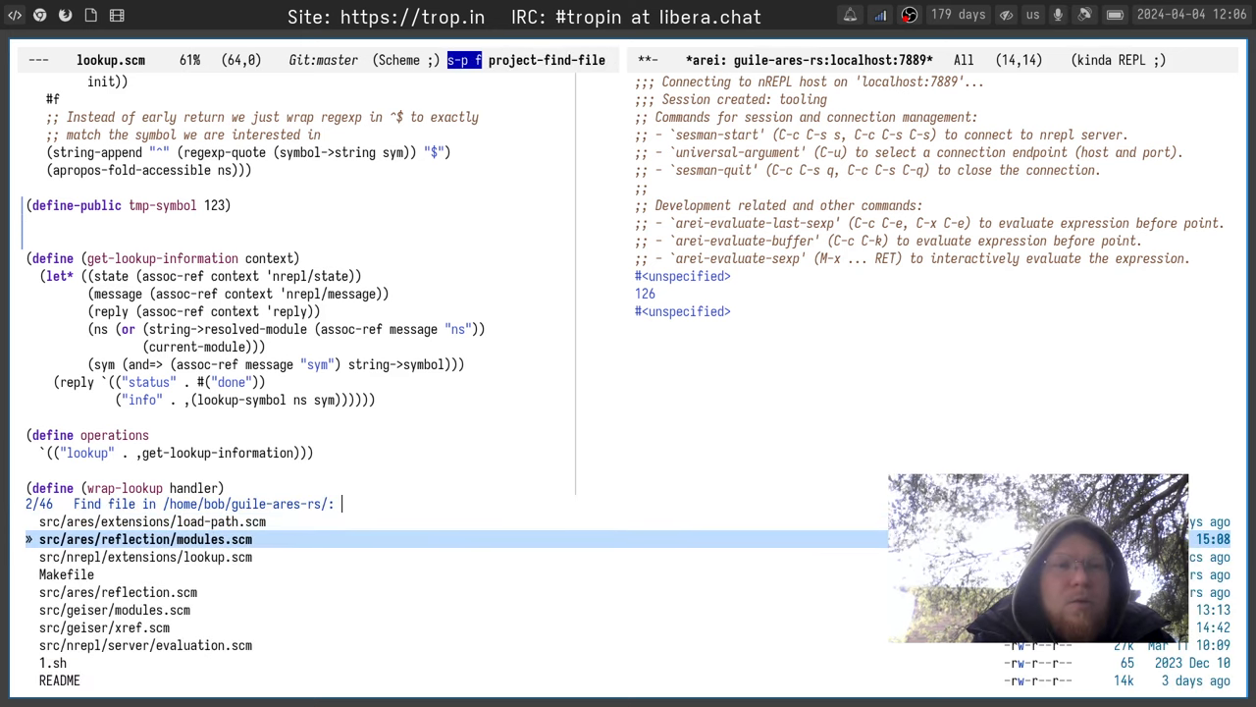
key("down")
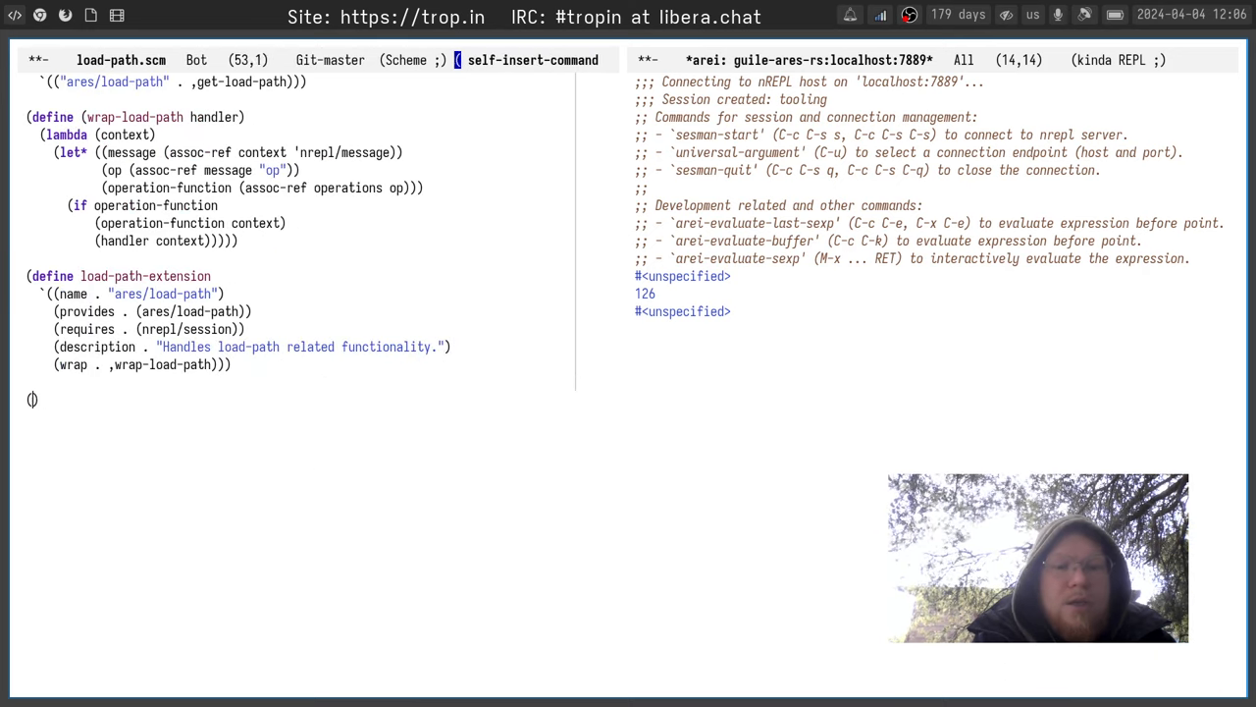
key("C-backspace")
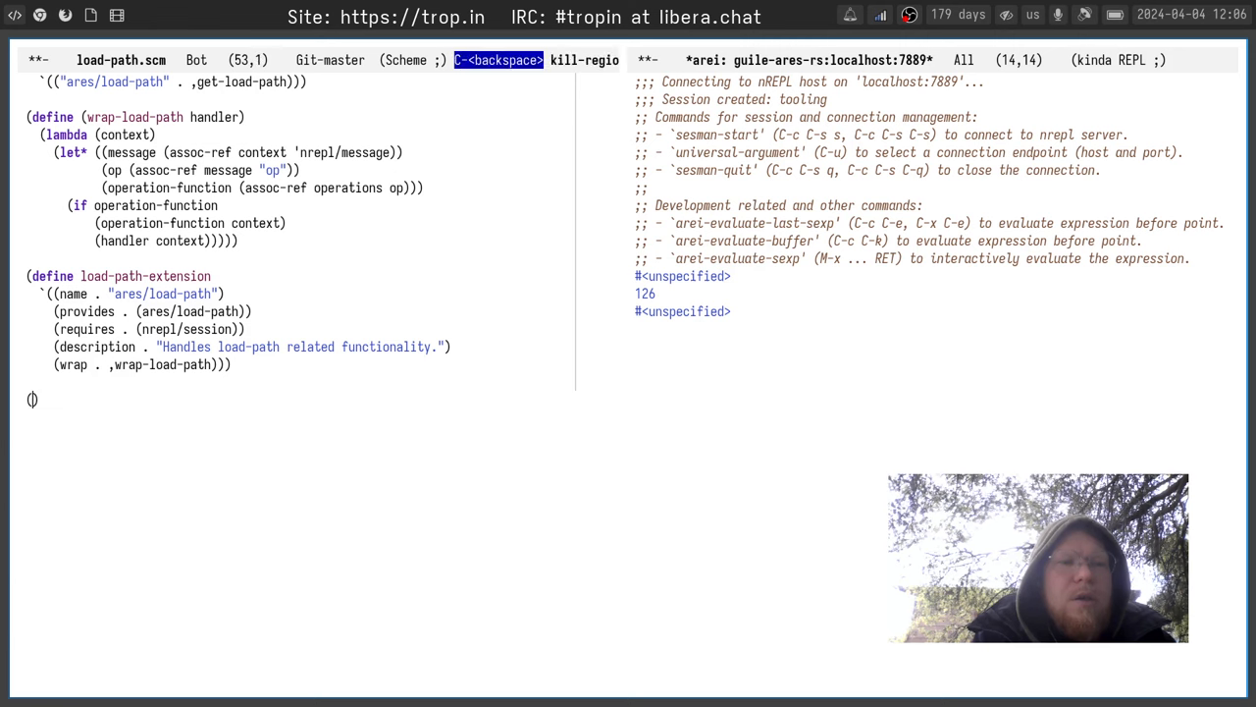
type("+ tmp")
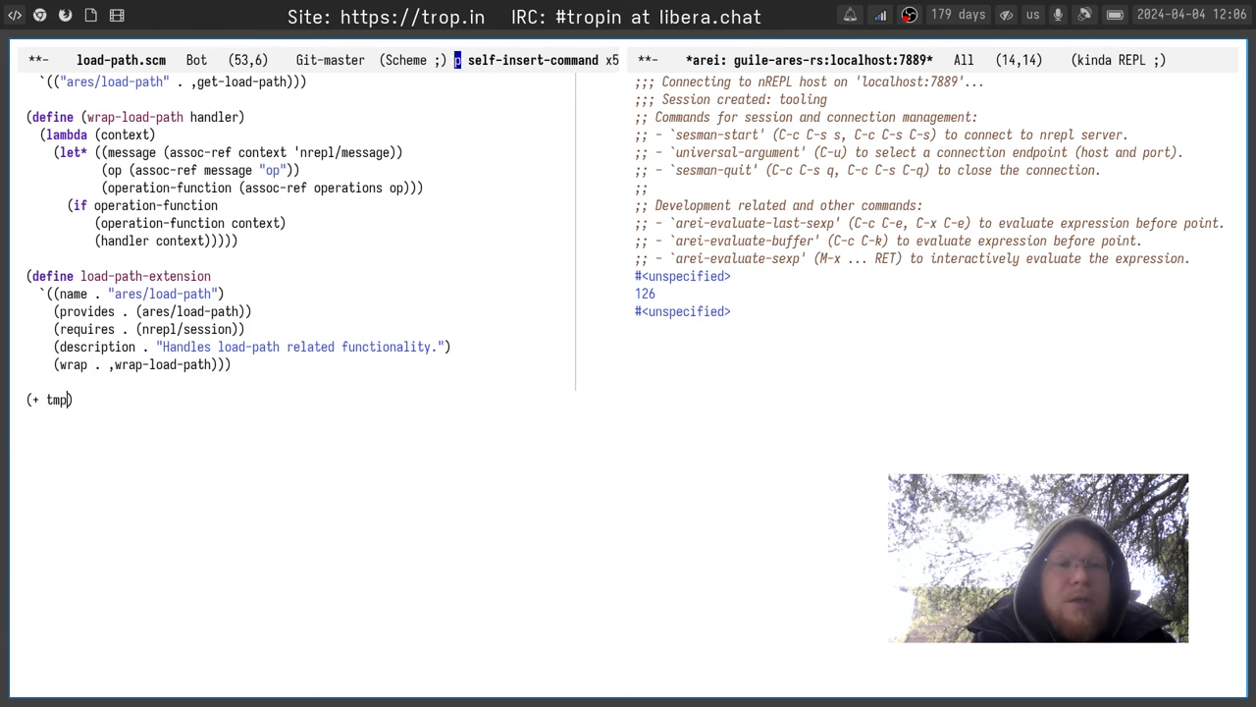
type("-symbol")
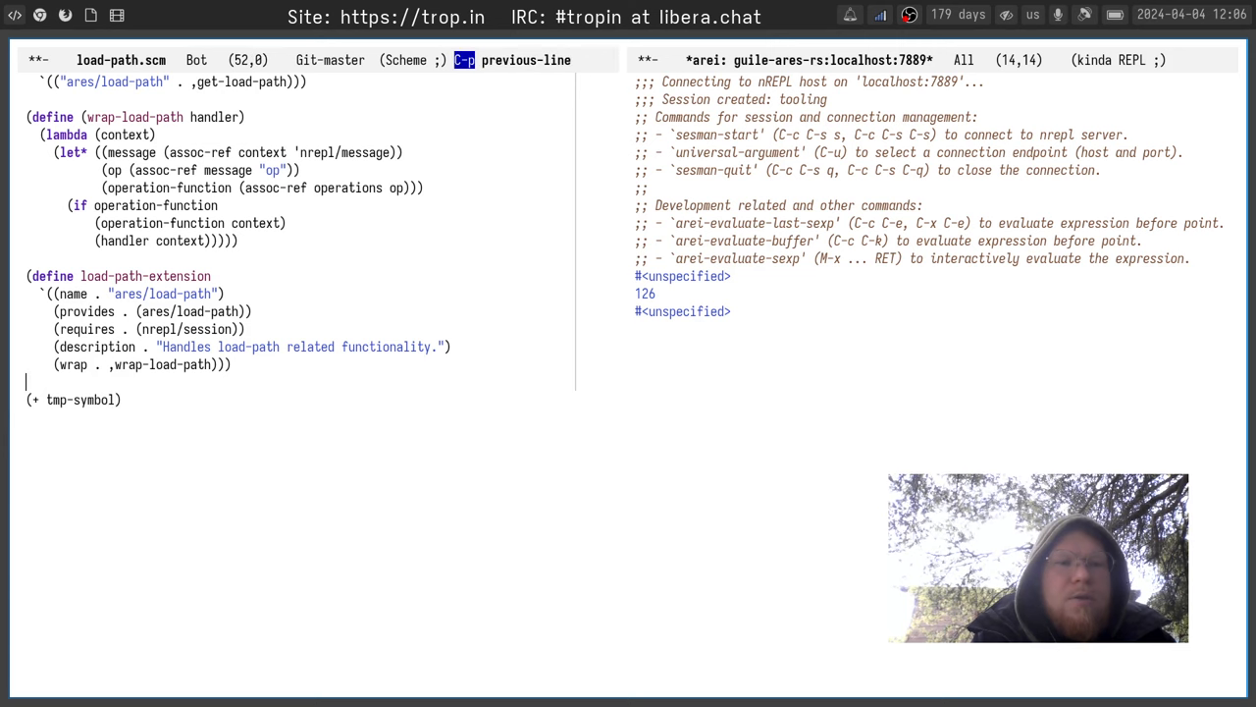
Add (use-modules (nrepl extensions lookup)) to load-path.scm, then bring up the Magit status
type("(u")
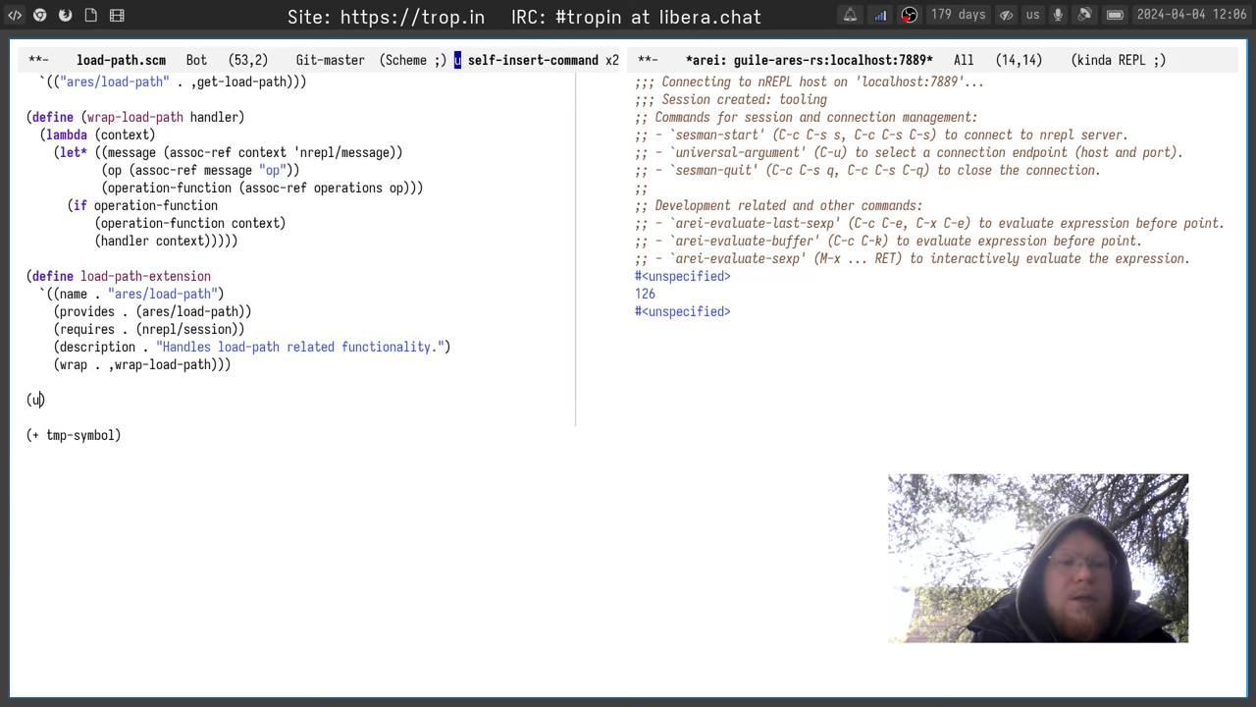
type("se-modules (")
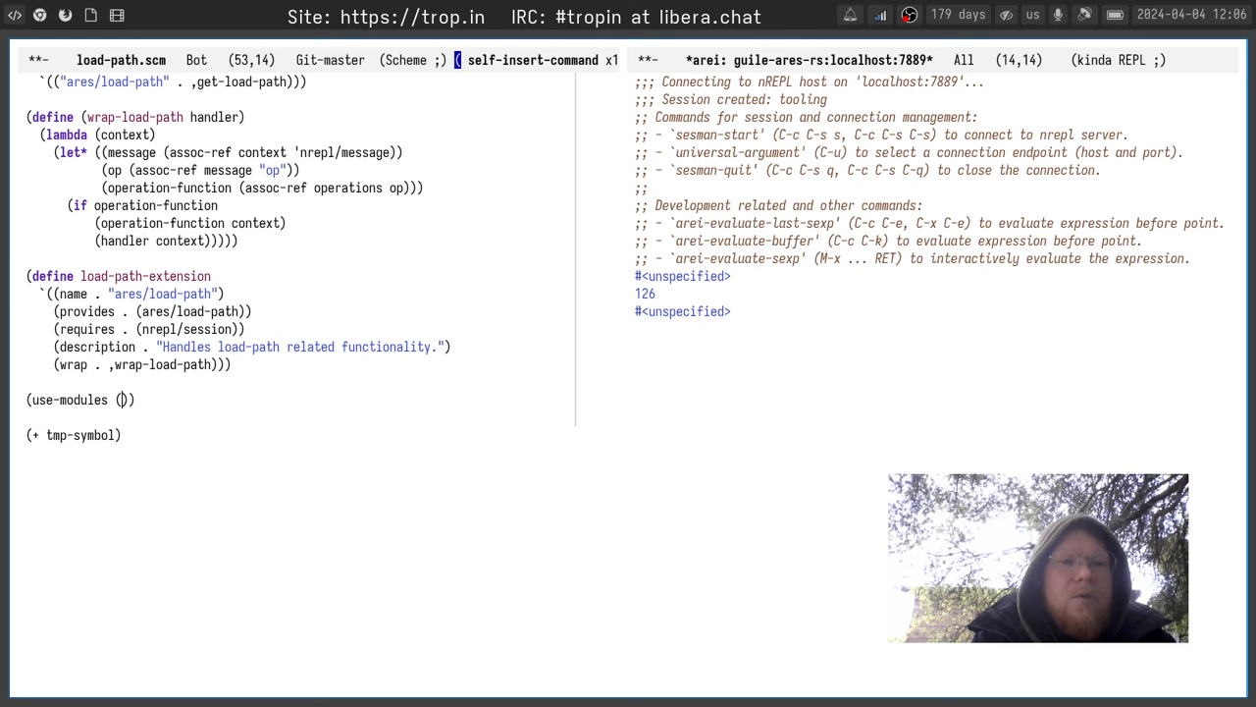
type("h")
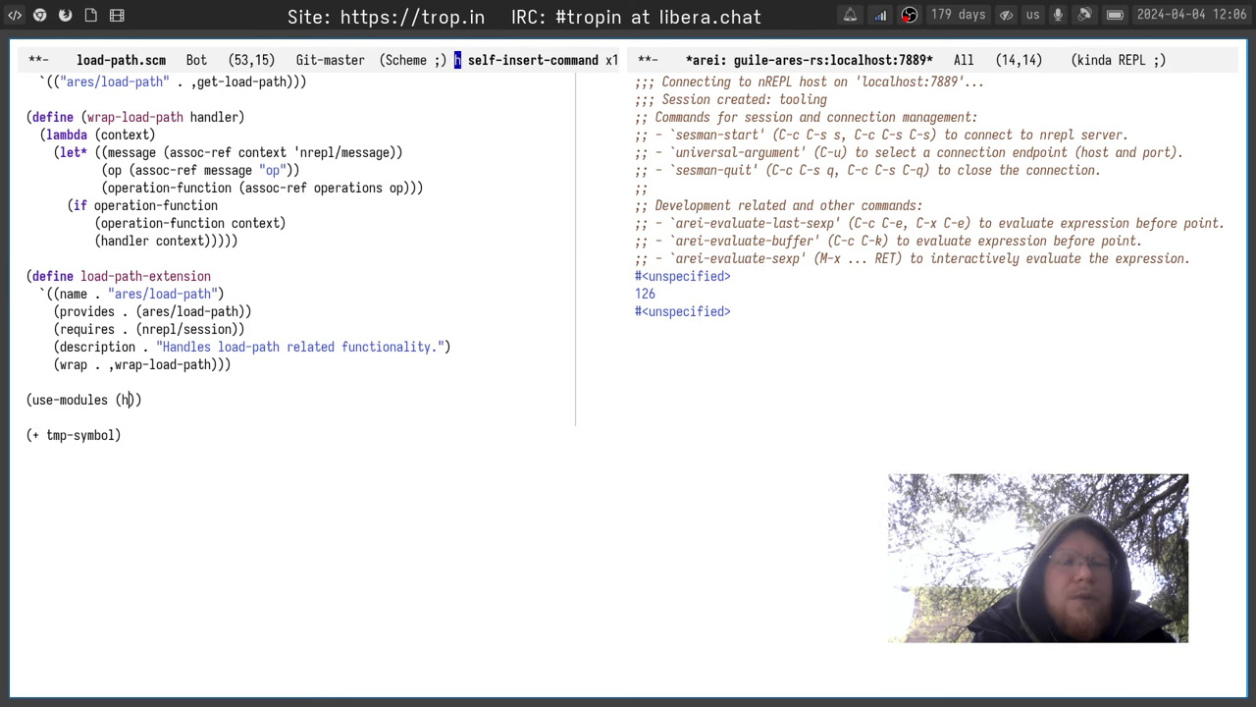
type("ares extensions lookup")
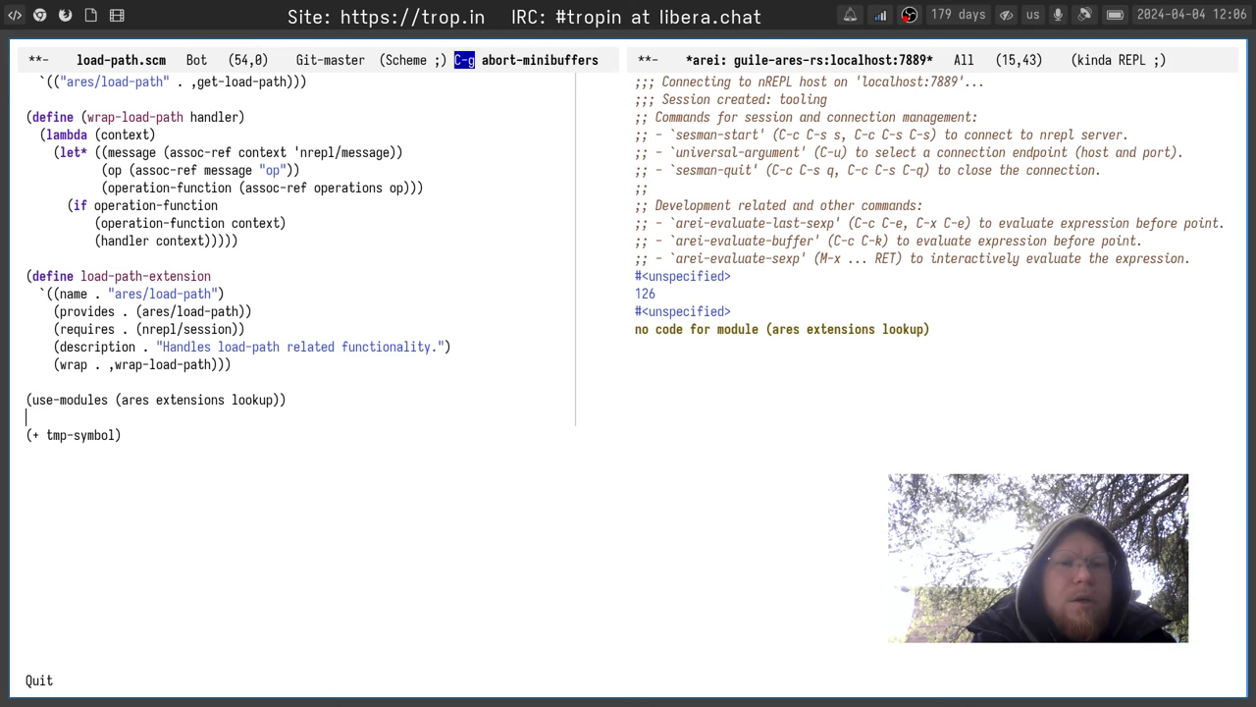
type("nrepl")
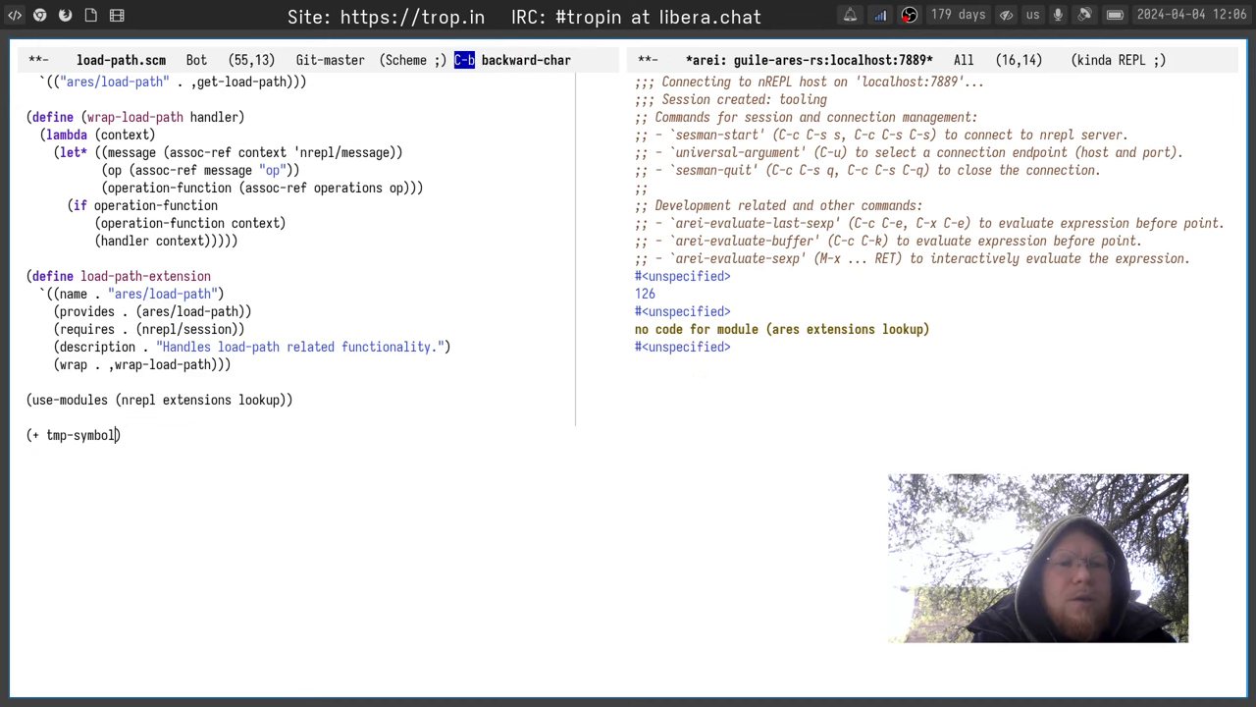
type("\" \"")
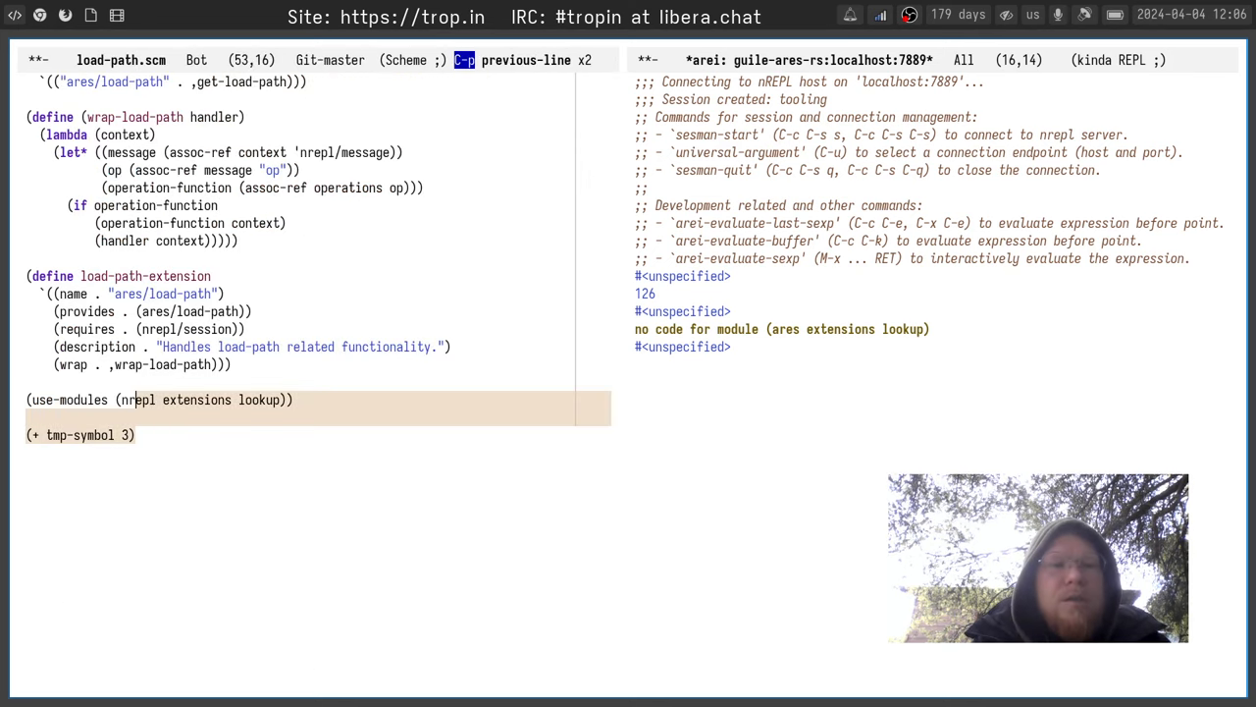
key("C-x g")
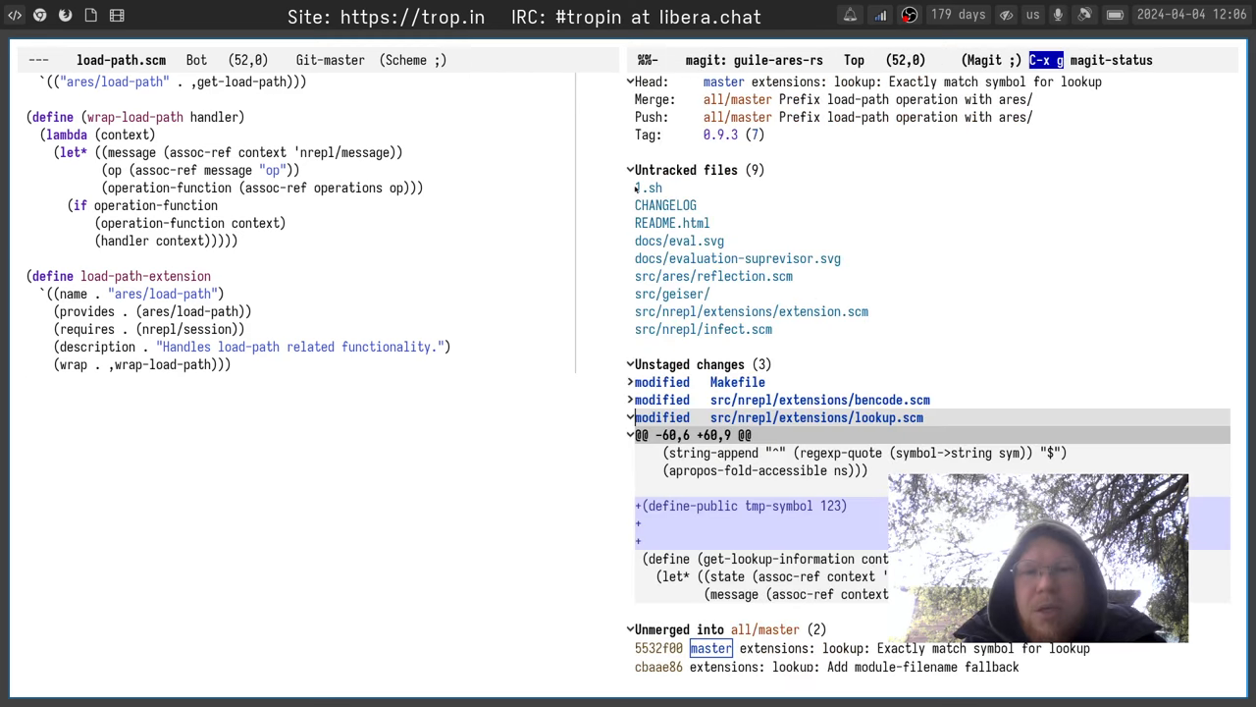
Discard the lookup.scm define-public hunk and push the lookup commits to all/master
key("k")
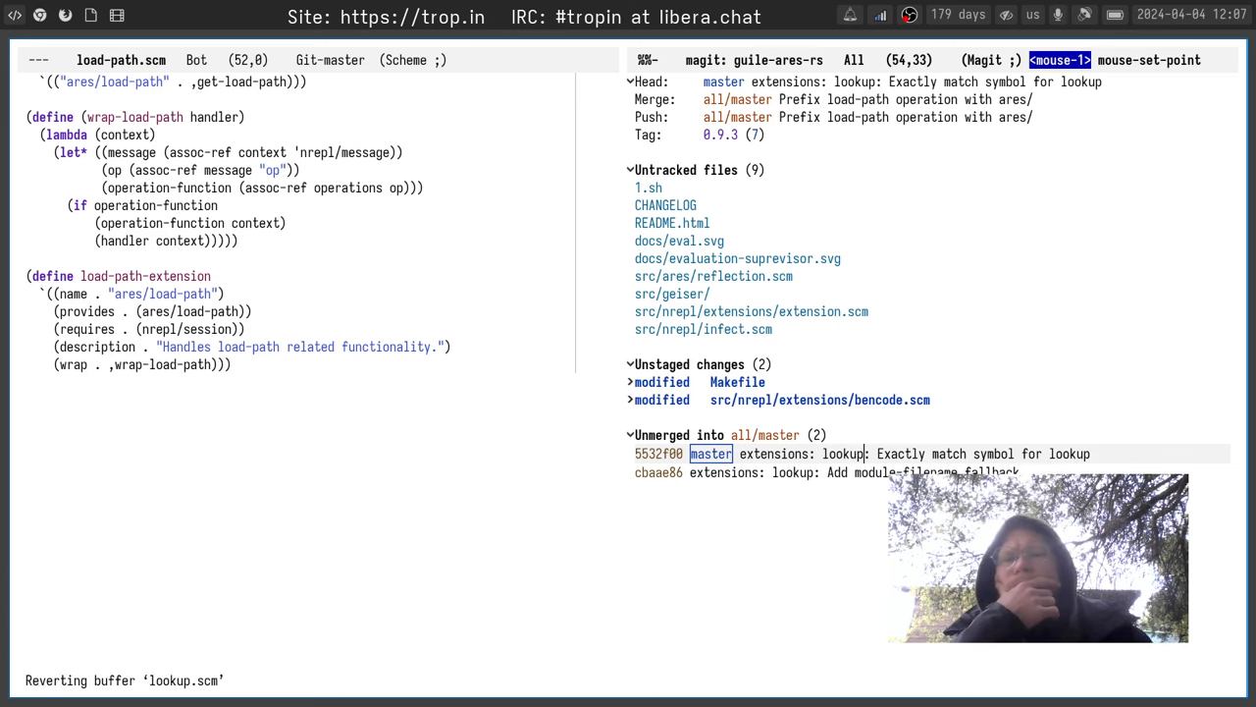
key("P")
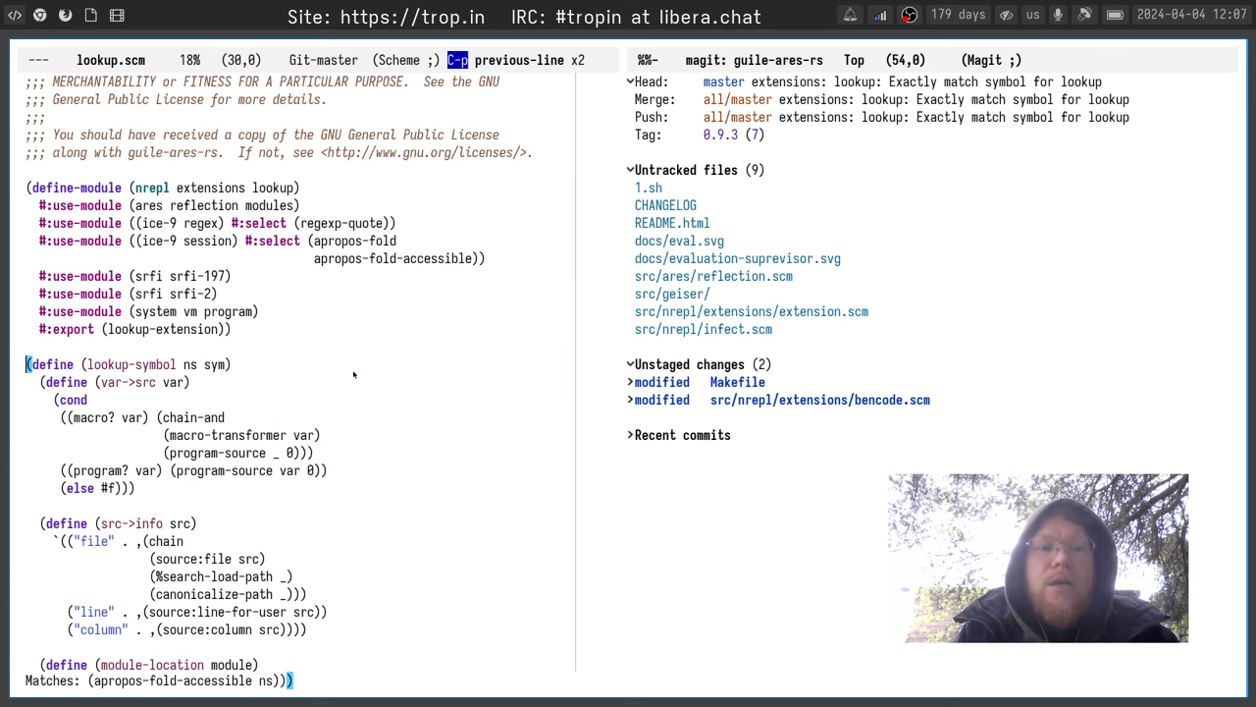
scroll("down", 3)
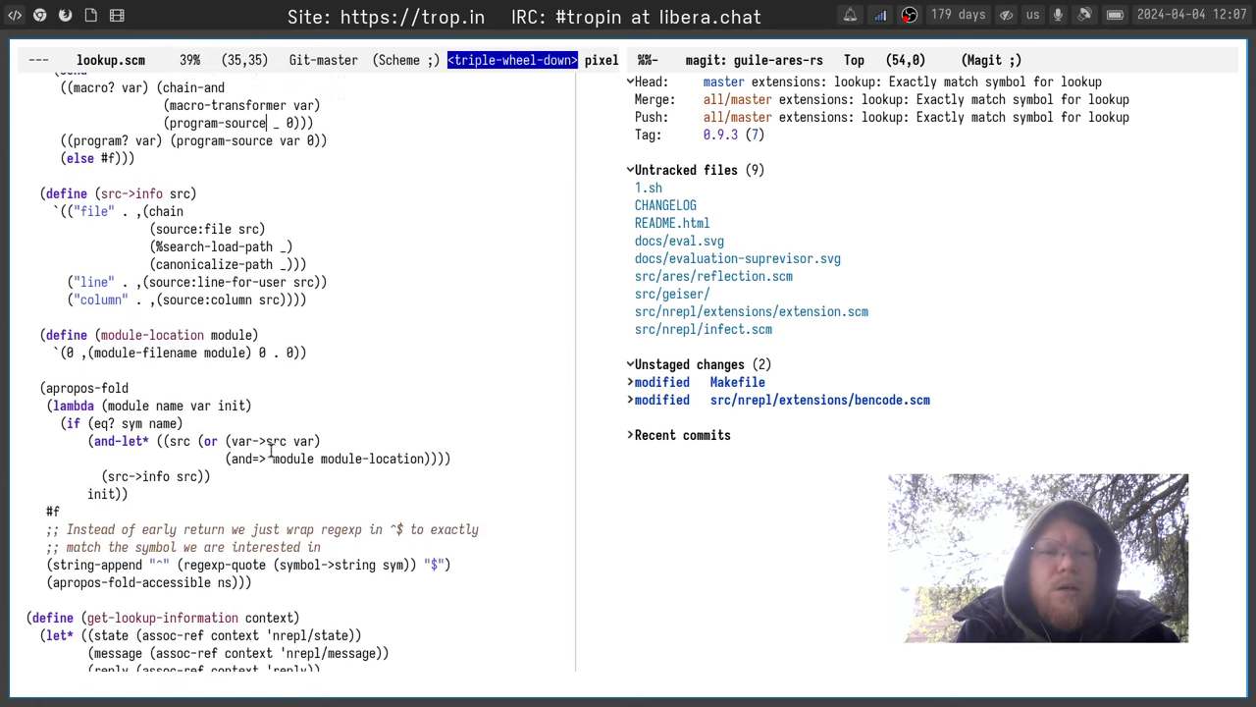
scroll("down", 3)
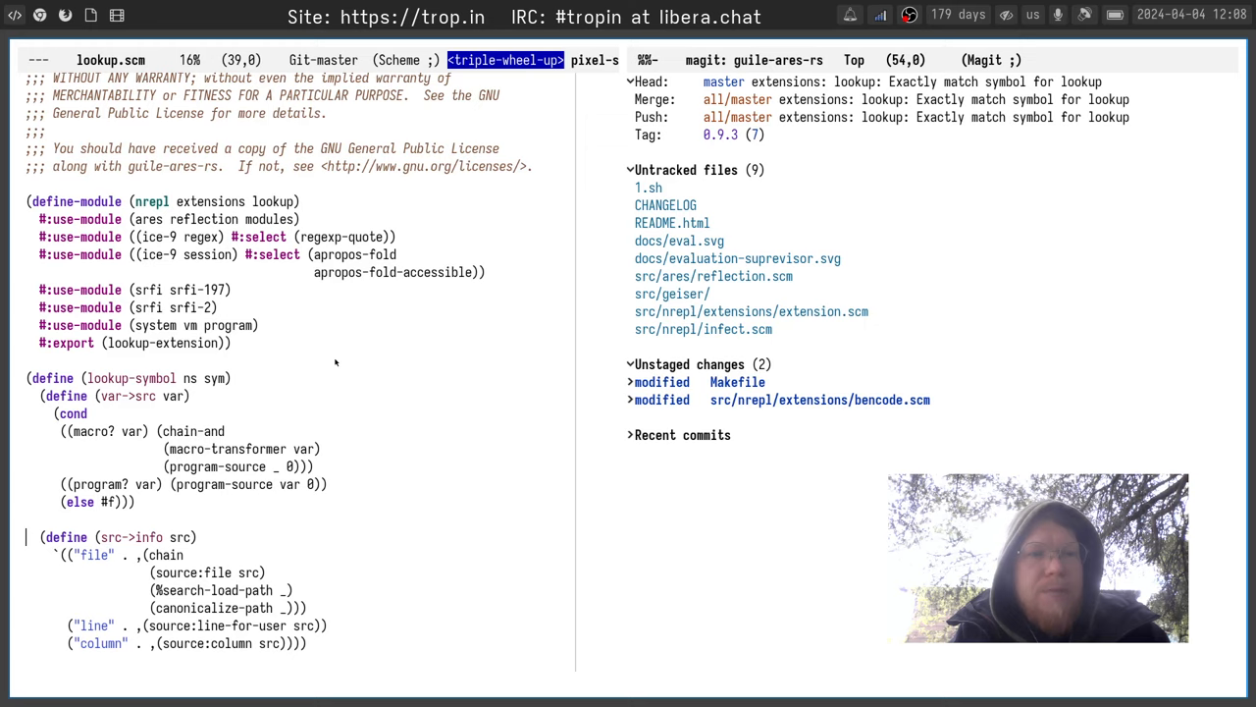
scroll("down", 3)
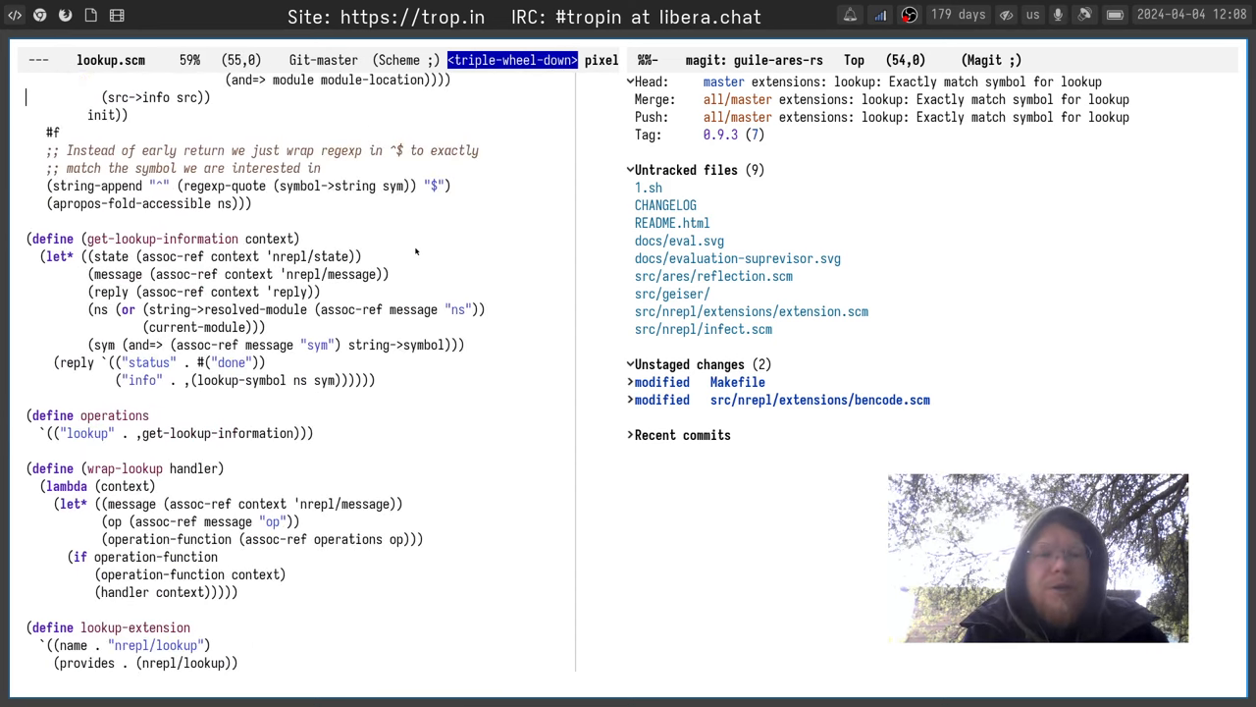
scroll("down", 3)
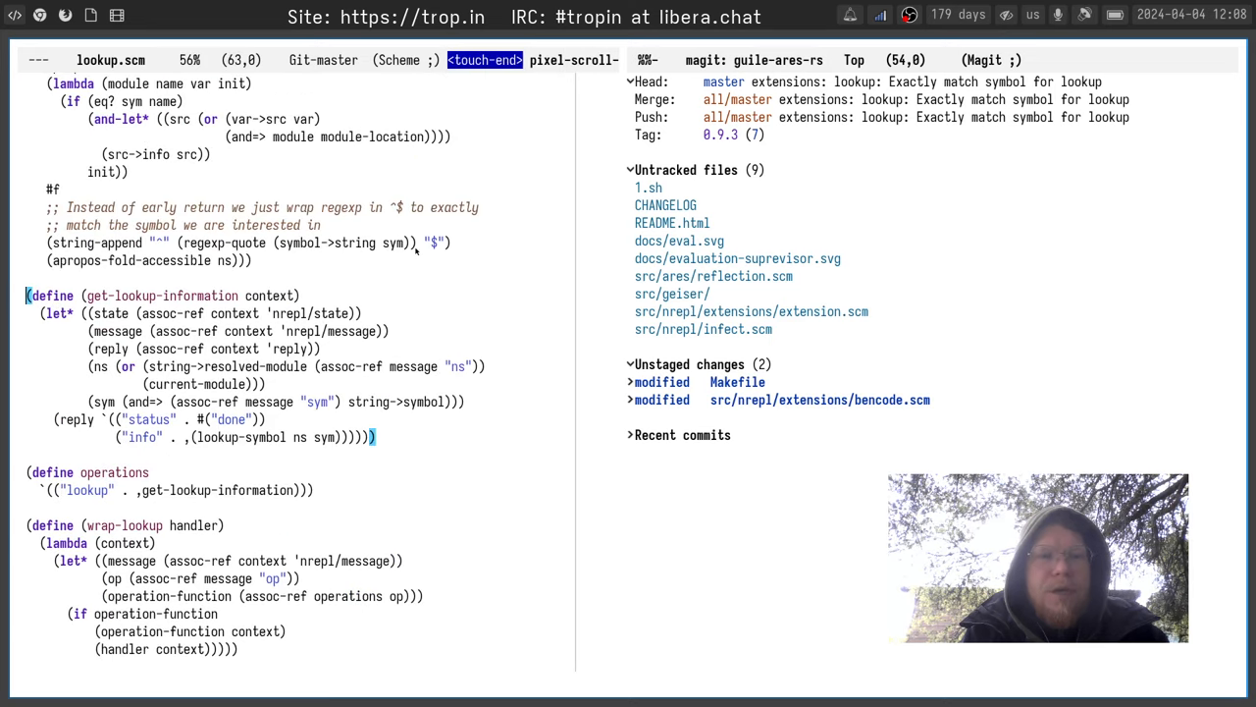